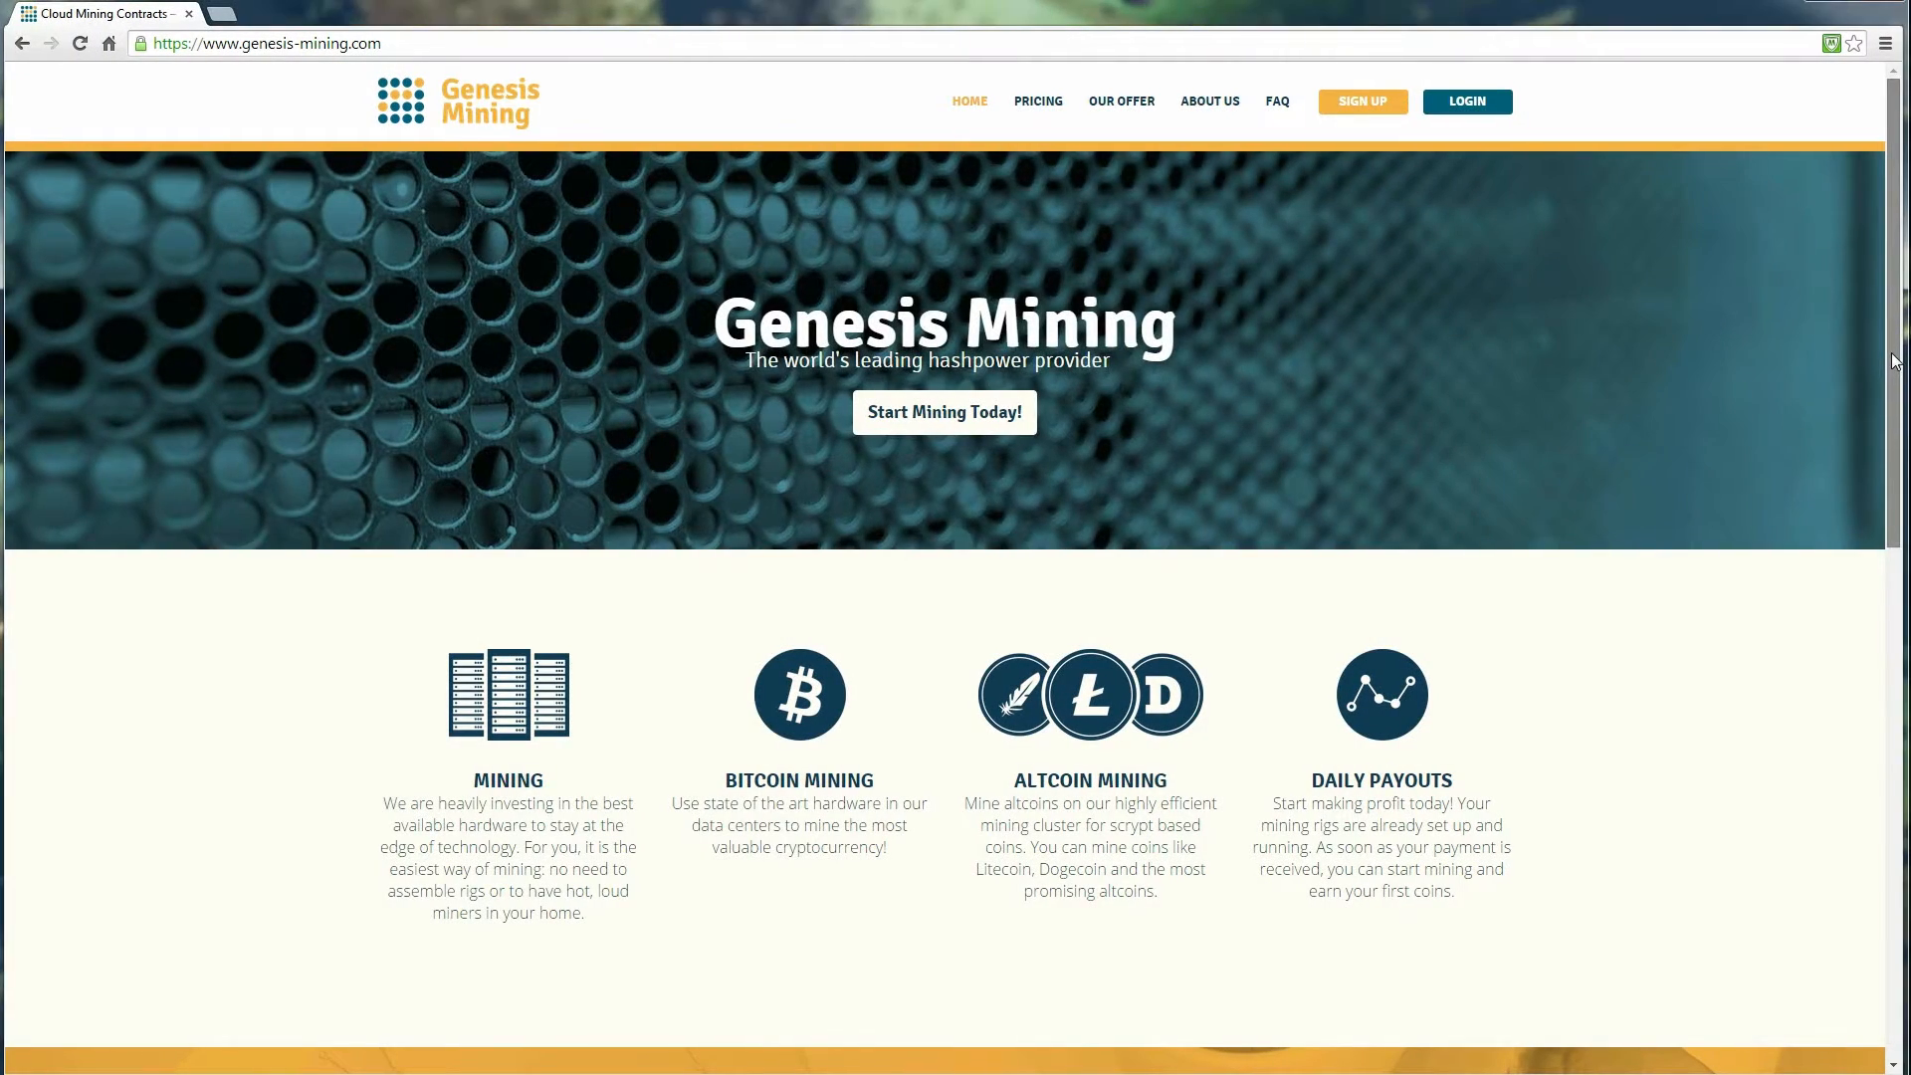
- Scroll down through the Genesis Mining offer page reading the listed benefits
{"action": "scroll", "scroll_direction": "down", "scroll_amount": 3}
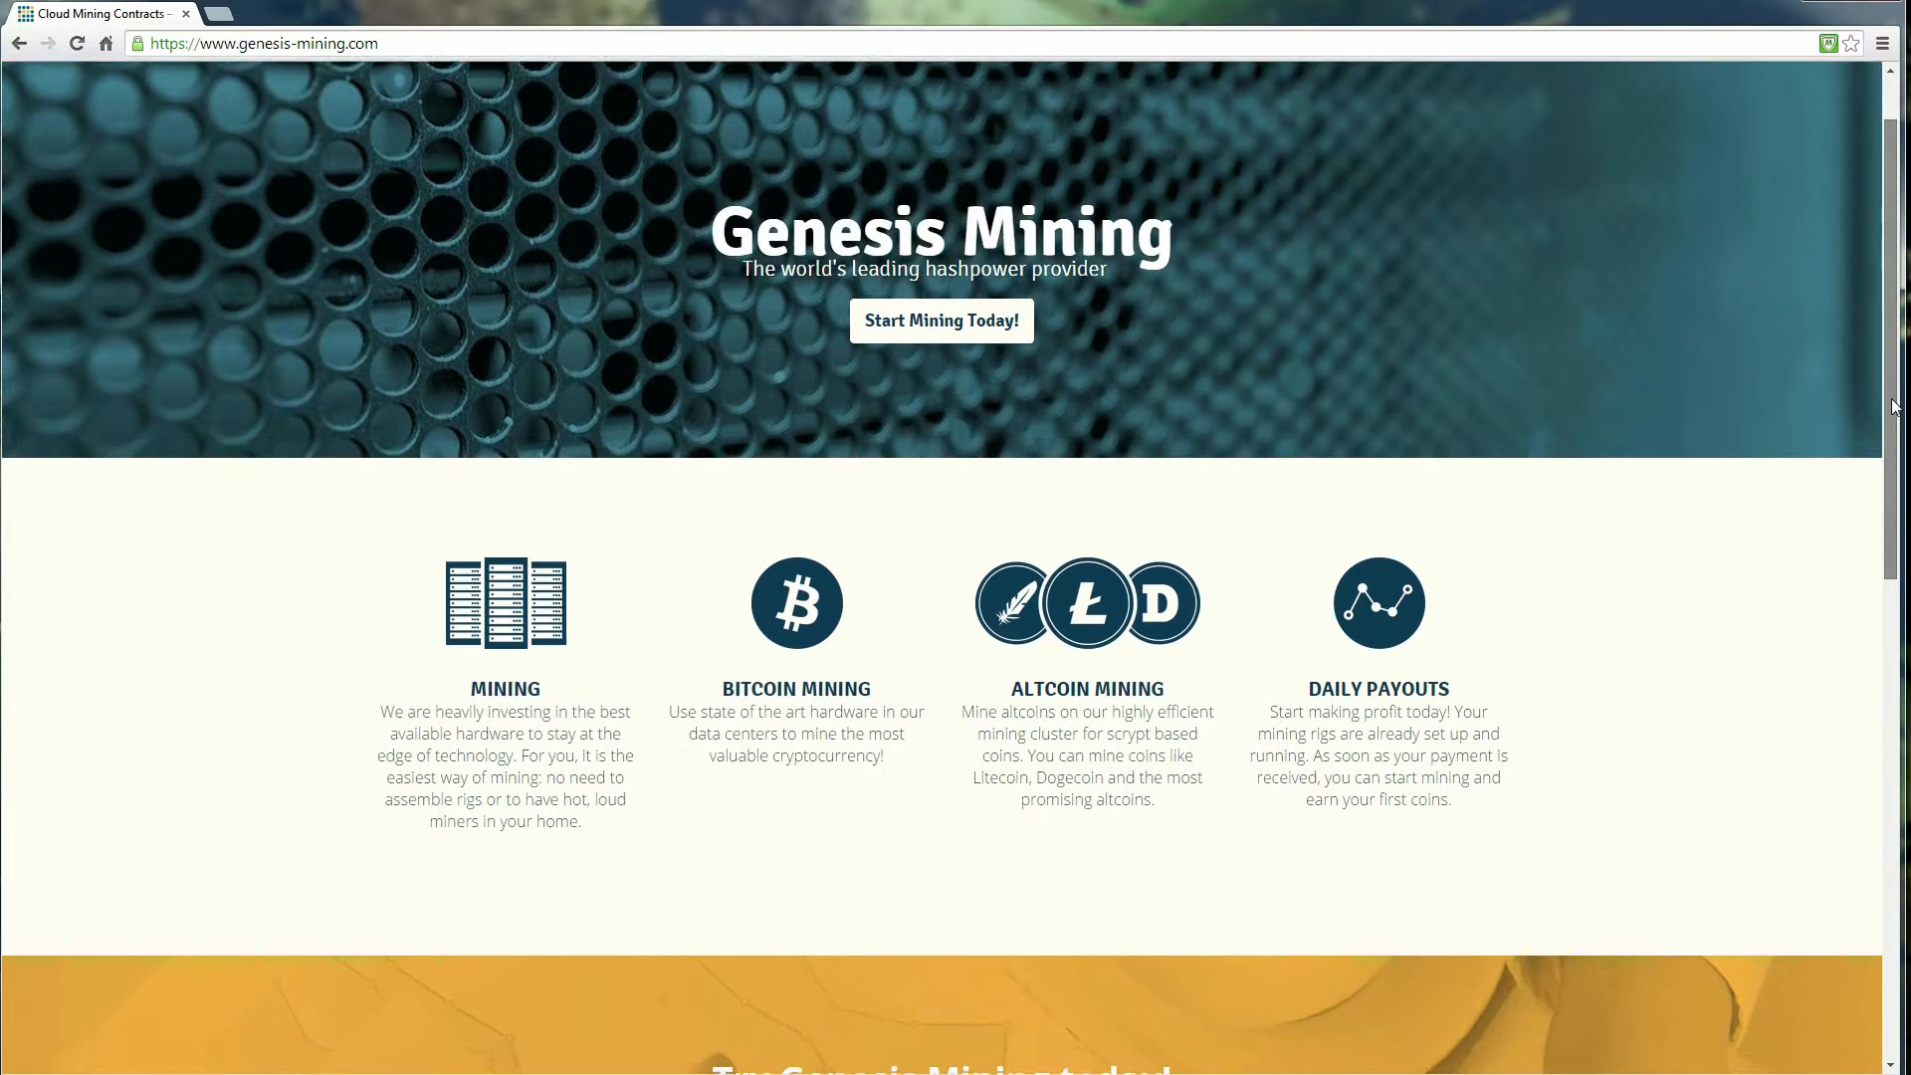
{"action": "scroll", "scroll_direction": "down", "scroll_amount": 3}
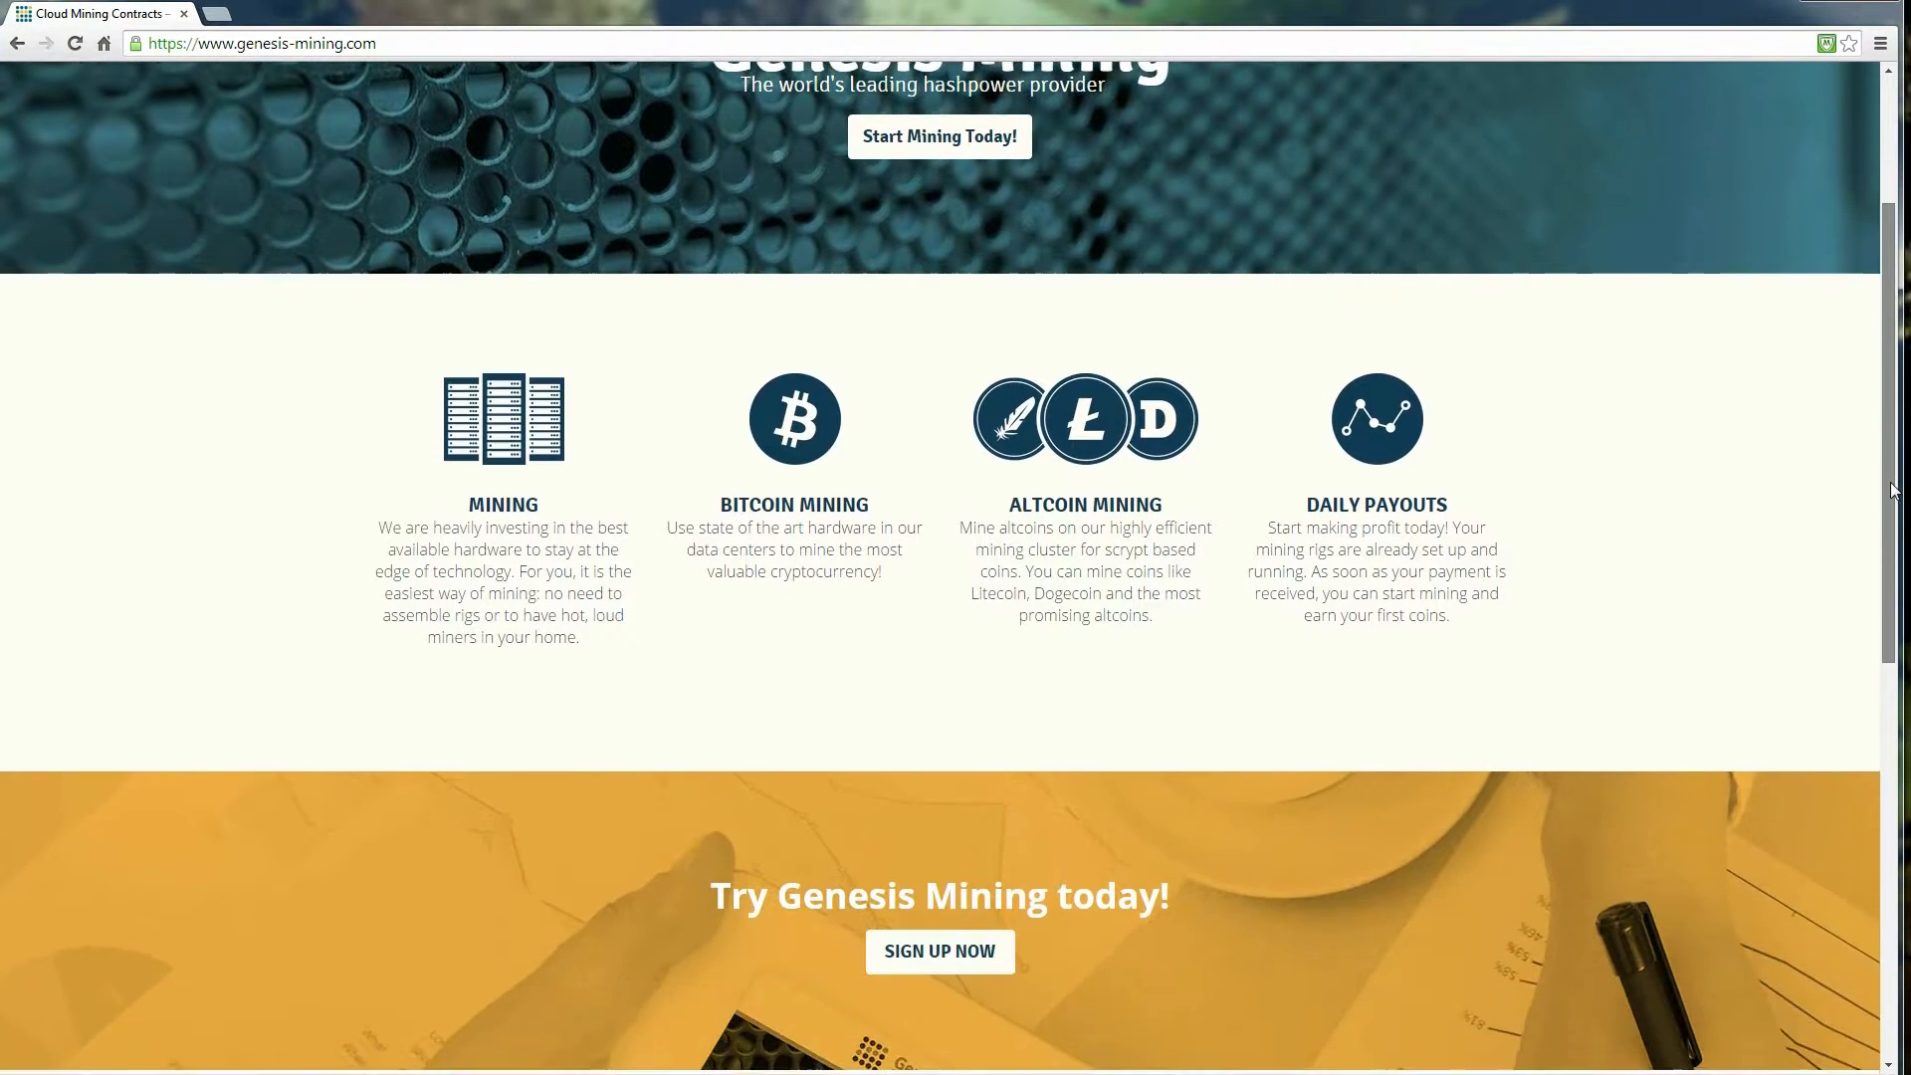
{"action": "scroll", "scroll_direction": "down", "scroll_amount": 3}
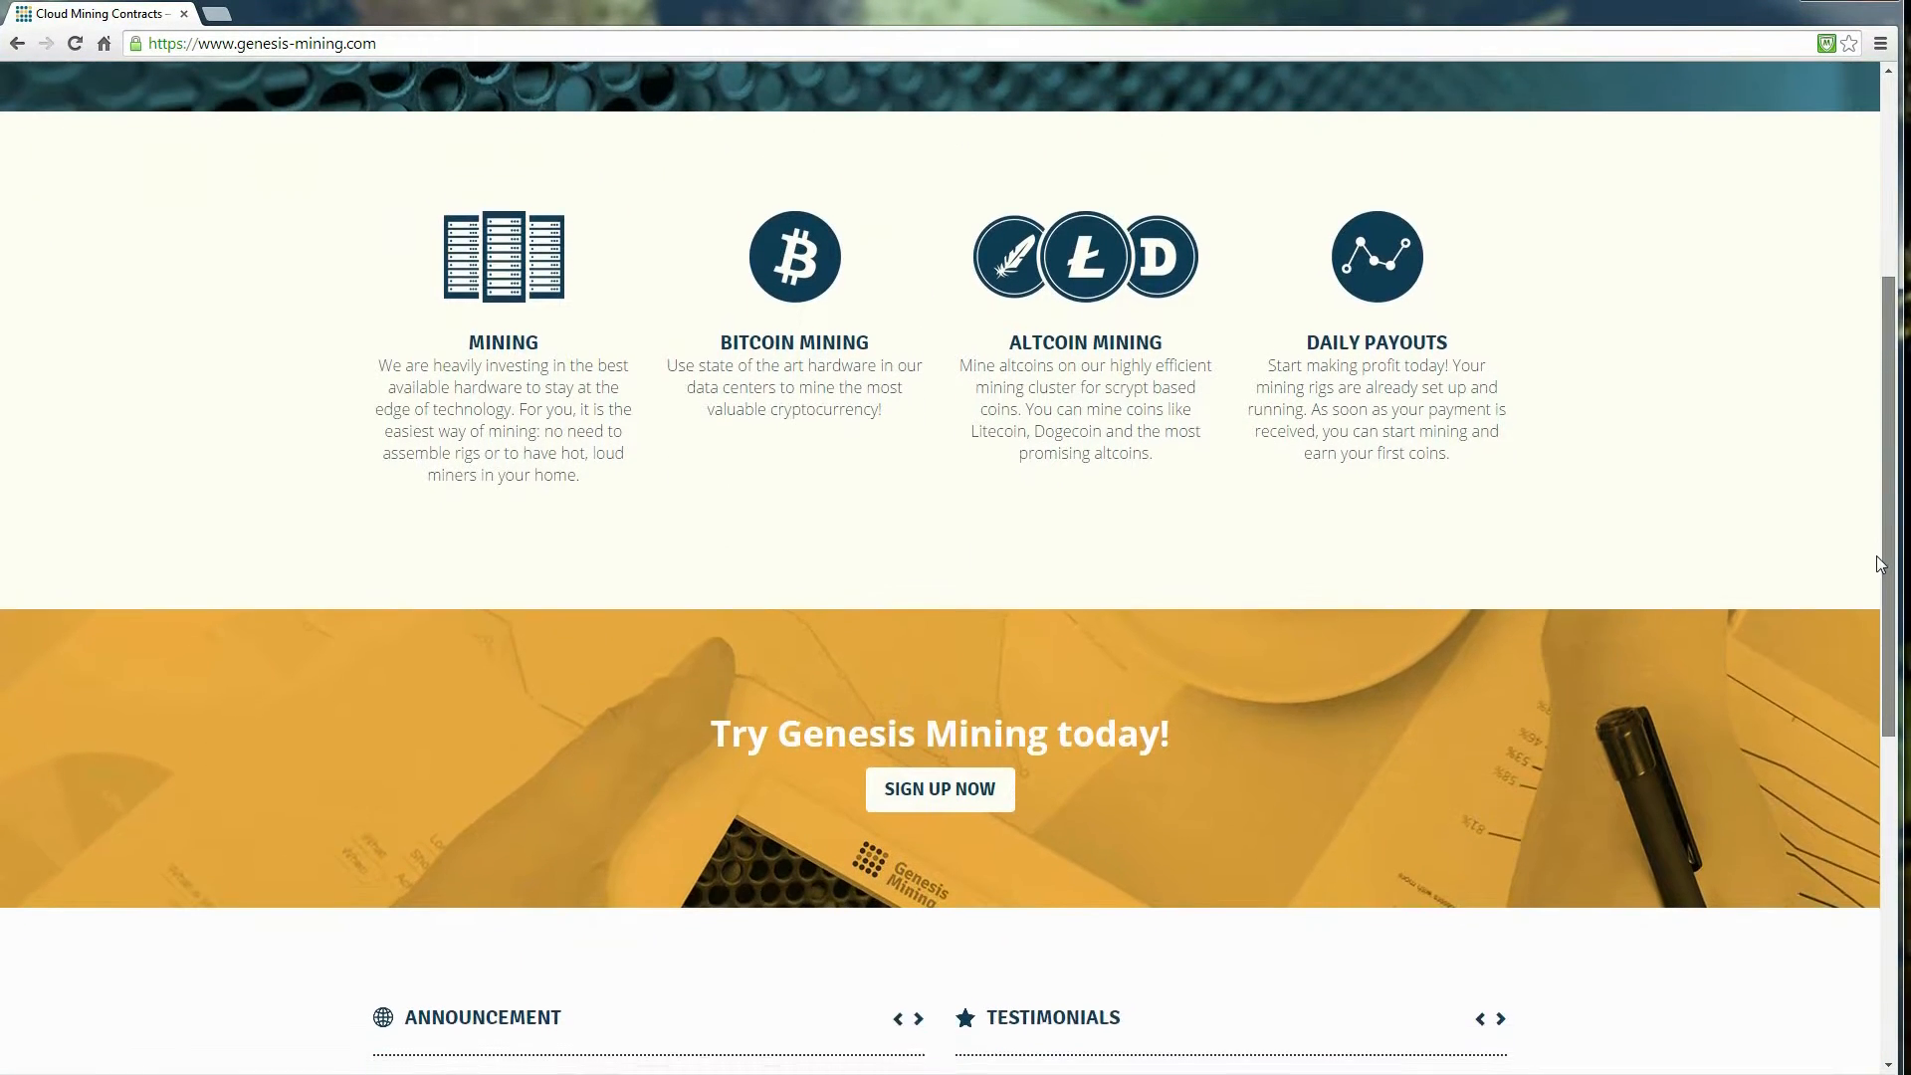
{"action": "scroll", "scroll_direction": "down", "scroll_amount": 3}
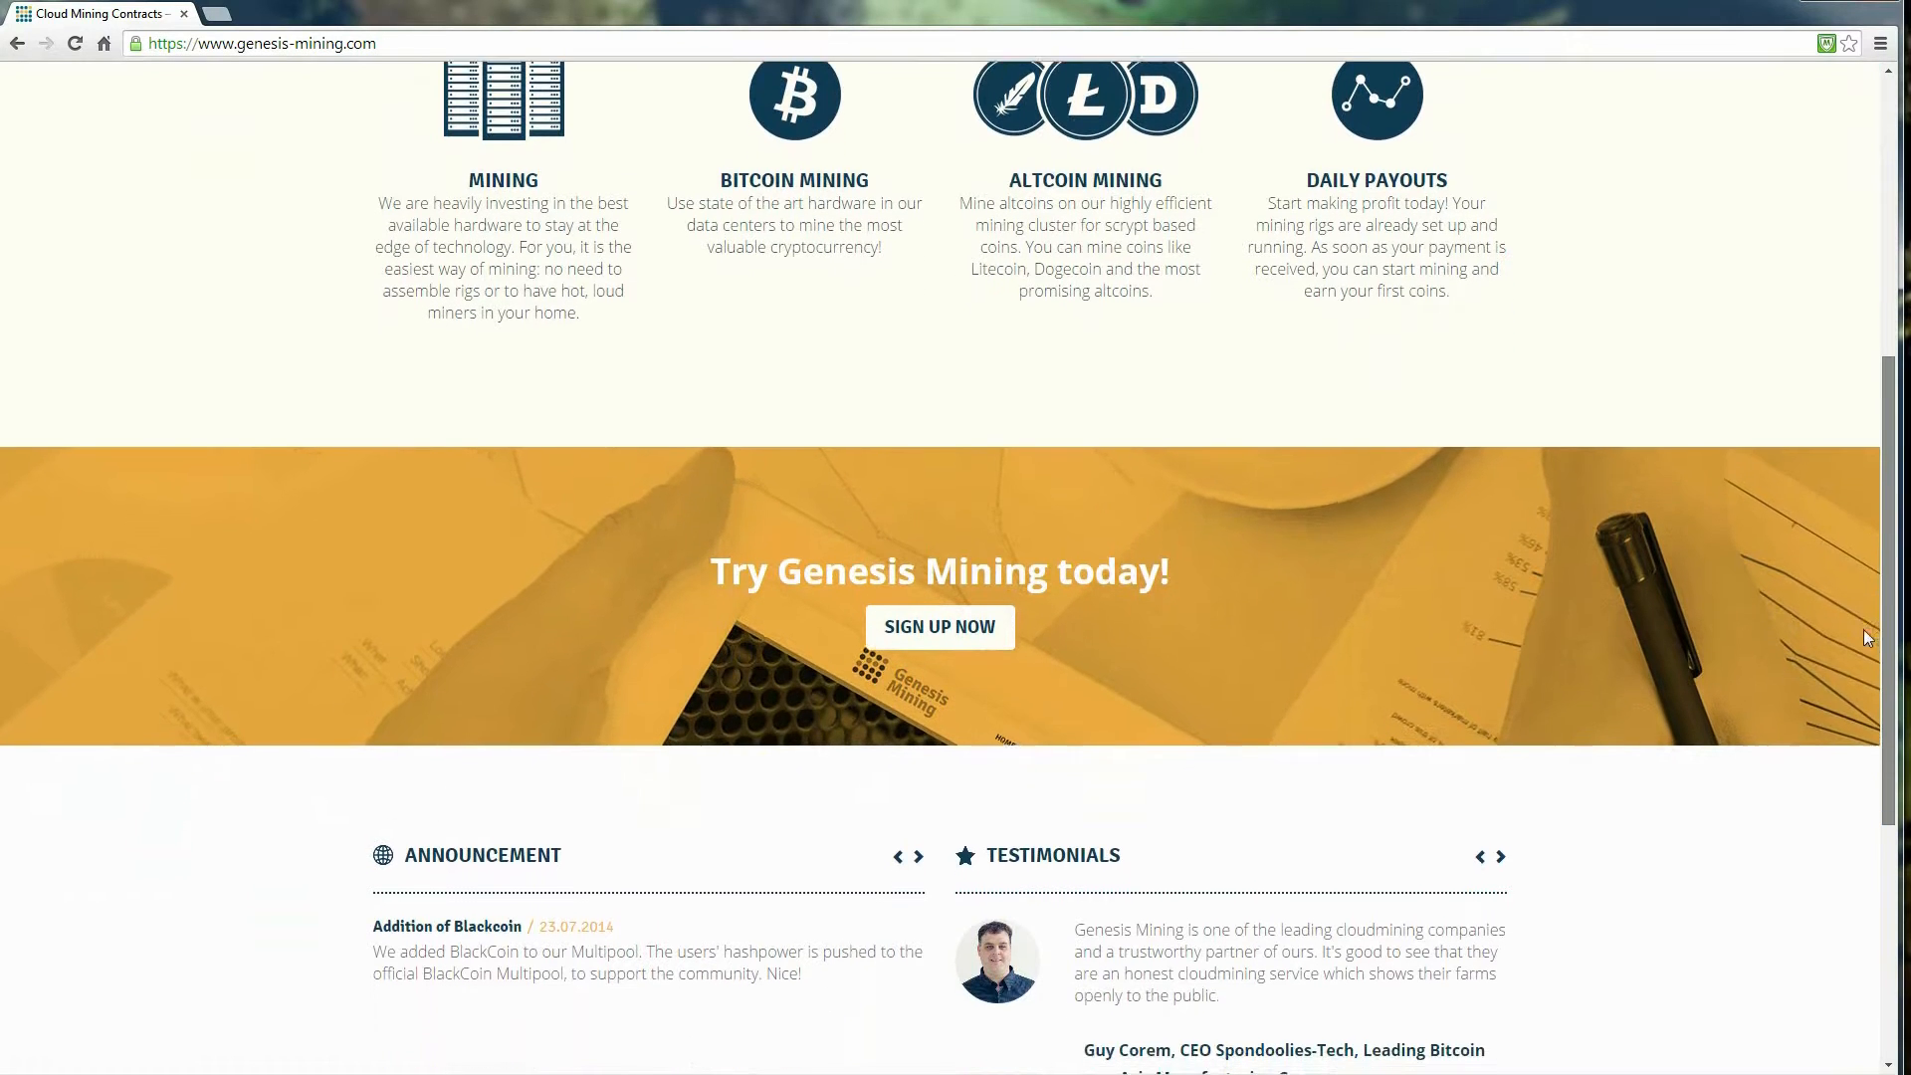
{"action": "scroll", "scroll_direction": "down", "scroll_amount": 3}
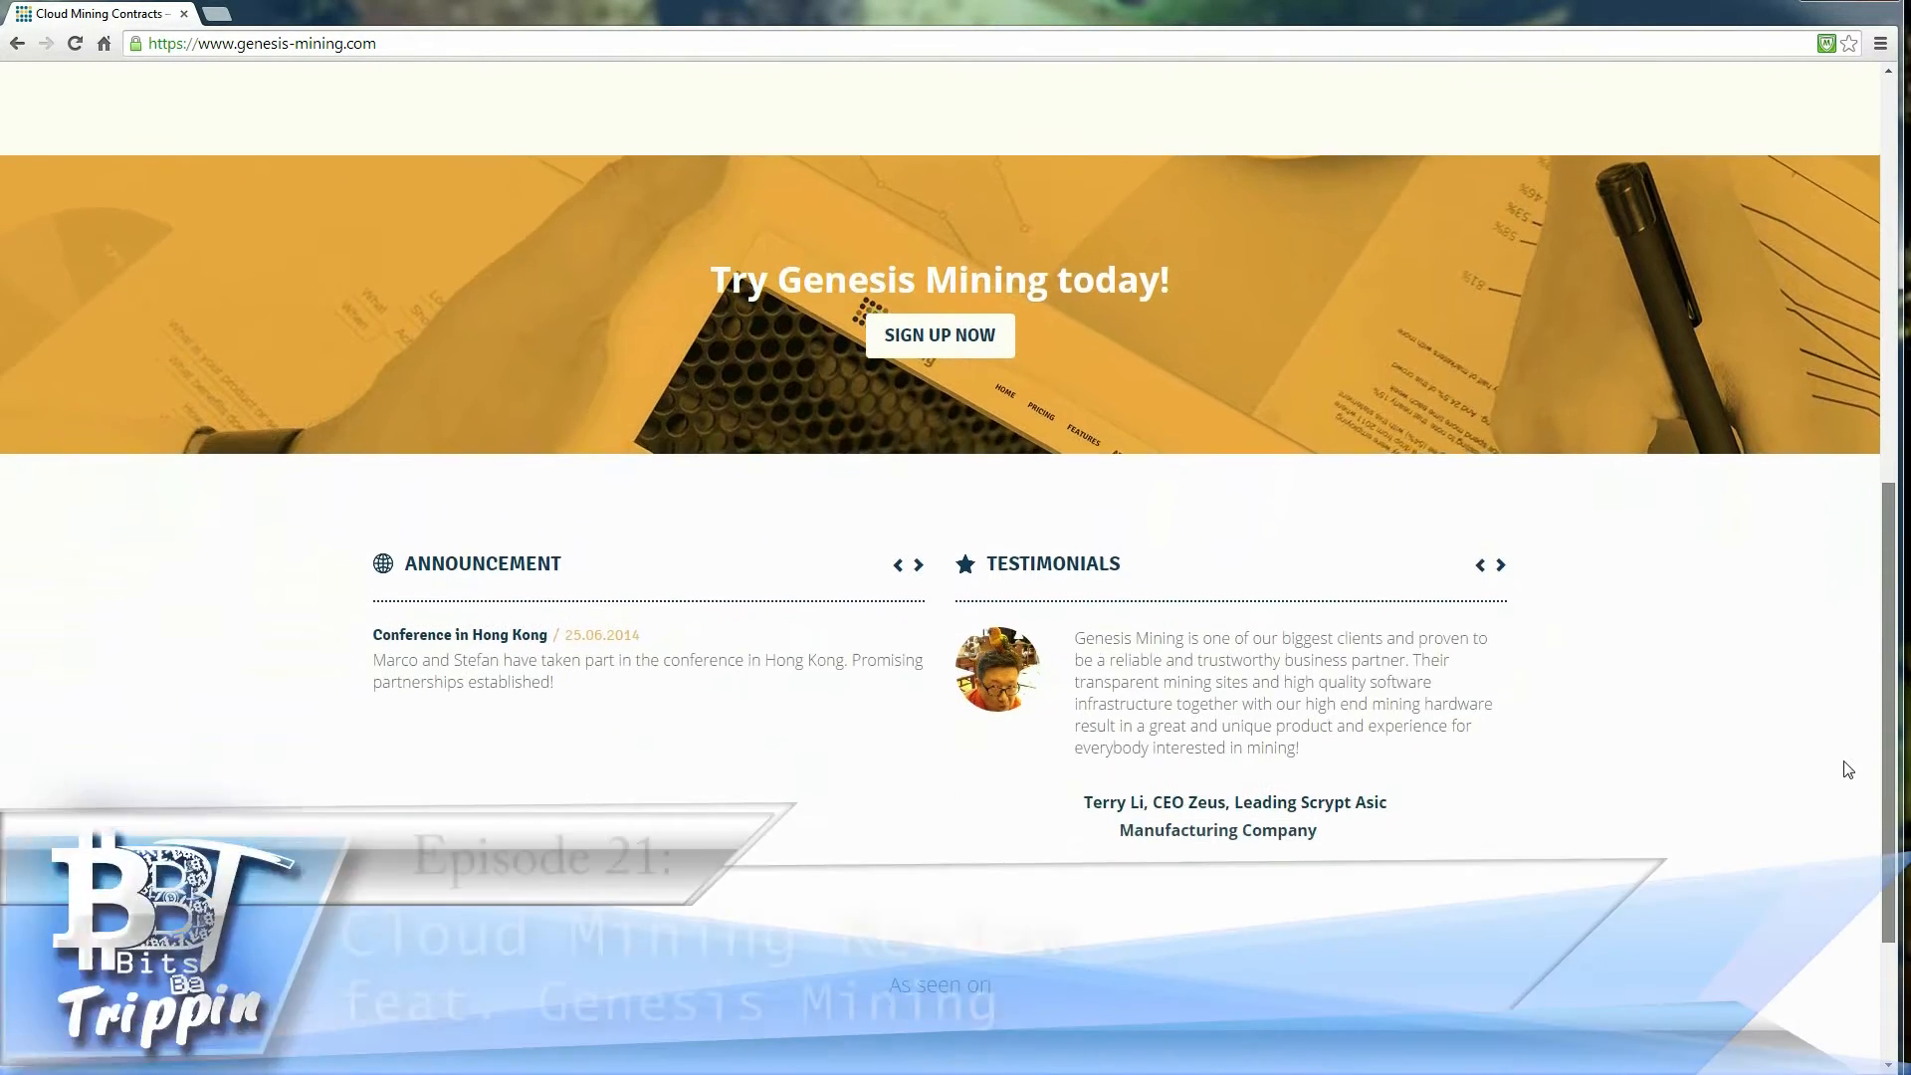
{"action": "scroll", "scroll_direction": "down", "scroll_amount": 3}
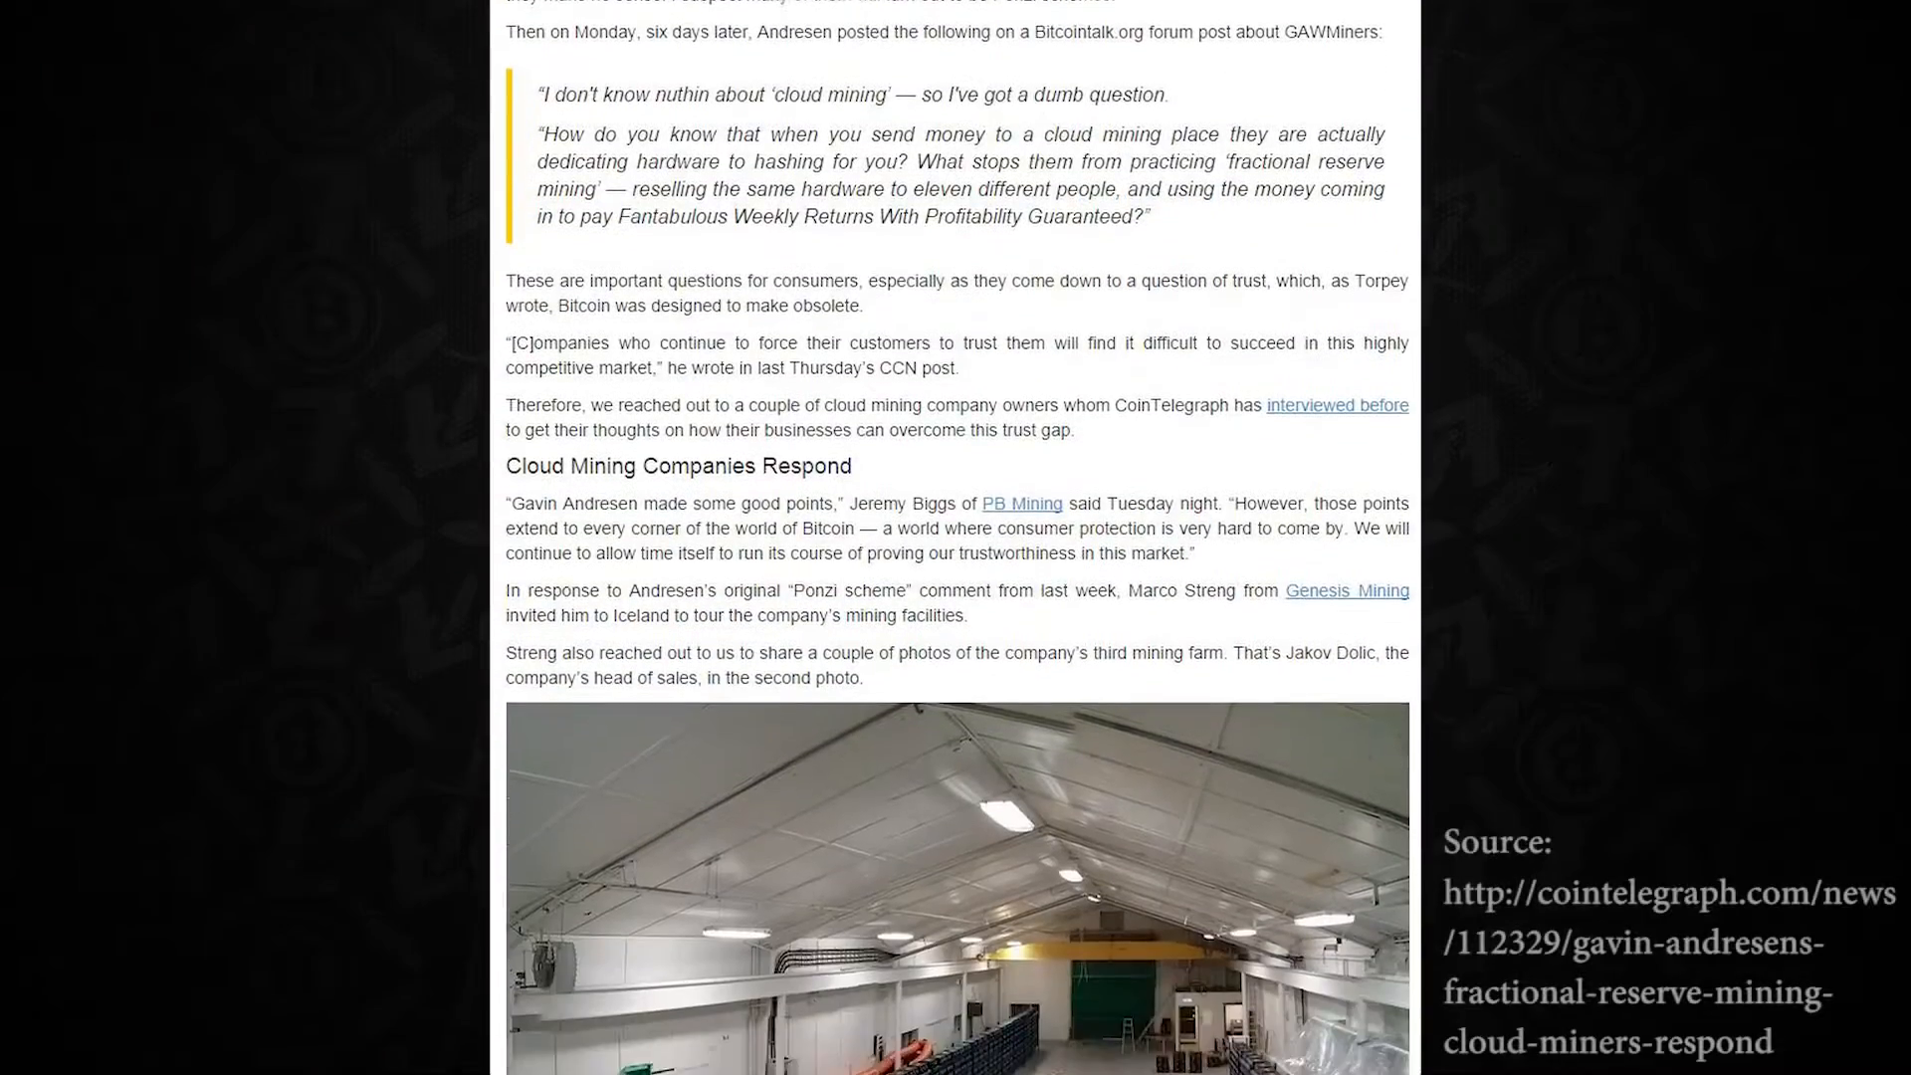
{"action": "scroll", "scroll_direction": "down", "scroll_amount": 3}
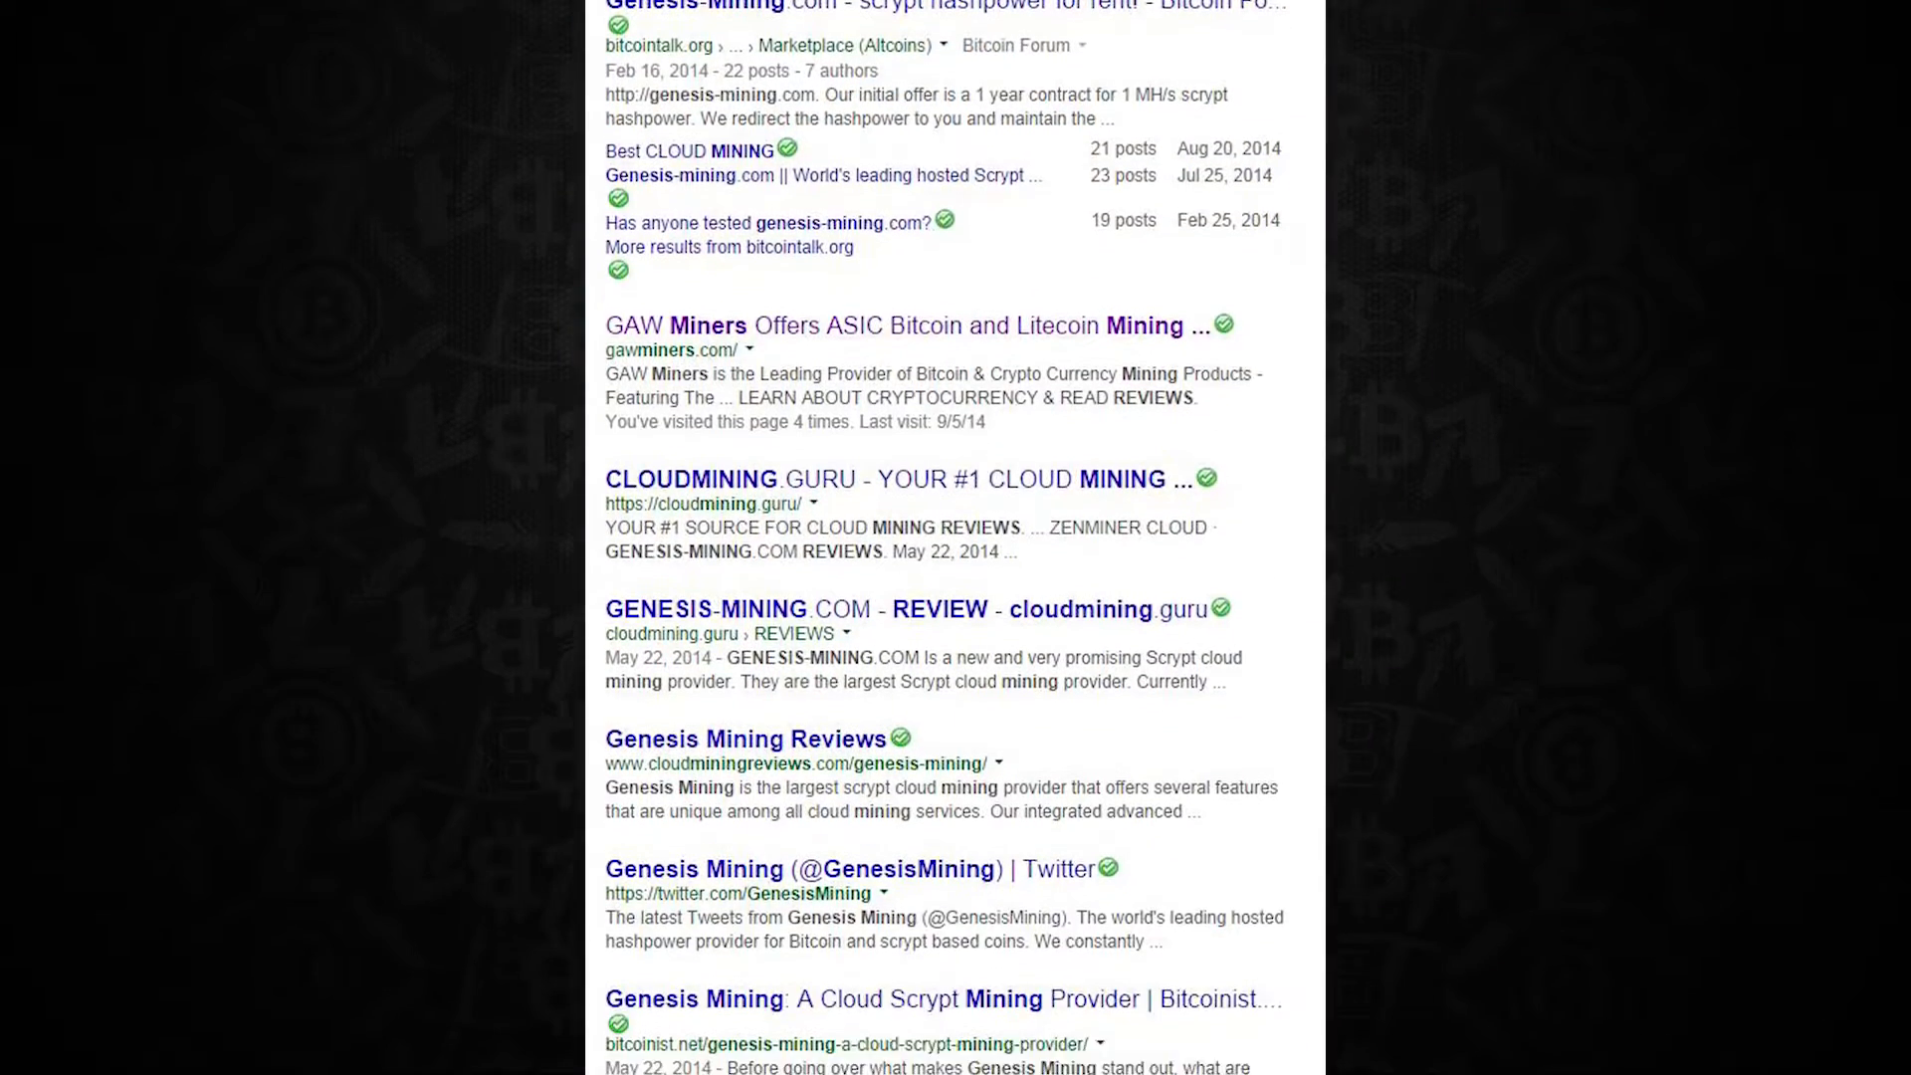
{"action": "scroll", "scroll_direction": "down", "scroll_amount": 3}
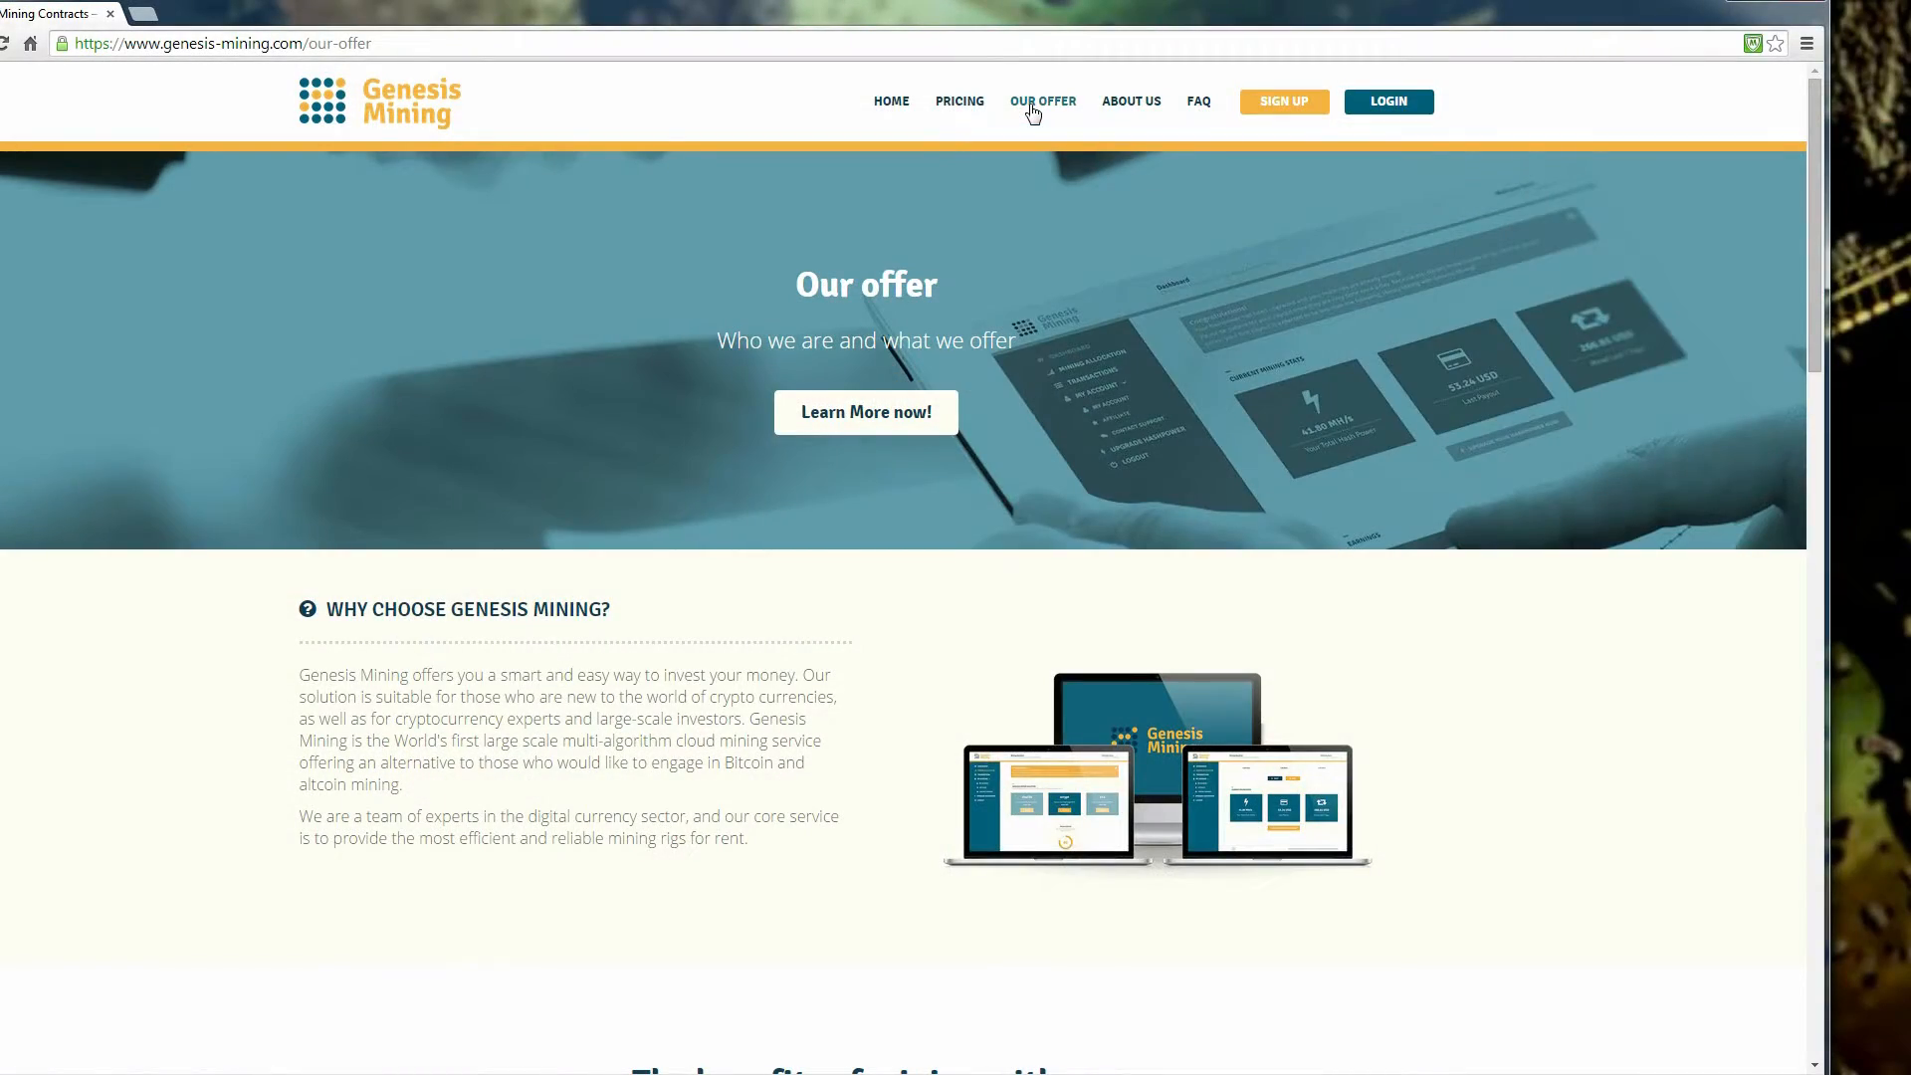
- Show the FAQ's General questions and expand the answer about why they don't mine themselves
{"action": "left_click", "coordinate": [1198, 99]}
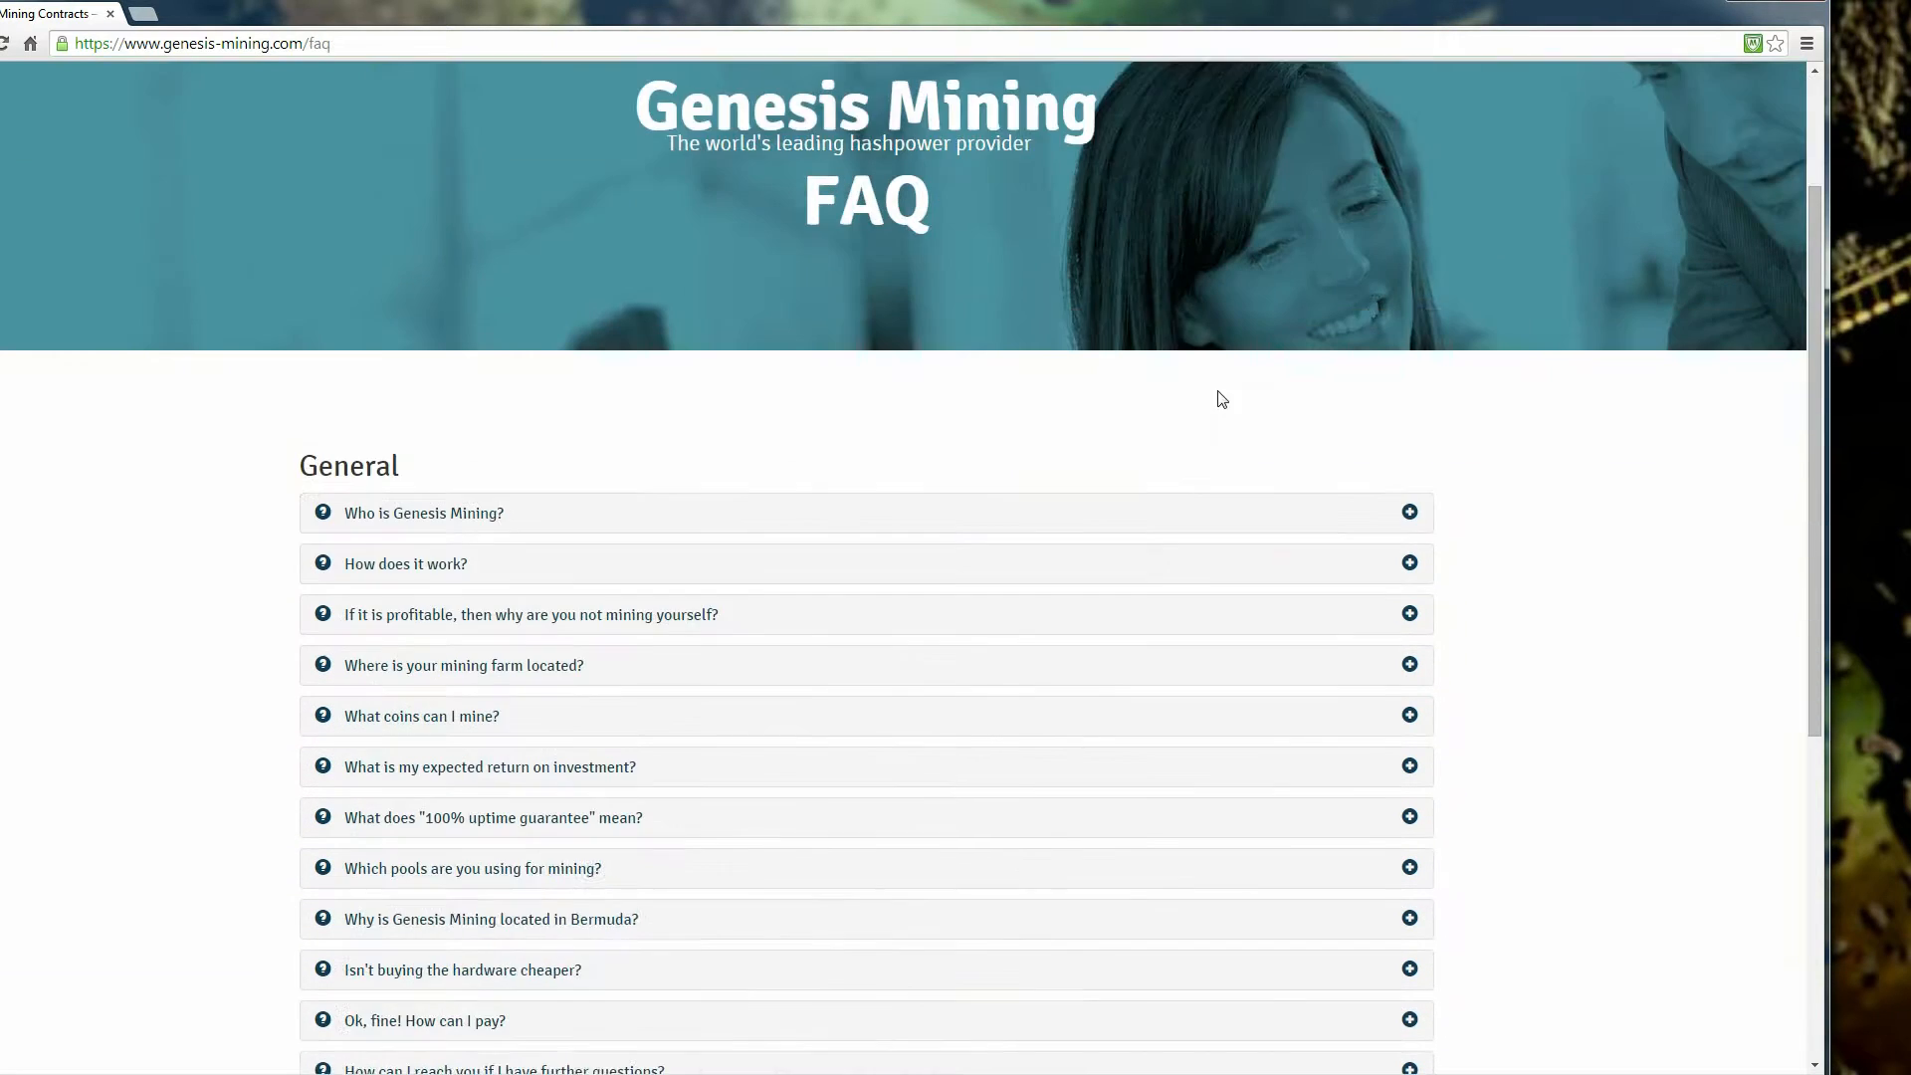
{"action": "scroll", "scroll_direction": "down", "scroll_amount": 3}
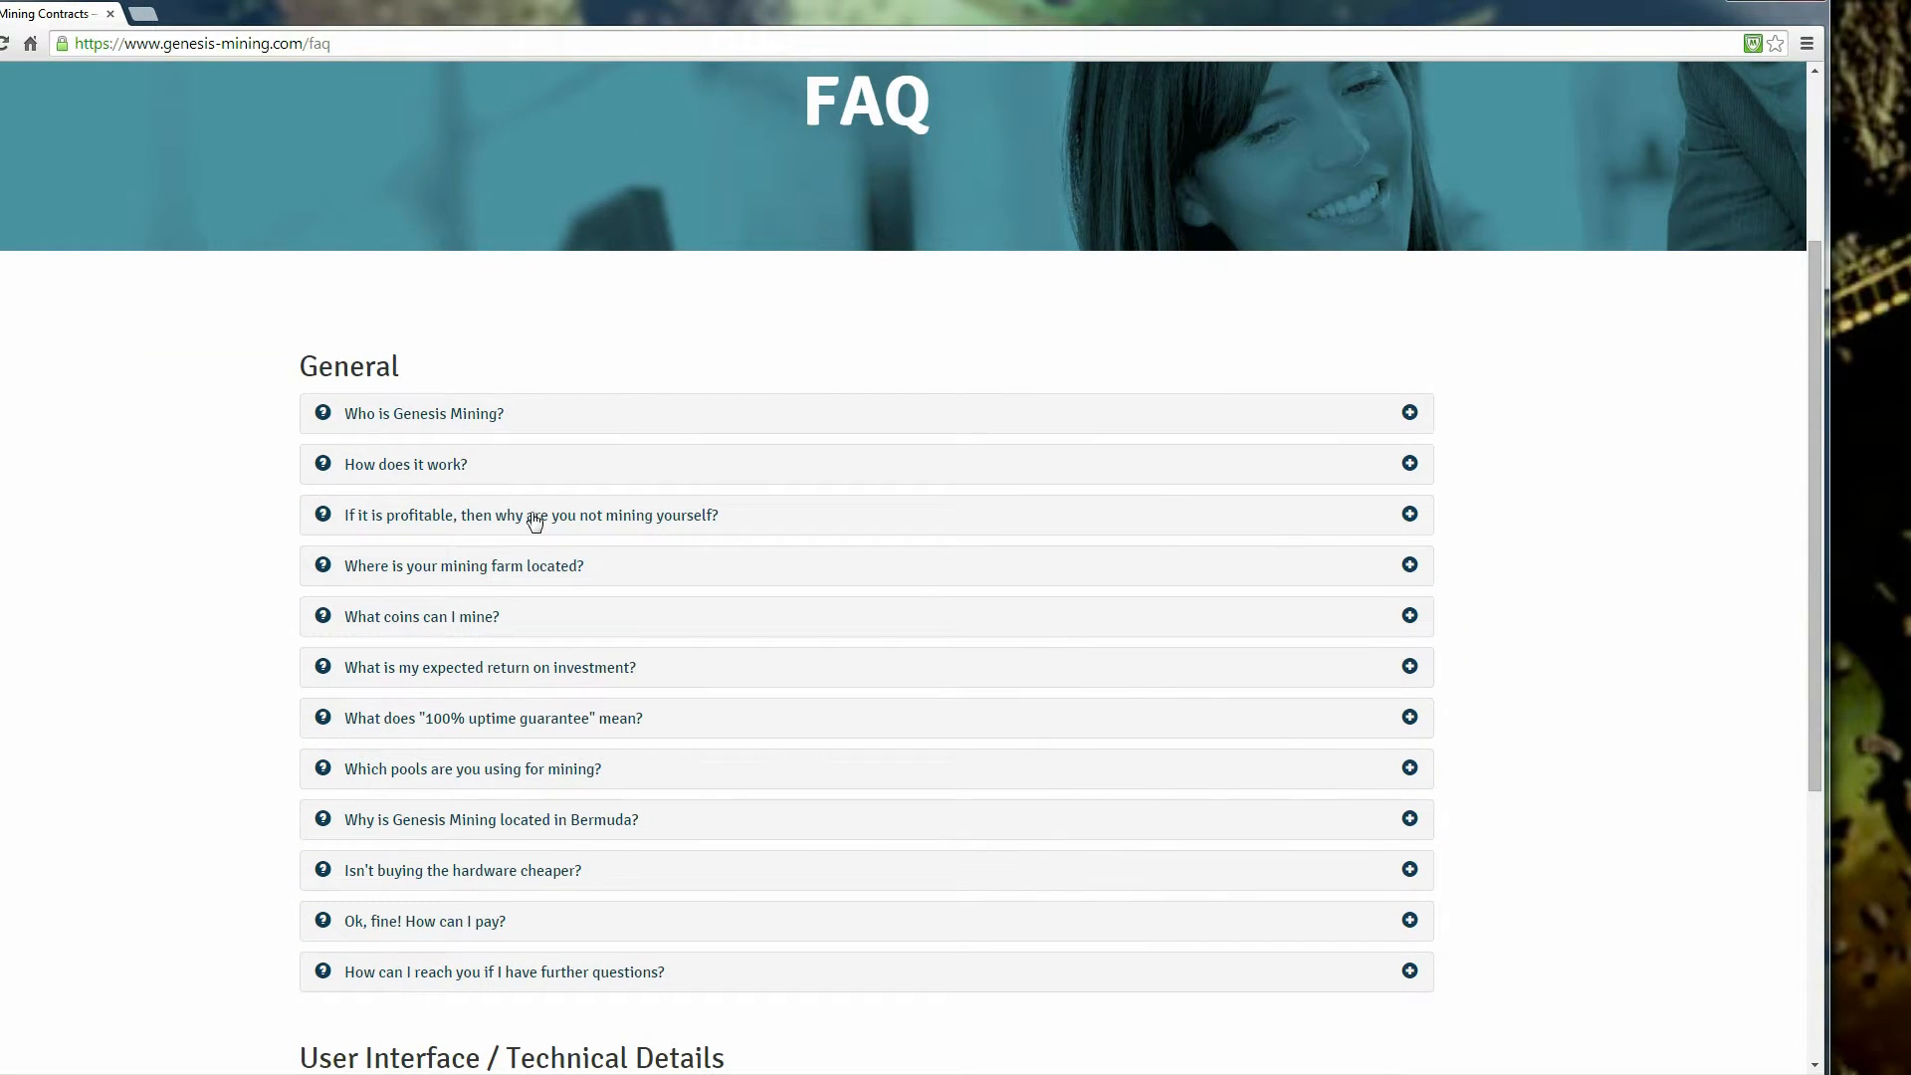
{"action": "left_click", "coordinate": [492, 717]}
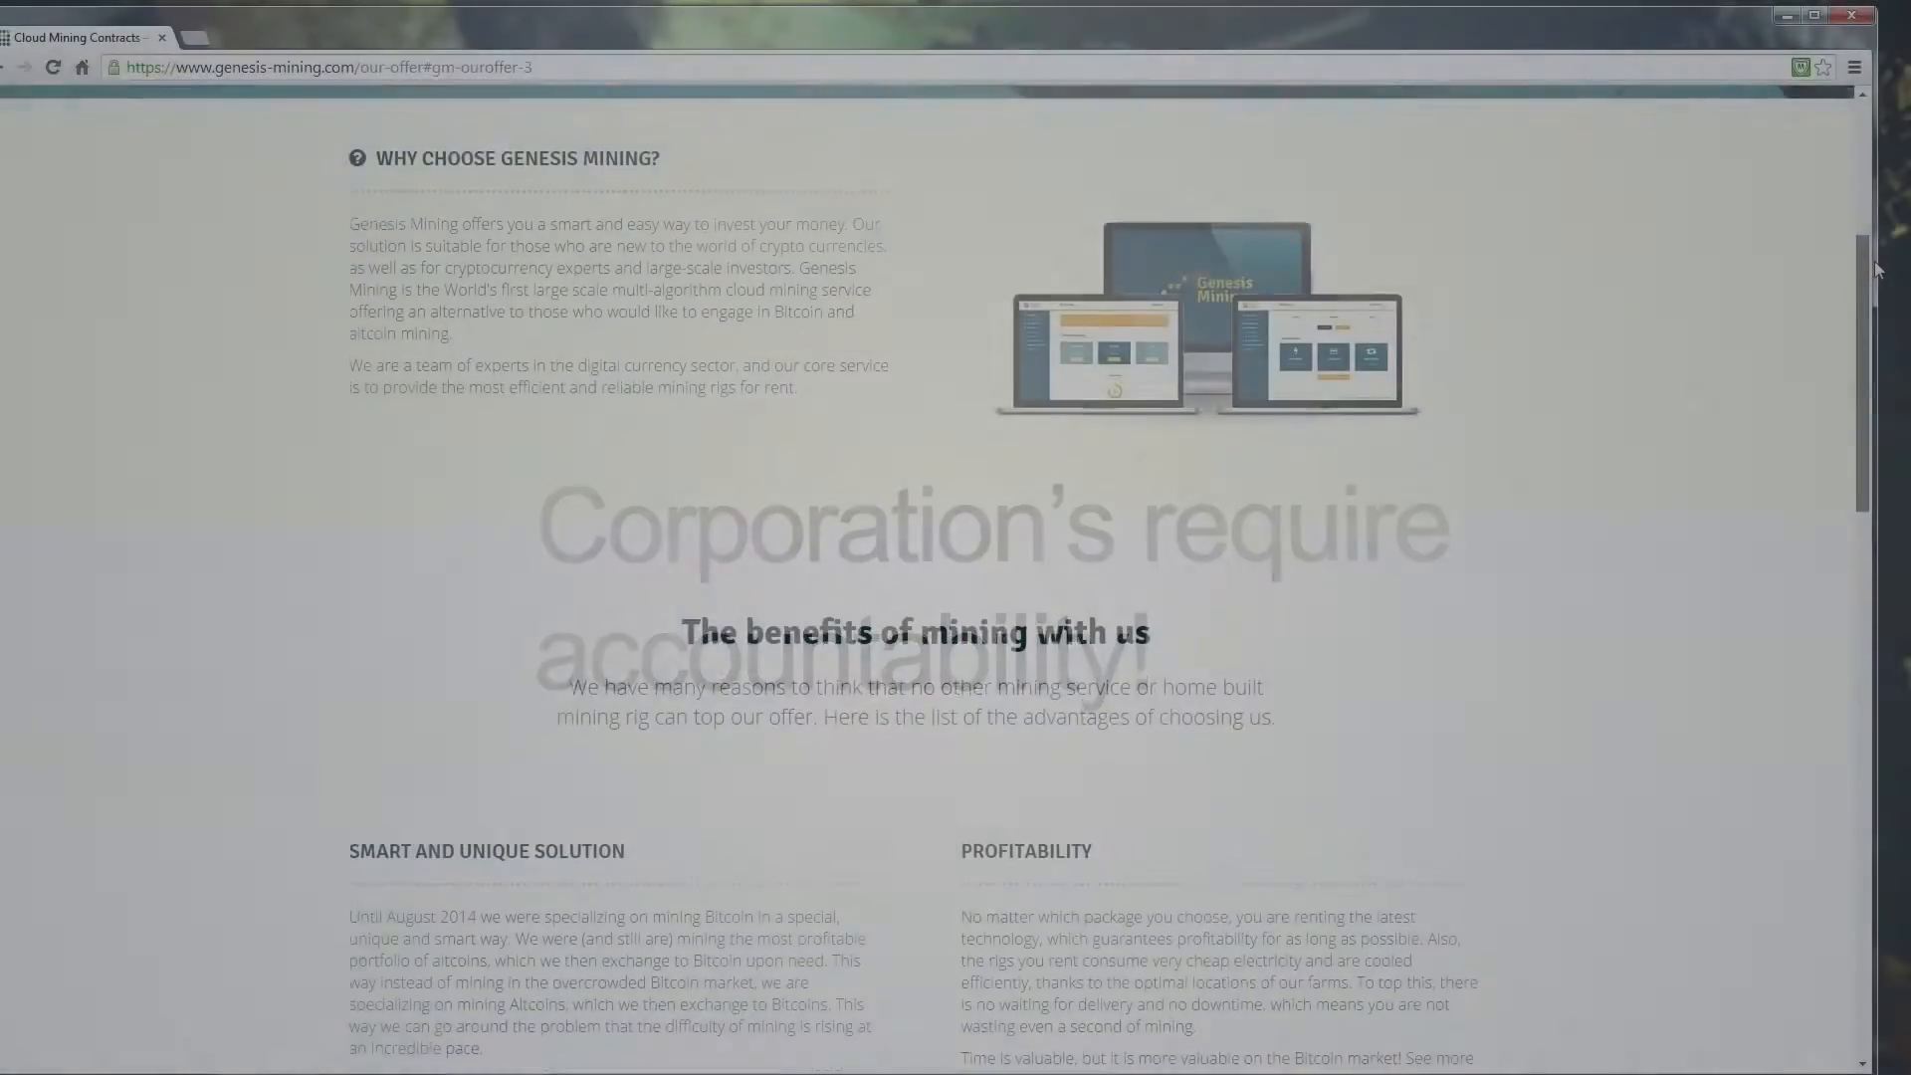
{"action": "scroll", "scroll_direction": "down", "scroll_amount": 3}
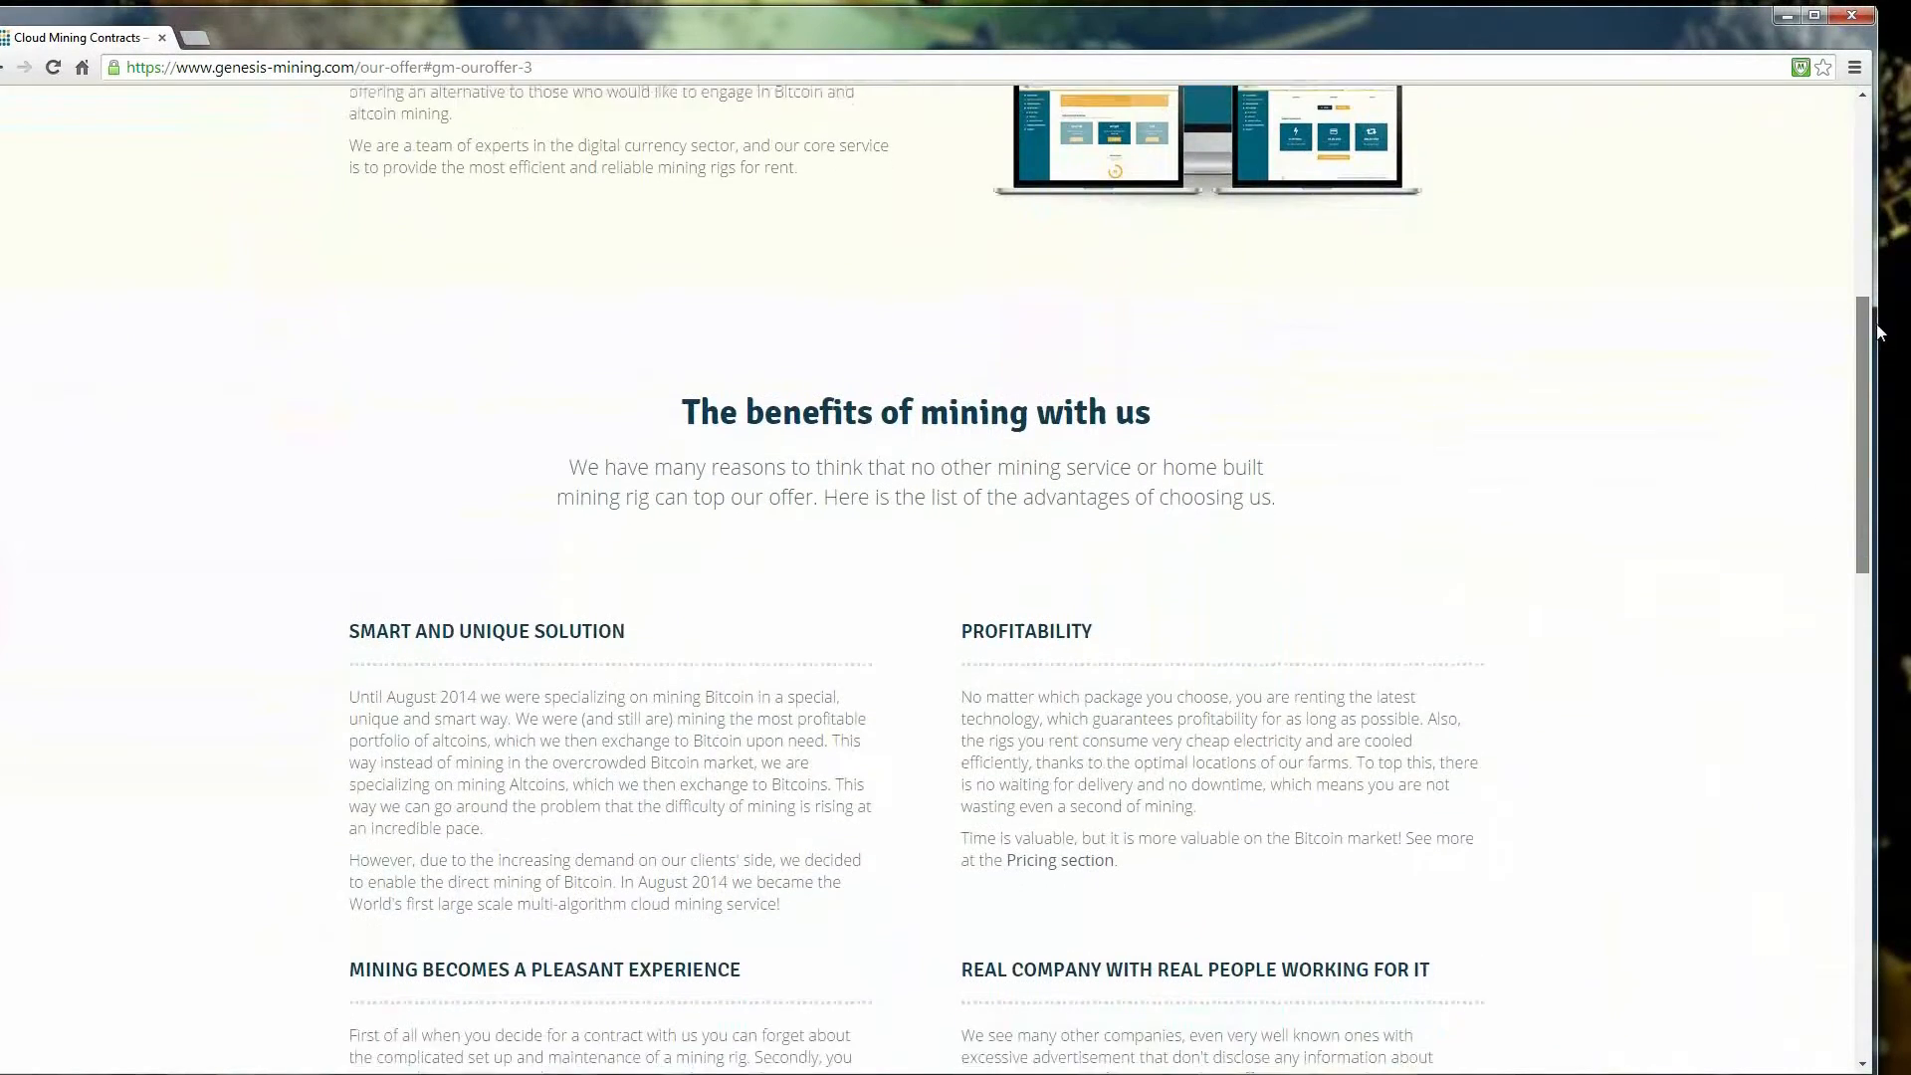
{"action": "scroll", "scroll_direction": "down", "scroll_amount": 3}
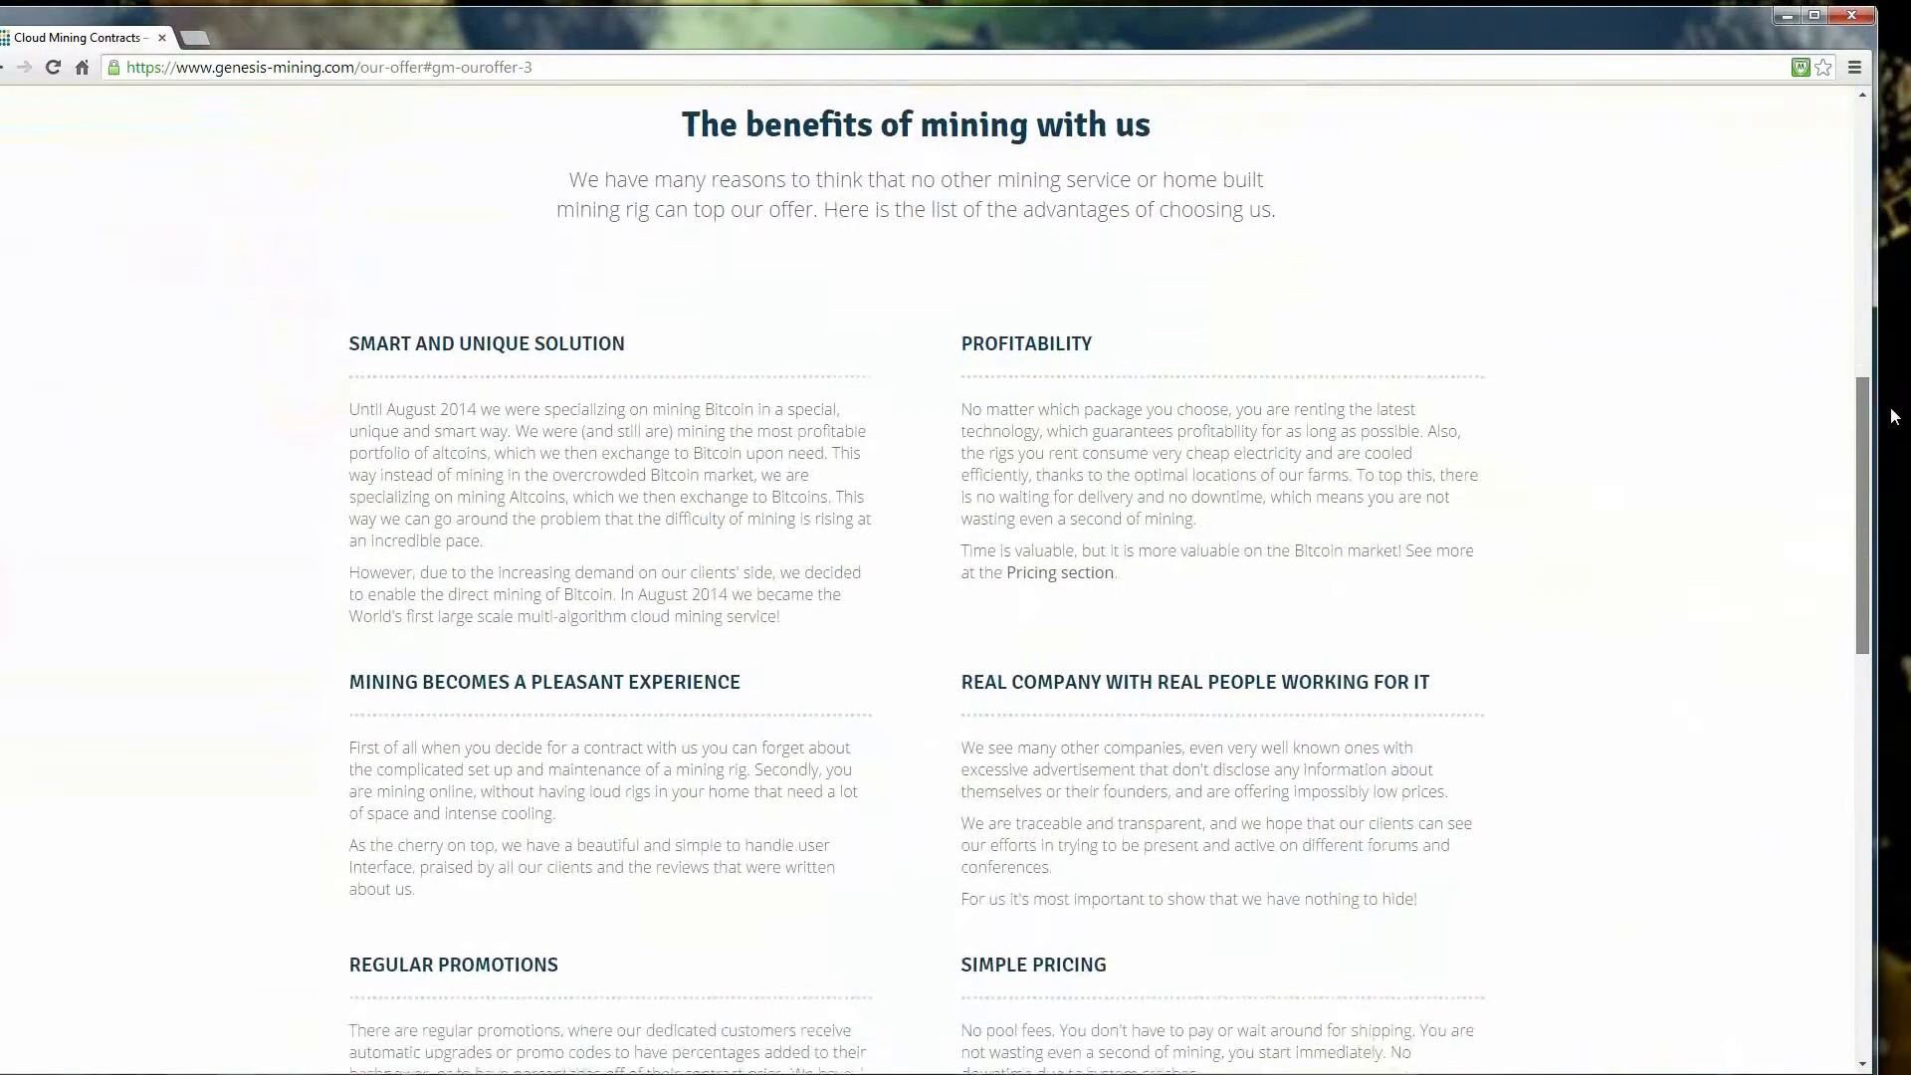
{"action": "scroll", "scroll_direction": "down", "scroll_amount": 3}
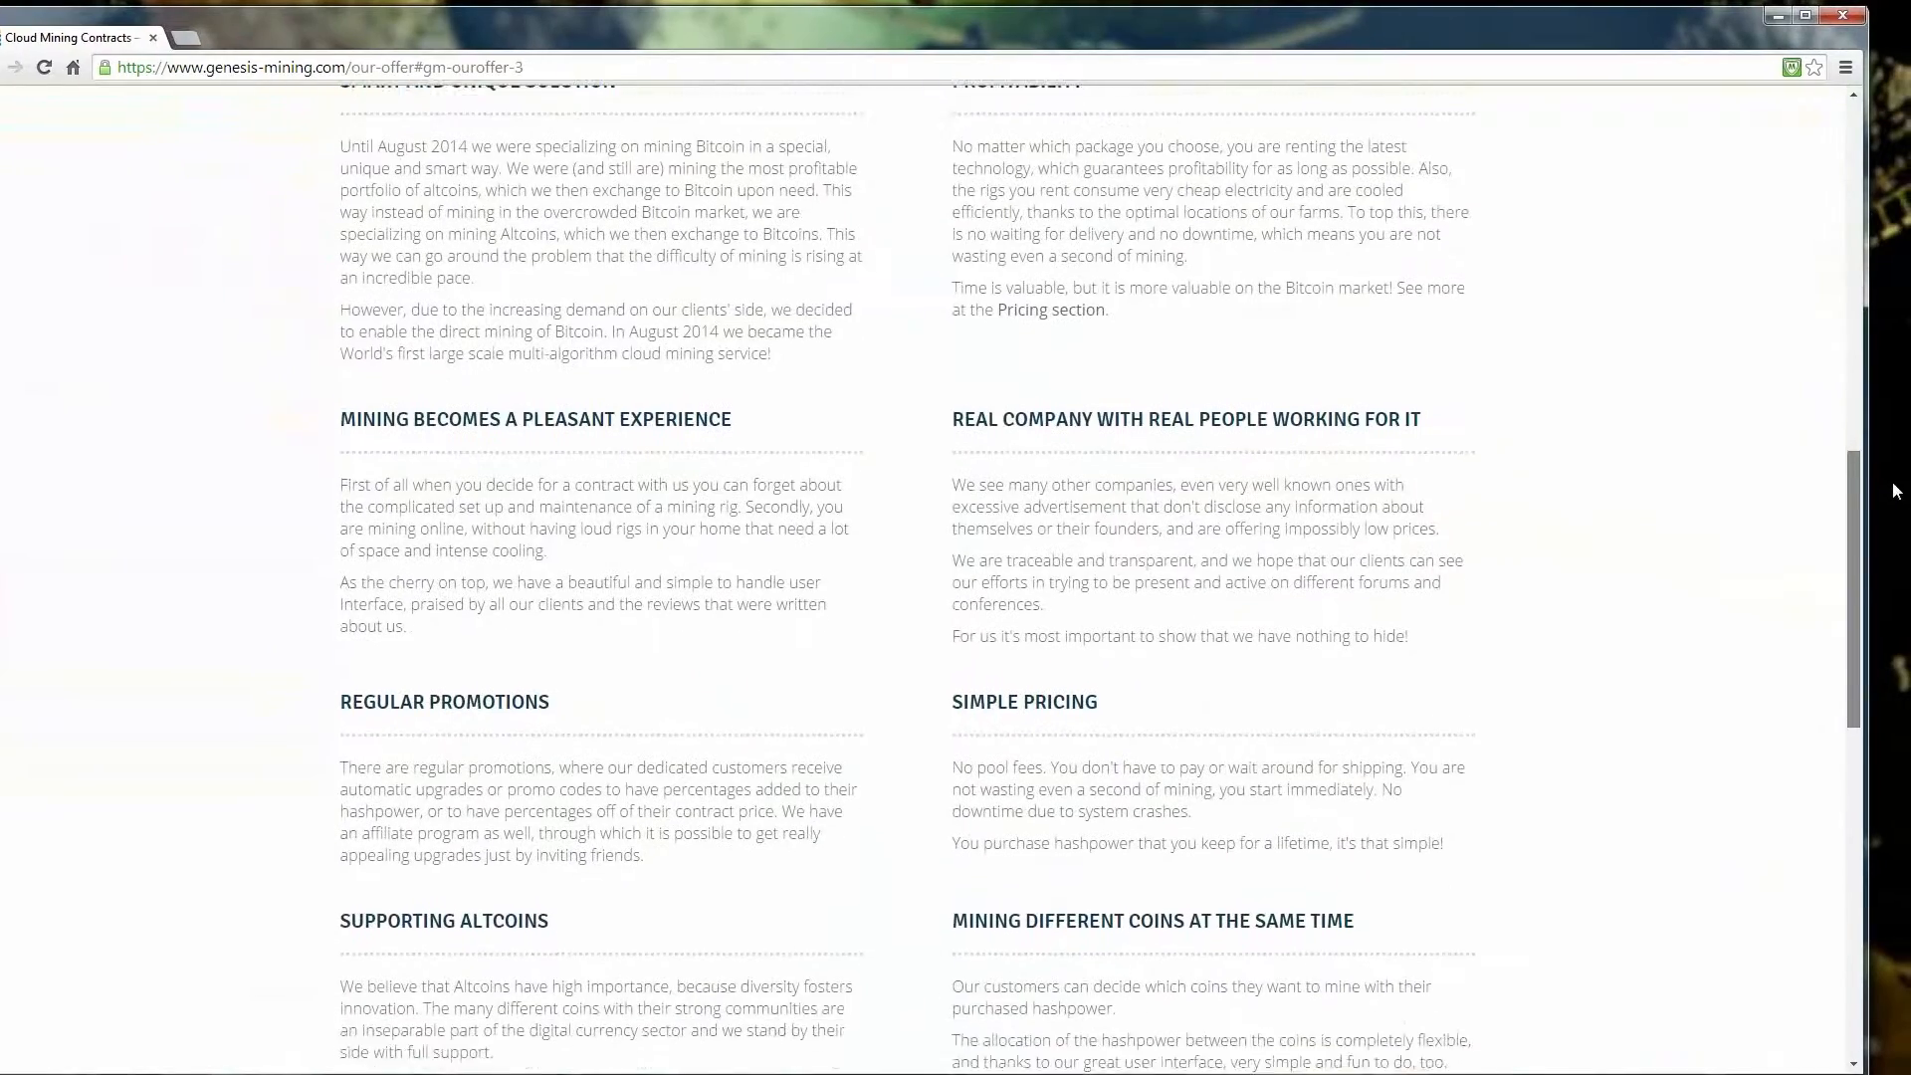
{"action": "scroll", "scroll_direction": "down", "scroll_amount": 3}
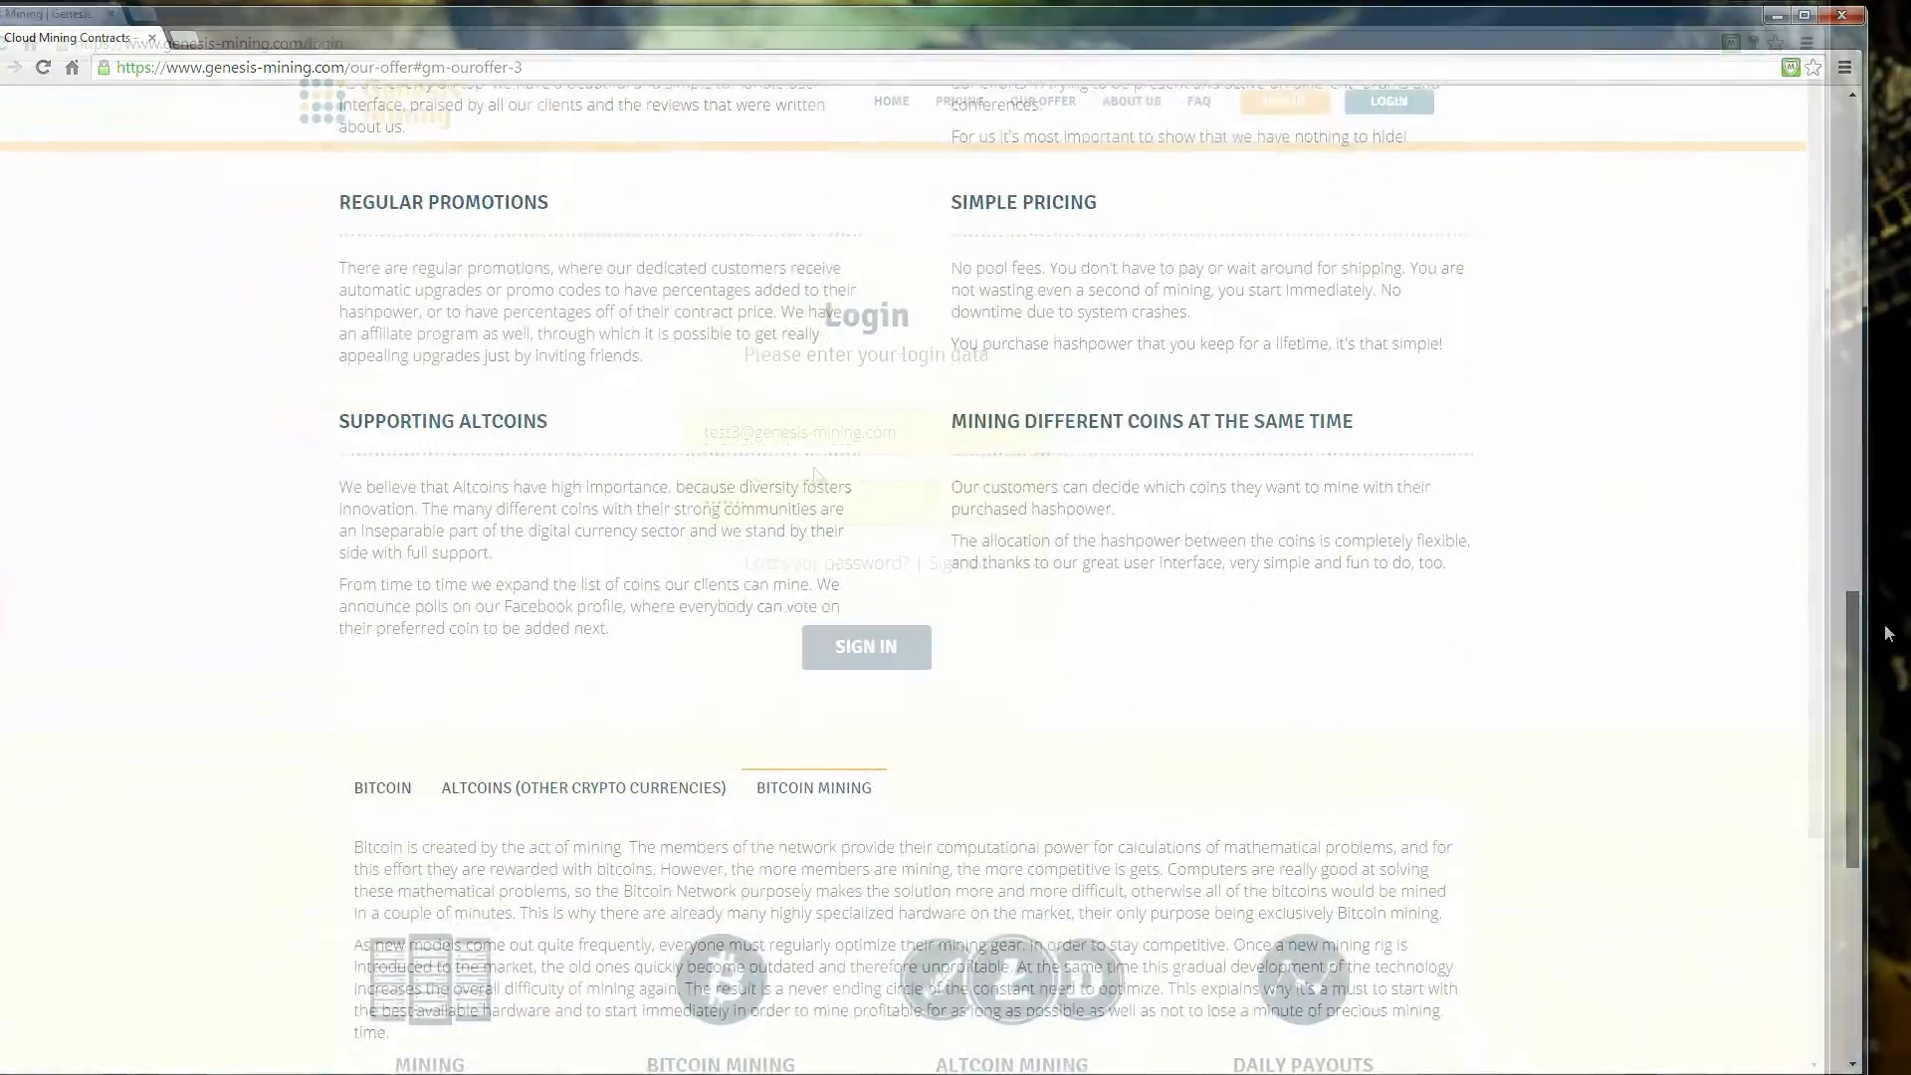
- Sign in with the saved credentials to reach the account dashboard
{"action": "left_click", "coordinate": [866, 646]}
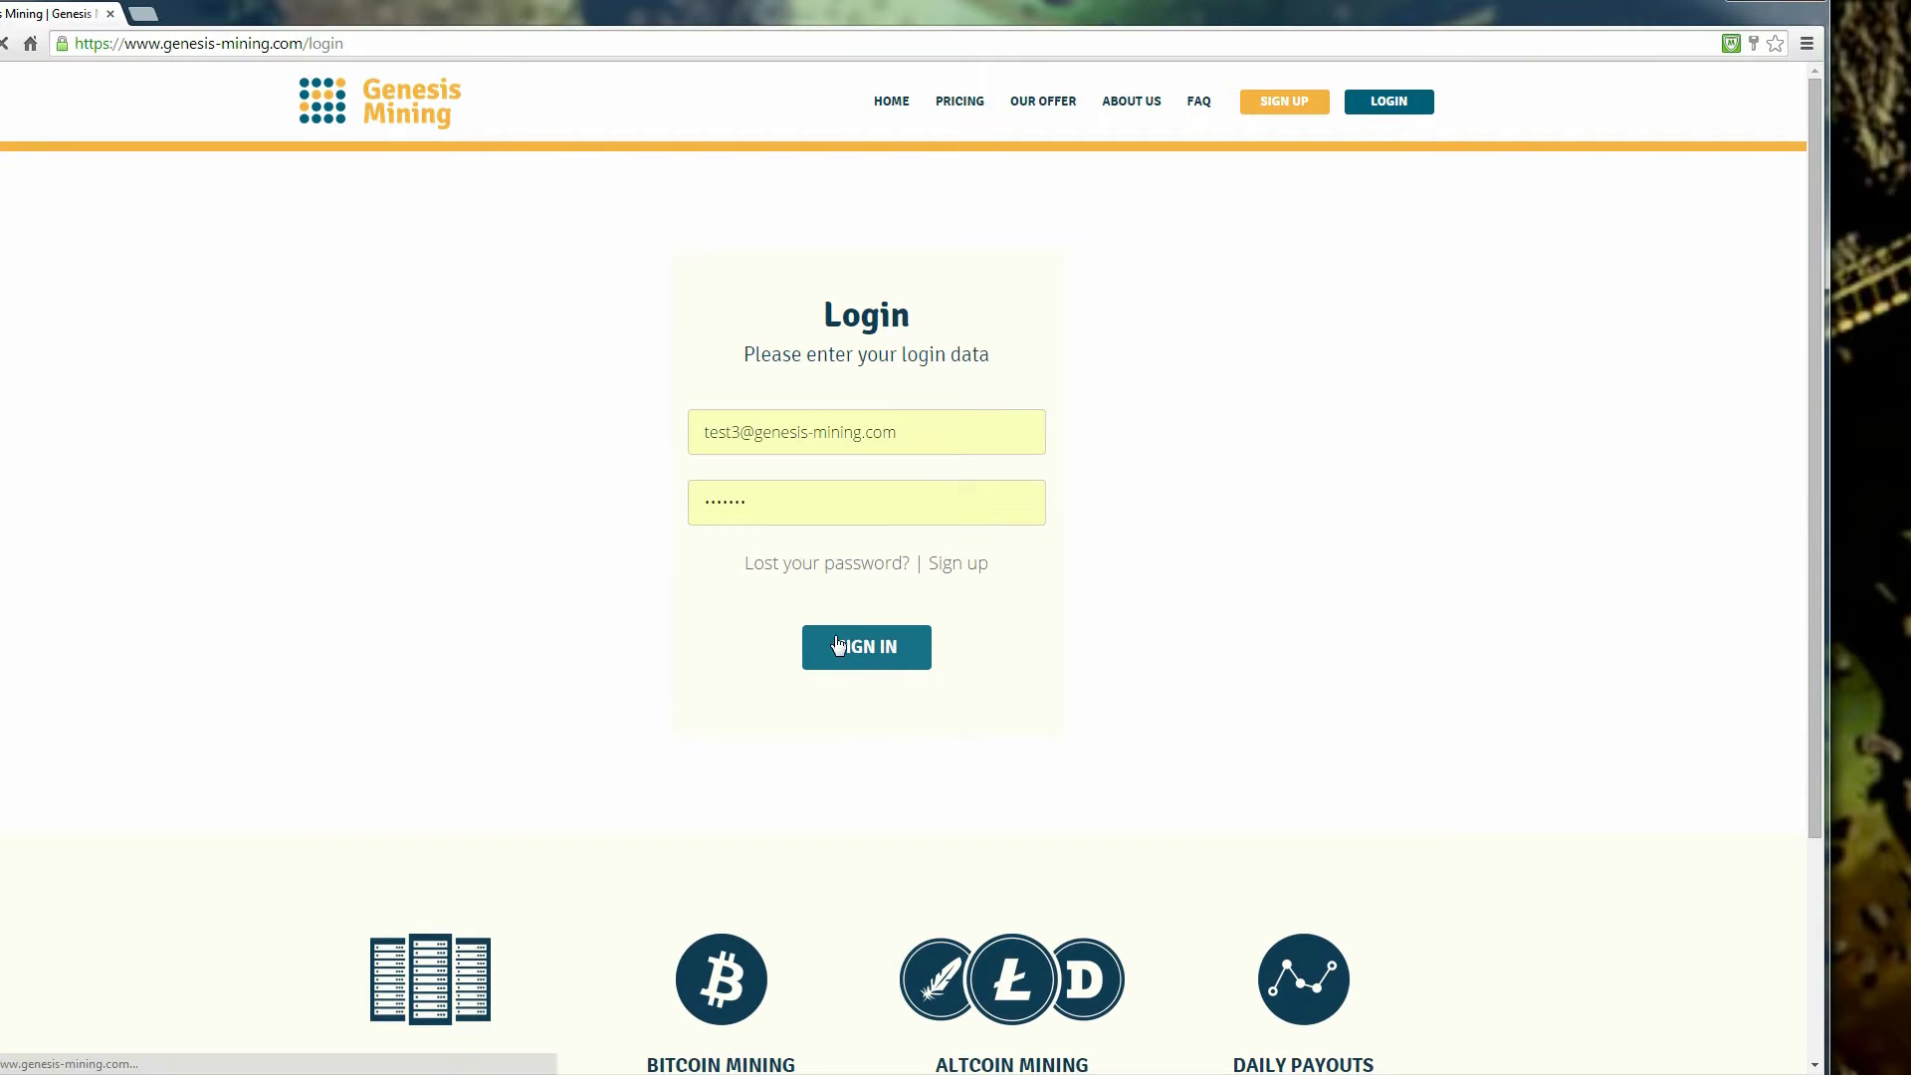
{"action": "left_click", "coordinate": [866, 647]}
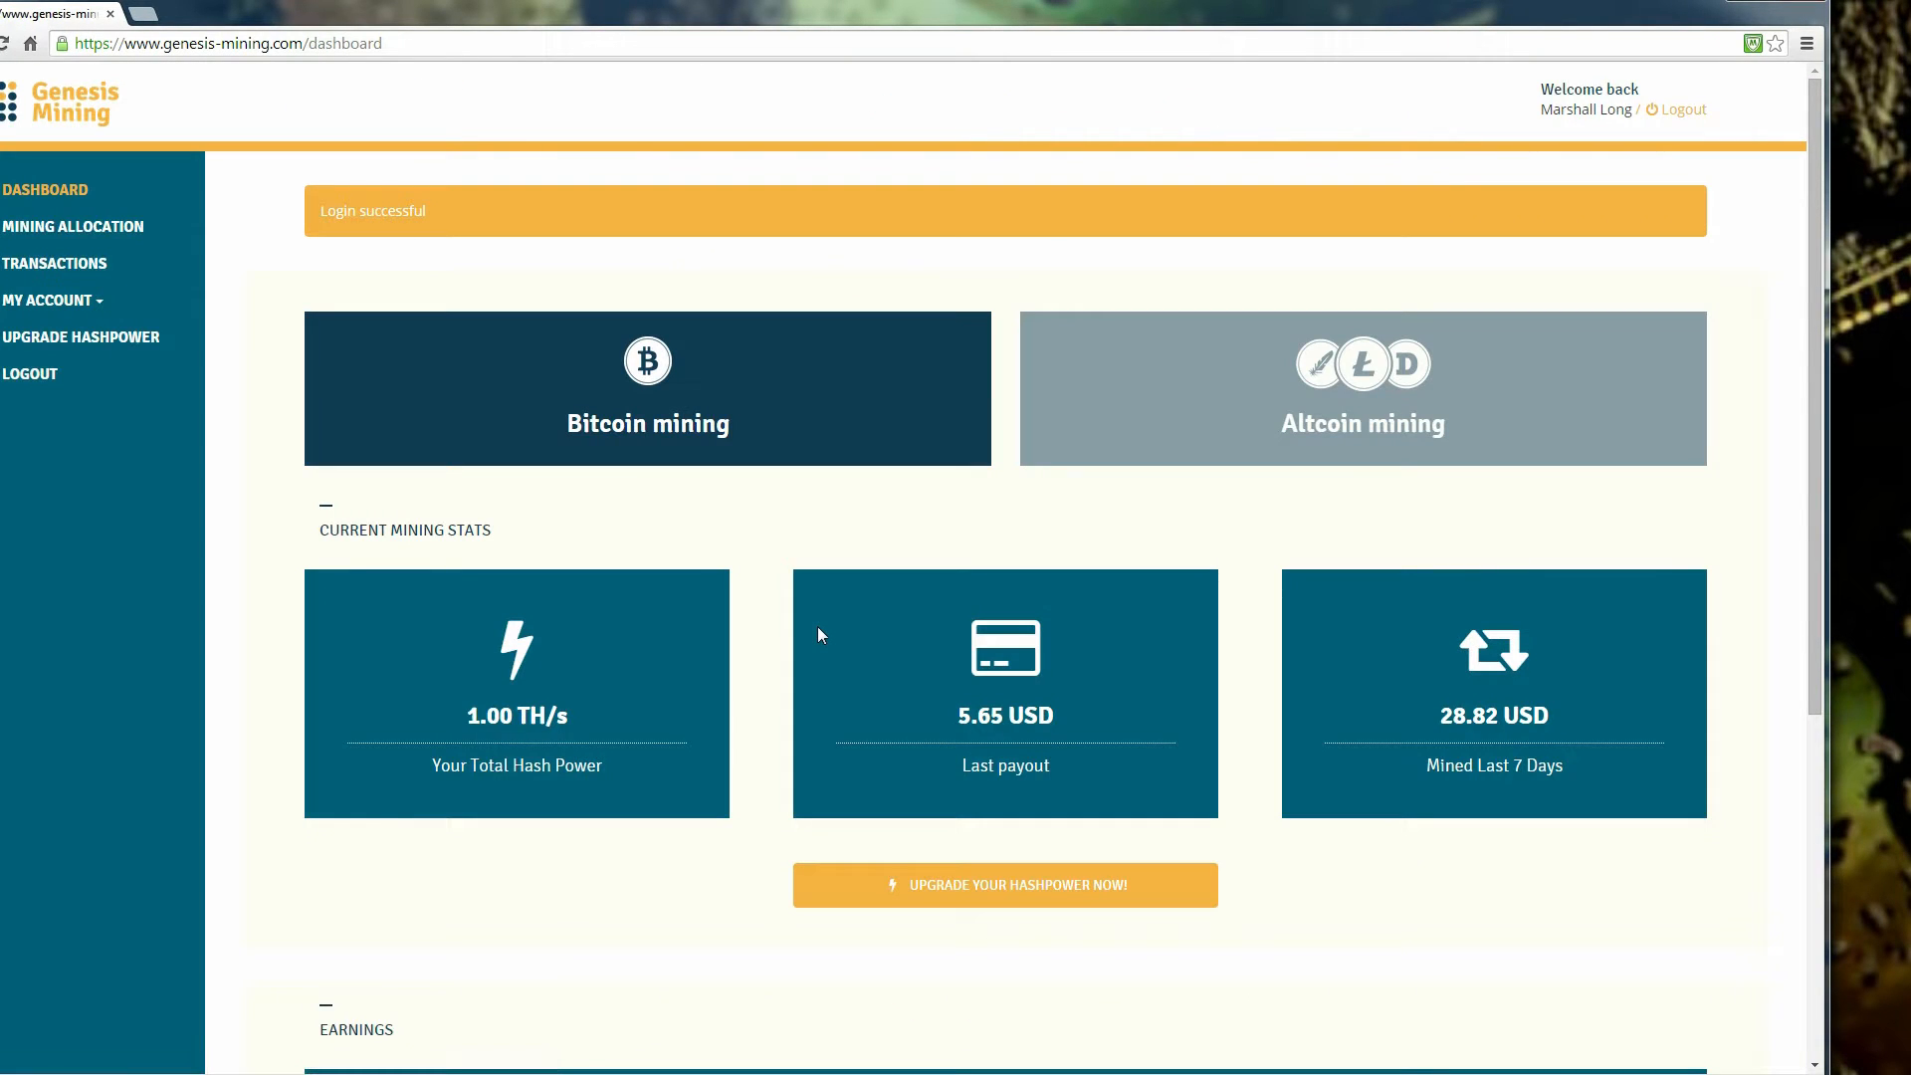
{"action": "mouse_move", "coordinate": [804, 598]}
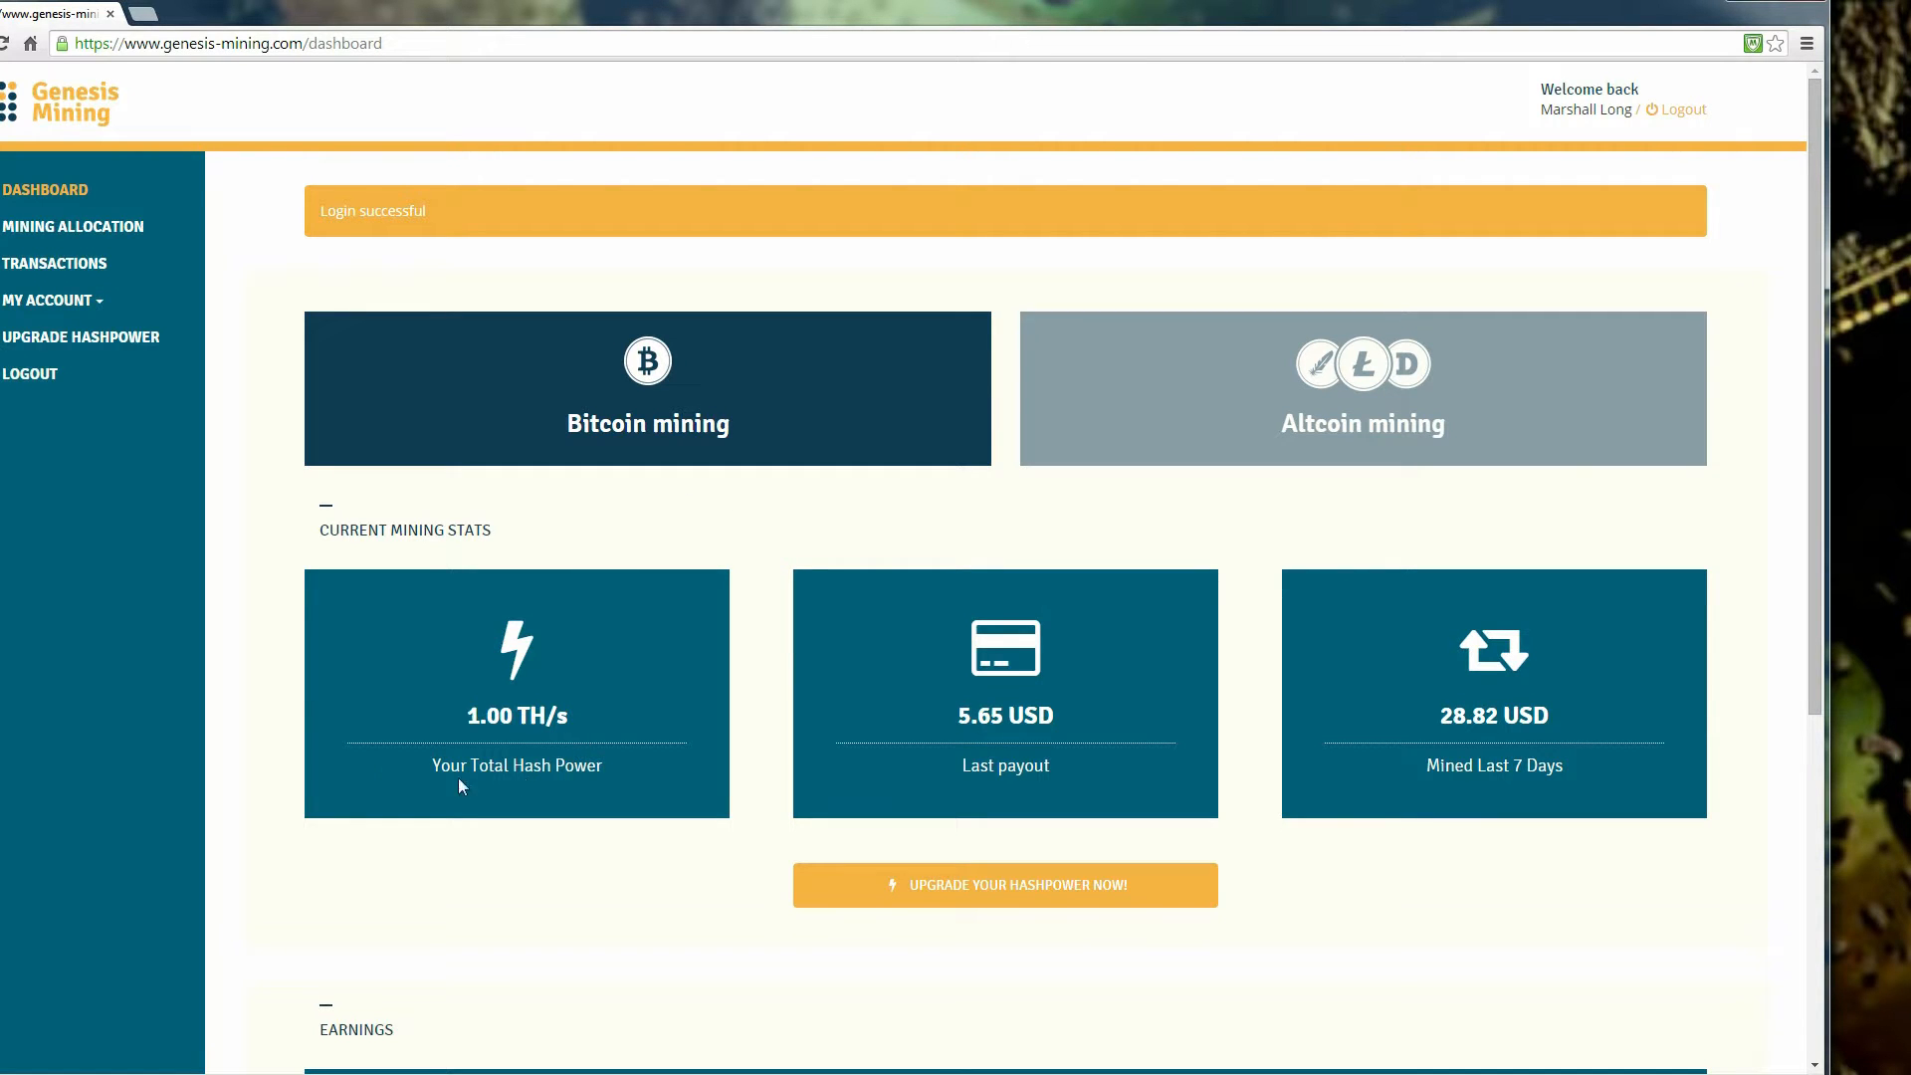
{"action": "mouse_move", "coordinate": [1177, 430]}
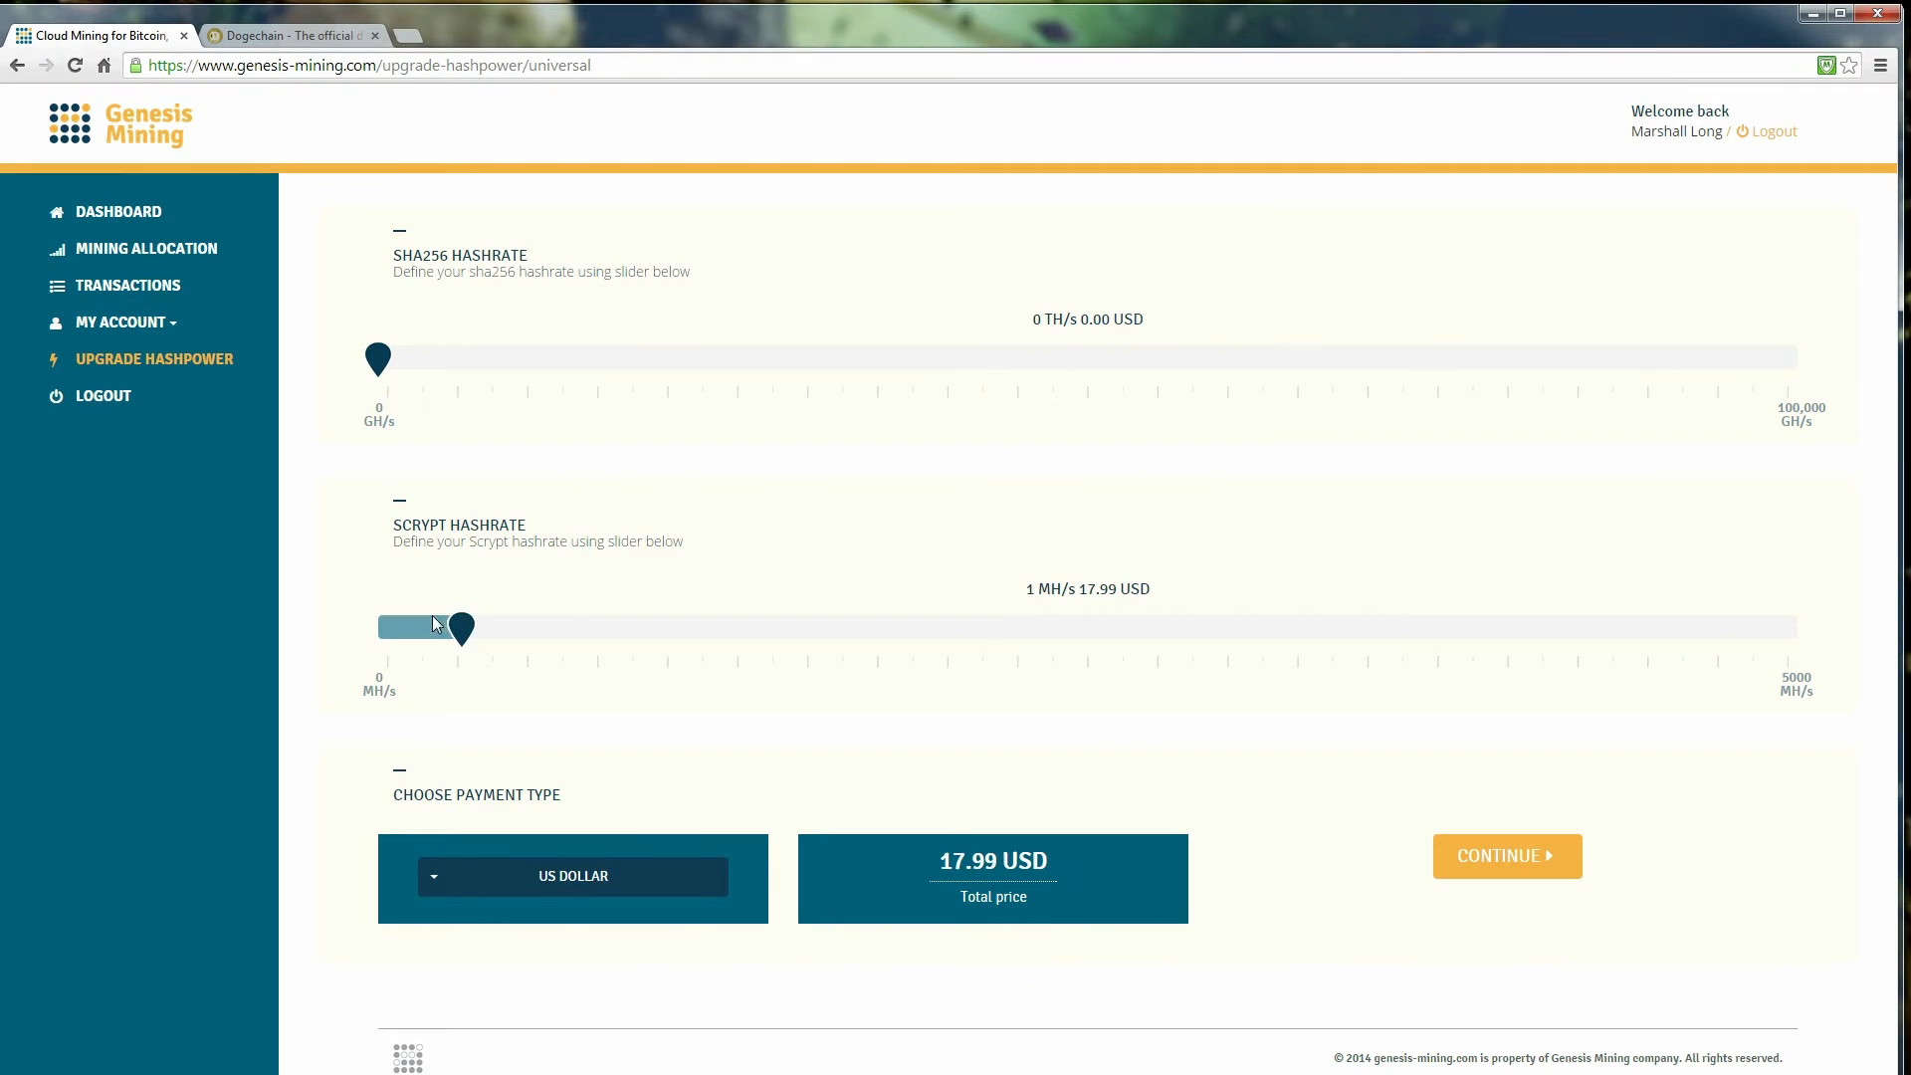
- Set Scrypt to 75 MH/s and SHA256 to 1.5 TH/s, then go to Mining Allocation
{"action": "left_click_drag", "start_coordinate": [464, 627], "coordinate": [1298, 627]}
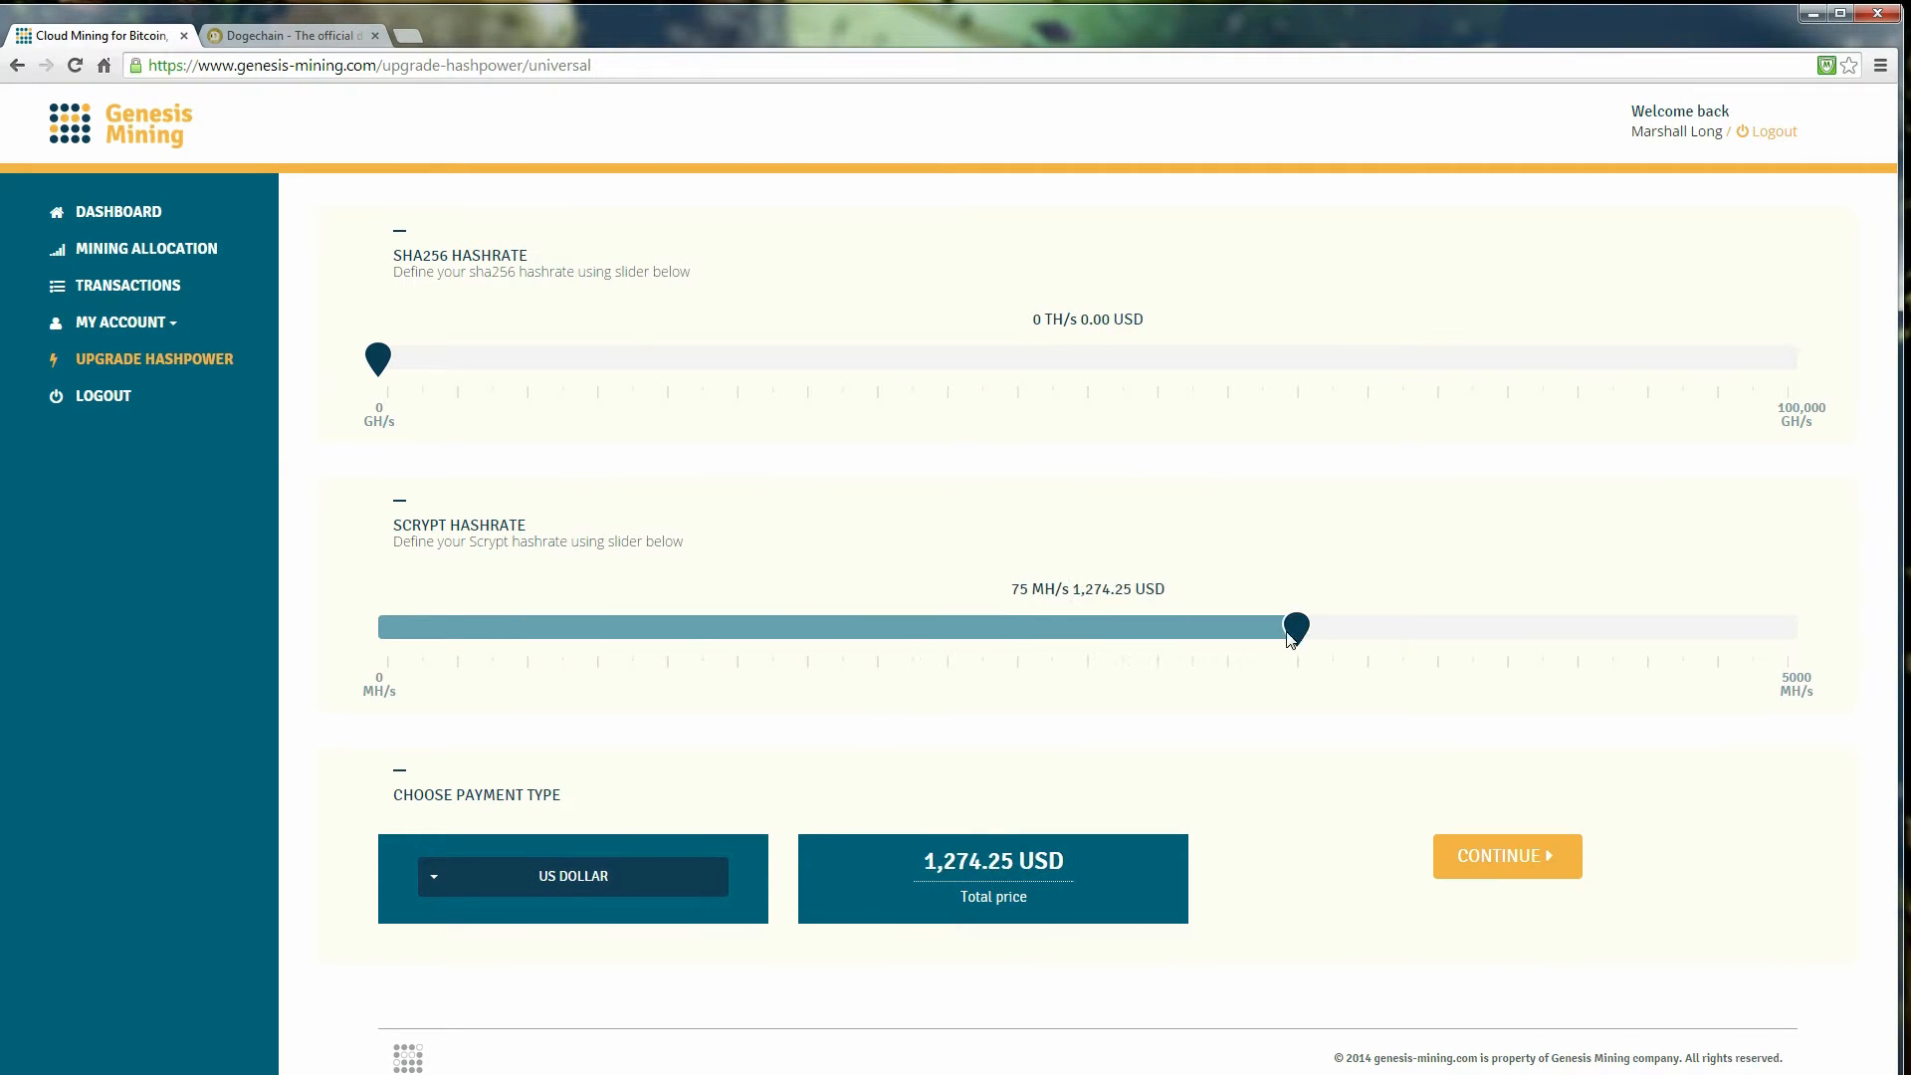
{"action": "left_click_drag", "start_coordinate": [1296, 627], "coordinate": [629, 627]}
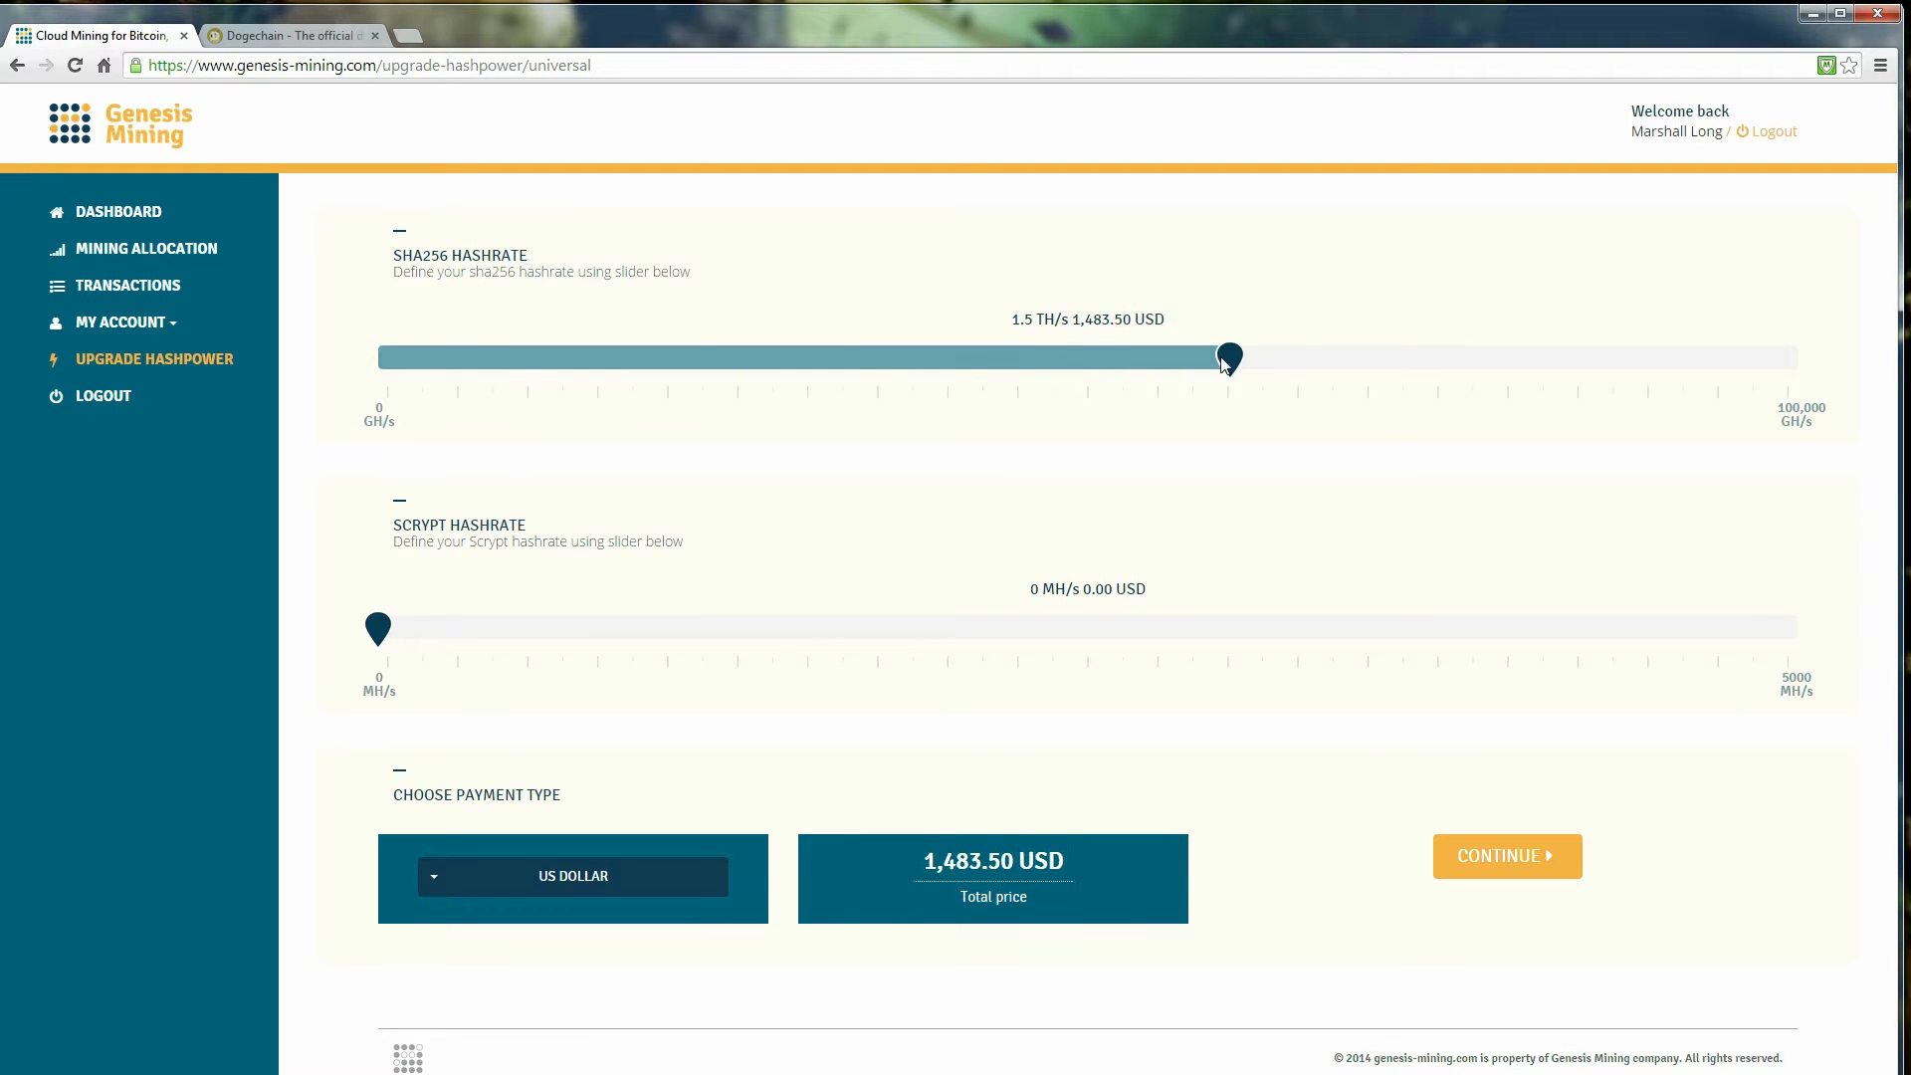
{"action": "left_click", "coordinate": [145, 246]}
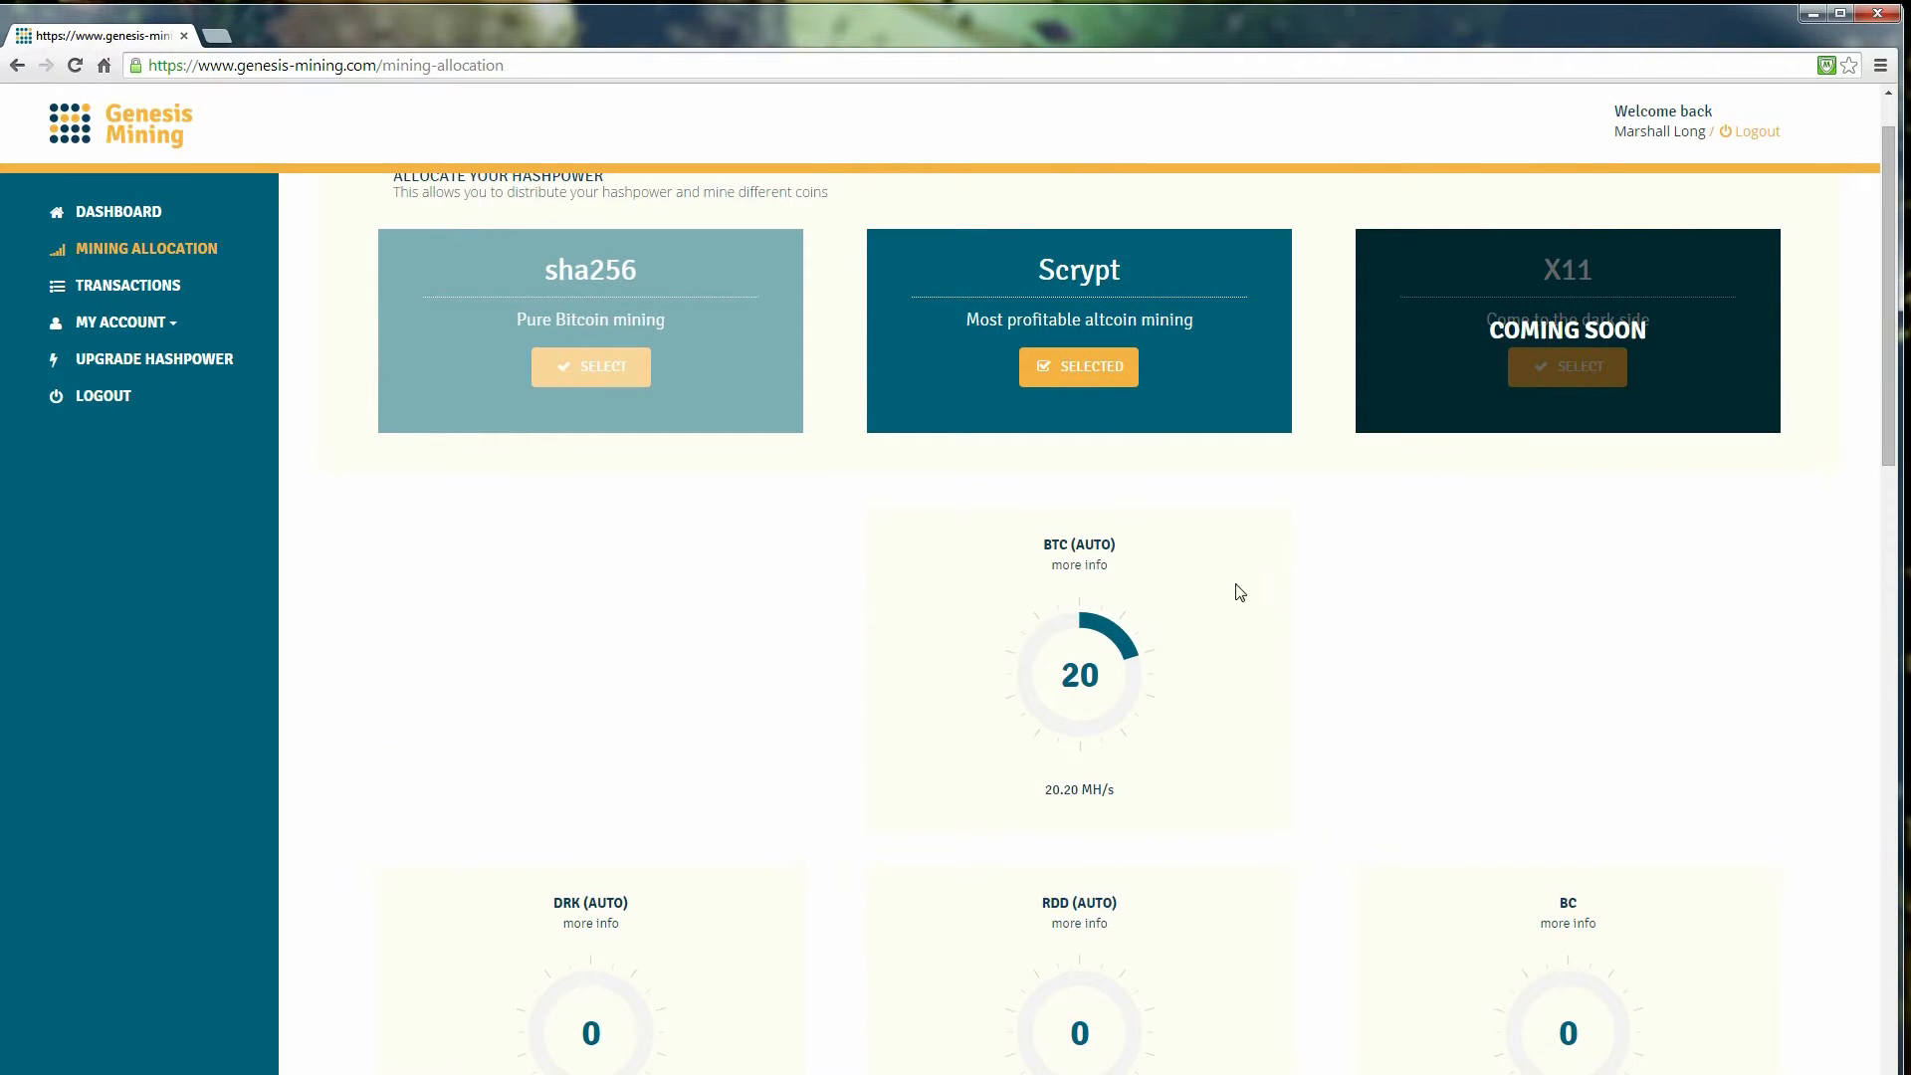
- Set POT's allocation dial to 0 and raise the middle coin's dial to 30
{"action": "scroll", "scroll_direction": "down", "scroll_amount": 3}
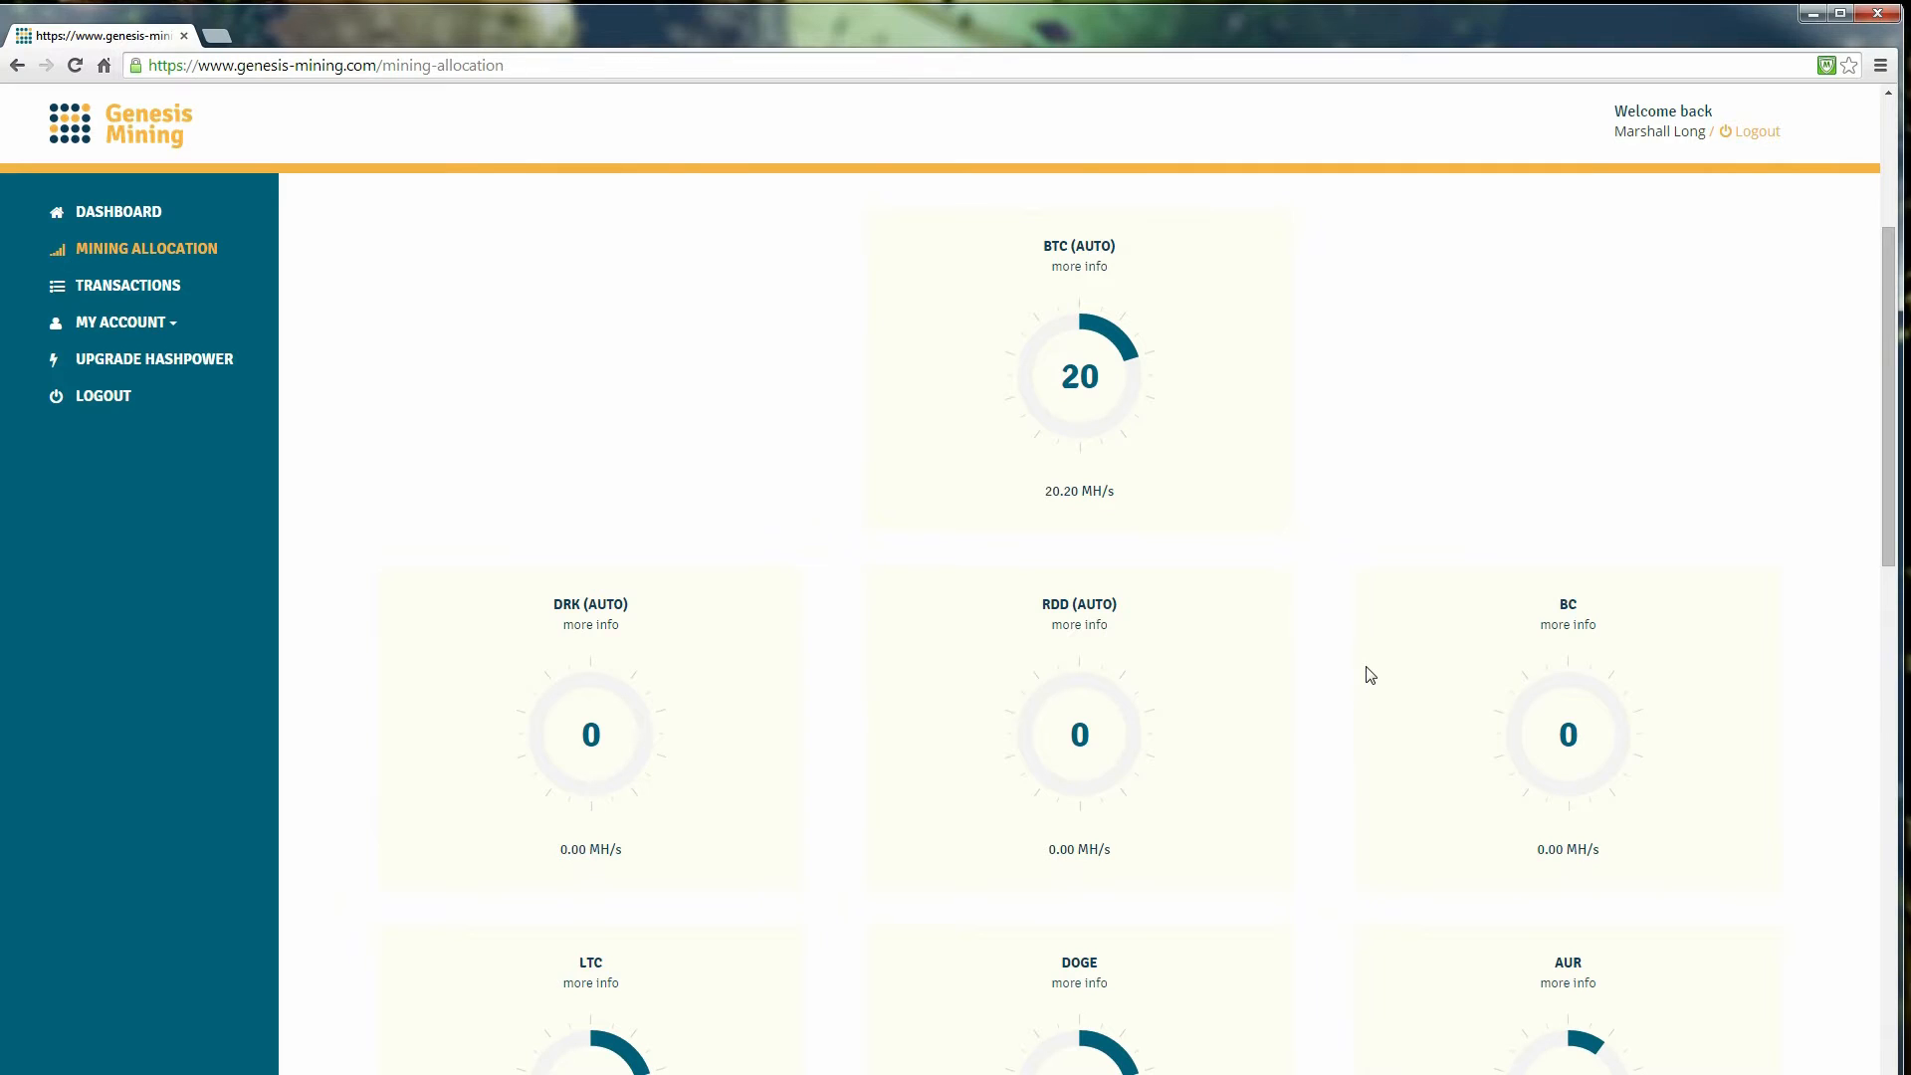
{"action": "scroll", "scroll_direction": "down", "scroll_amount": 3}
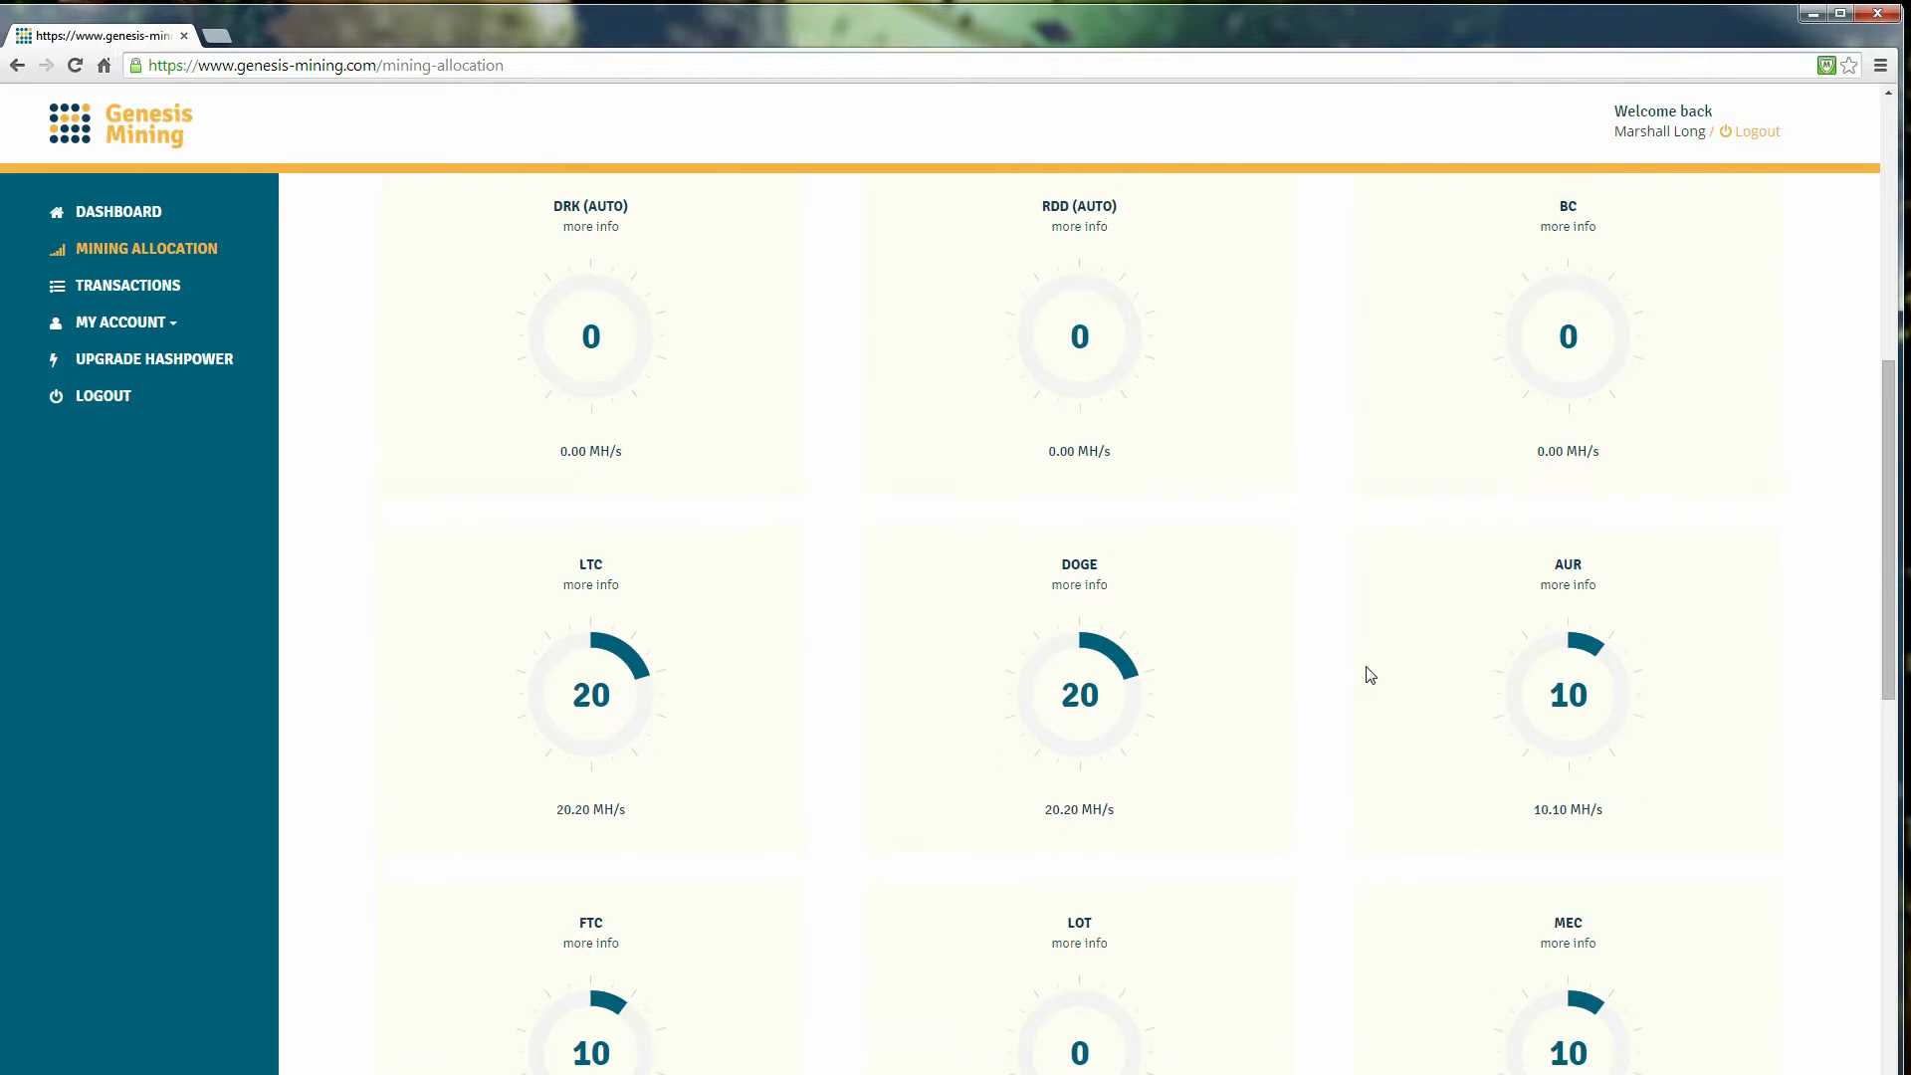
{"action": "mouse_move", "coordinate": [1103, 711]}
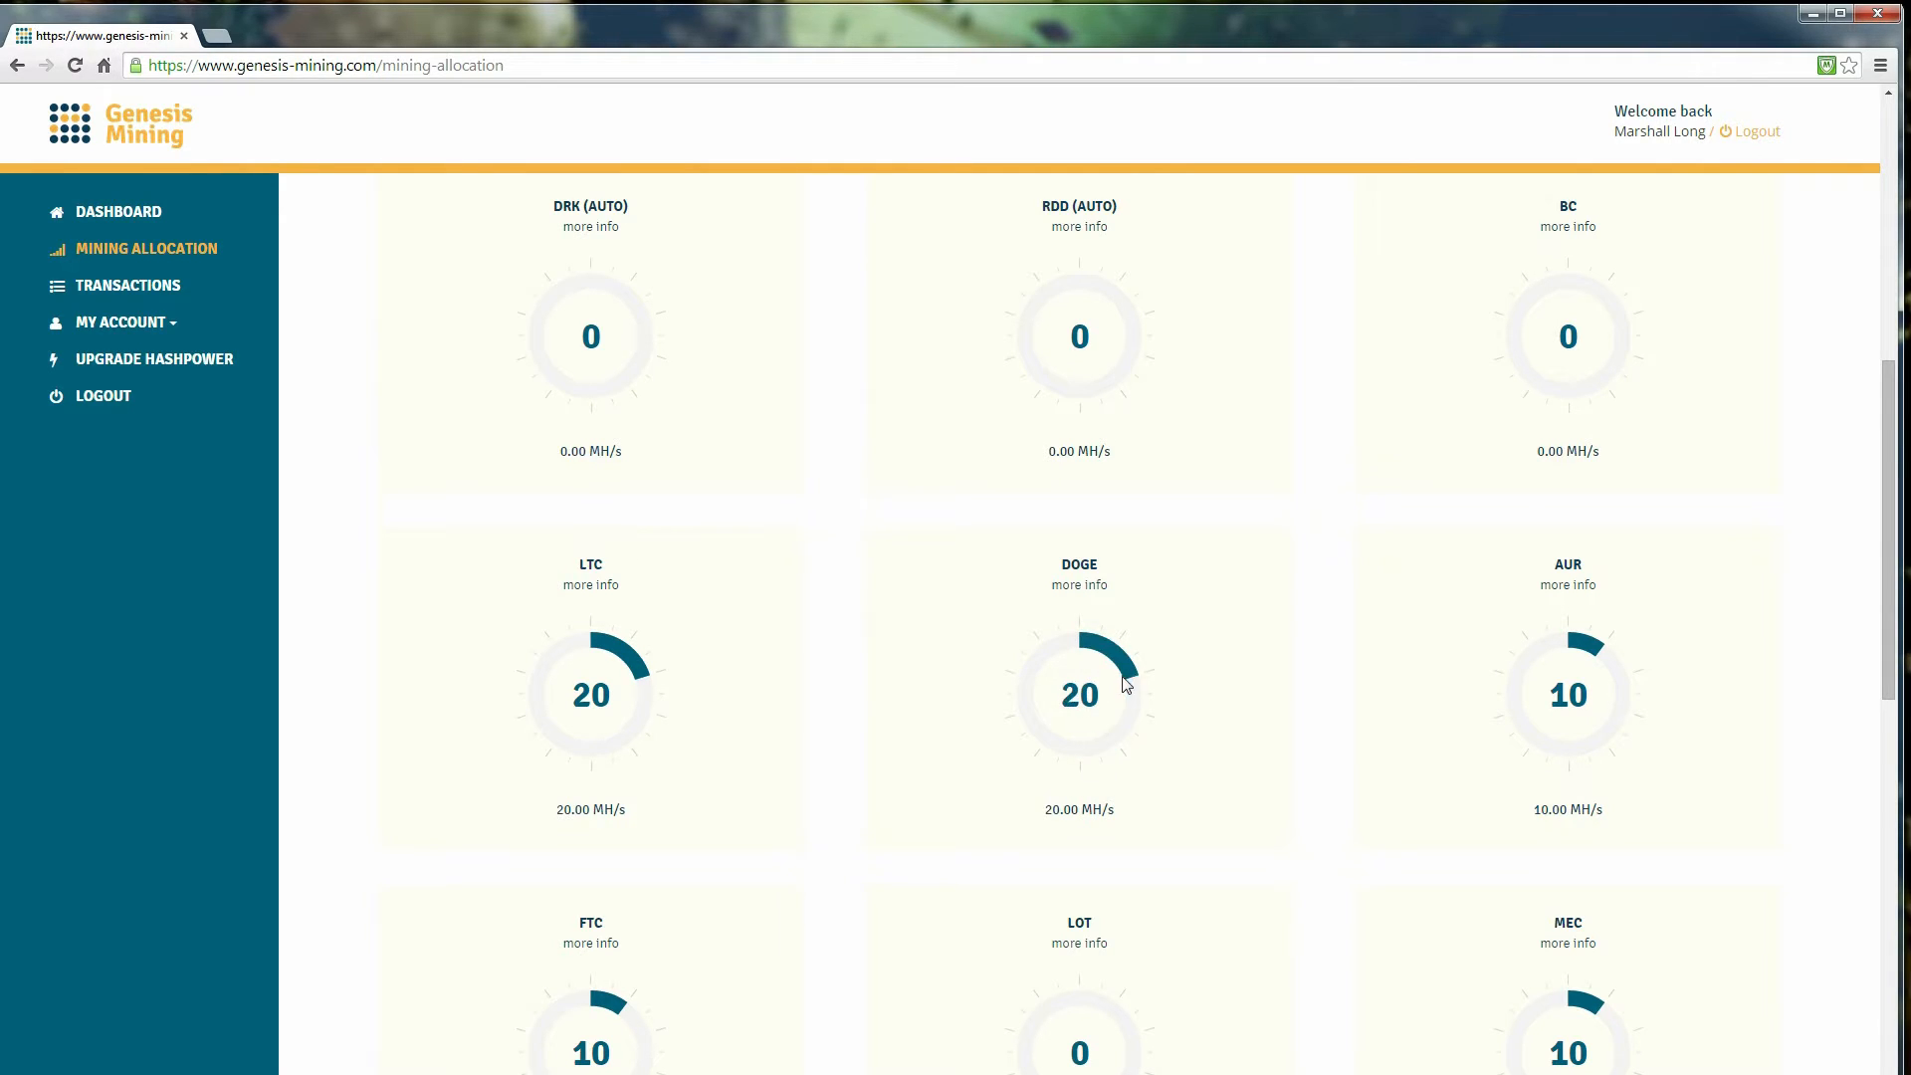
{"action": "mouse_move", "coordinate": [1085, 585]}
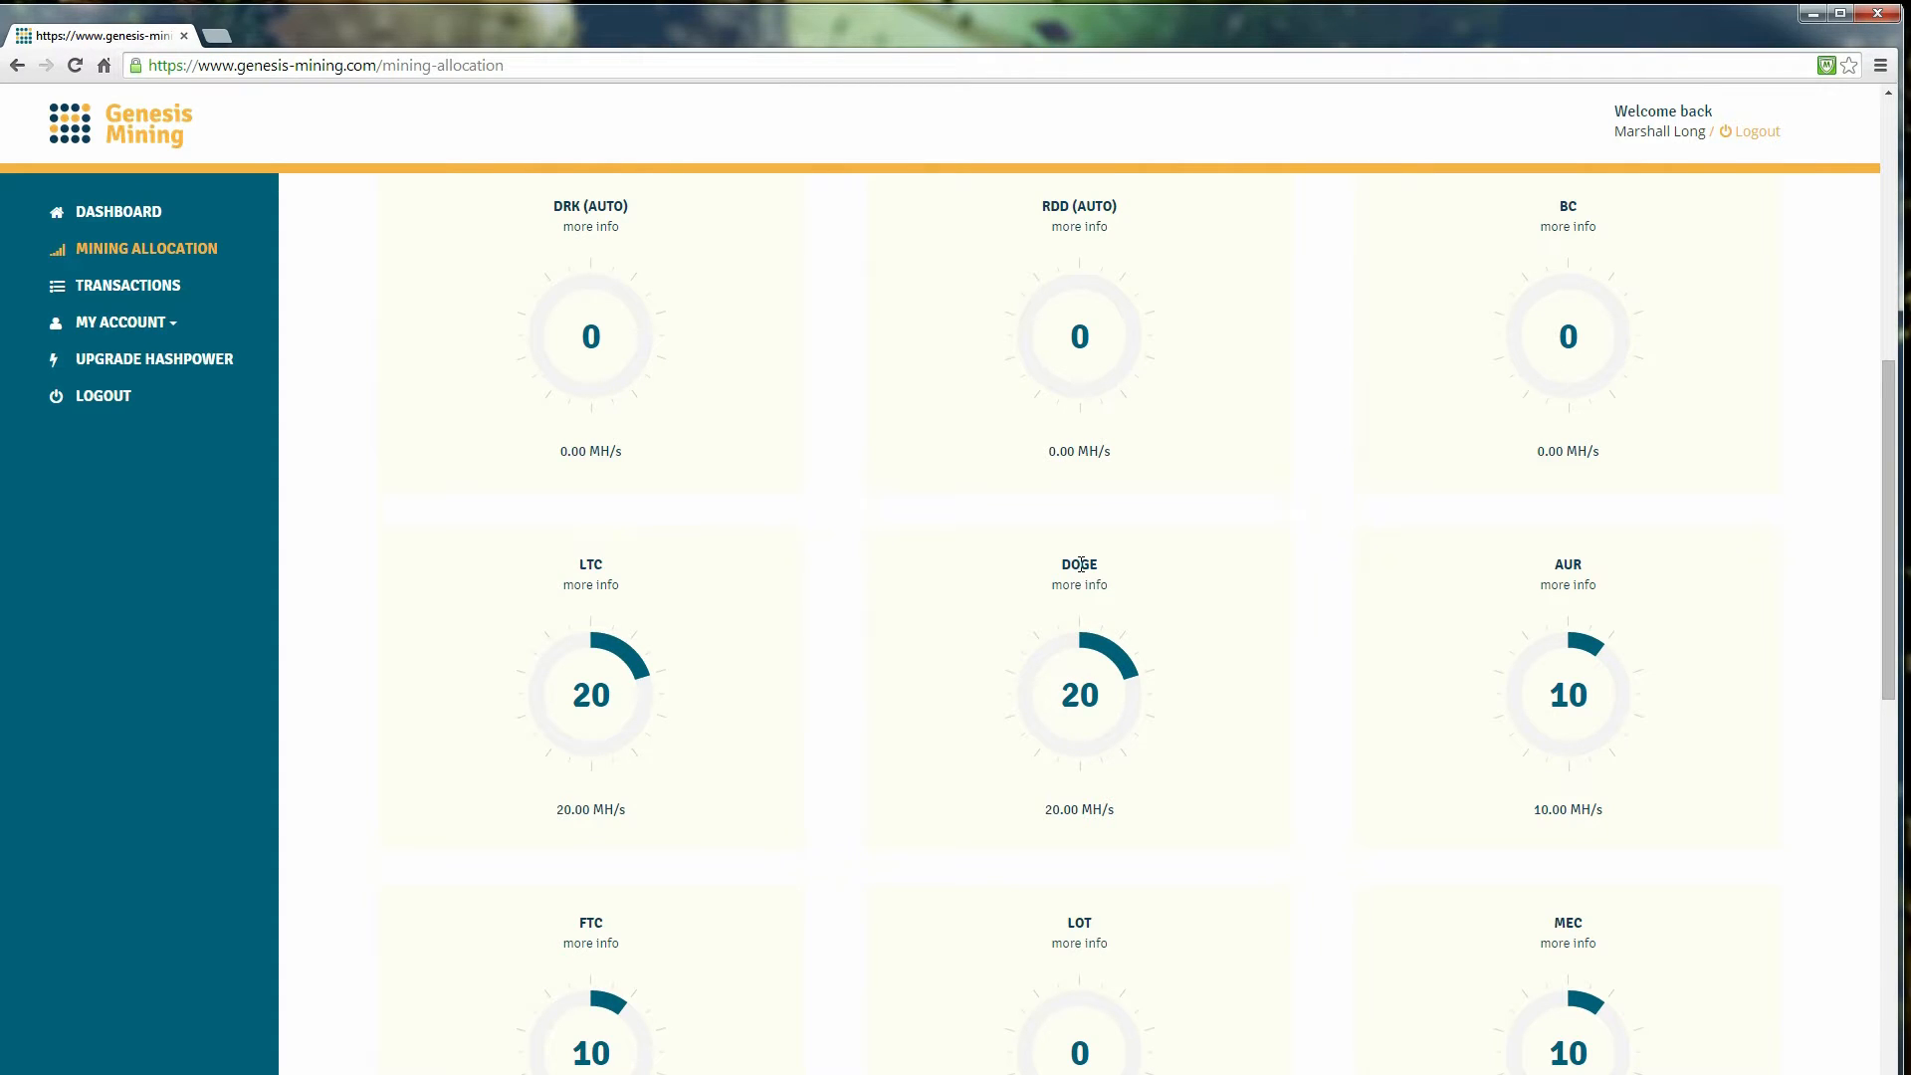
{"action": "double_click", "coordinate": [1079, 565]}
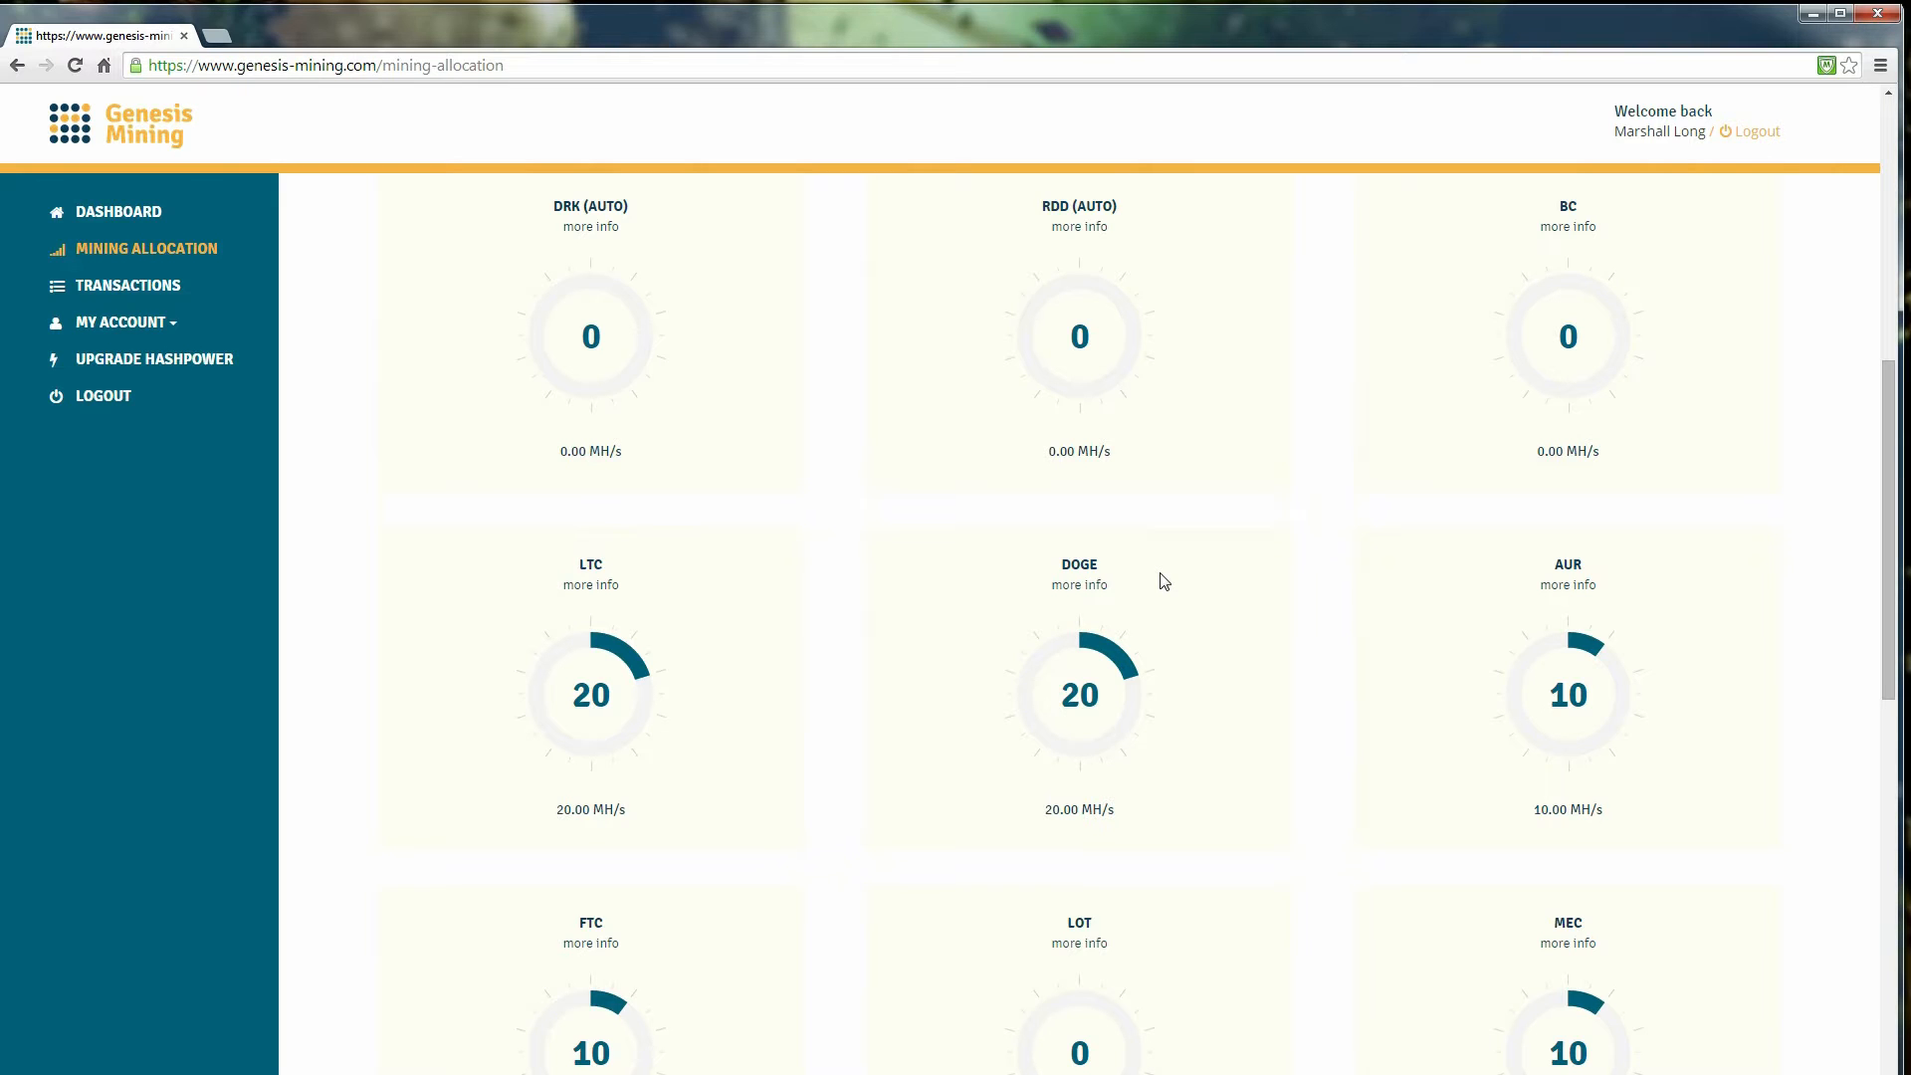
{"action": "scroll", "scroll_direction": "down", "scroll_amount": 3}
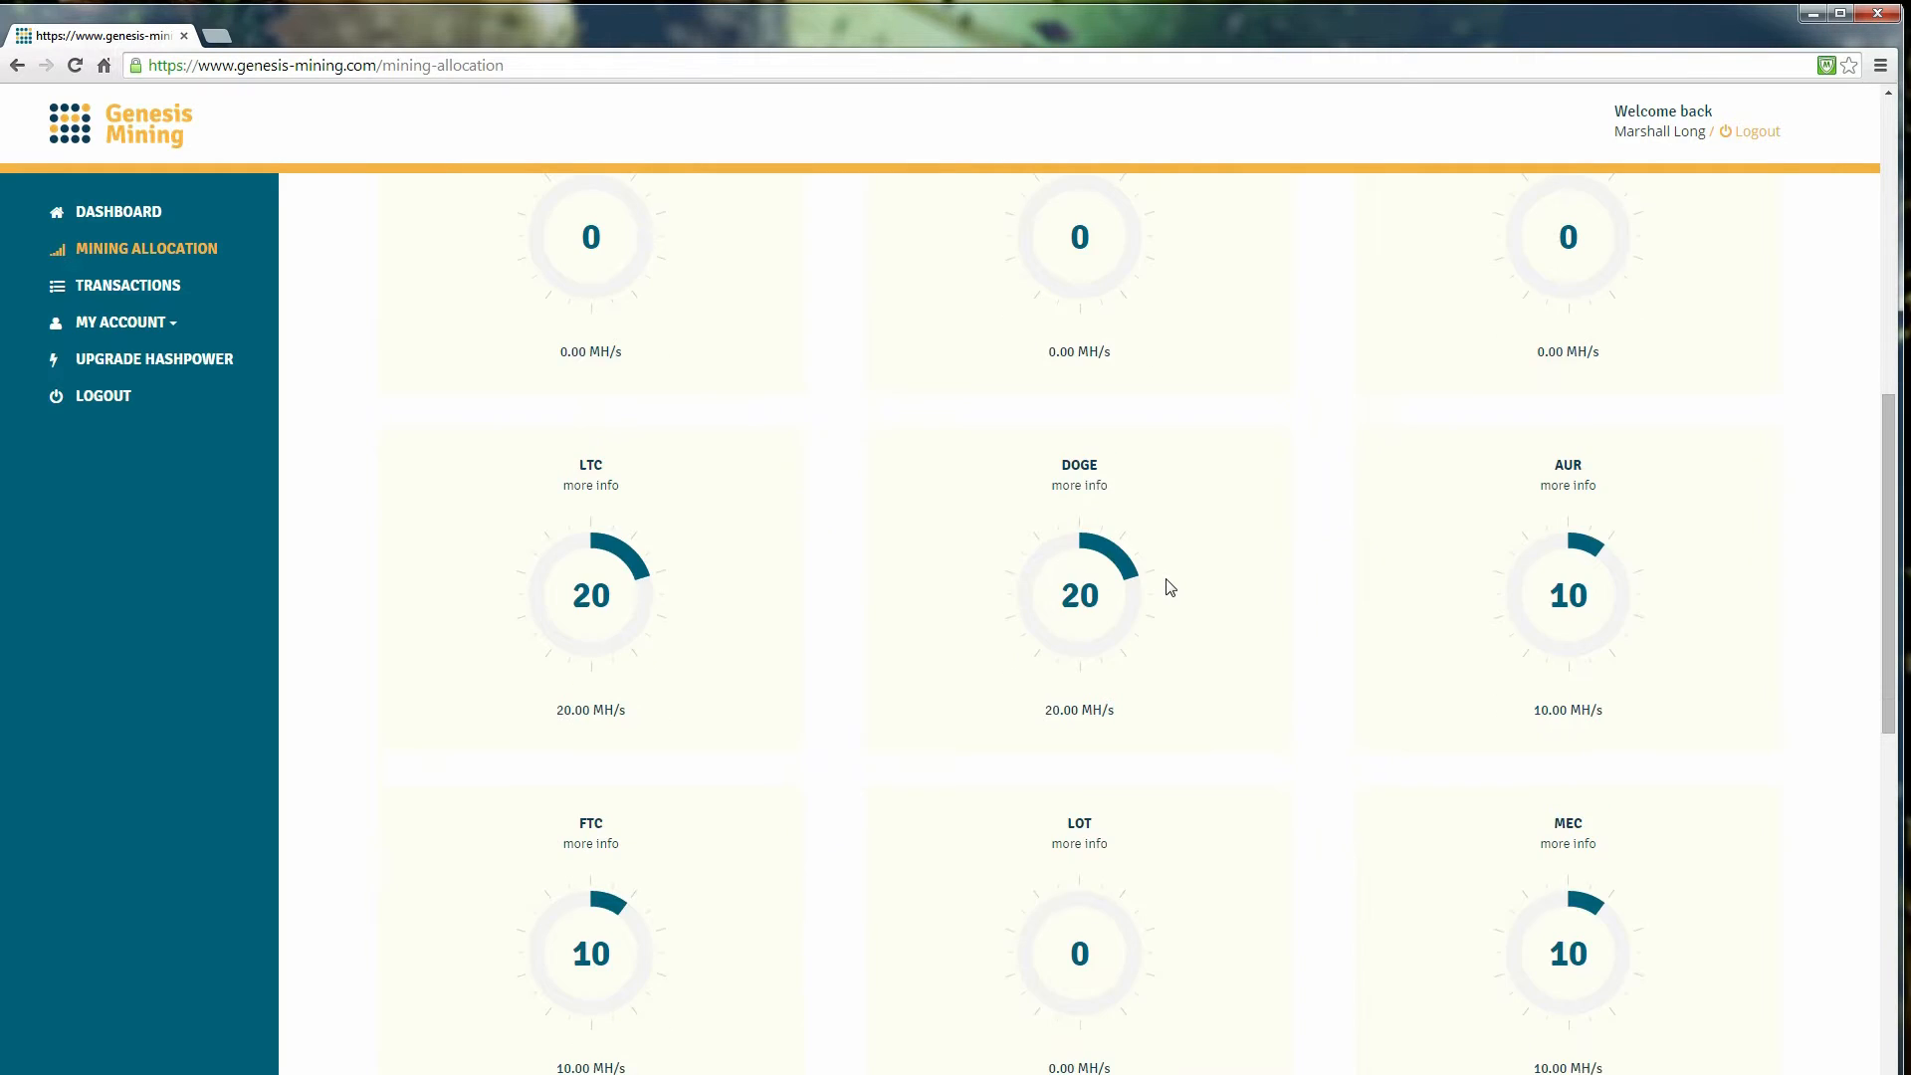
{"action": "scroll", "scroll_direction": "down", "scroll_amount": 3}
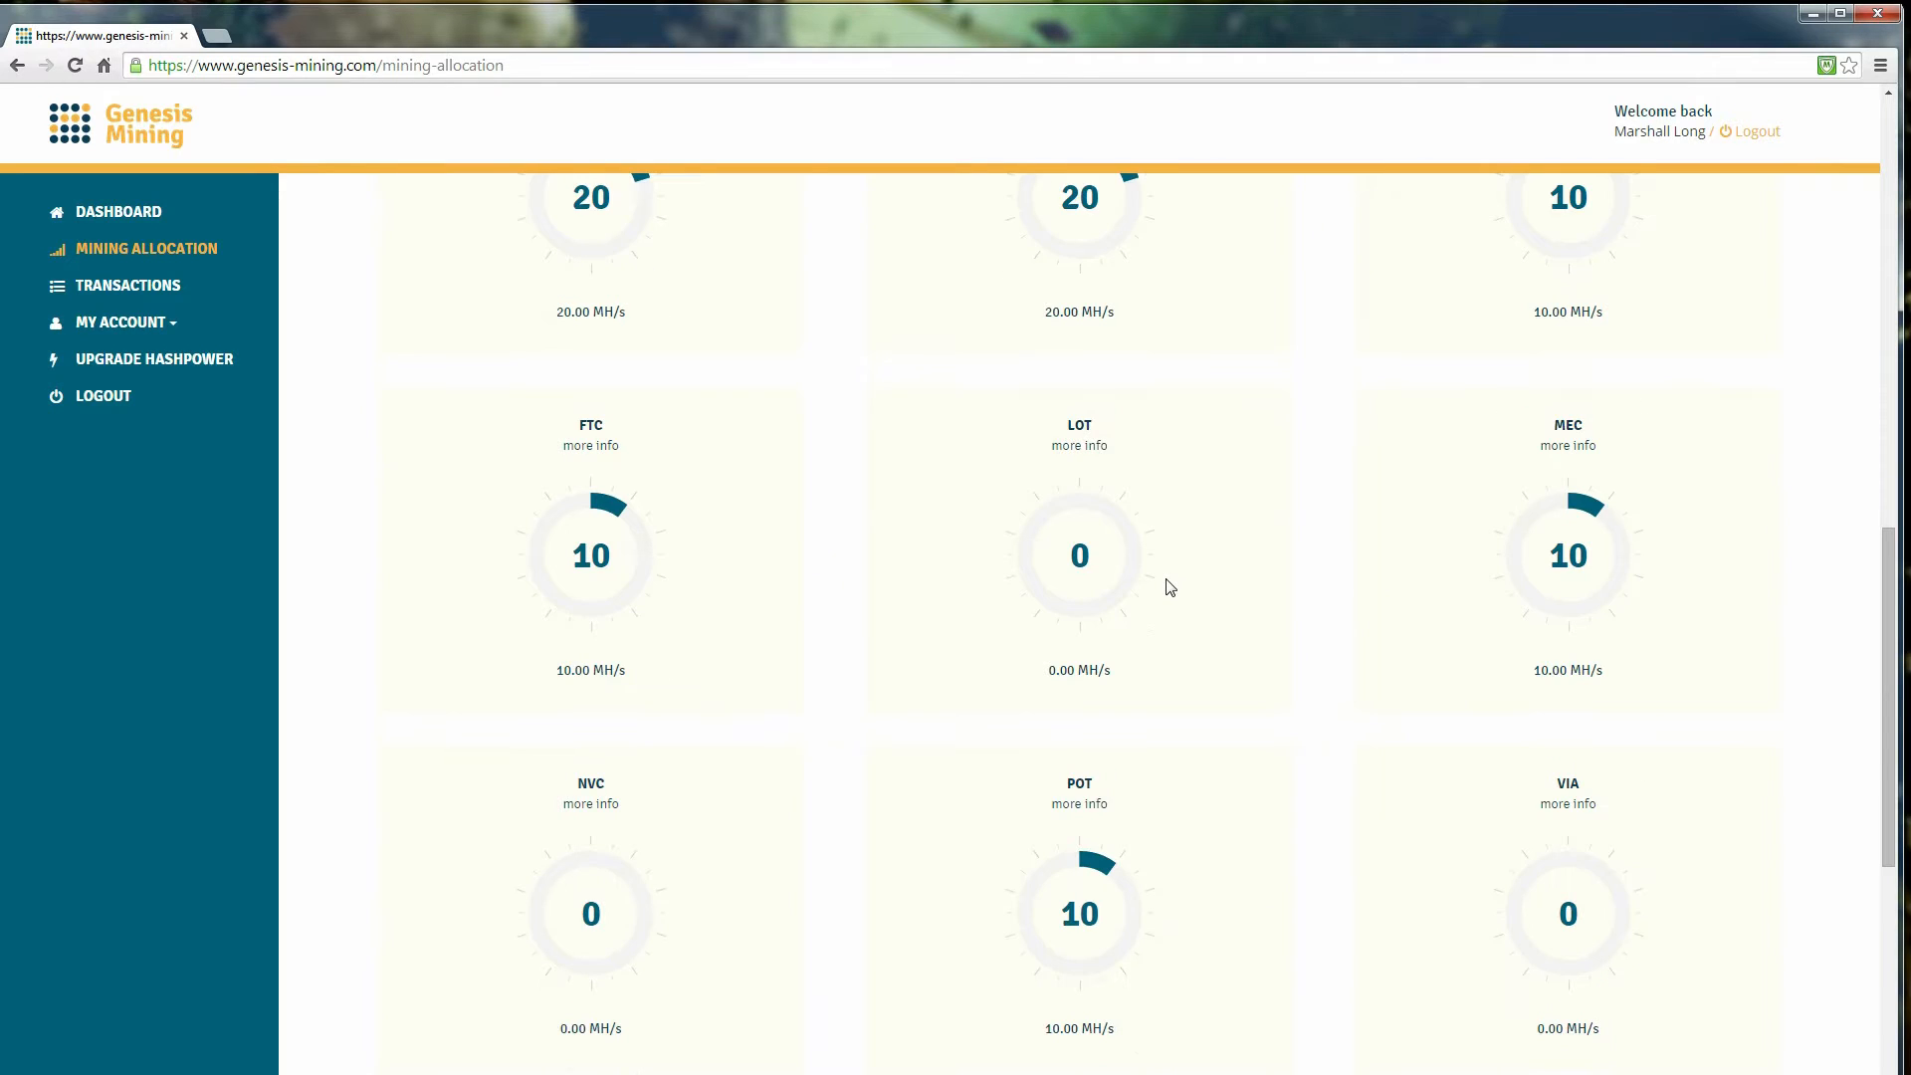
{"action": "scroll", "scroll_direction": "down", "scroll_amount": 3}
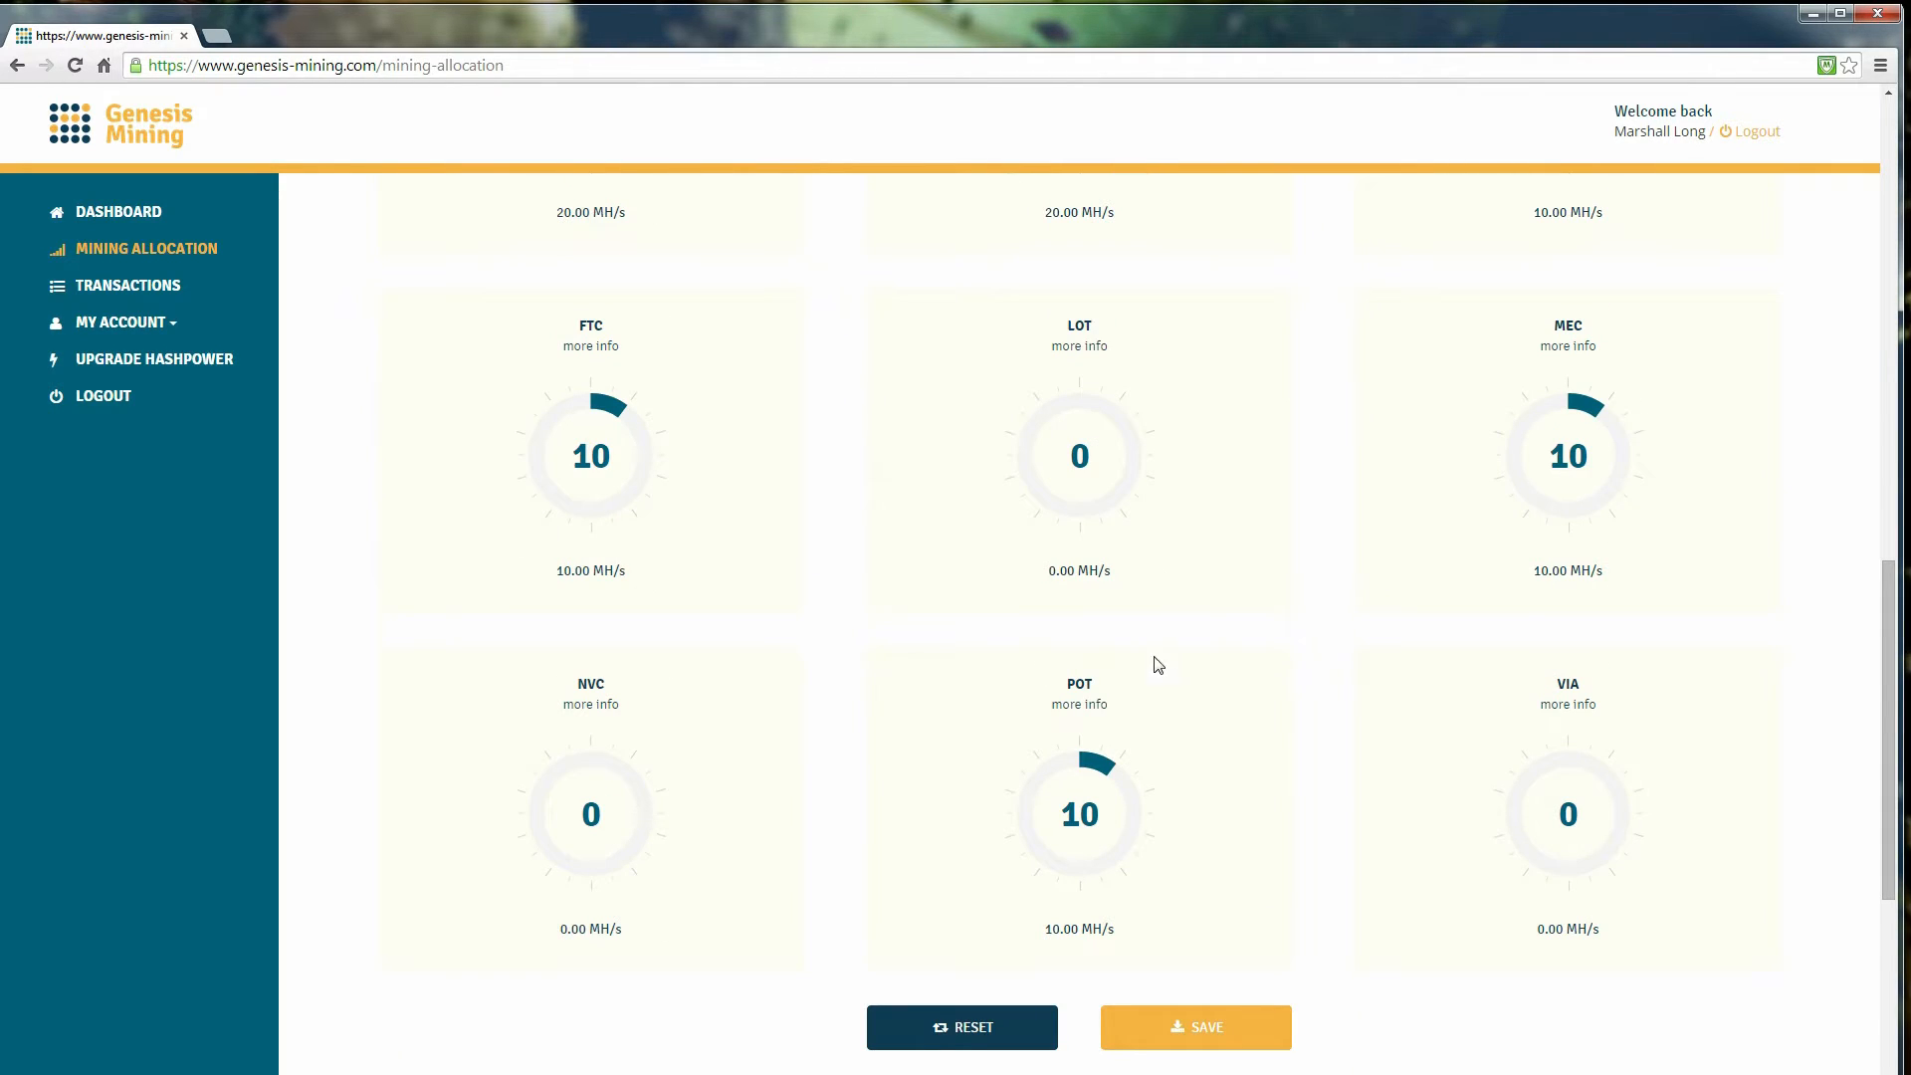
{"action": "mouse_move", "coordinate": [1063, 689]}
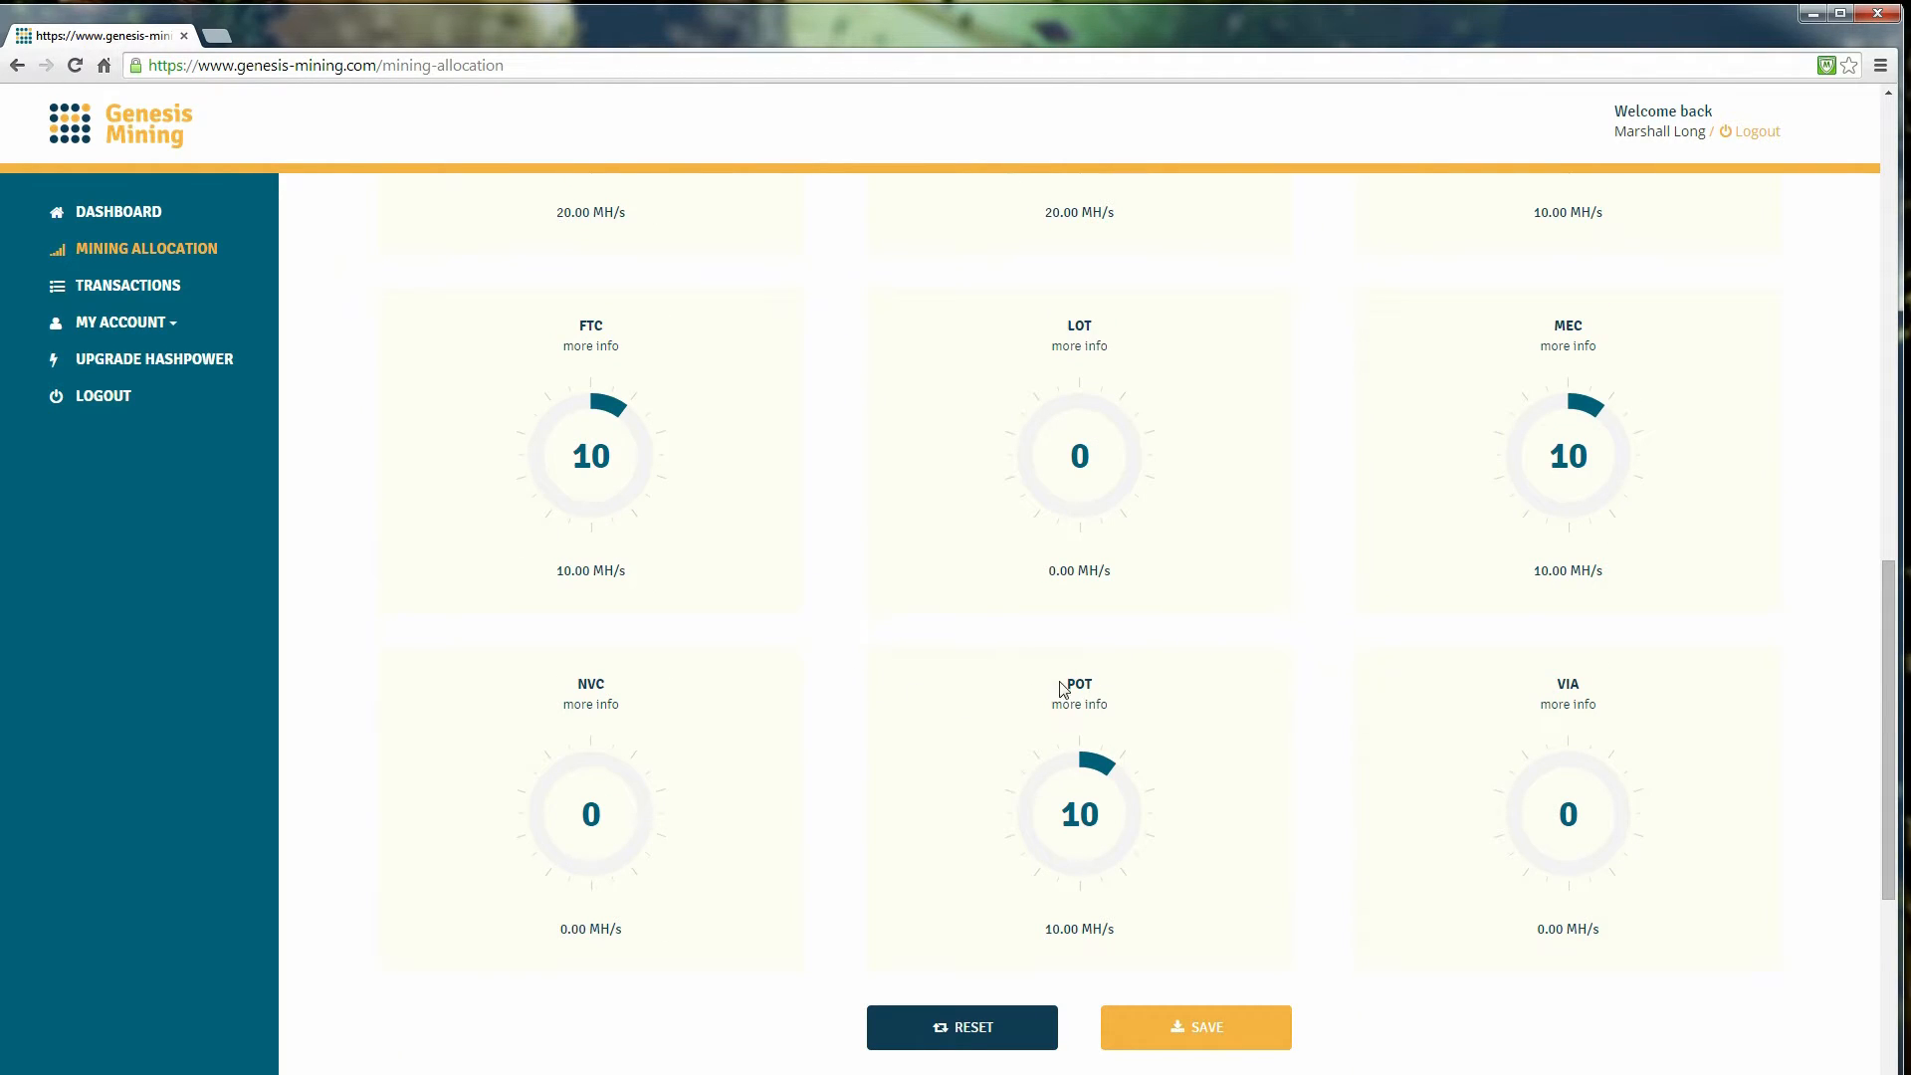
{"action": "double_click", "coordinate": [1078, 685]}
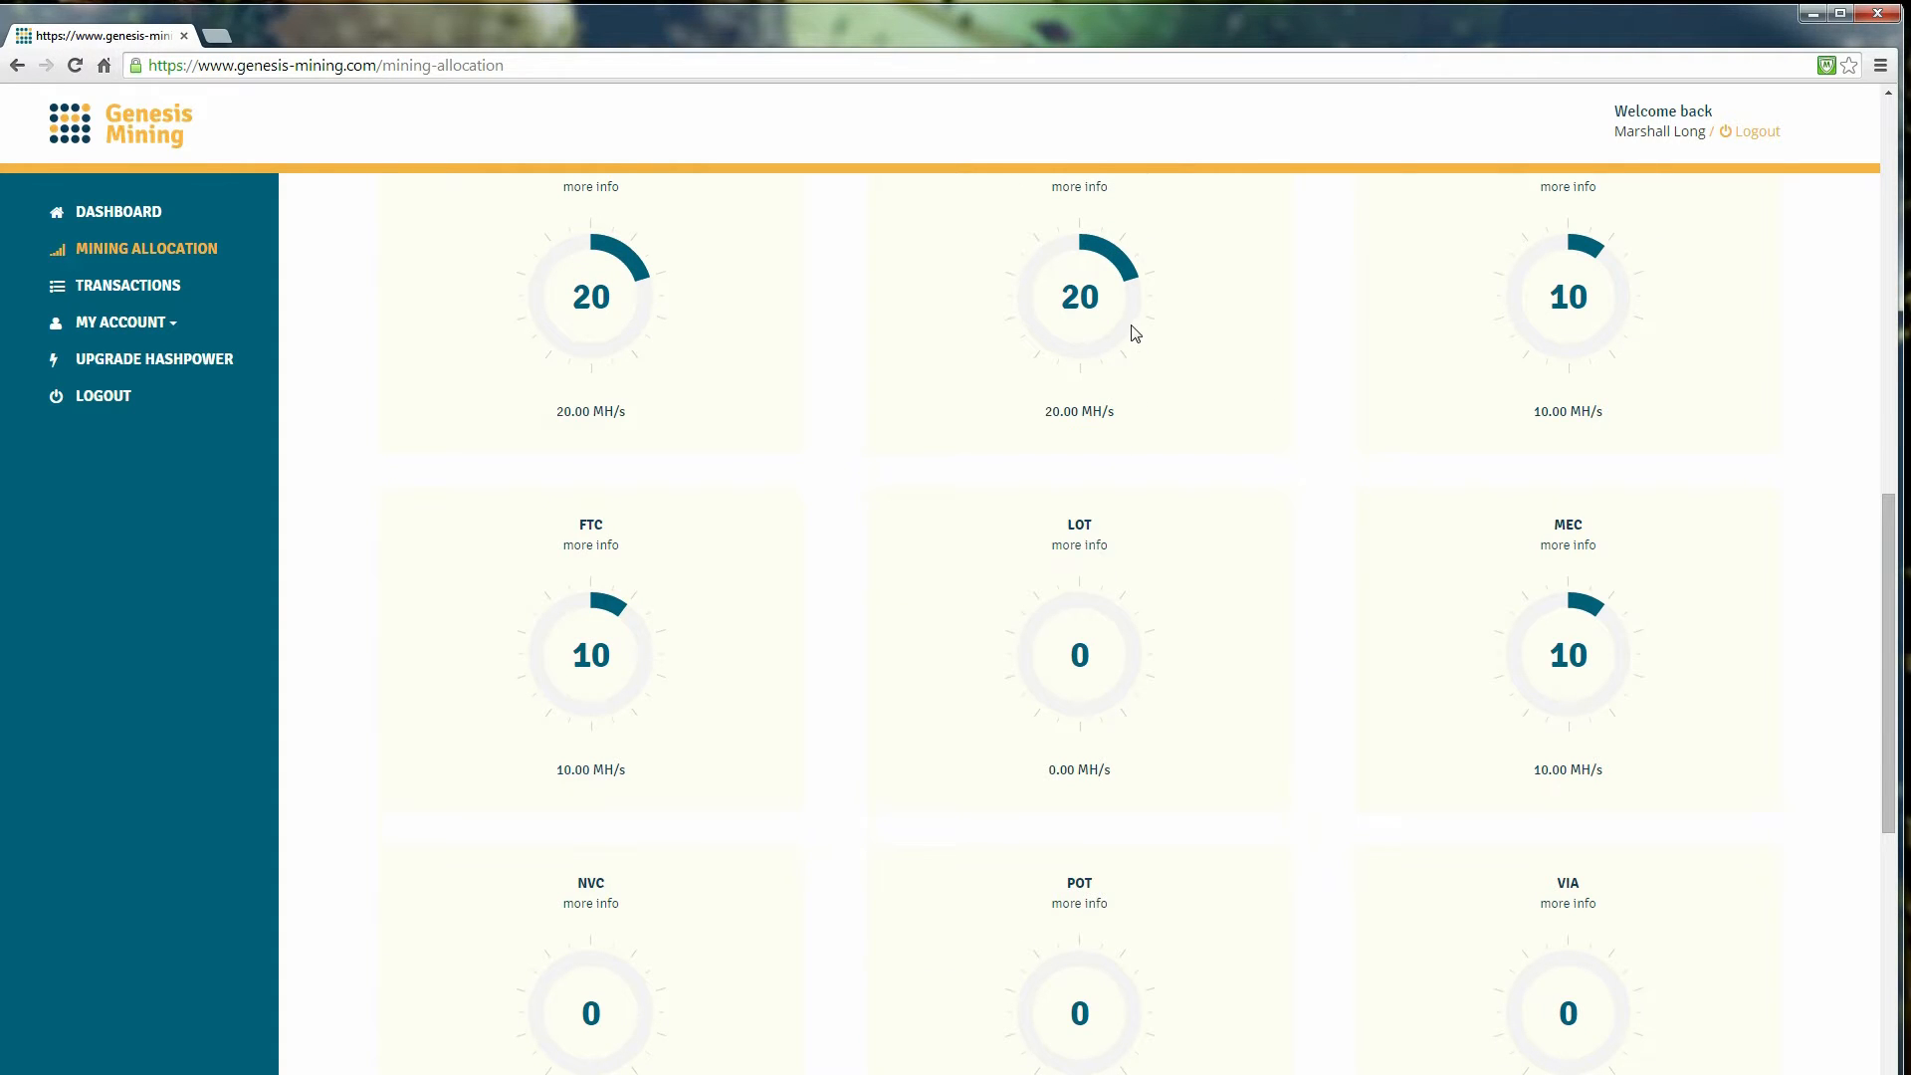
{"action": "left_click", "coordinate": [1134, 321]}
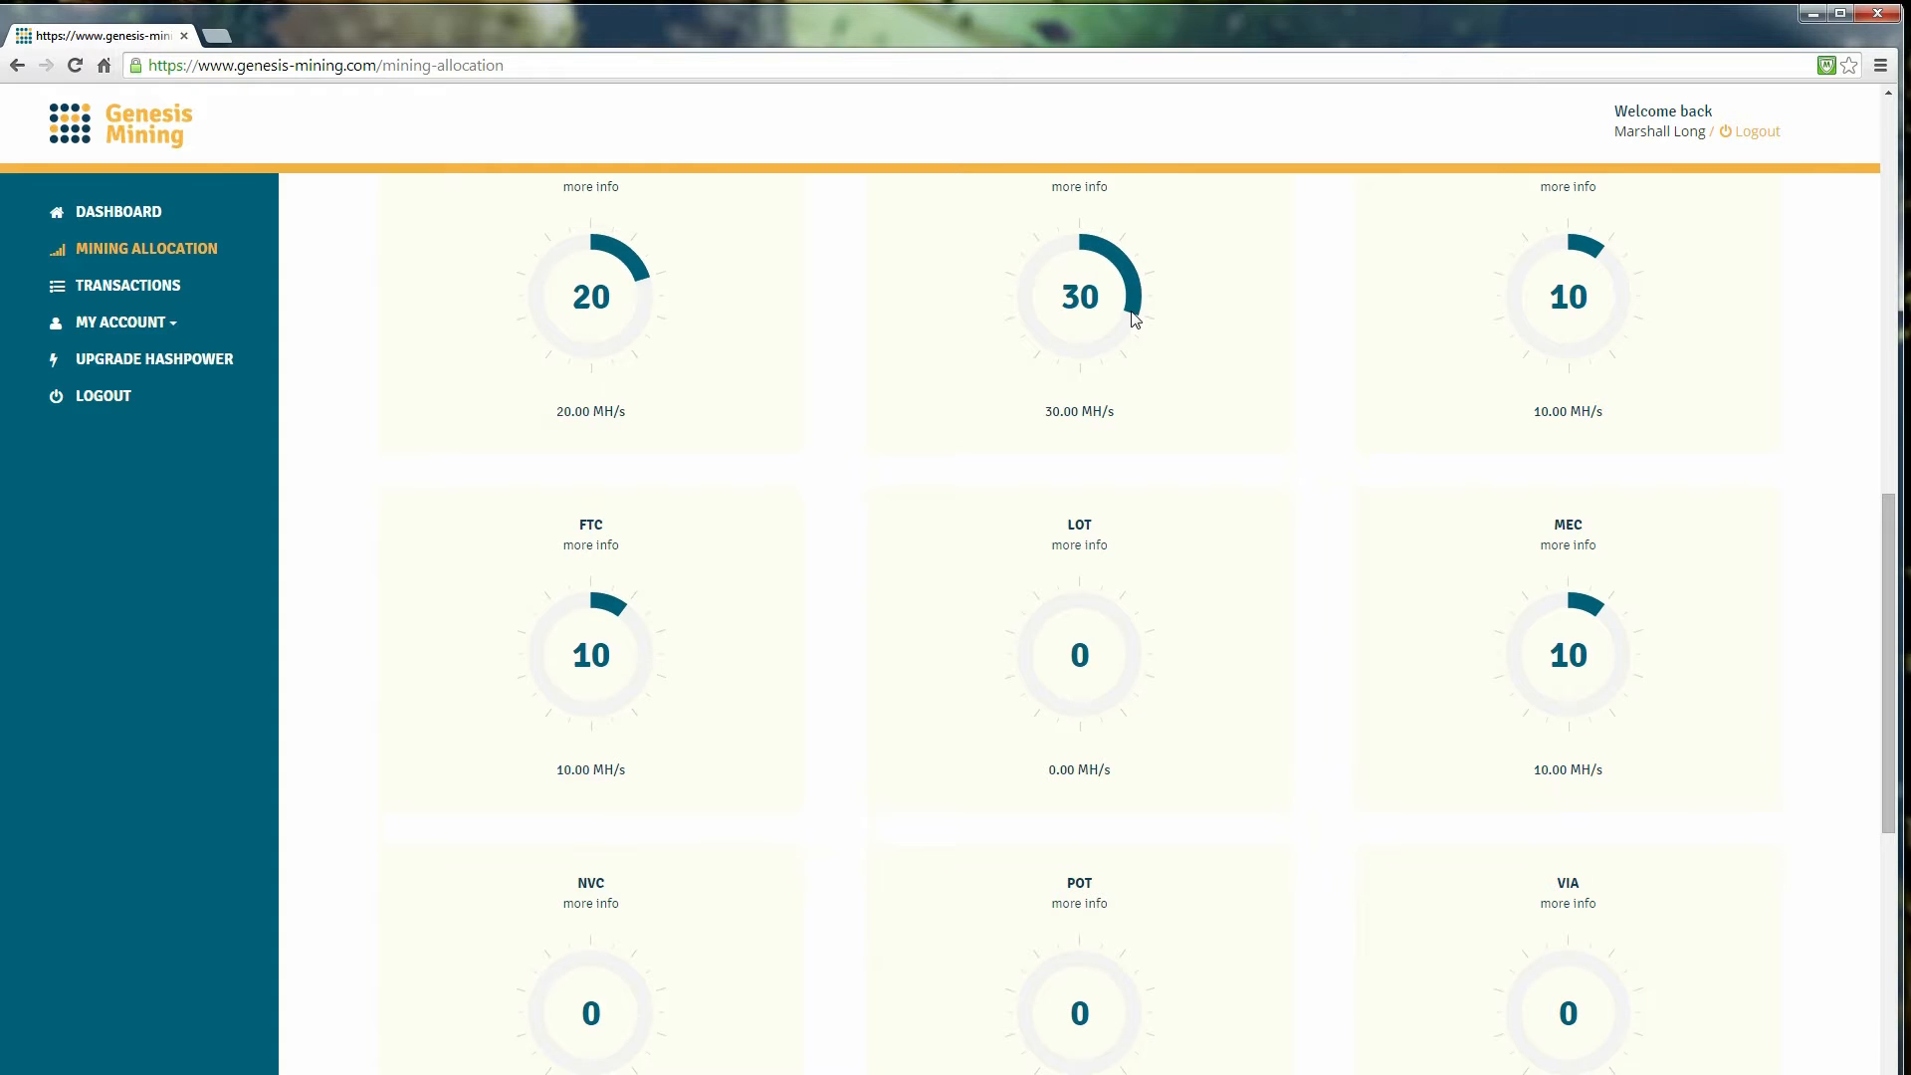
- Save the new Scrypt hashpower allocation and confirm it
{"action": "scroll", "scroll_direction": "down", "scroll_amount": 3}
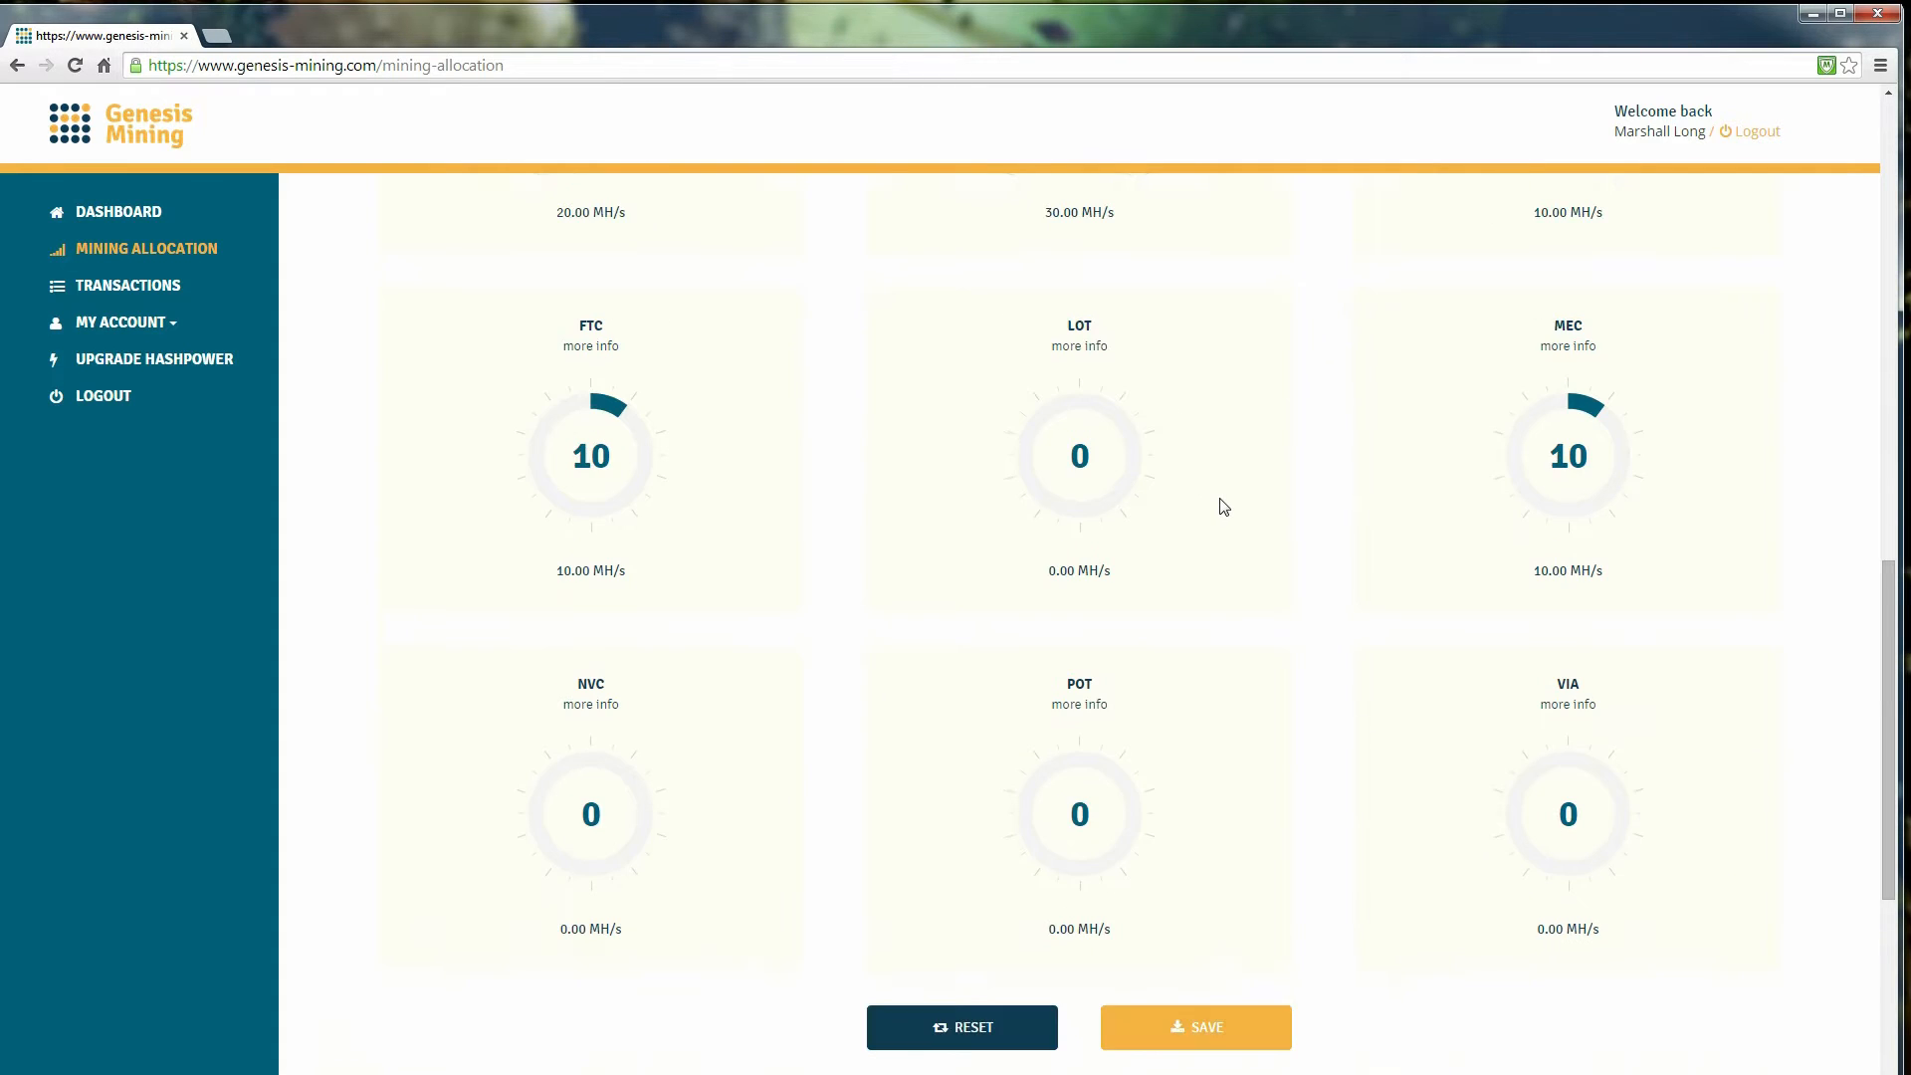
{"action": "scroll", "scroll_direction": "down", "scroll_amount": 3}
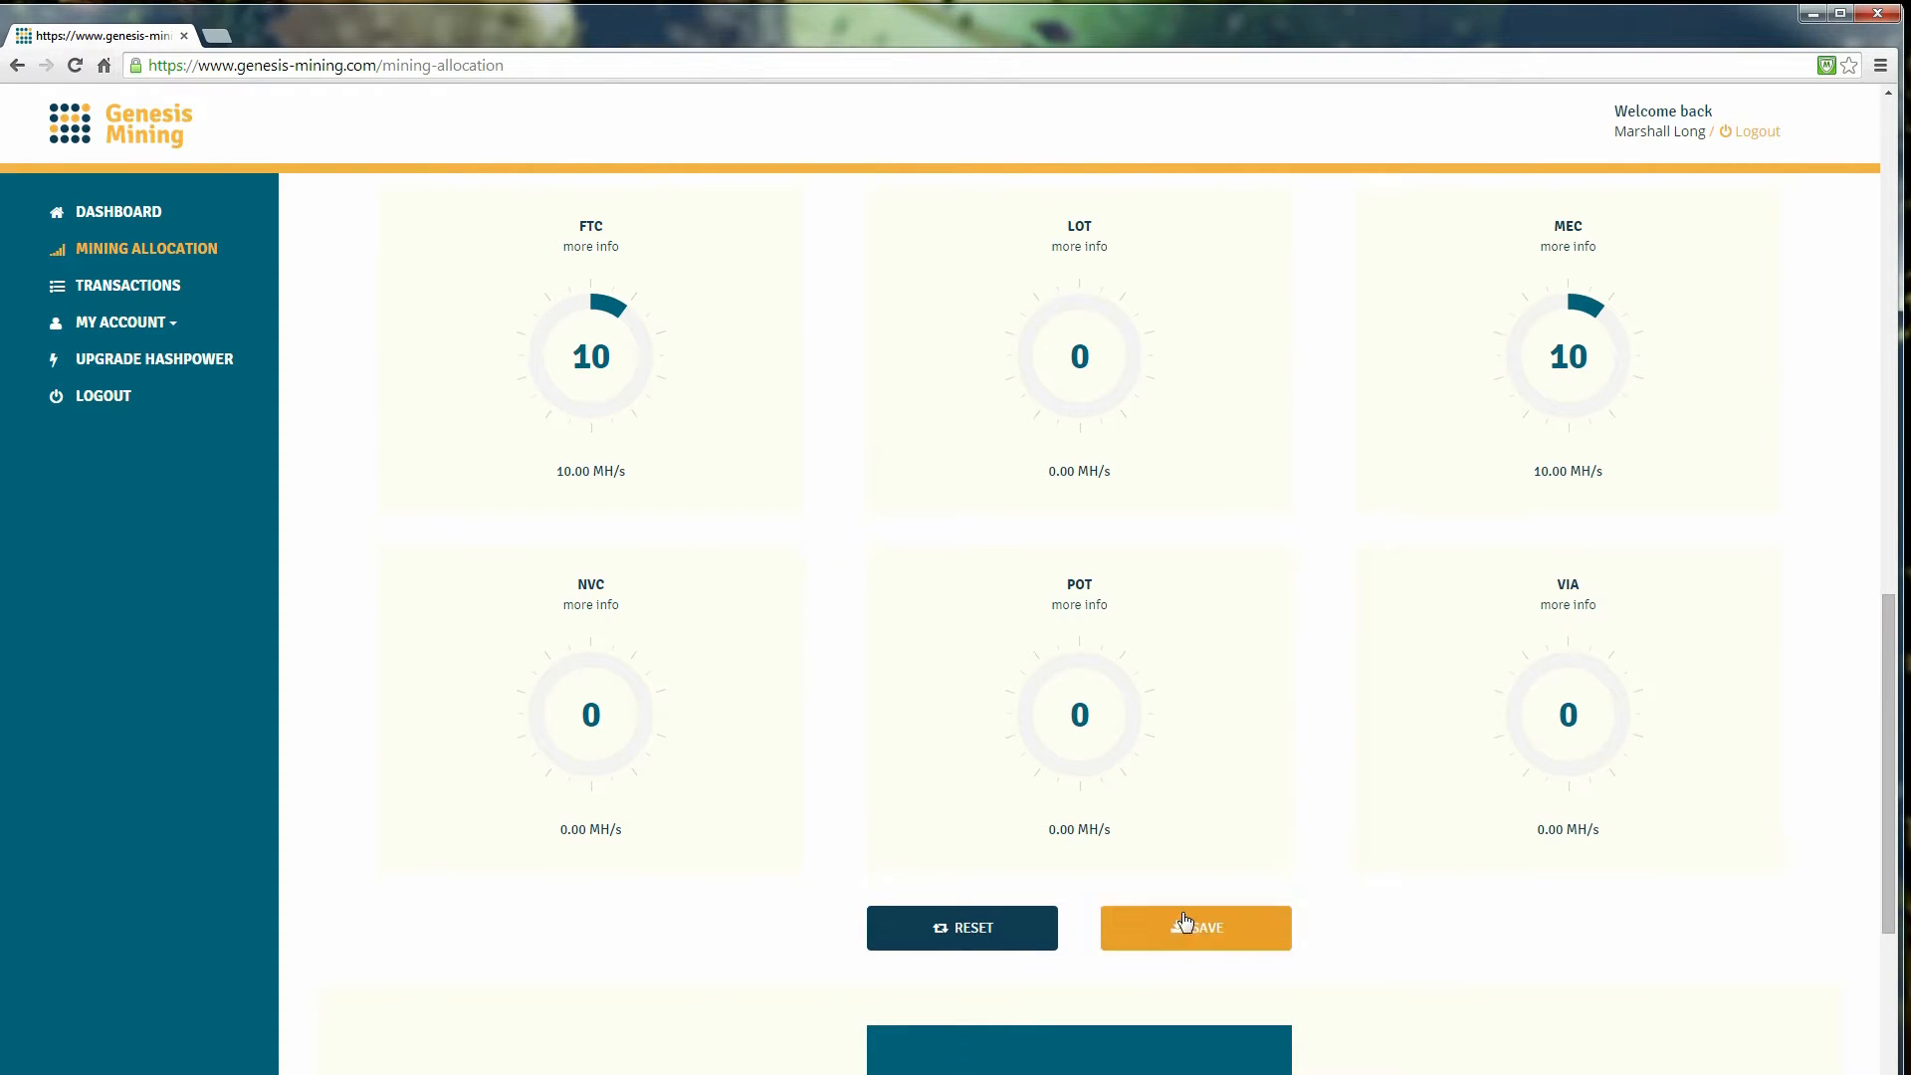
{"action": "left_click", "coordinate": [1196, 927]}
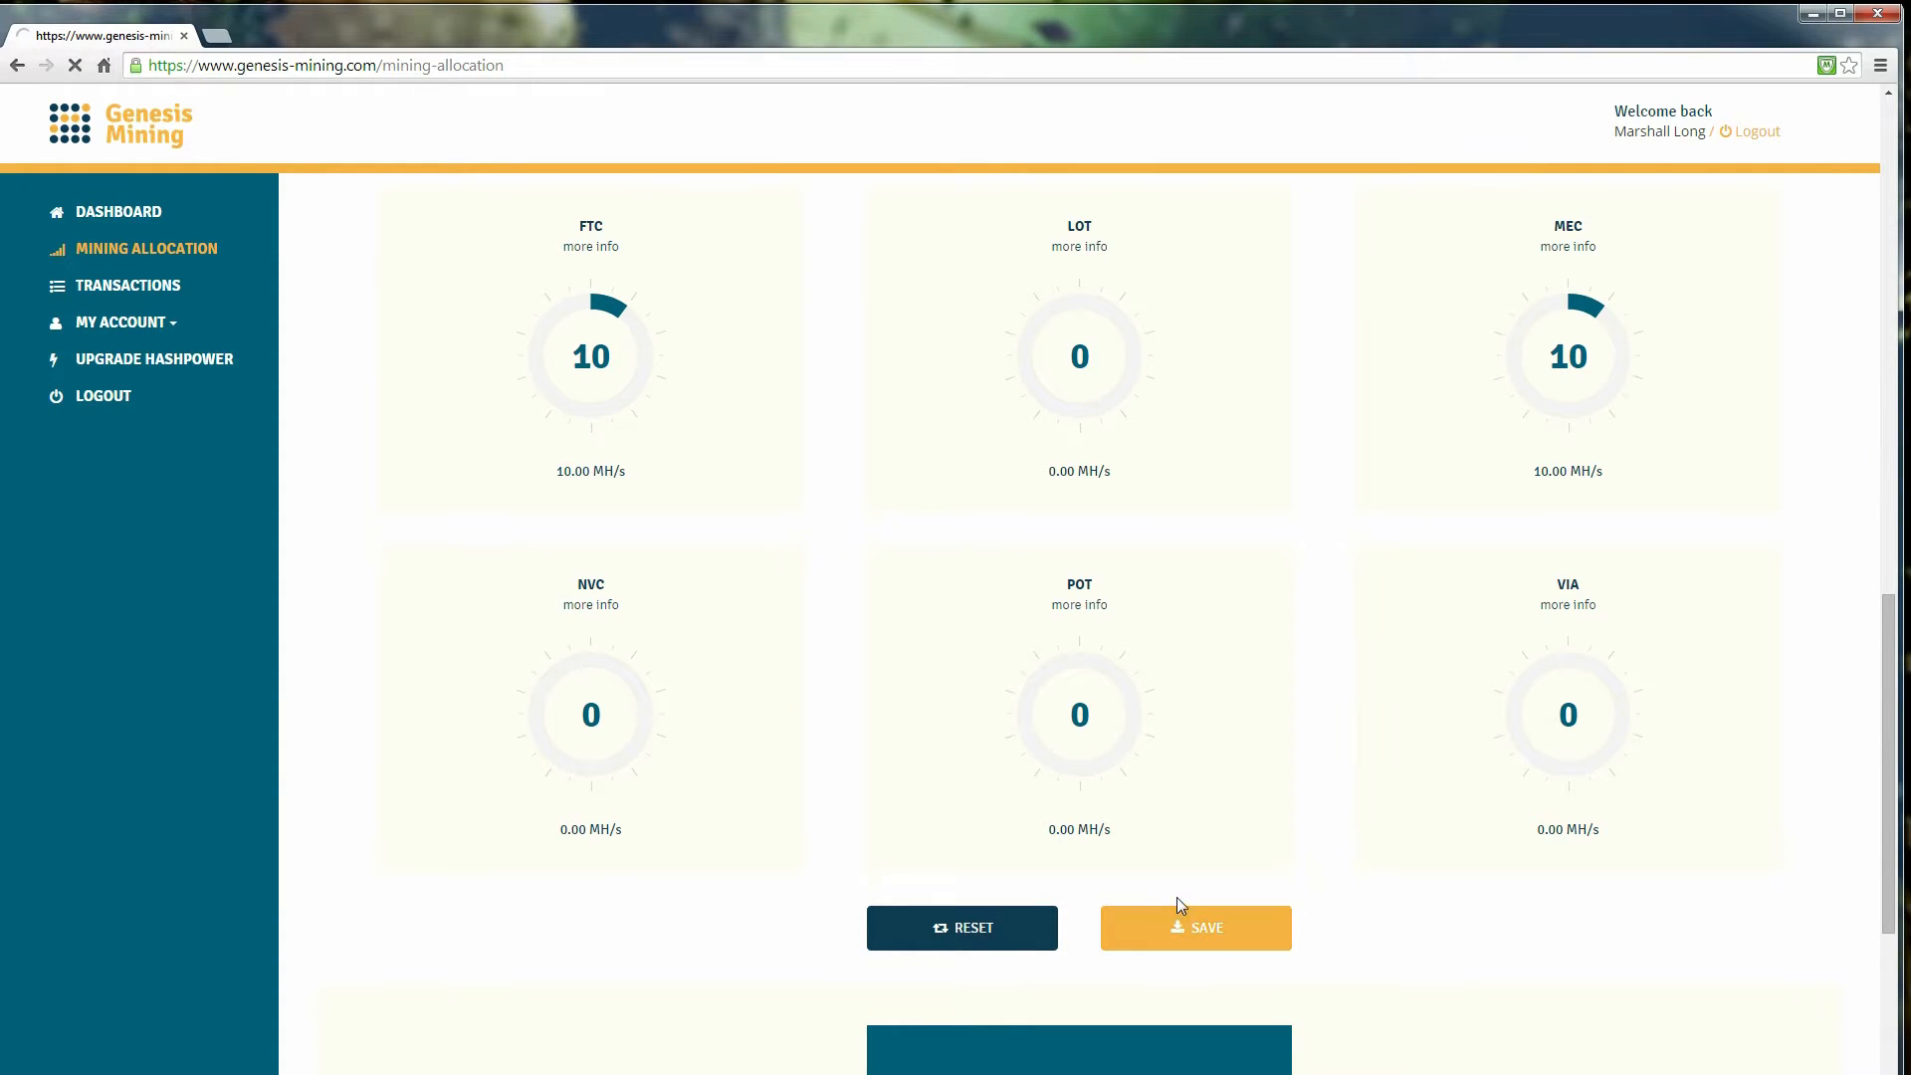
{"action": "left_click", "coordinate": [1196, 928]}
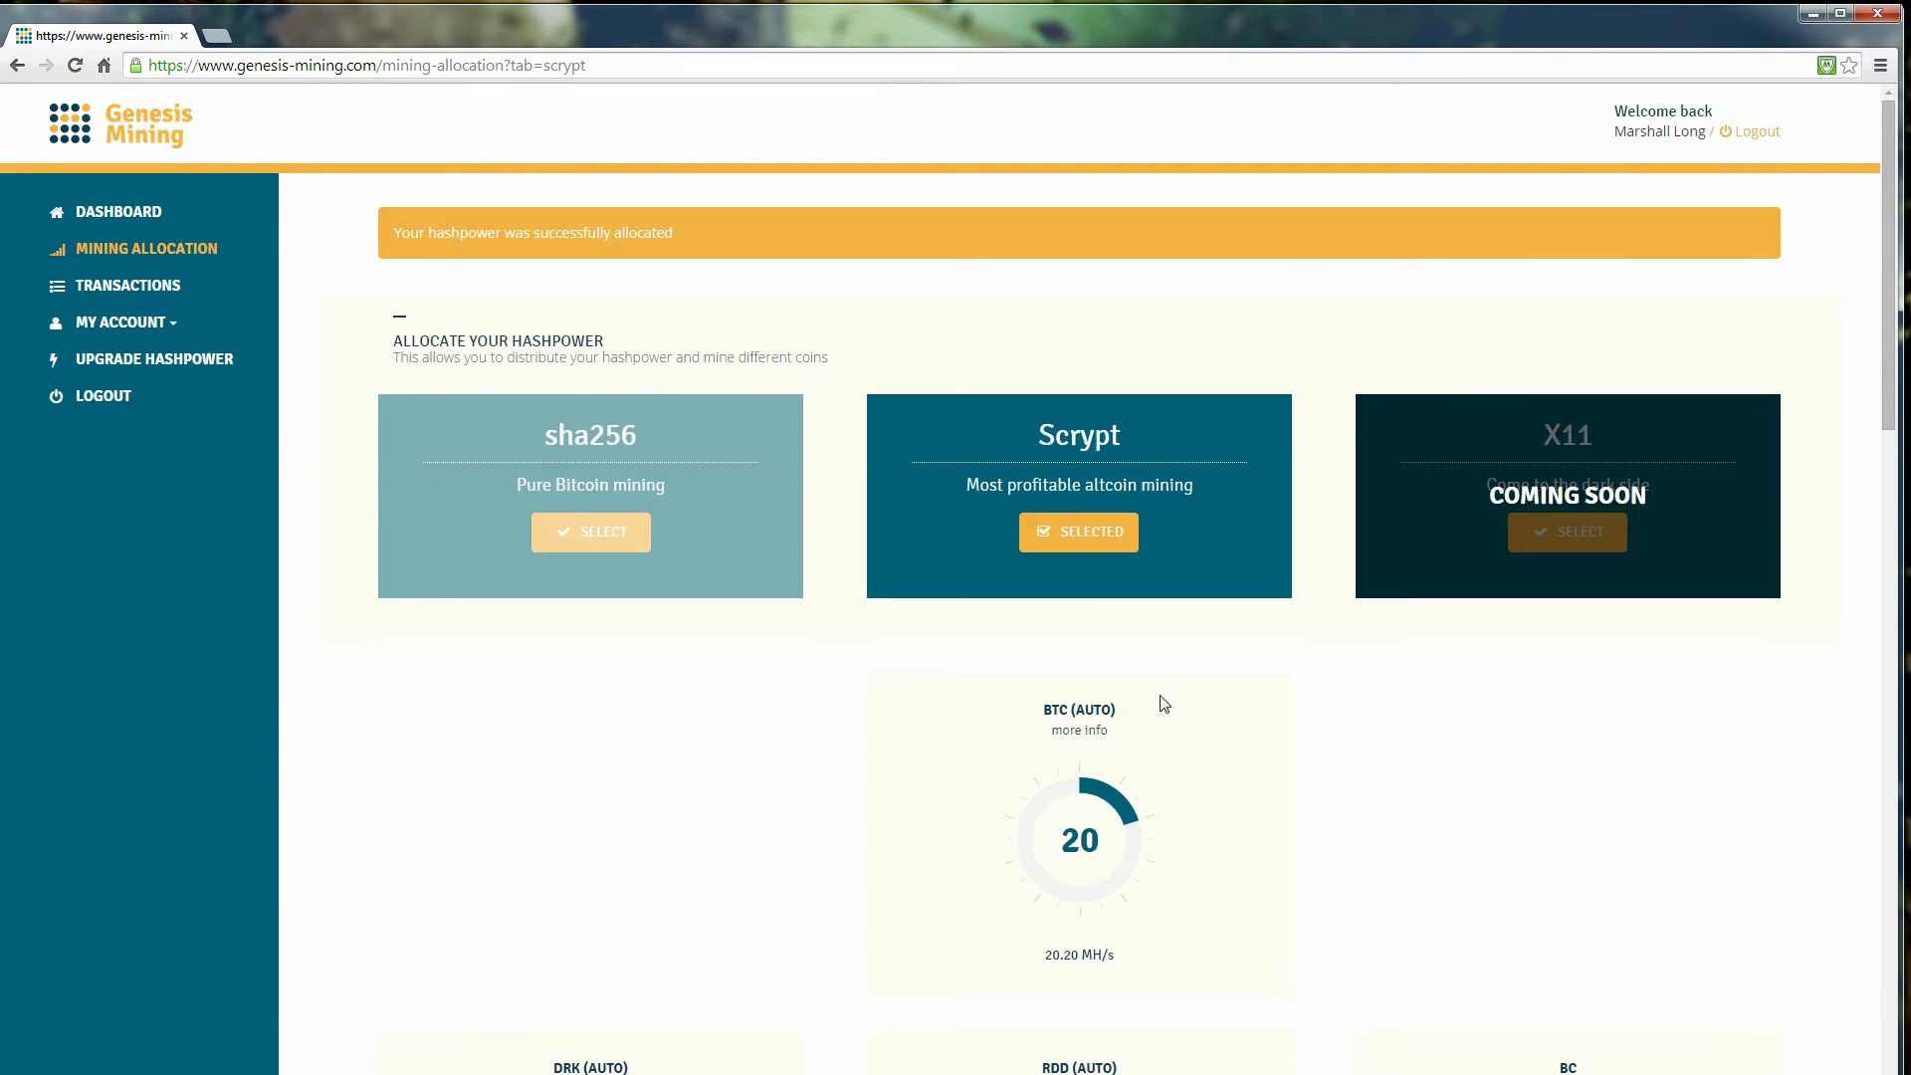
{"action": "mouse_move", "coordinate": [684, 247]}
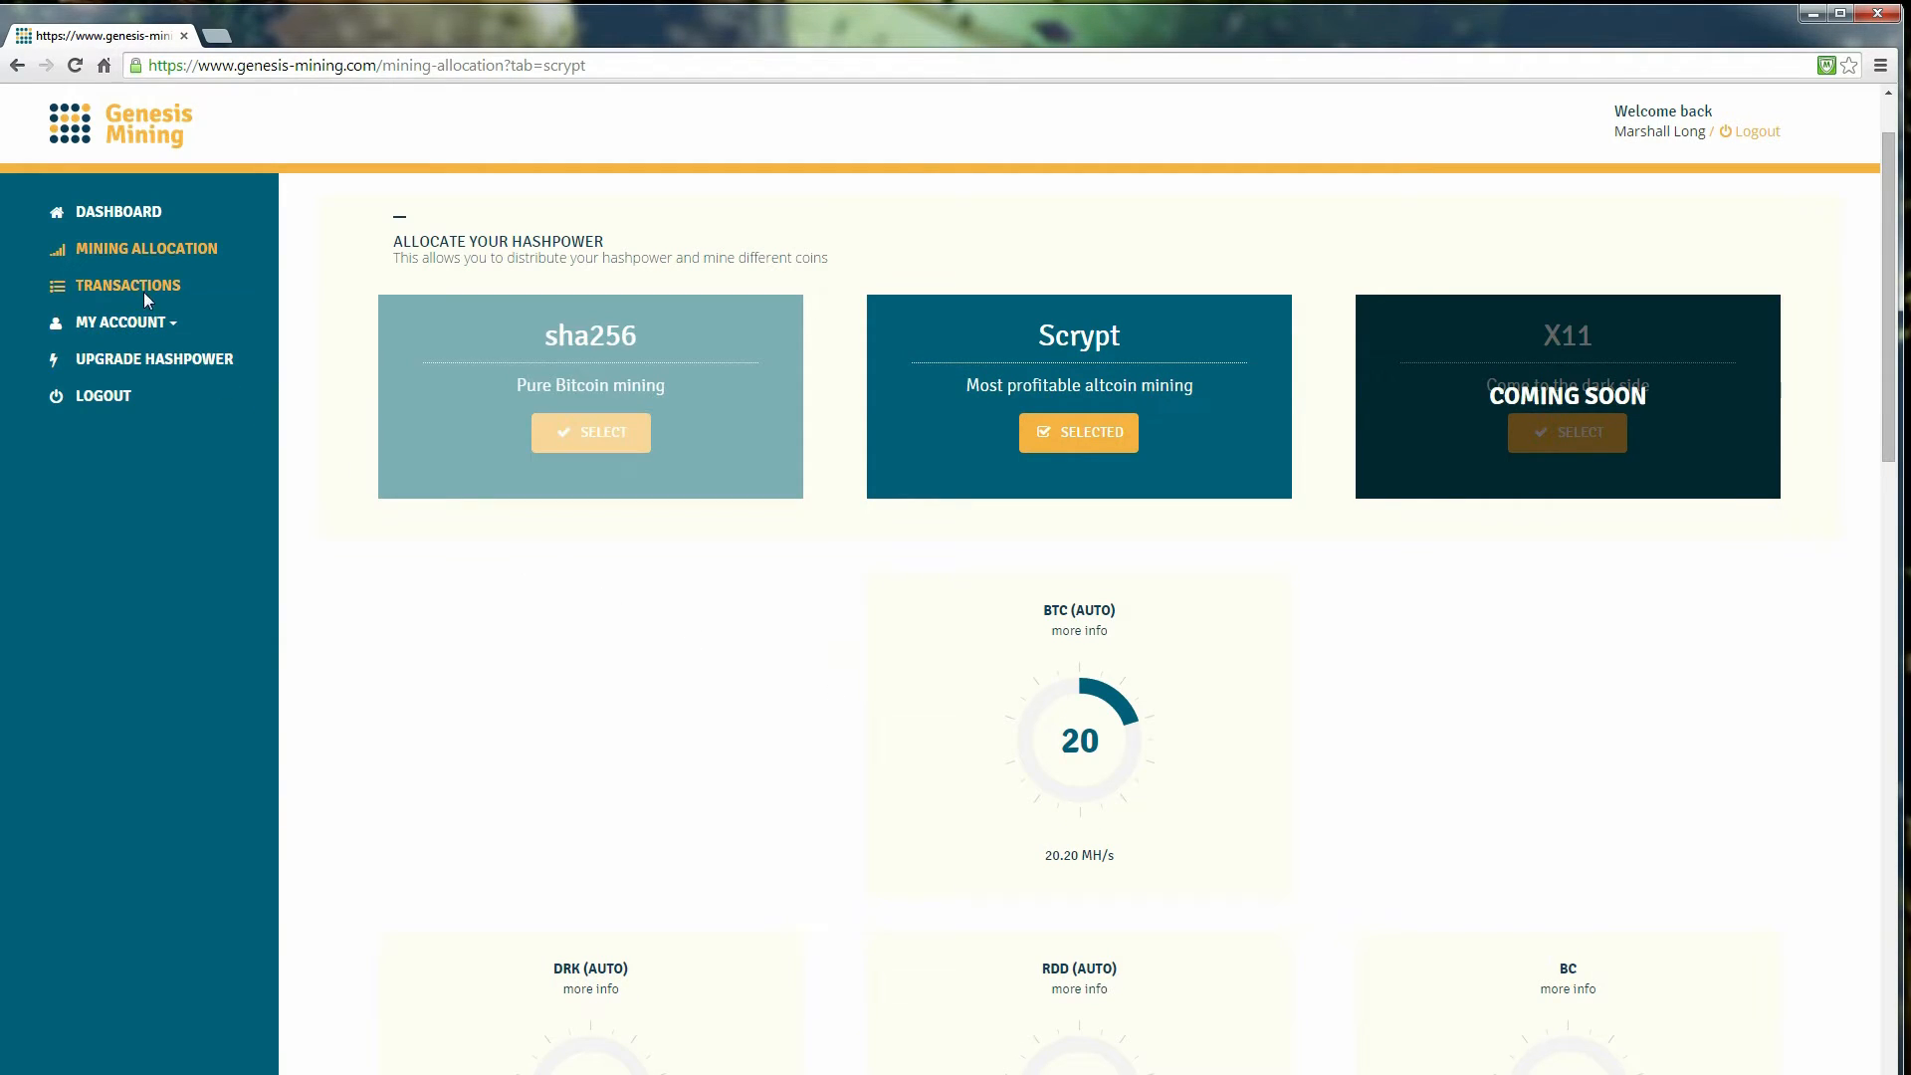
- Show the Transactions history of daily mining payouts
{"action": "left_click", "coordinate": [127, 287]}
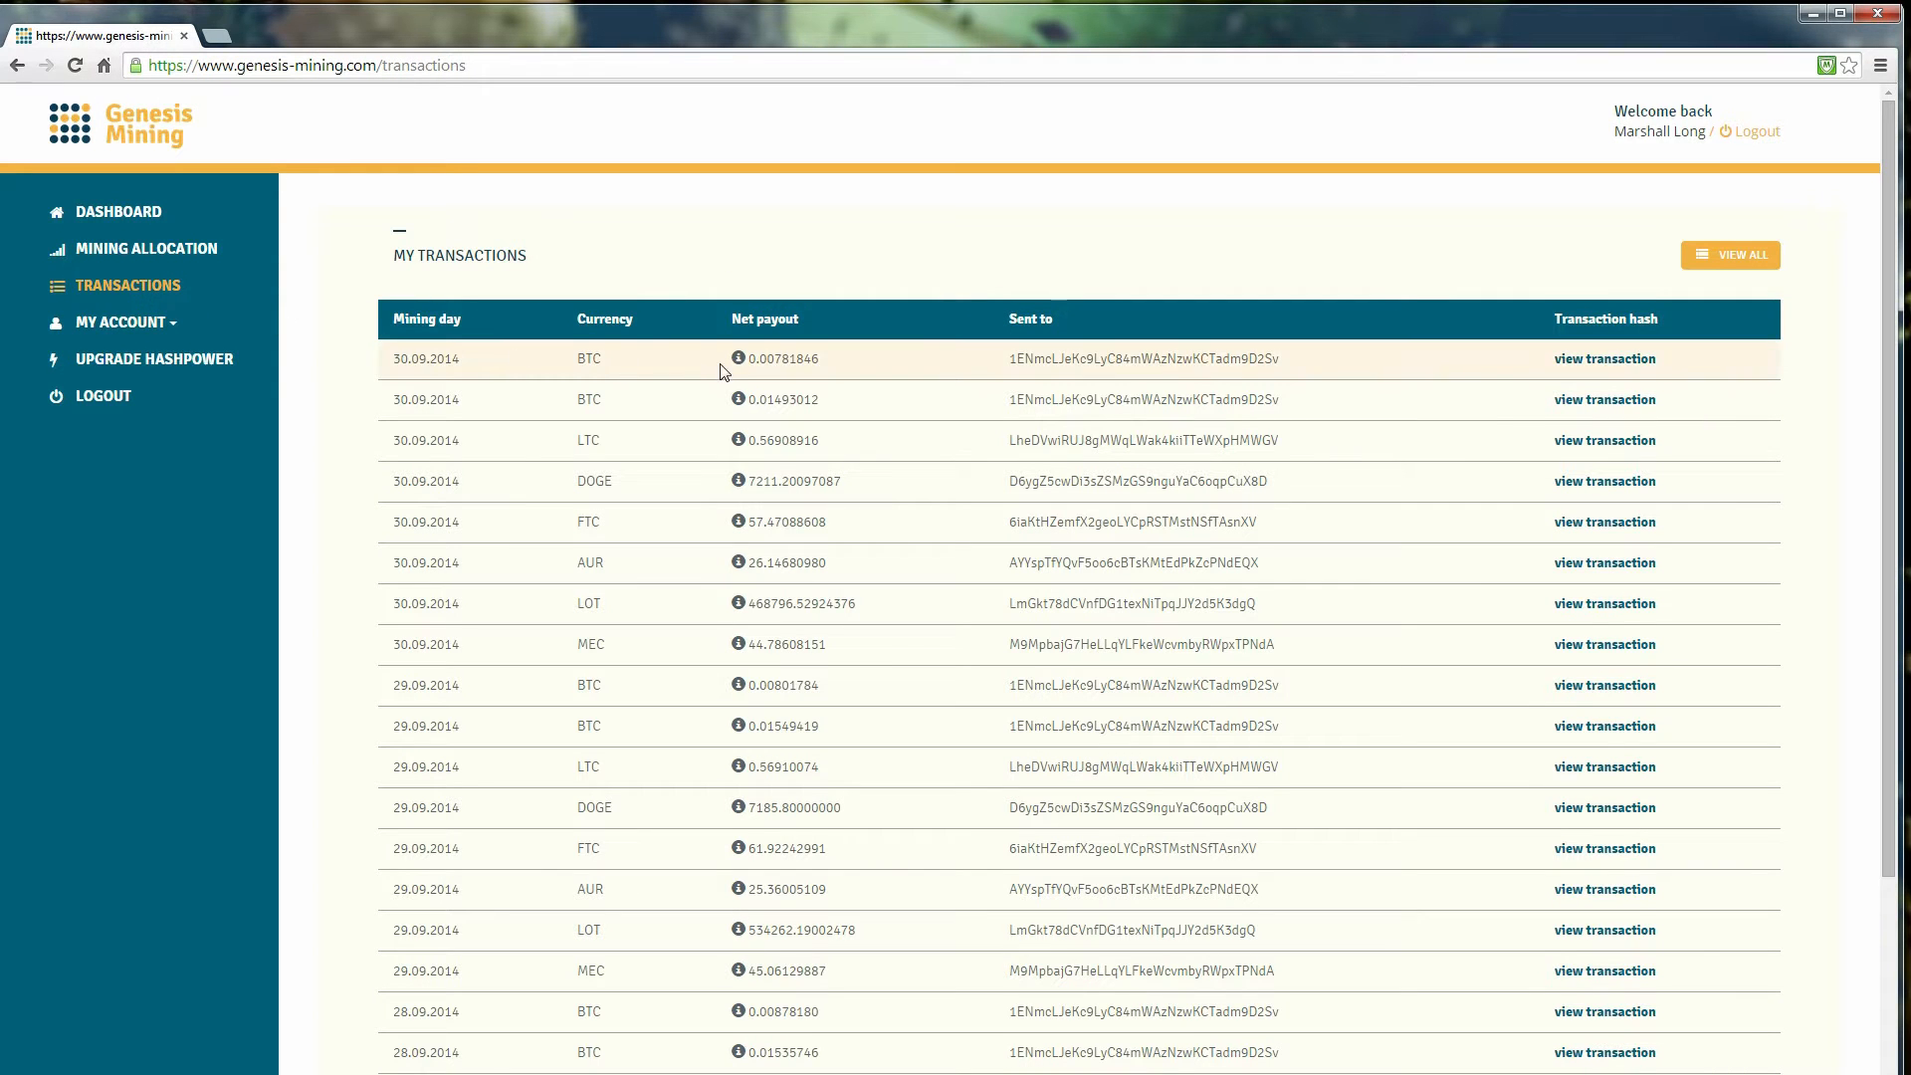
{"action": "mouse_move", "coordinate": [621, 473]}
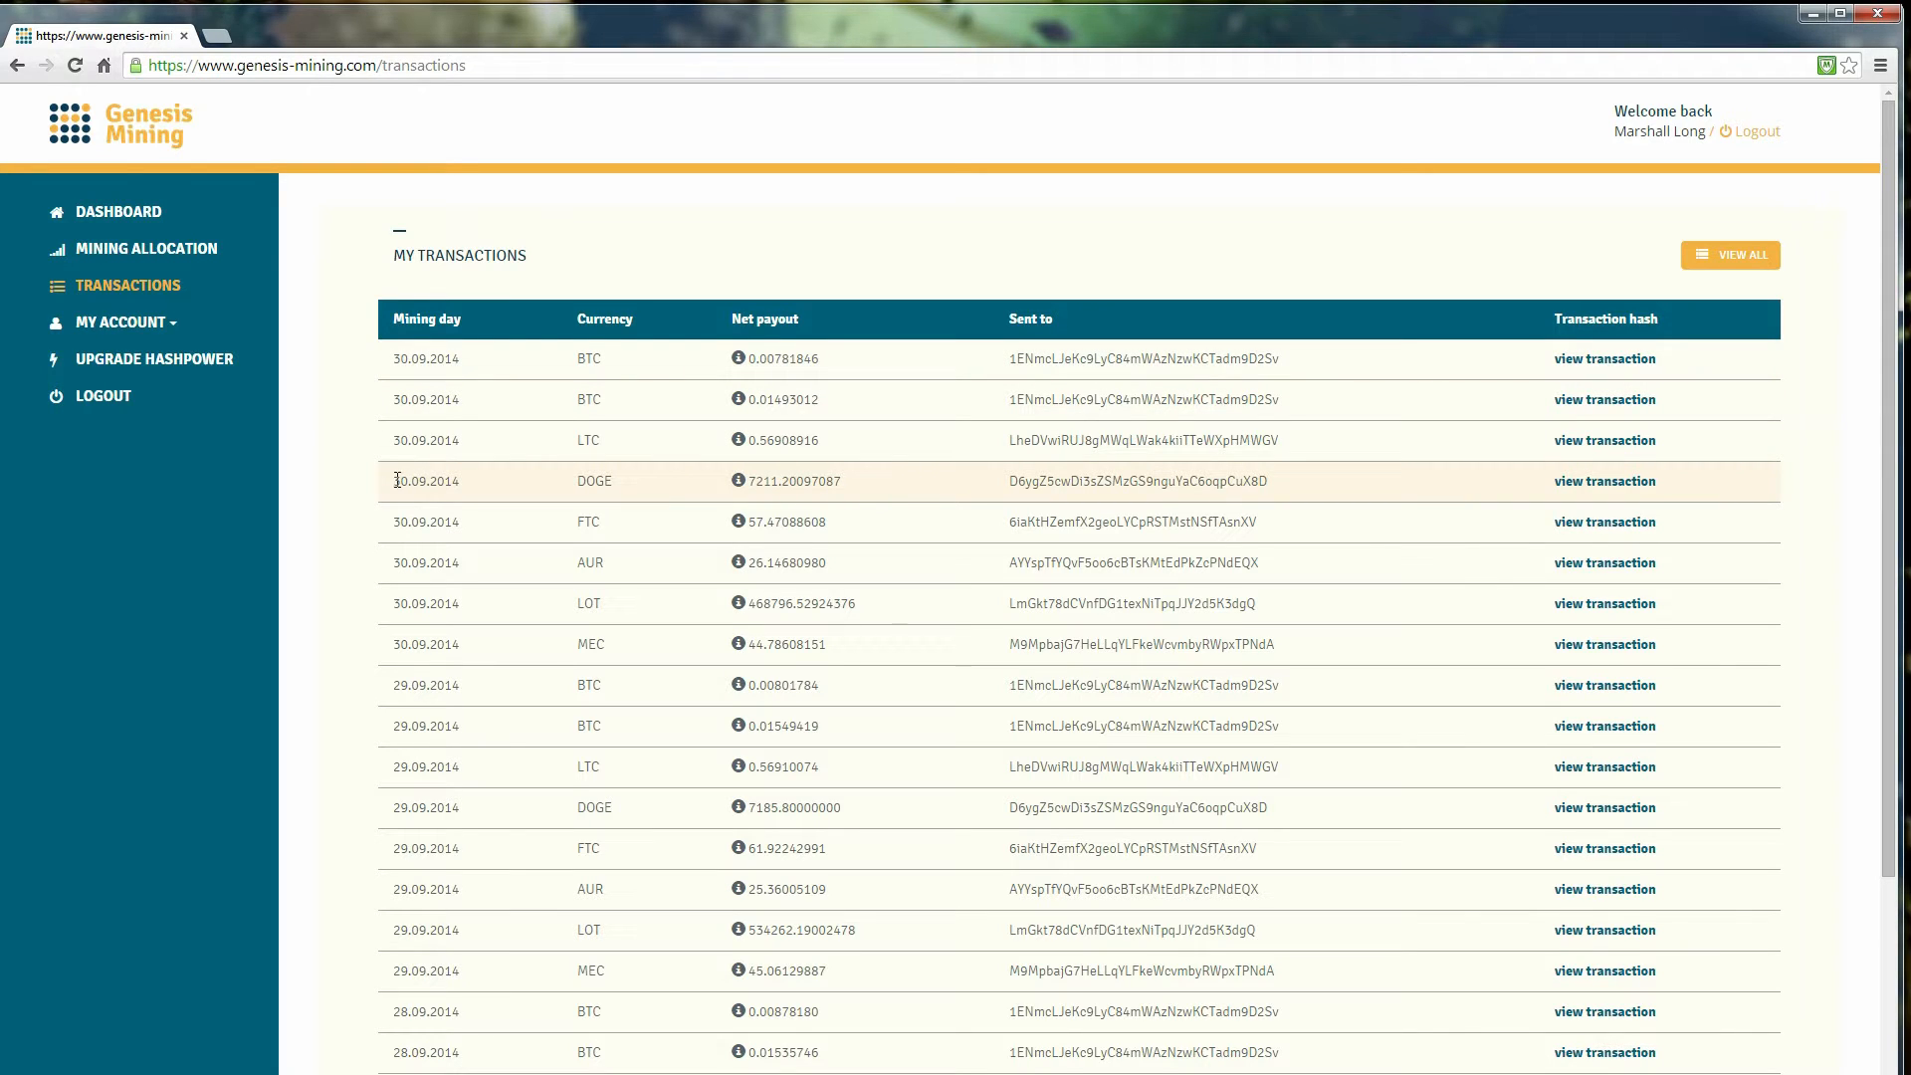
- Highlight the 30.09.2014 DOGE payout row and view its transaction on the block explorer
{"action": "left_click_drag", "start_coordinate": [394, 480], "coordinate": [962, 475]}
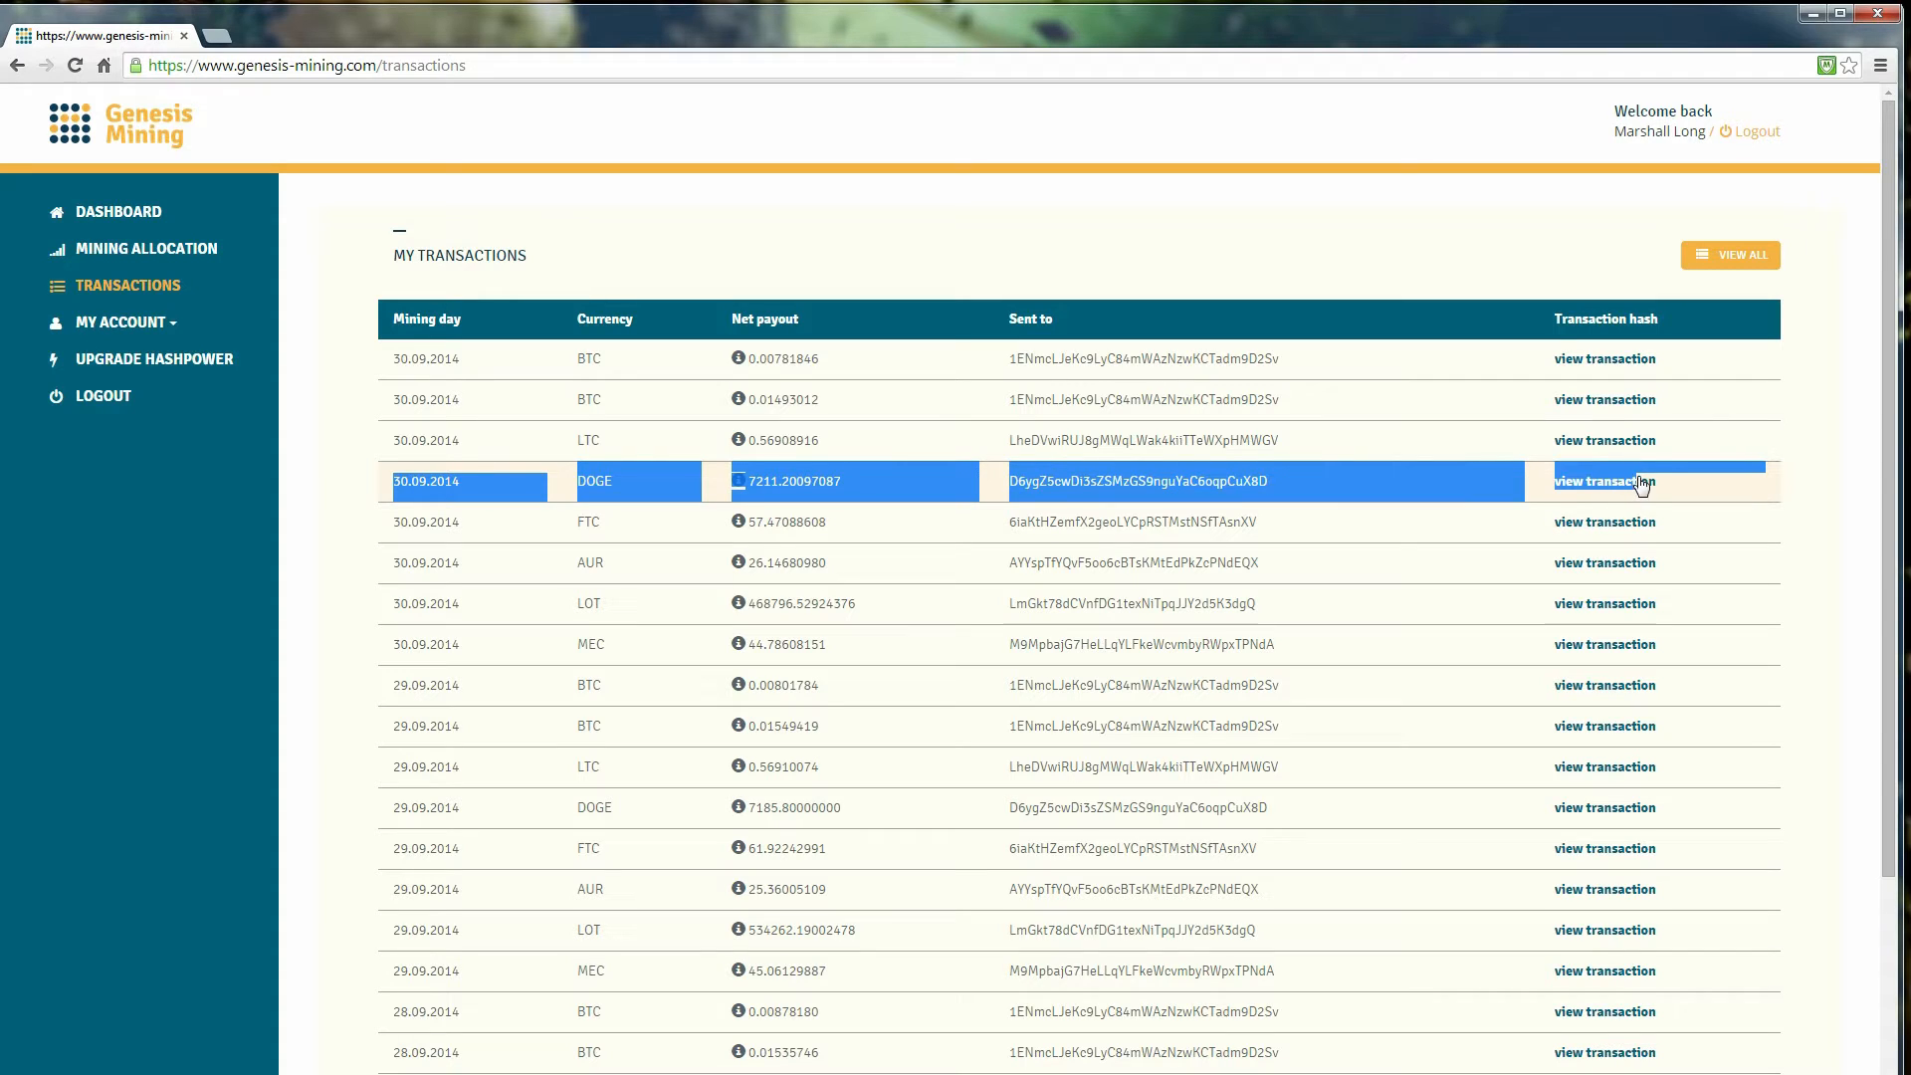
{"action": "mouse_move", "coordinate": [961, 486]}
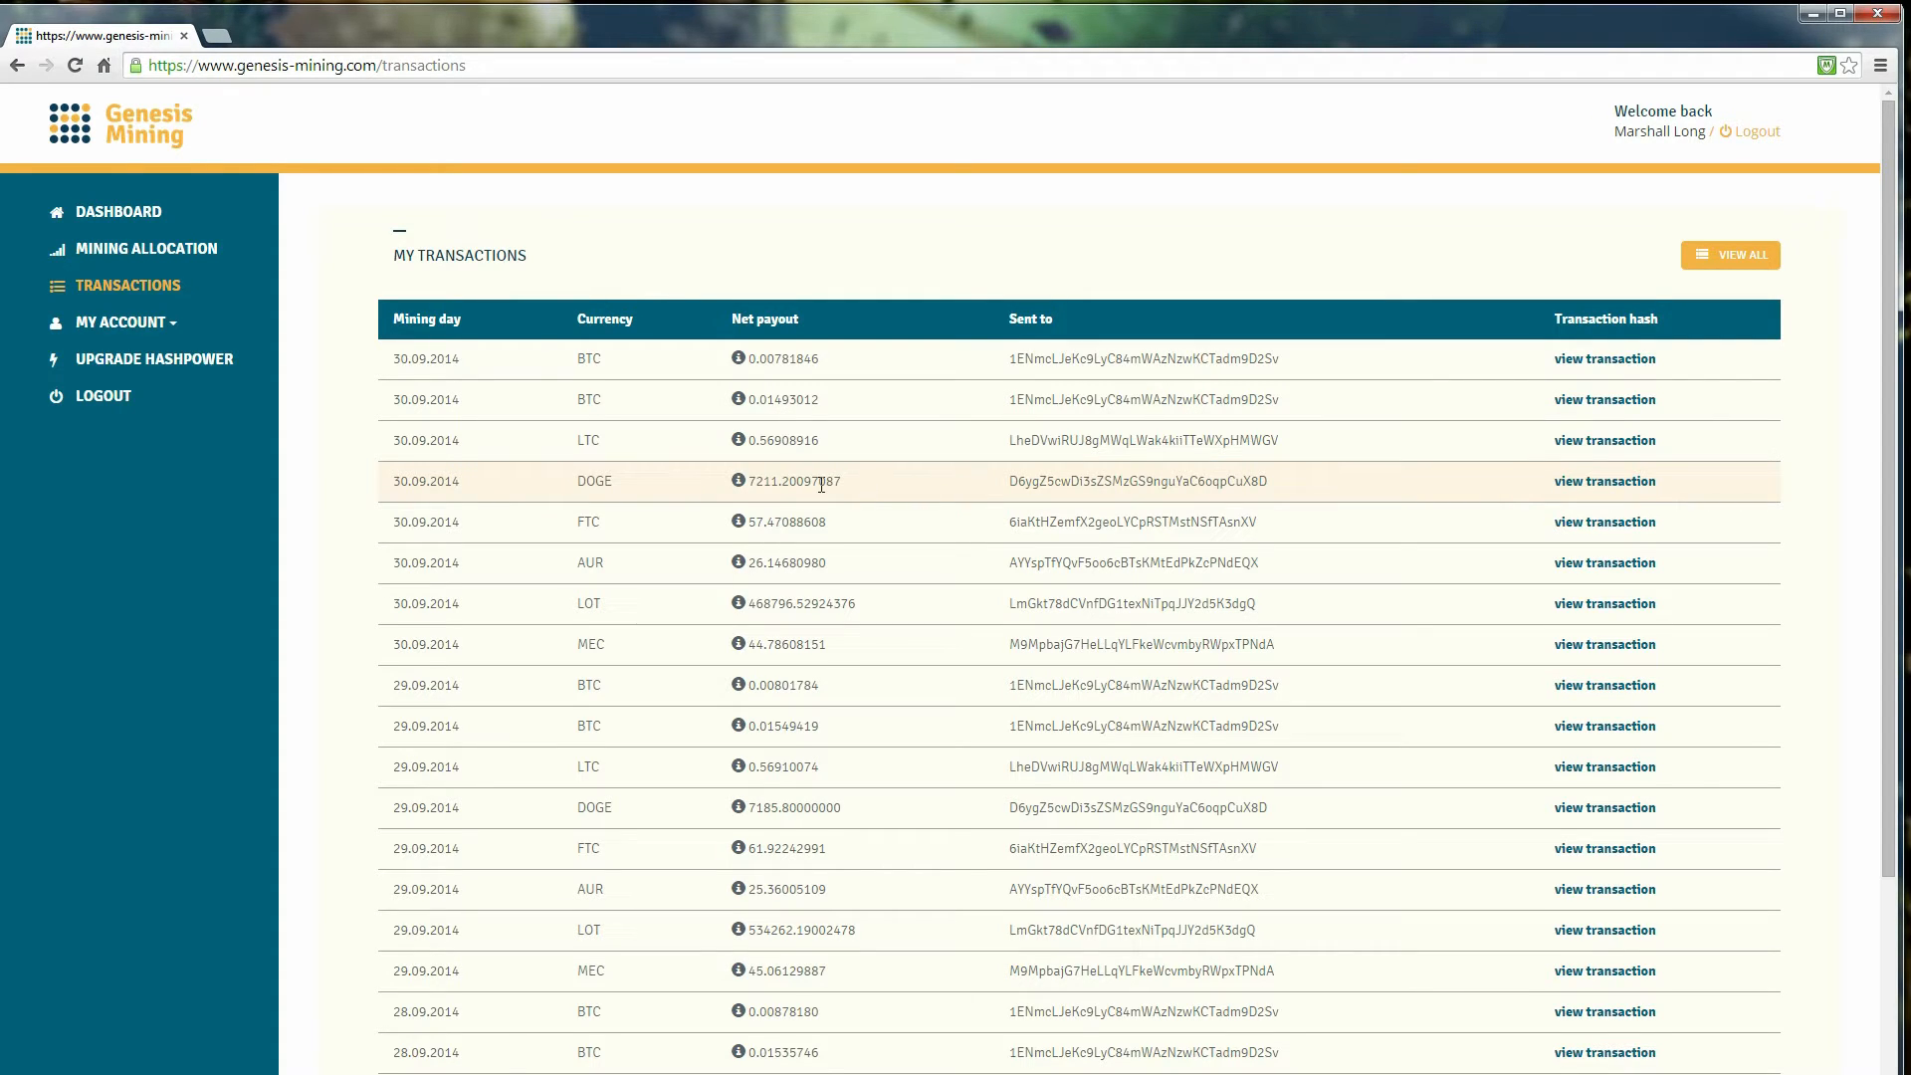
{"action": "double_click", "coordinate": [790, 480]}
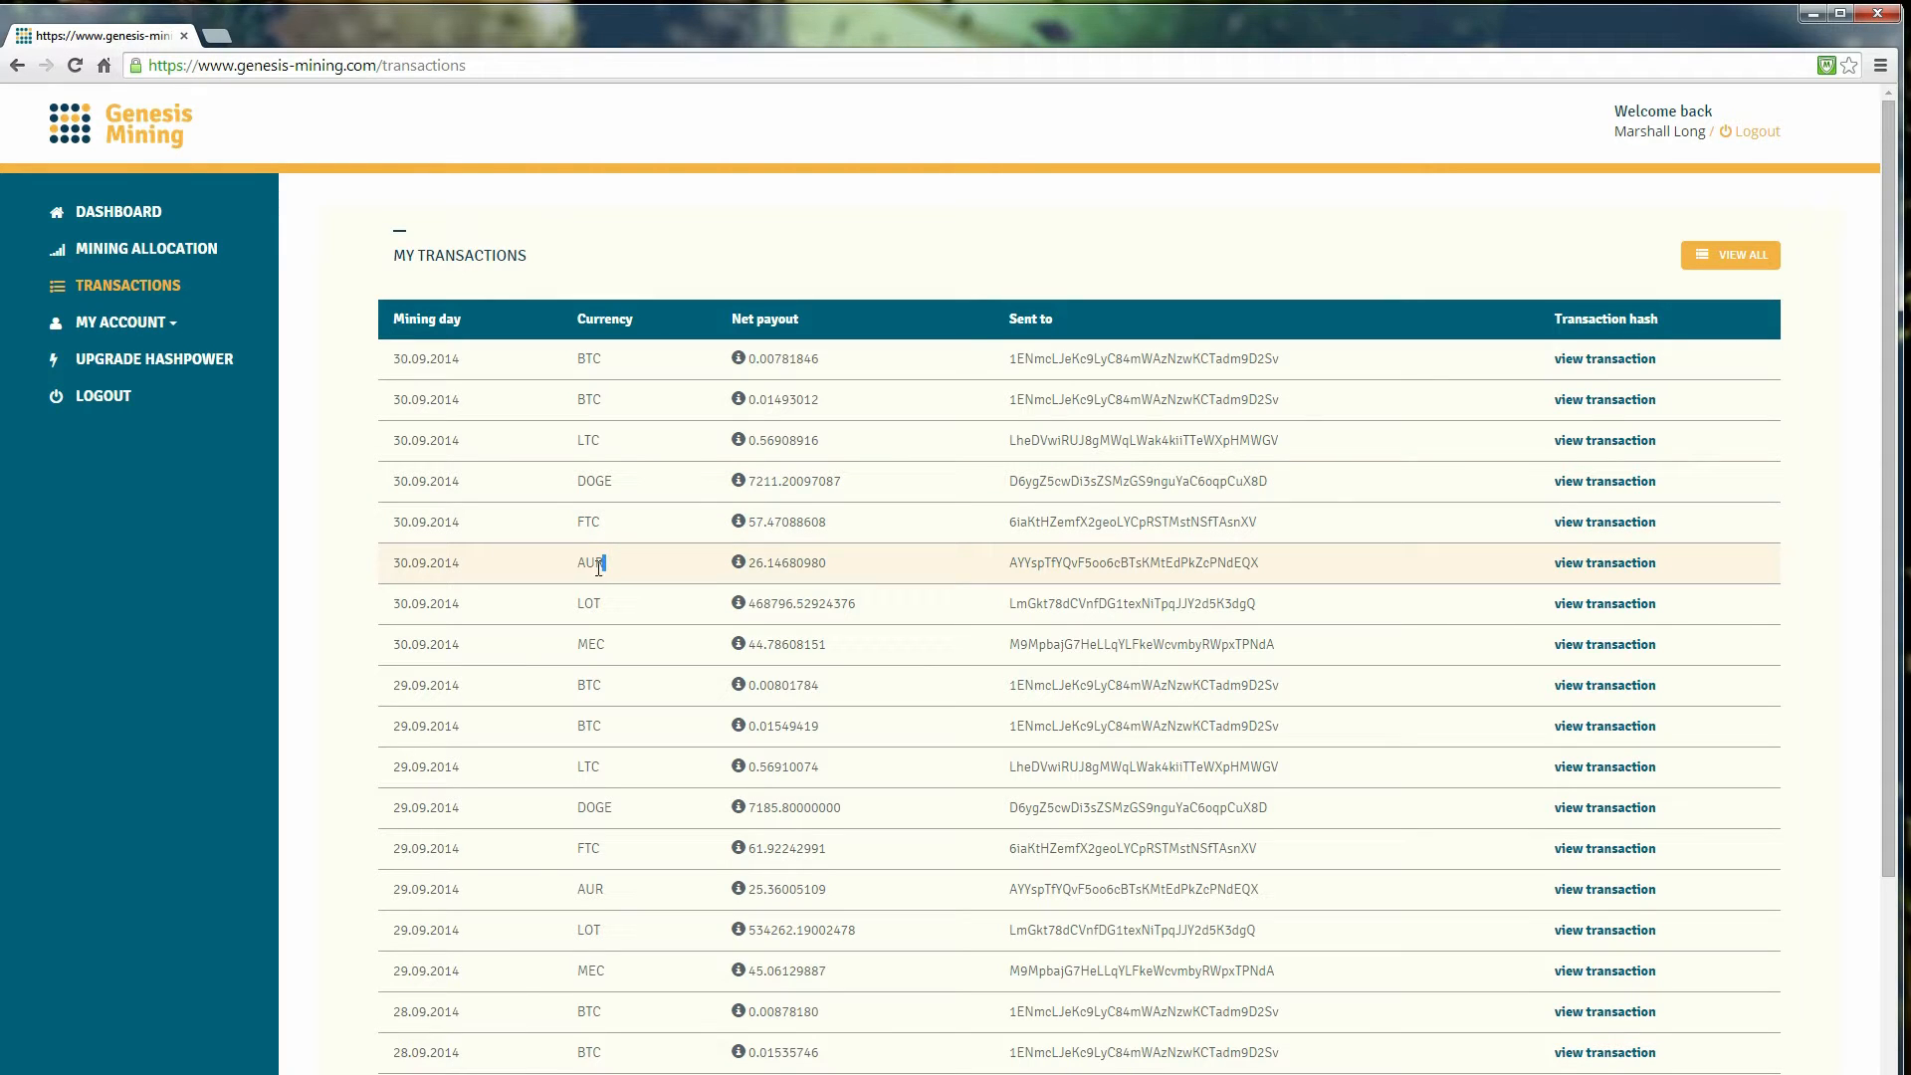
{"action": "double_click", "coordinate": [592, 561]}
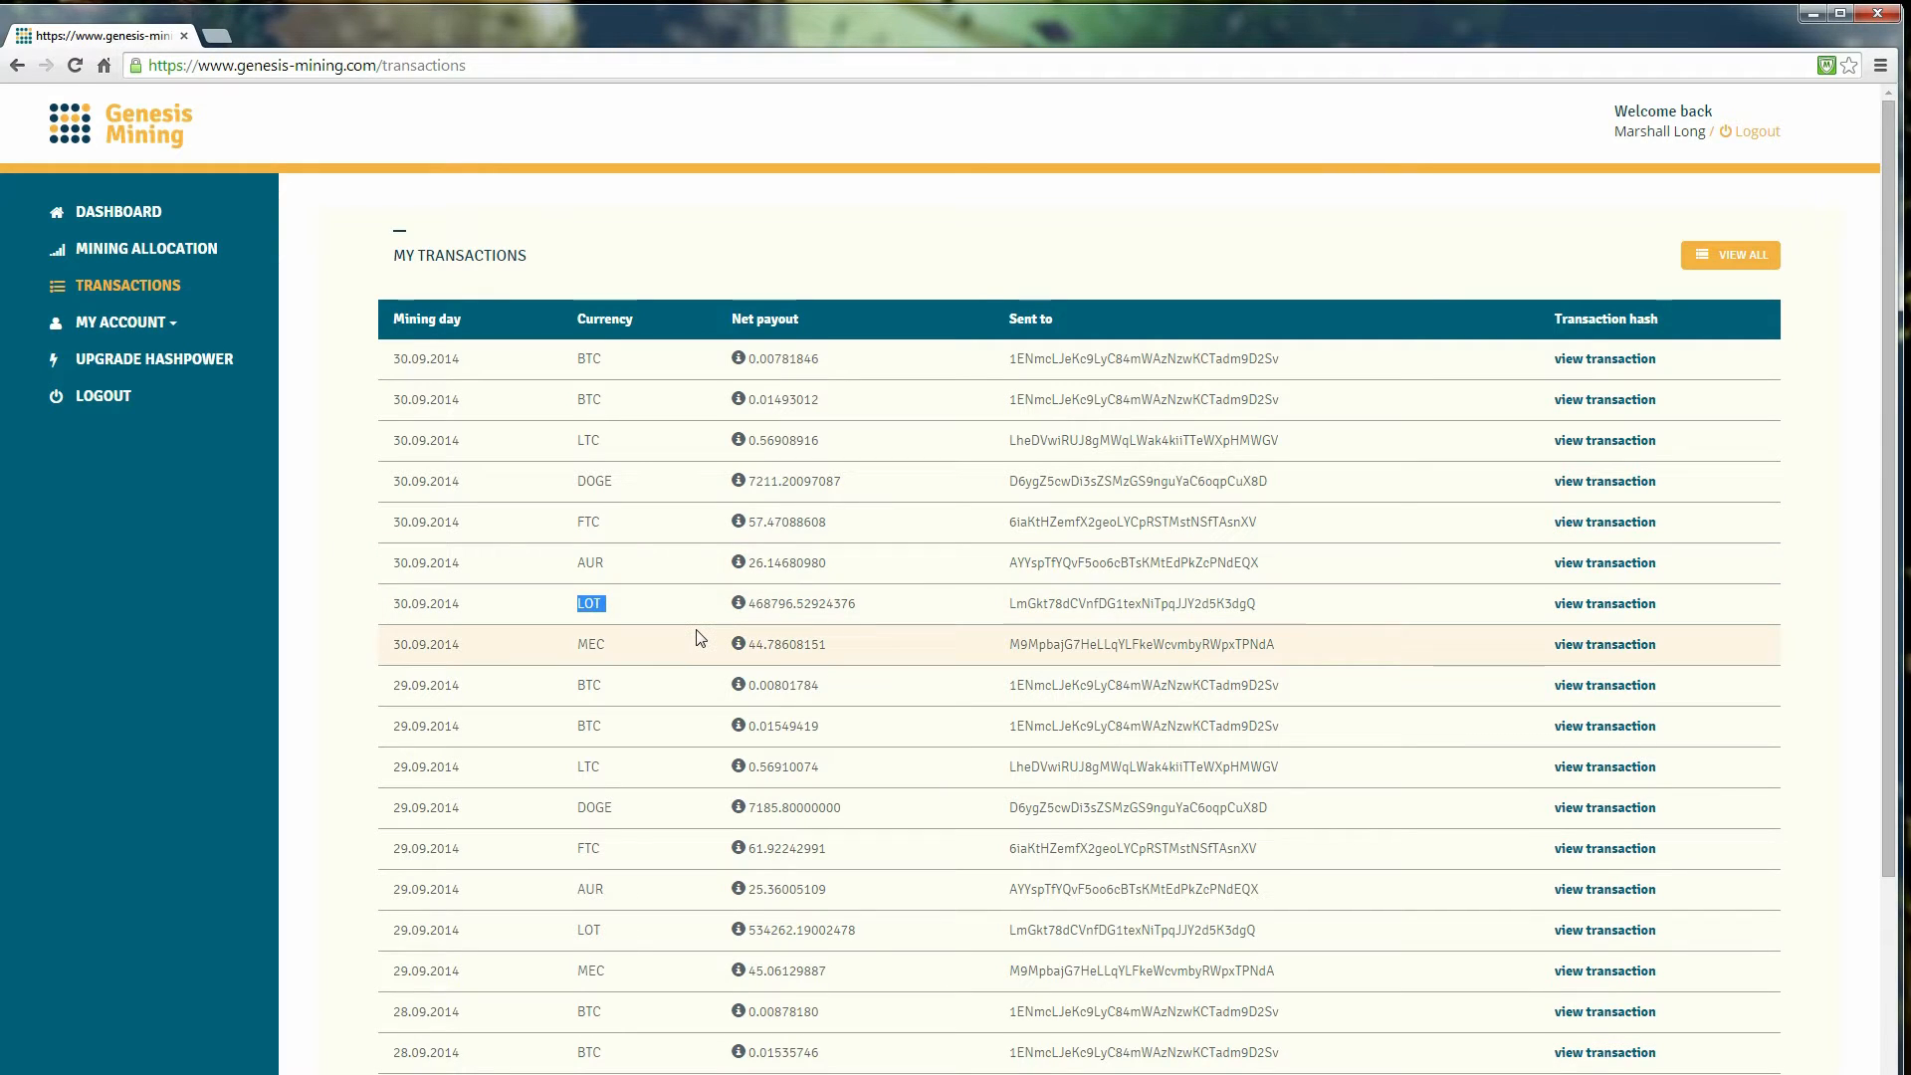
{"action": "mouse_move", "coordinate": [1590, 613]}
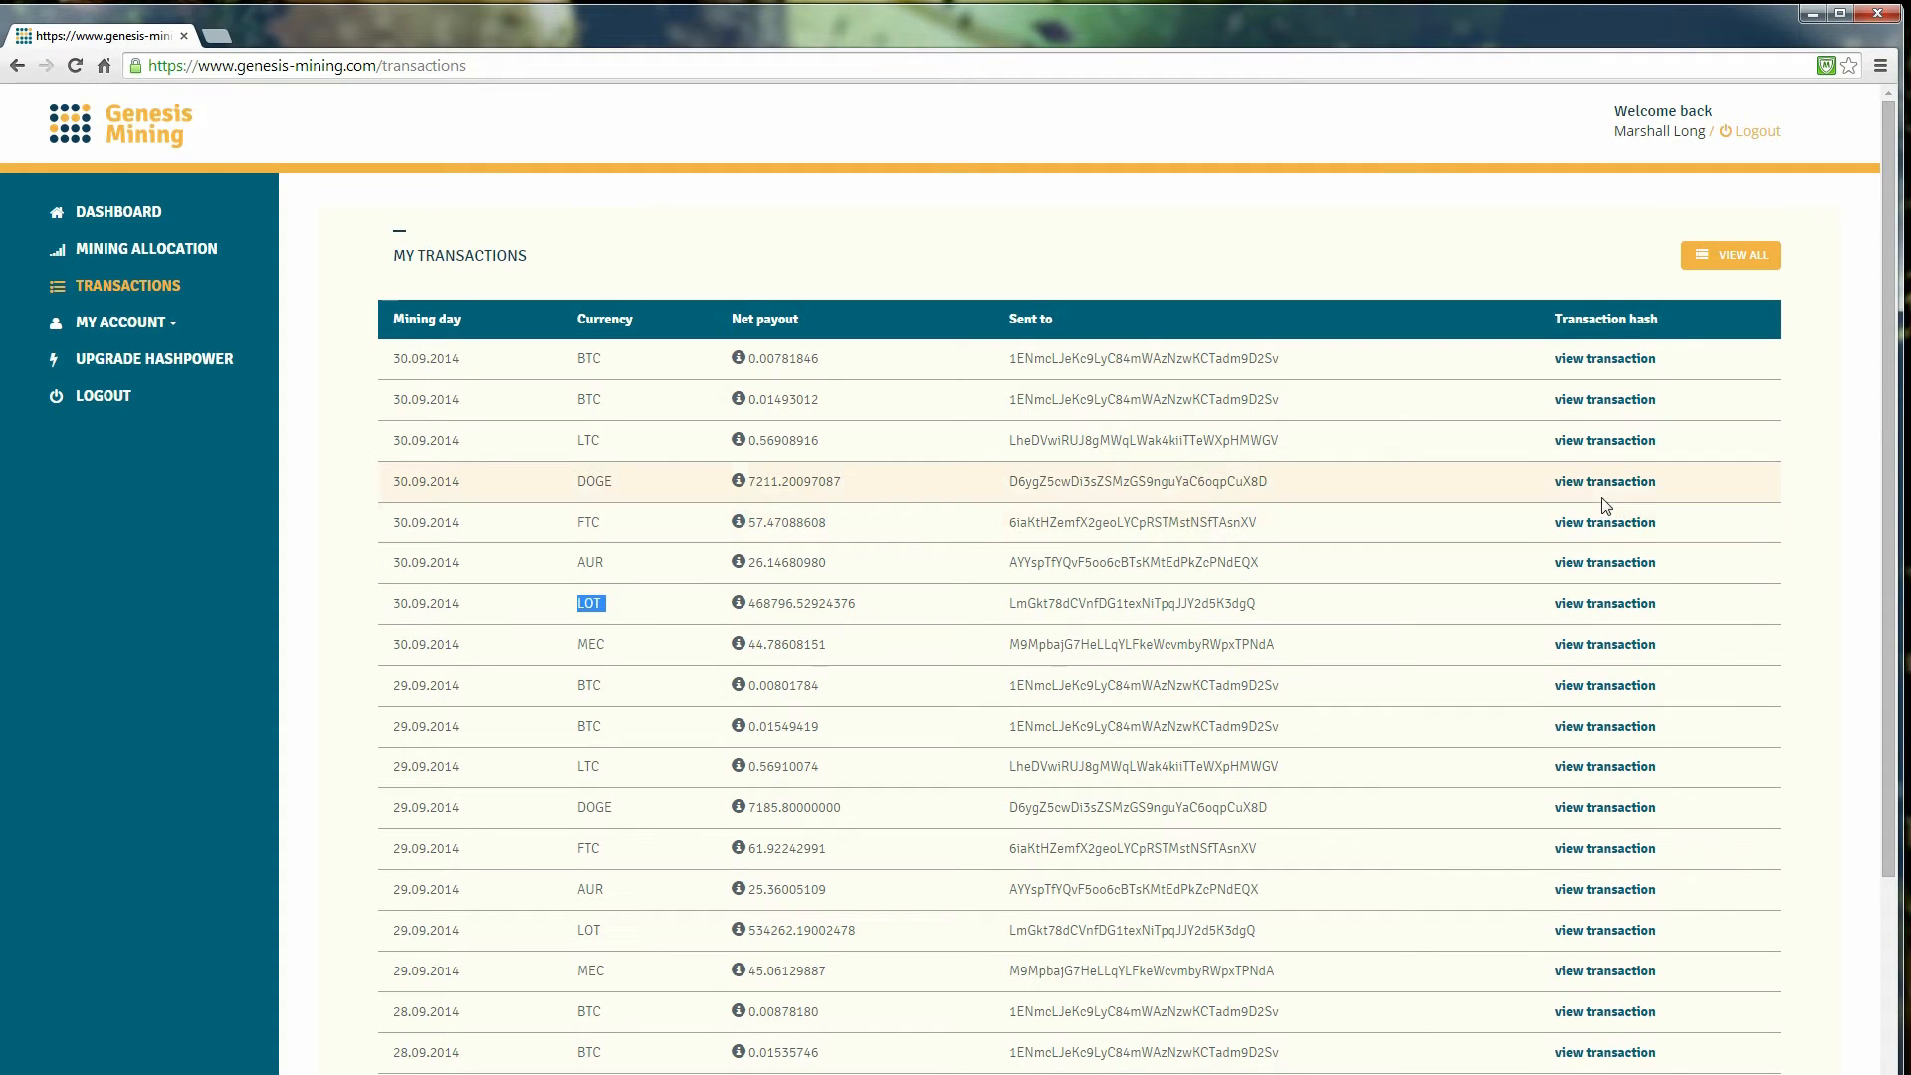
{"action": "left_click", "coordinate": [1604, 480]}
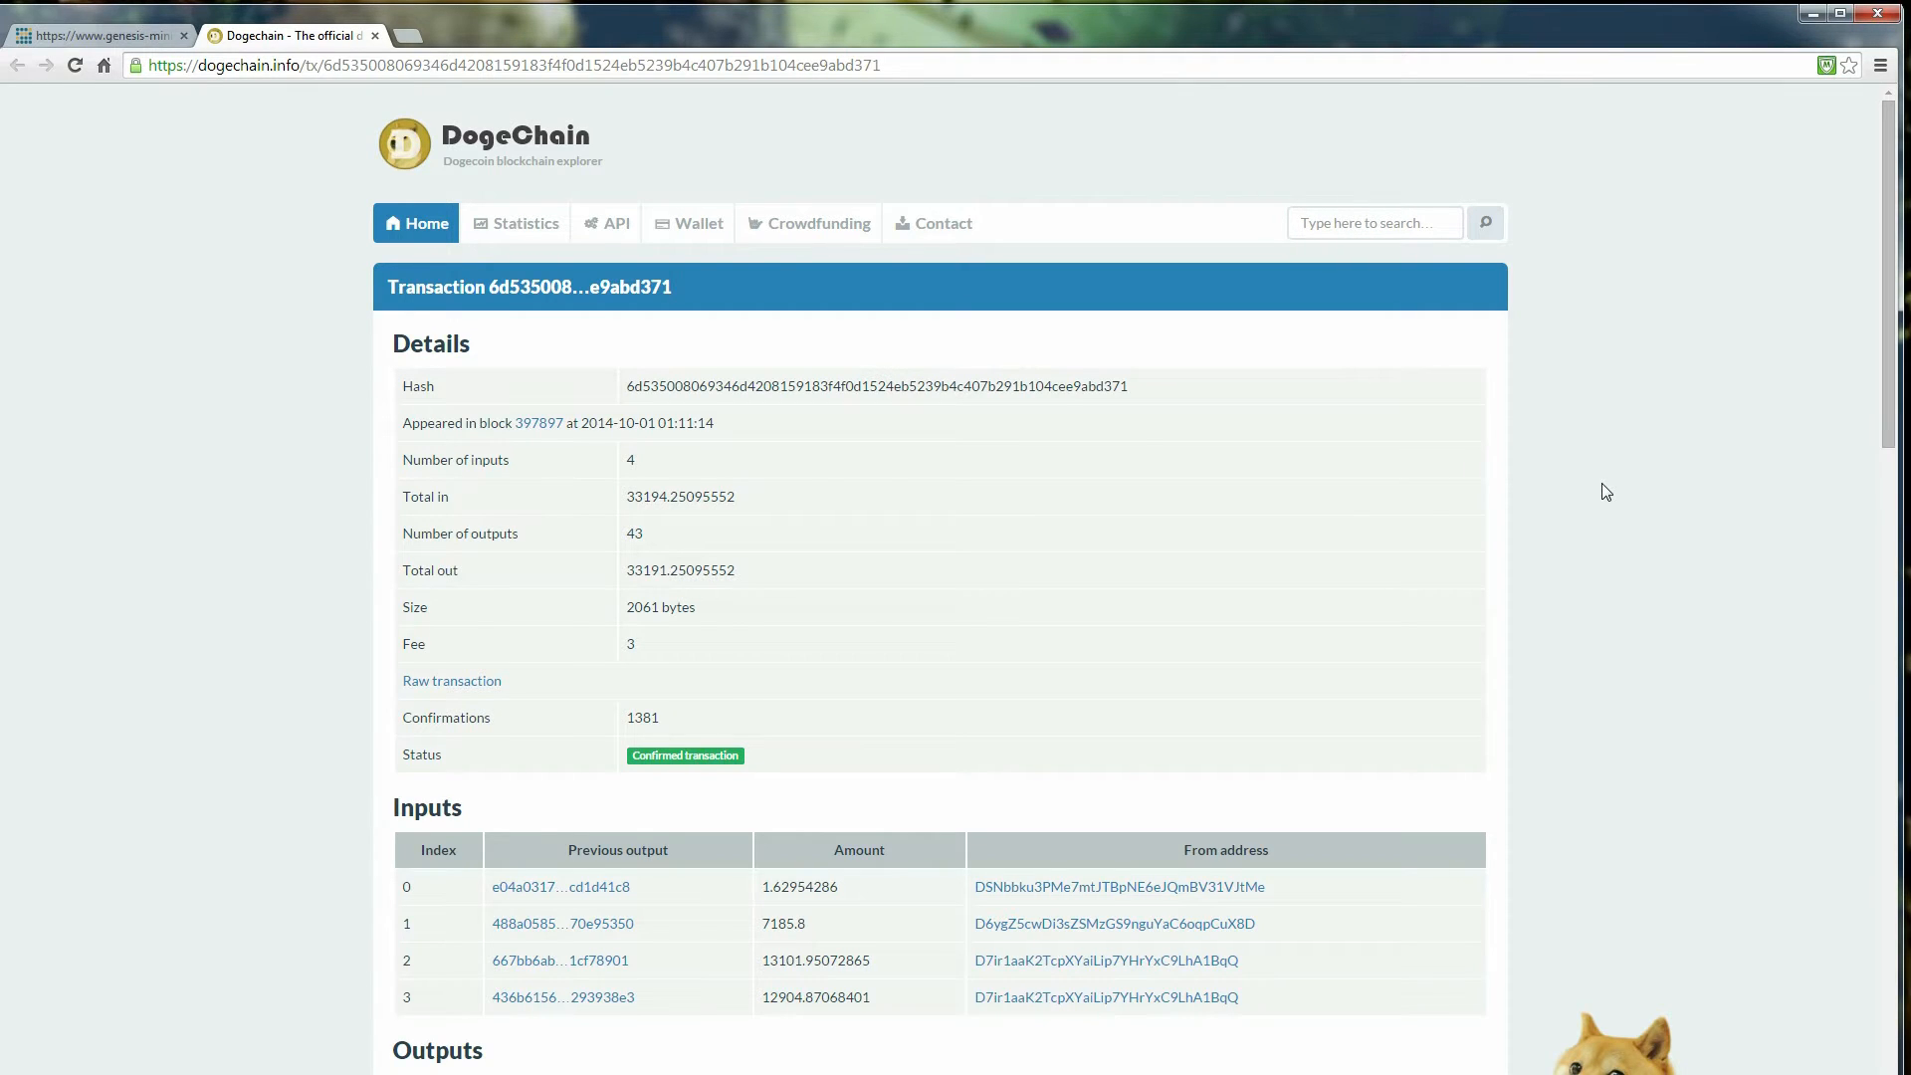
{"action": "mouse_move", "coordinate": [764, 267]}
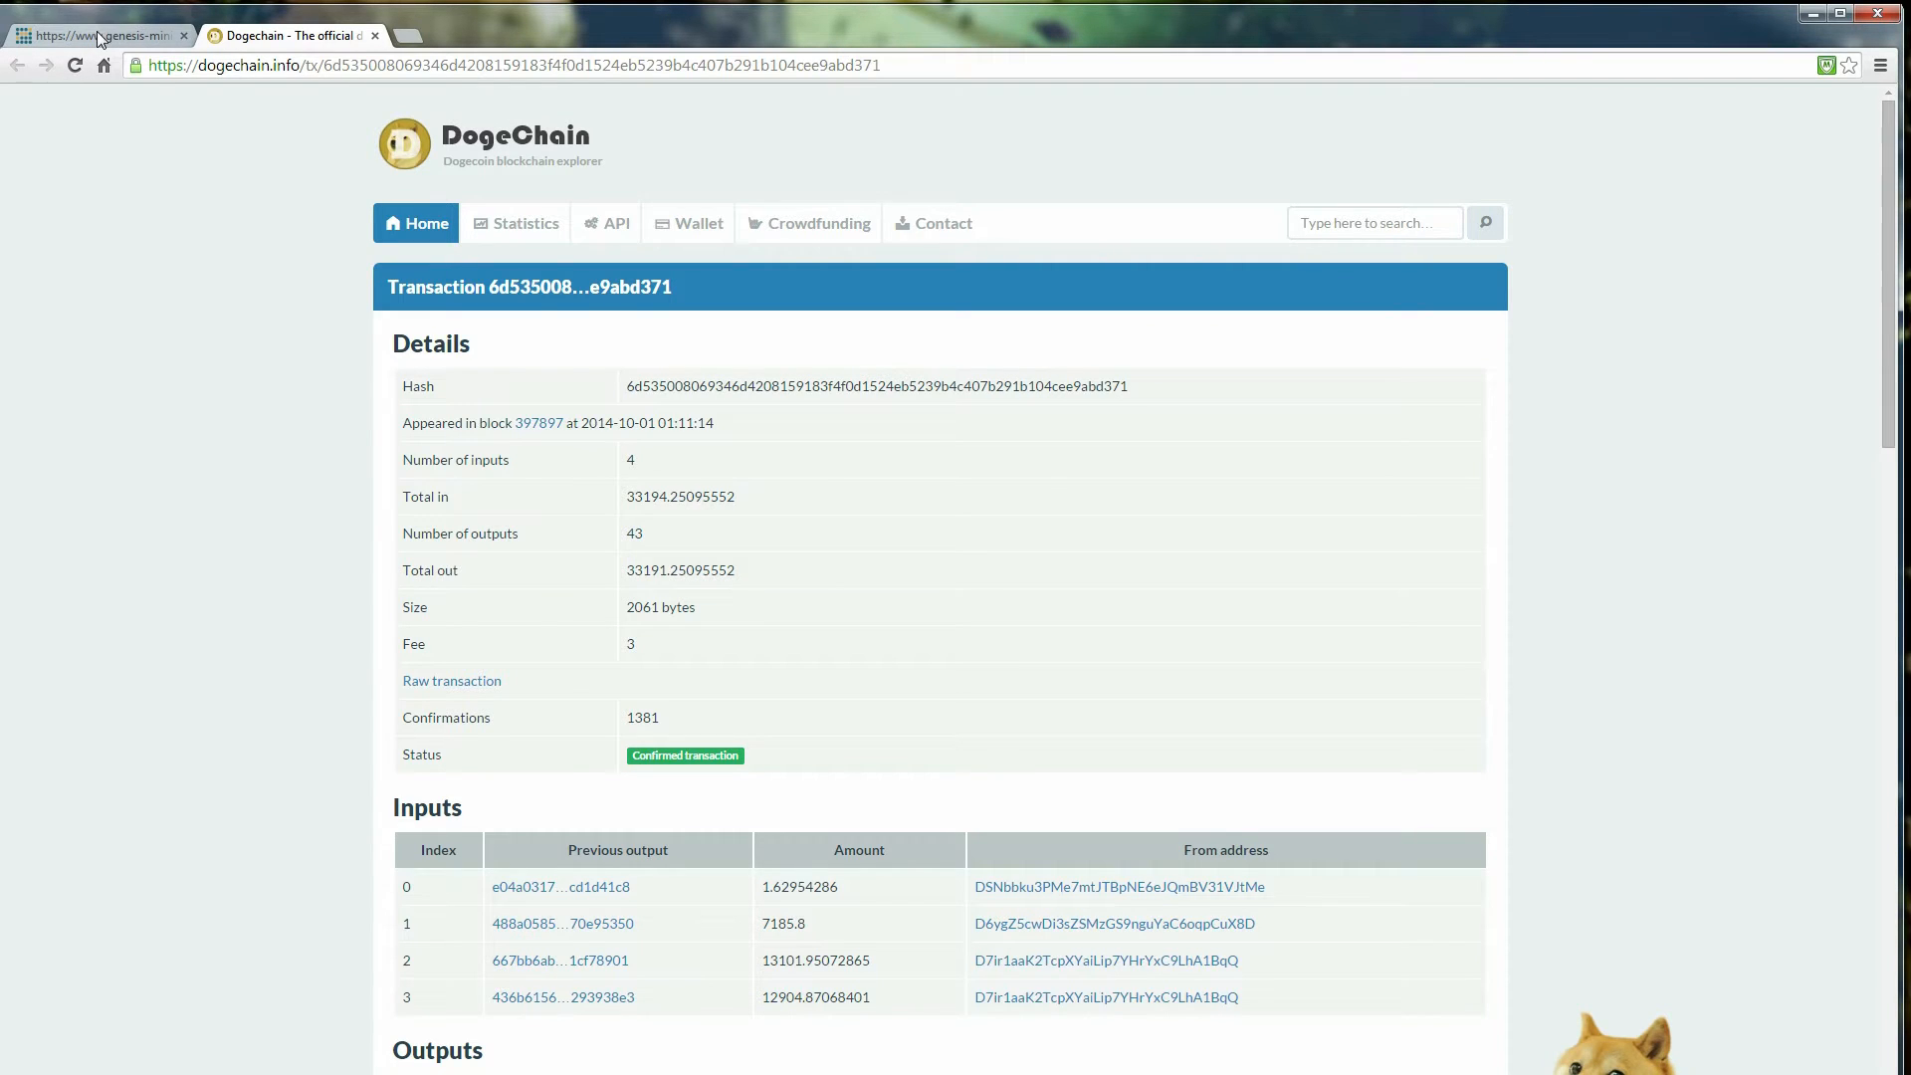
- Return from the DogeChain transaction page to the Genesis Mining tab
{"action": "left_click", "coordinate": [96, 34]}
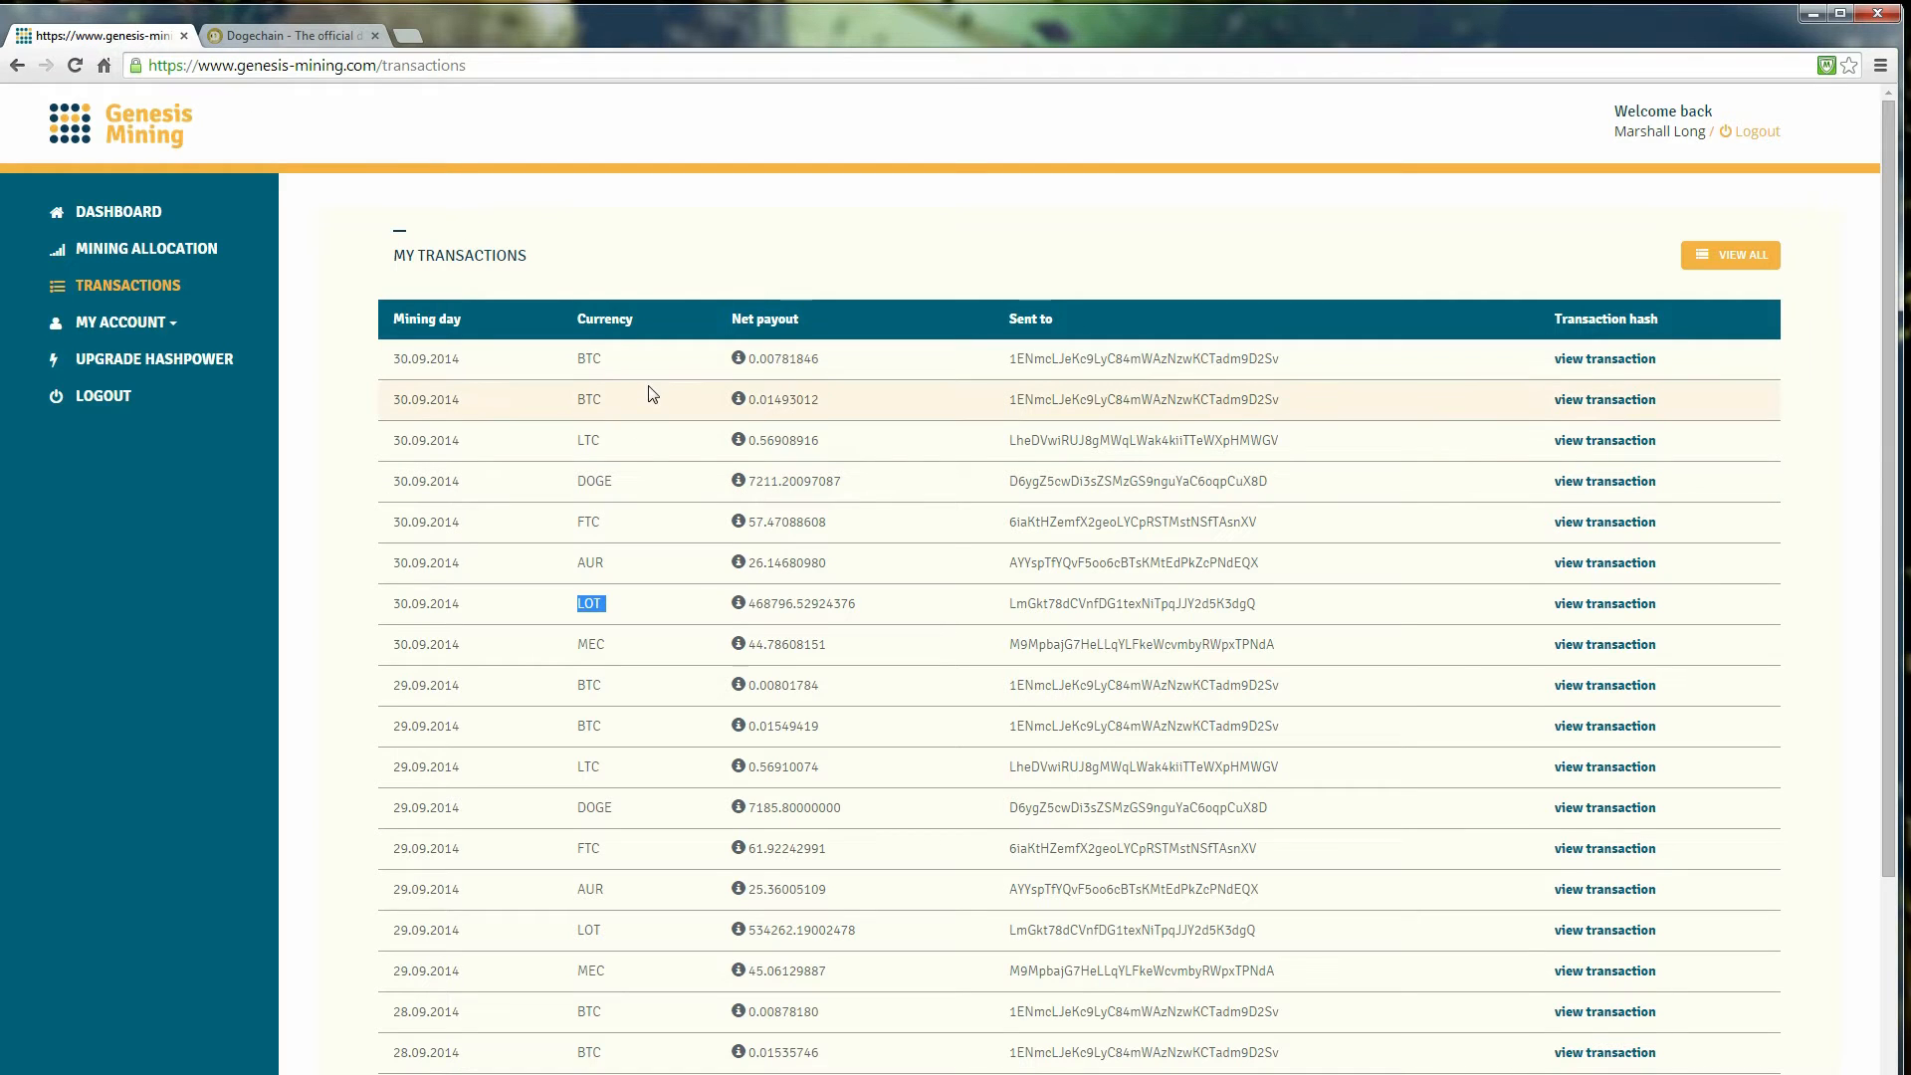
{"action": "mouse_move", "coordinate": [157, 336]}
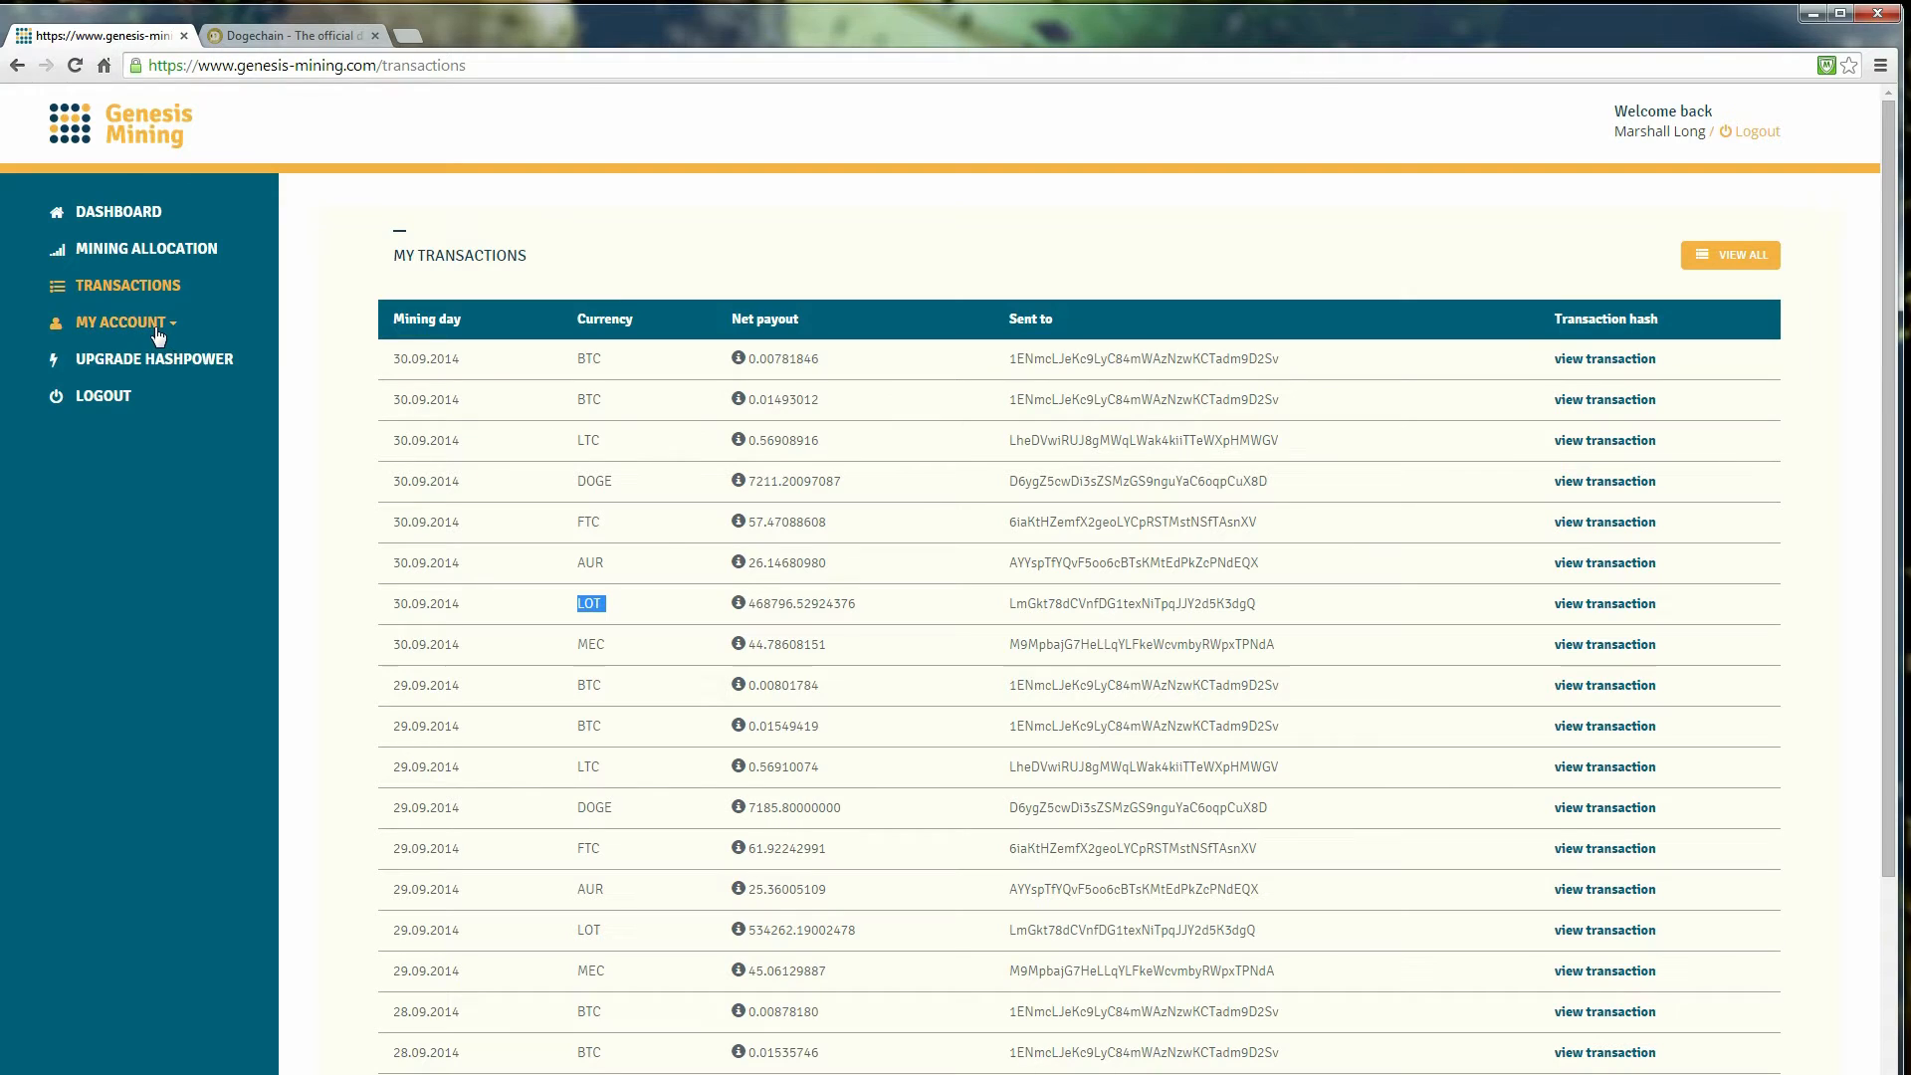
- Expand the account section and show the Dashboard with the Earnings in USD chart
{"action": "left_click", "coordinate": [120, 322]}
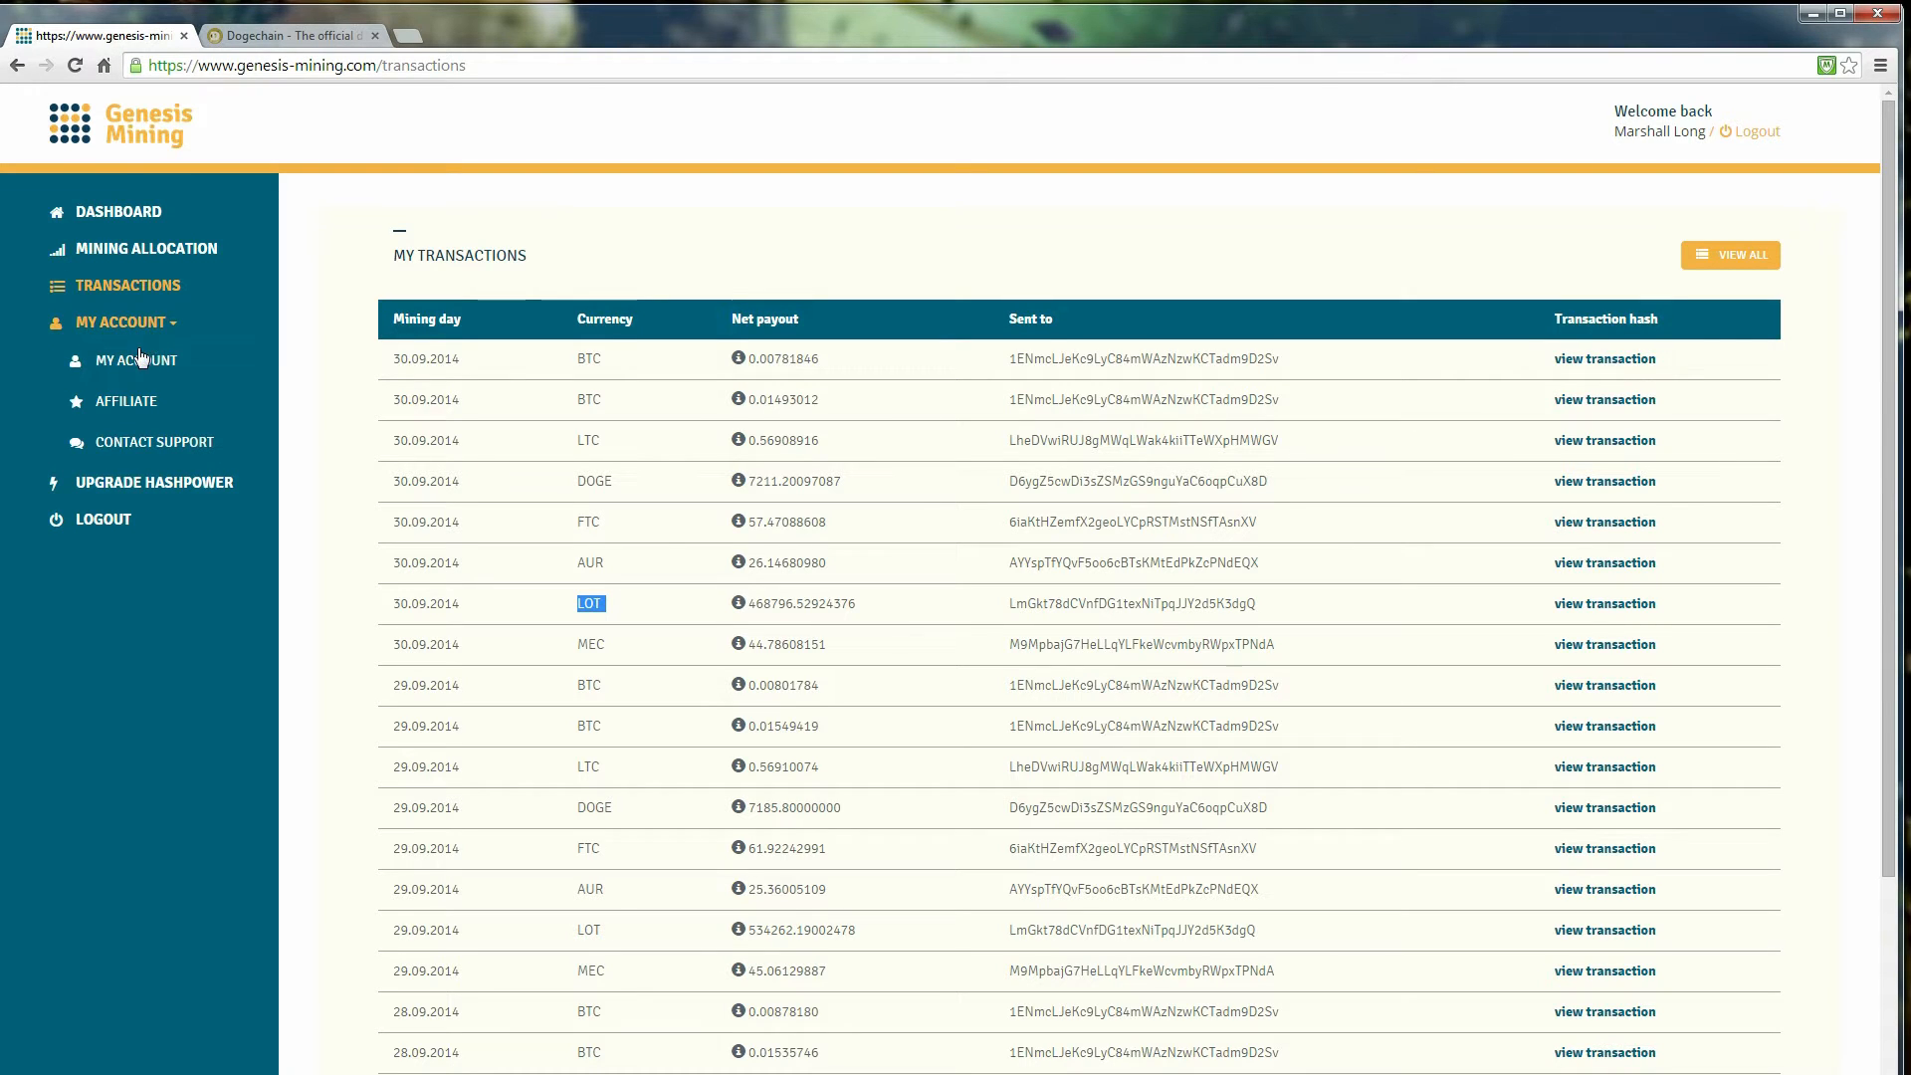
{"action": "mouse_move", "coordinate": [123, 450]}
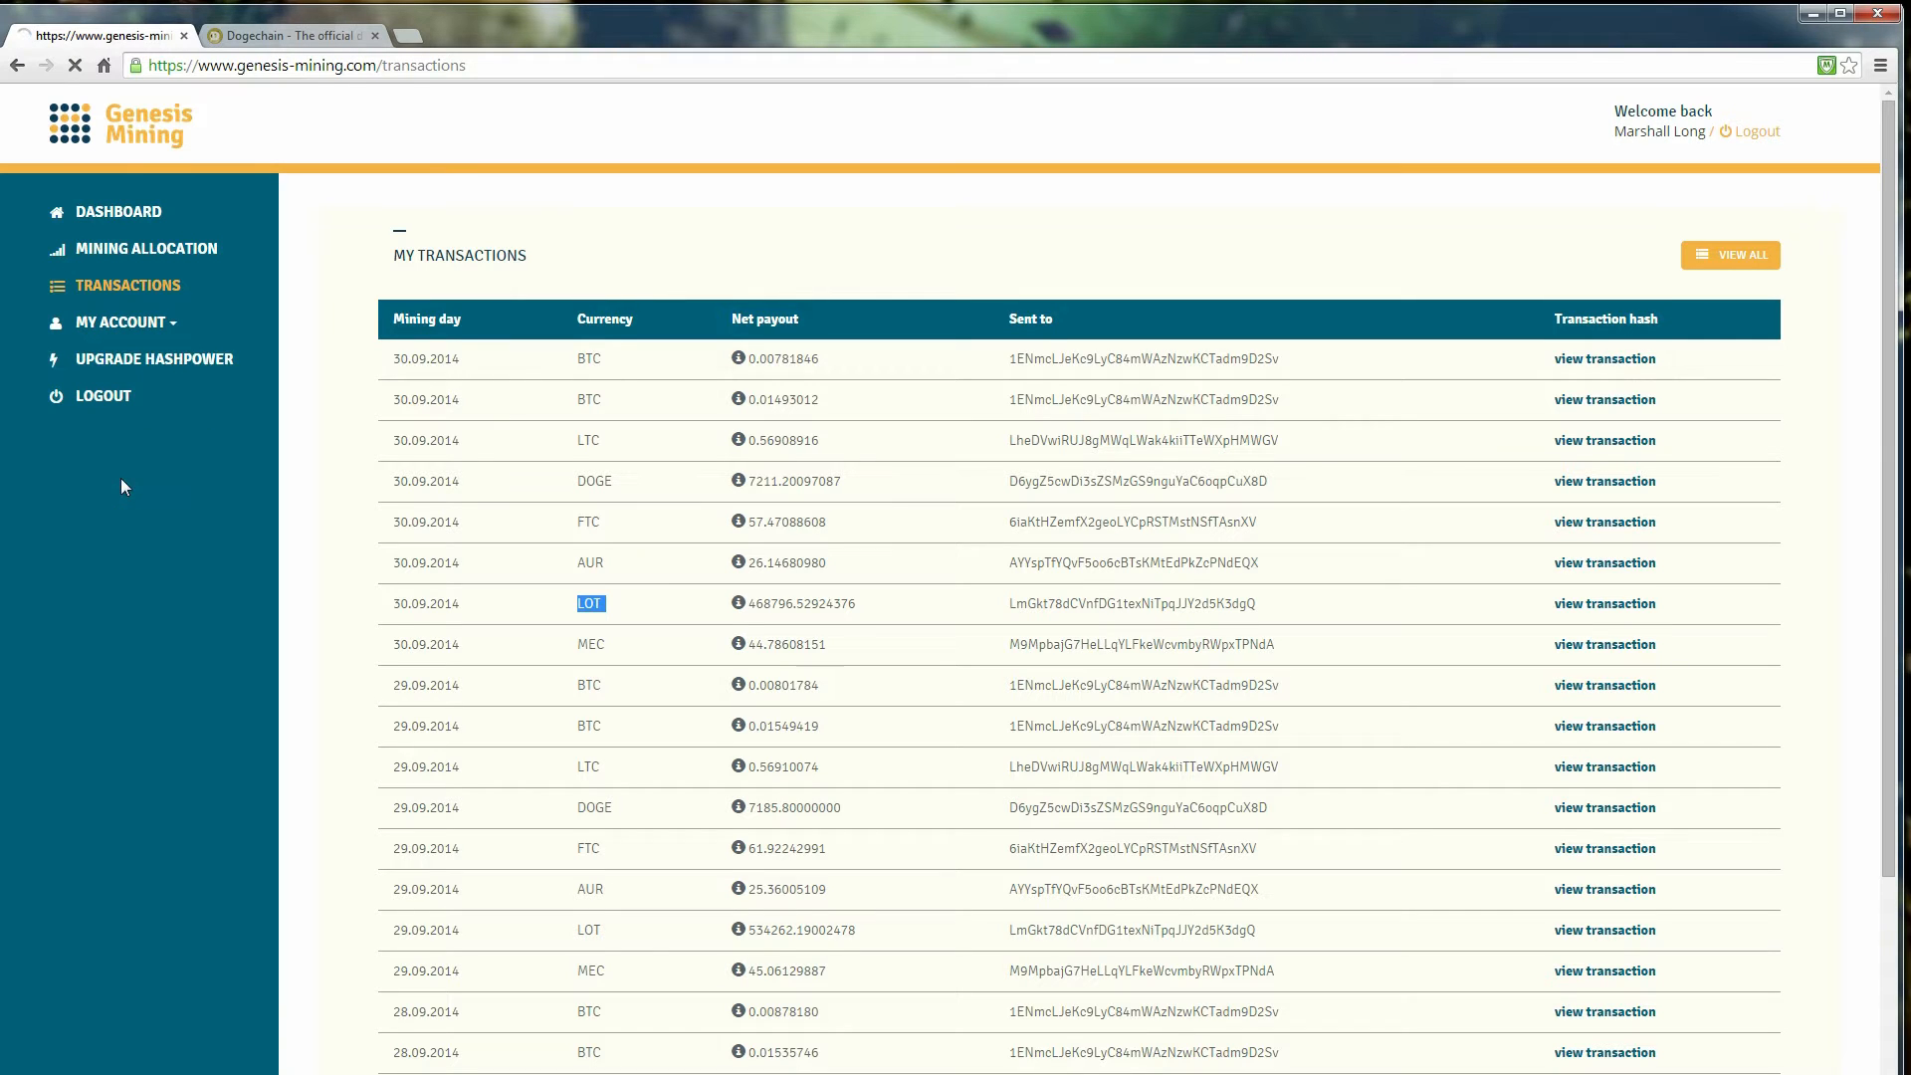
{"action": "left_click", "coordinate": [153, 358]}
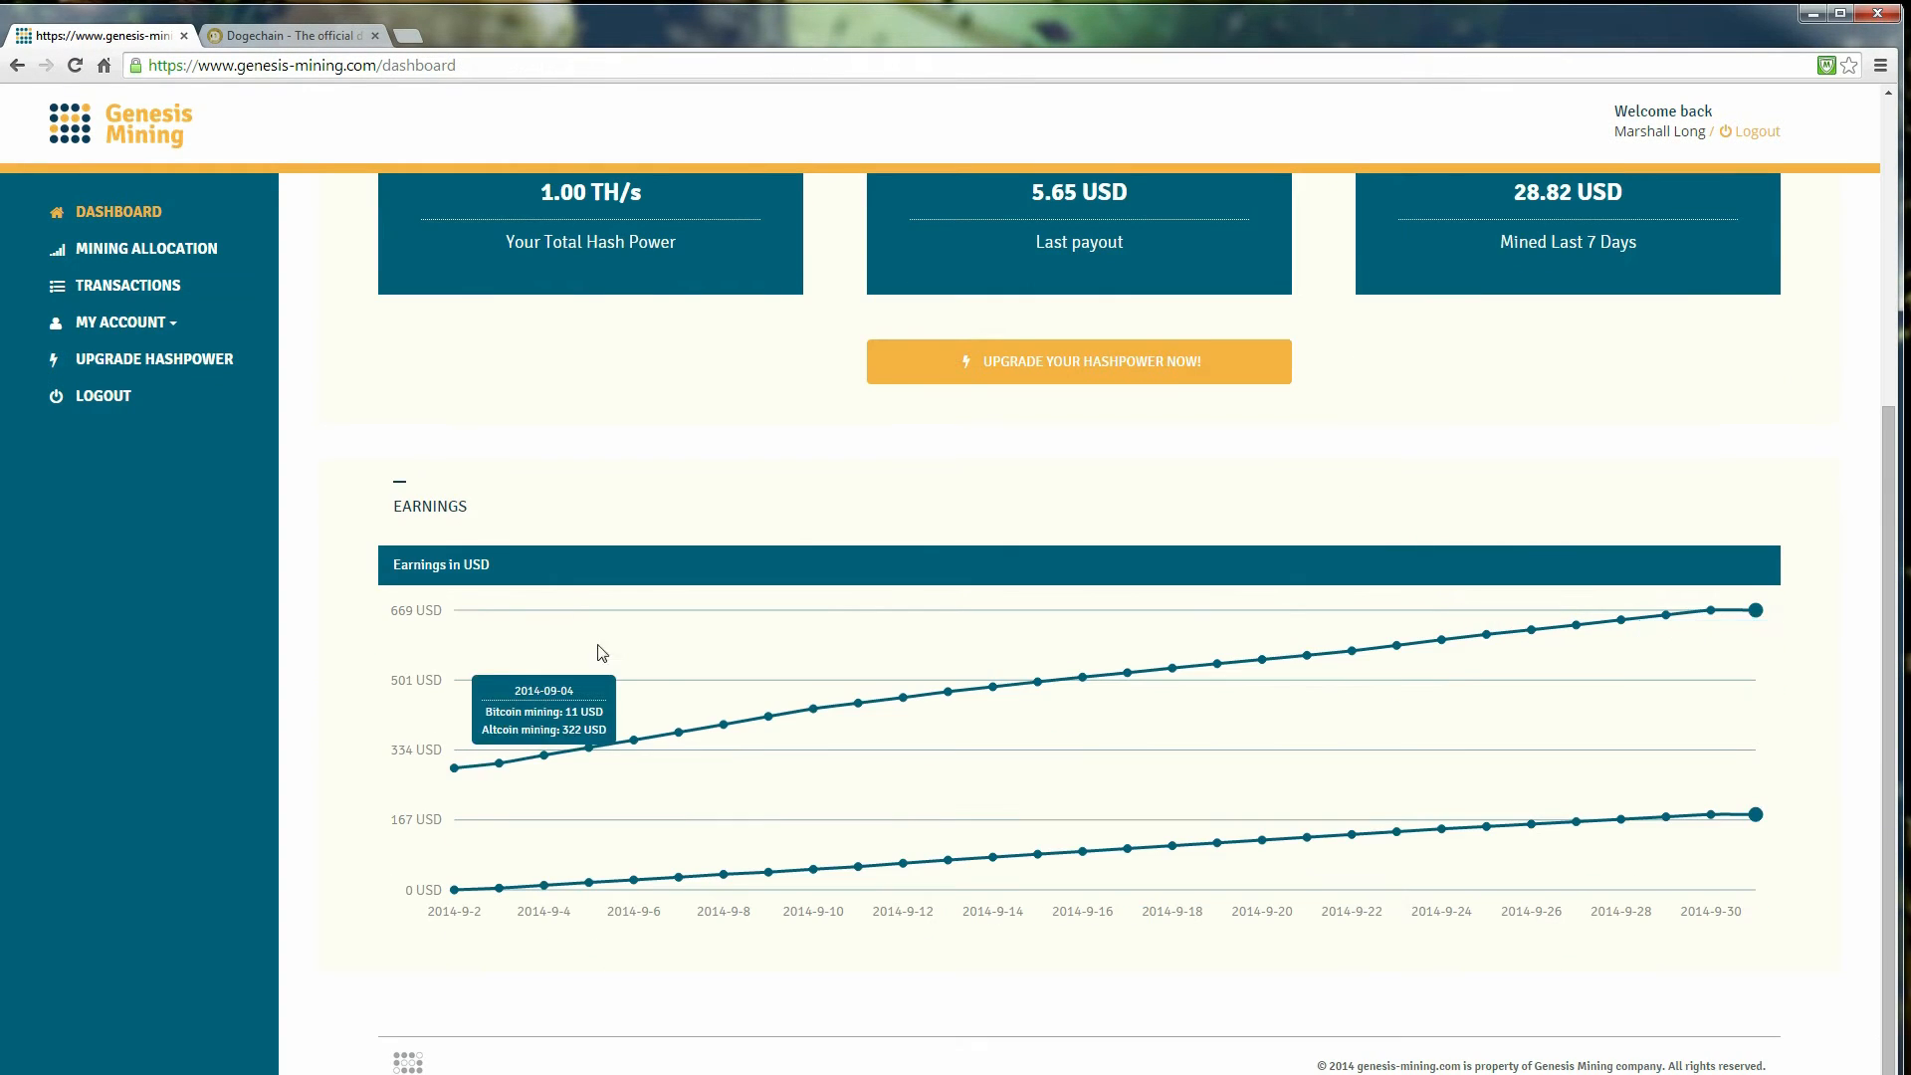
{"action": "mouse_move", "coordinate": [1250, 802]}
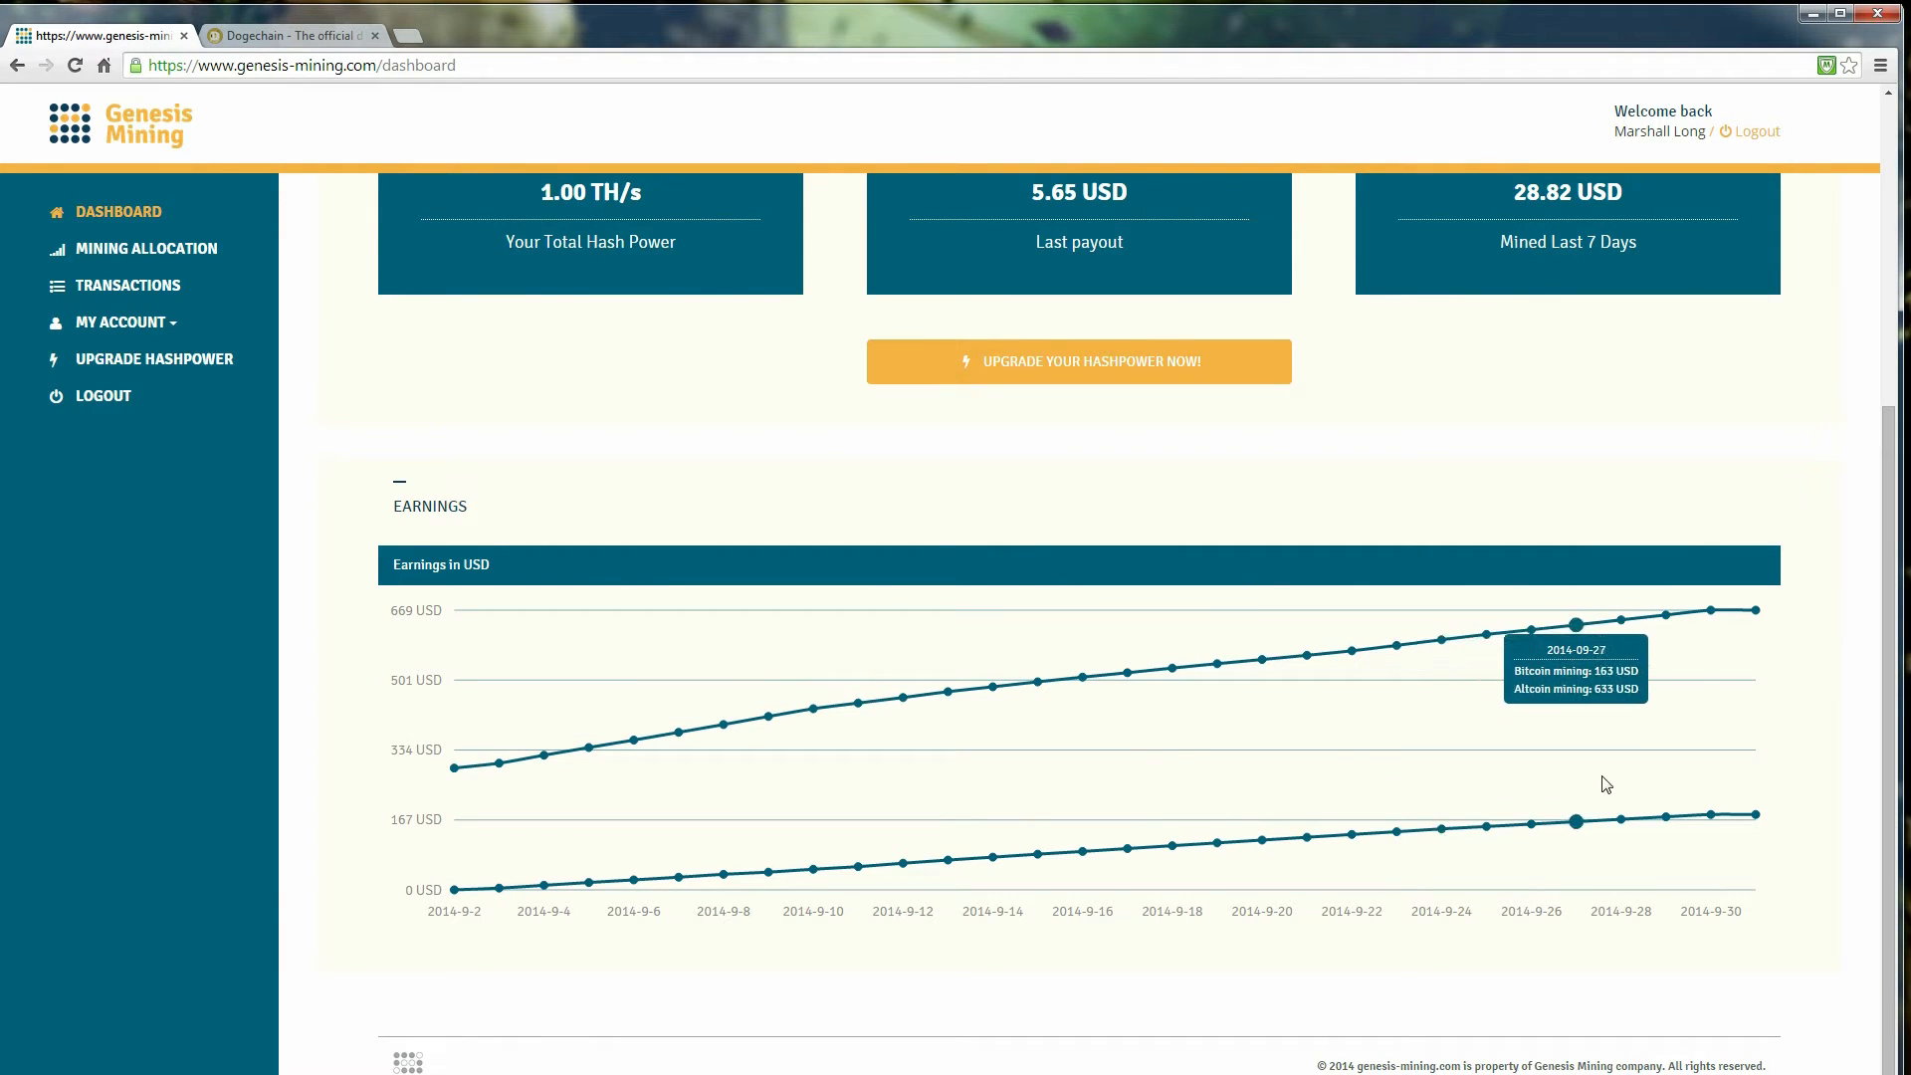
{"action": "mouse_move", "coordinate": [1756, 609]}
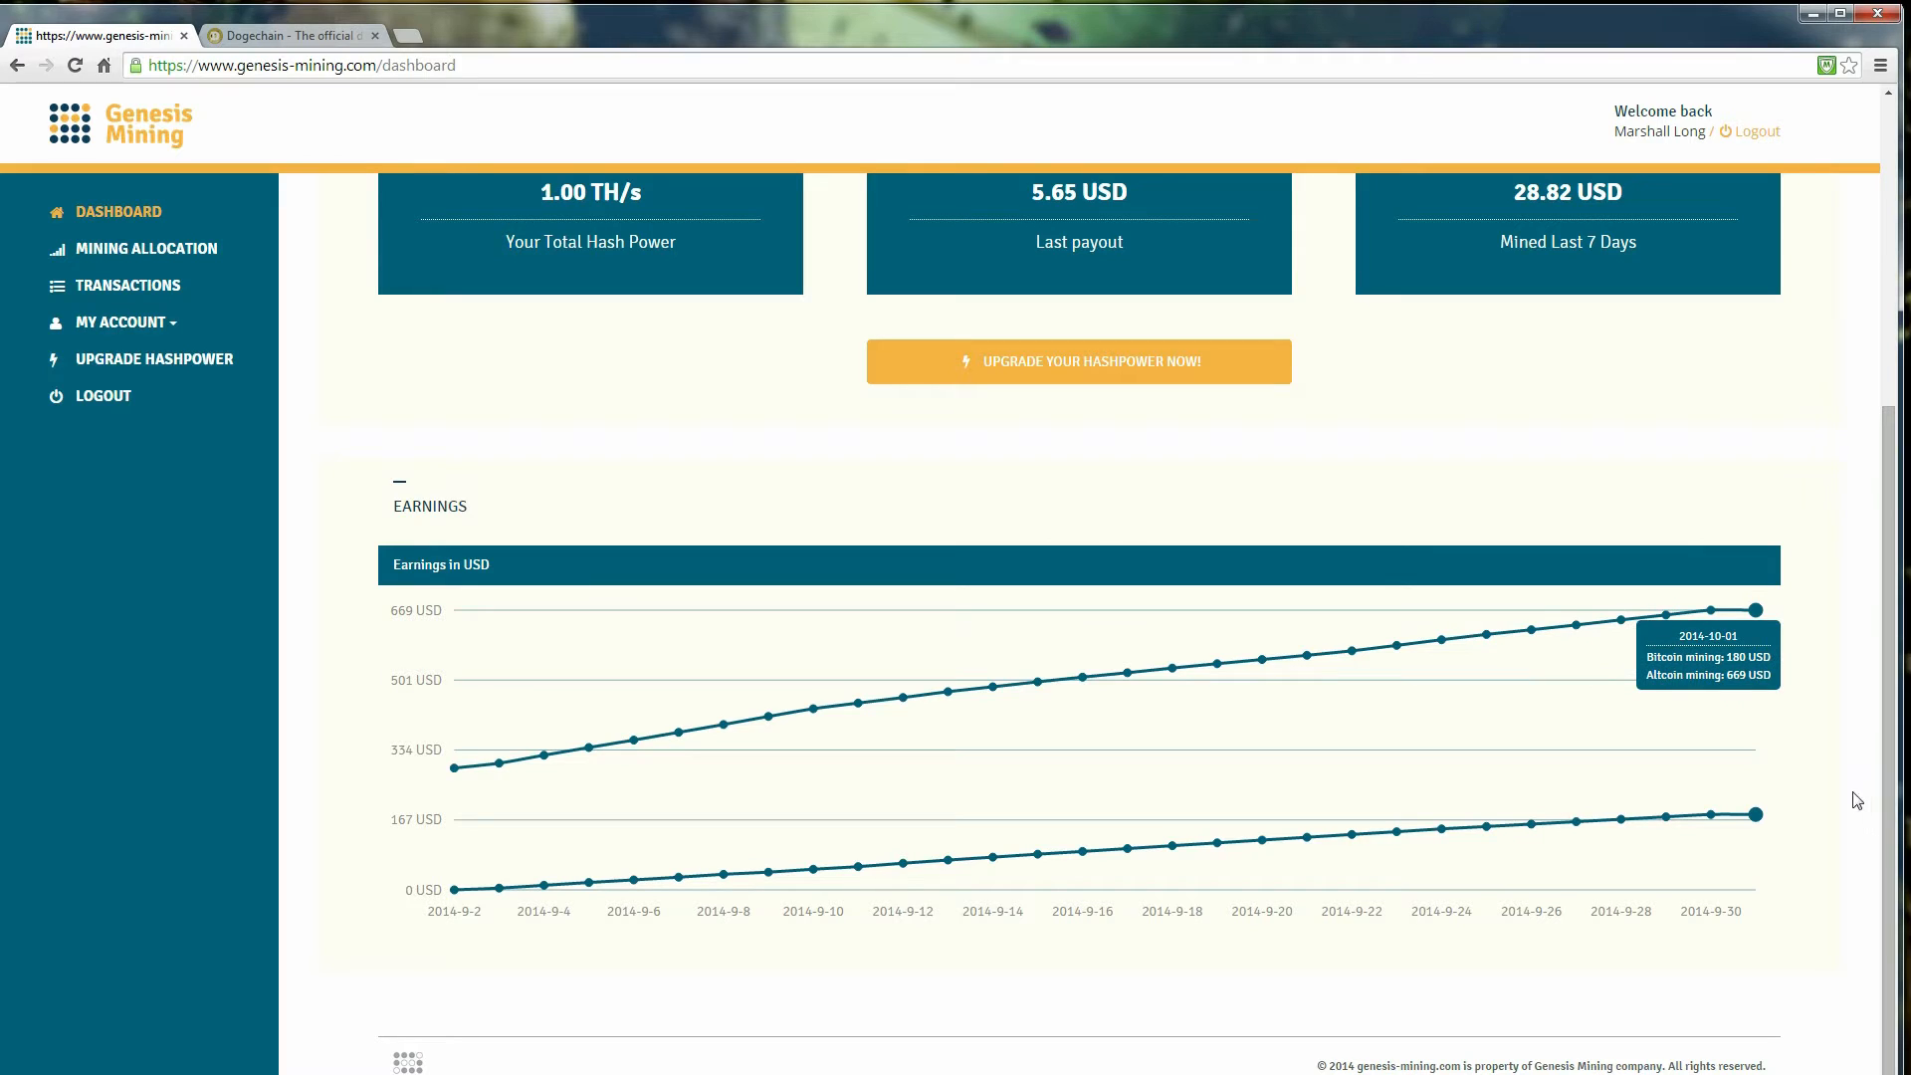
{"action": "mouse_move", "coordinate": [947, 691]}
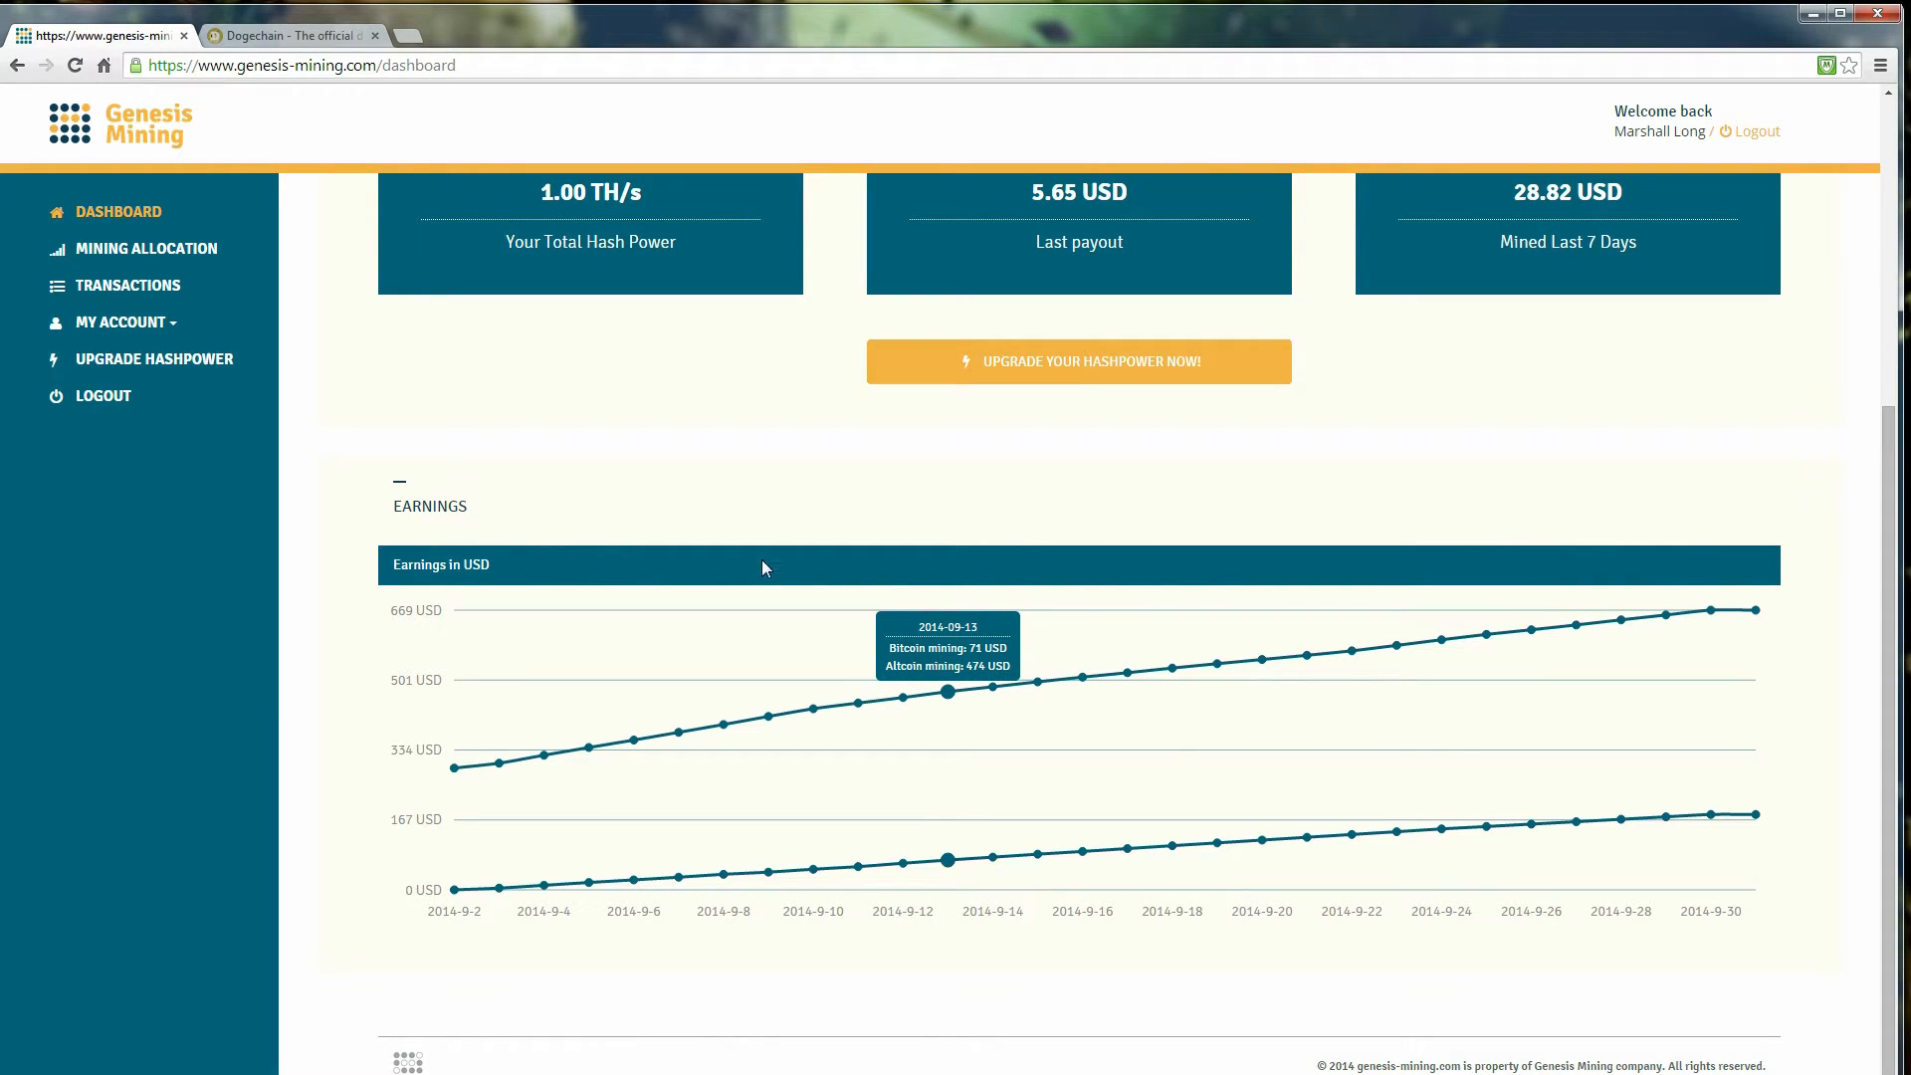
{"action": "mouse_move", "coordinate": [1262, 657]}
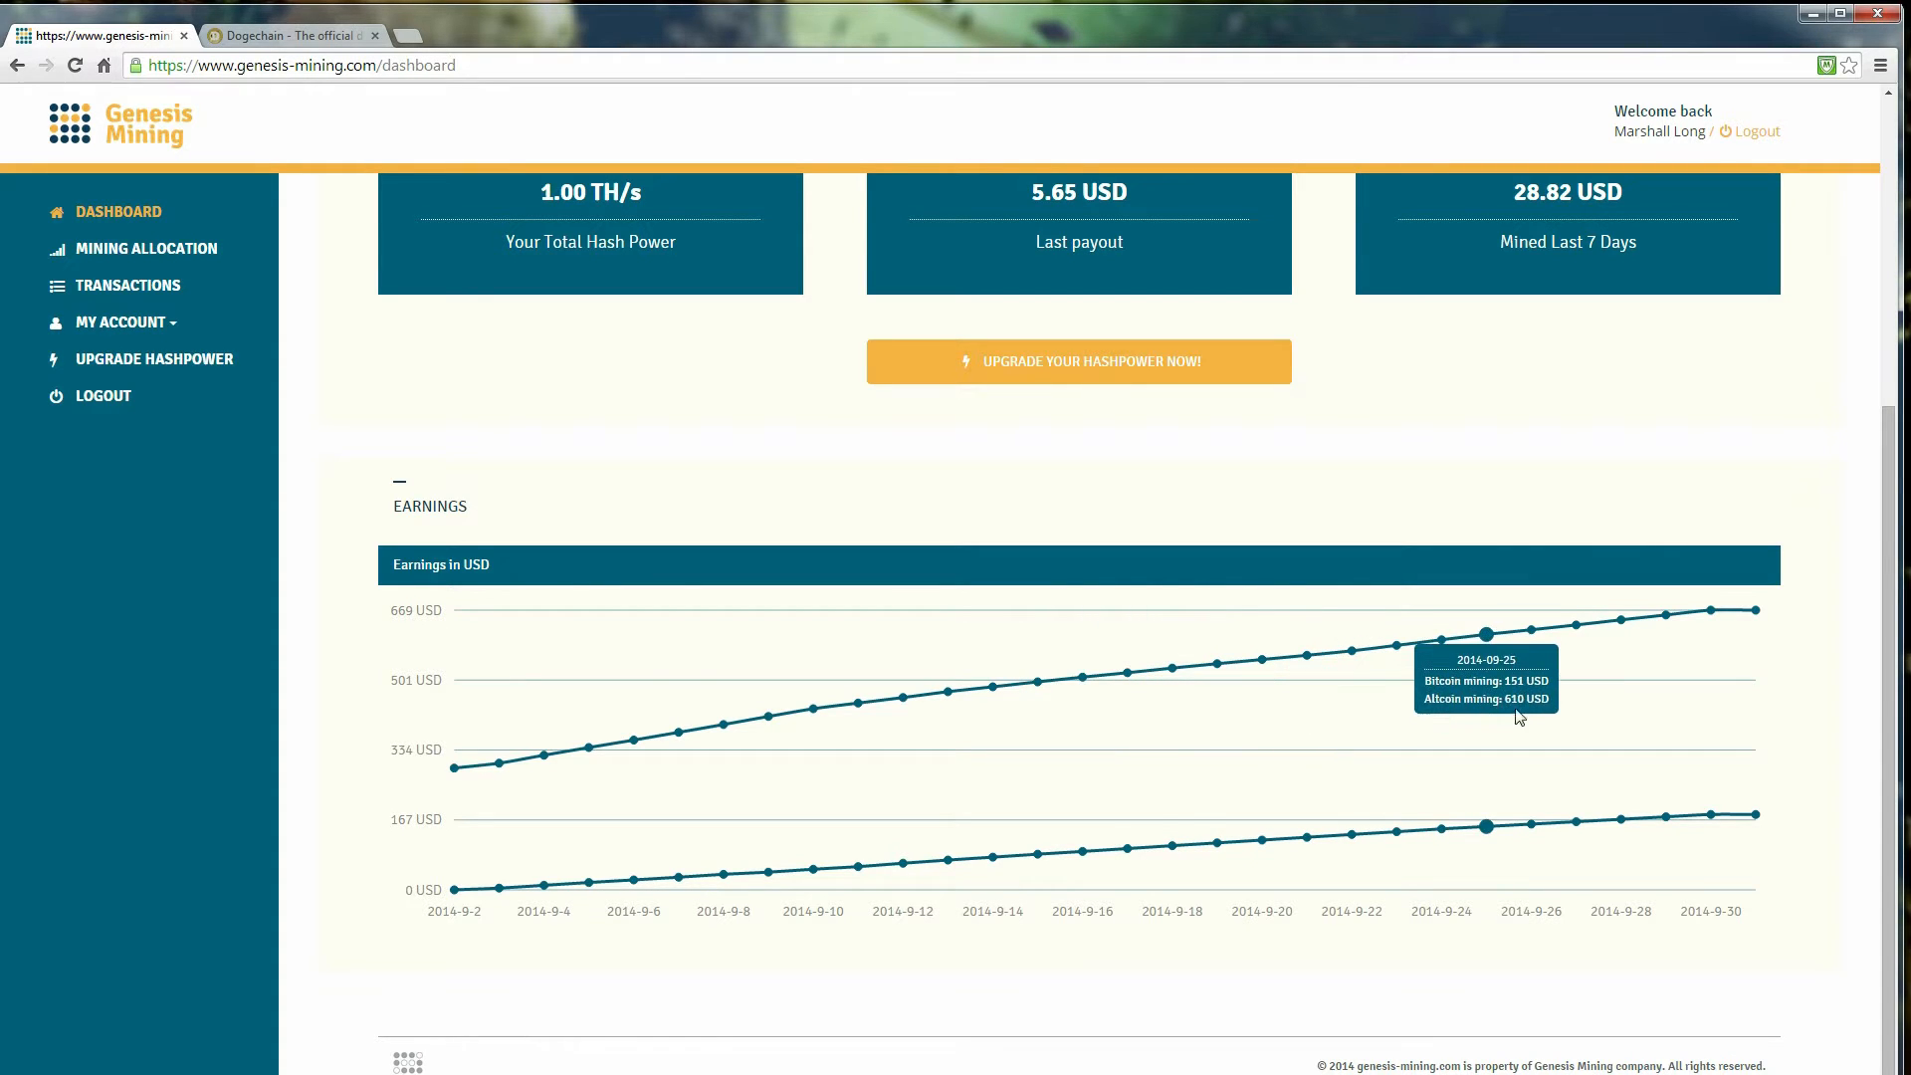
{"action": "mouse_move", "coordinate": [1712, 611]}
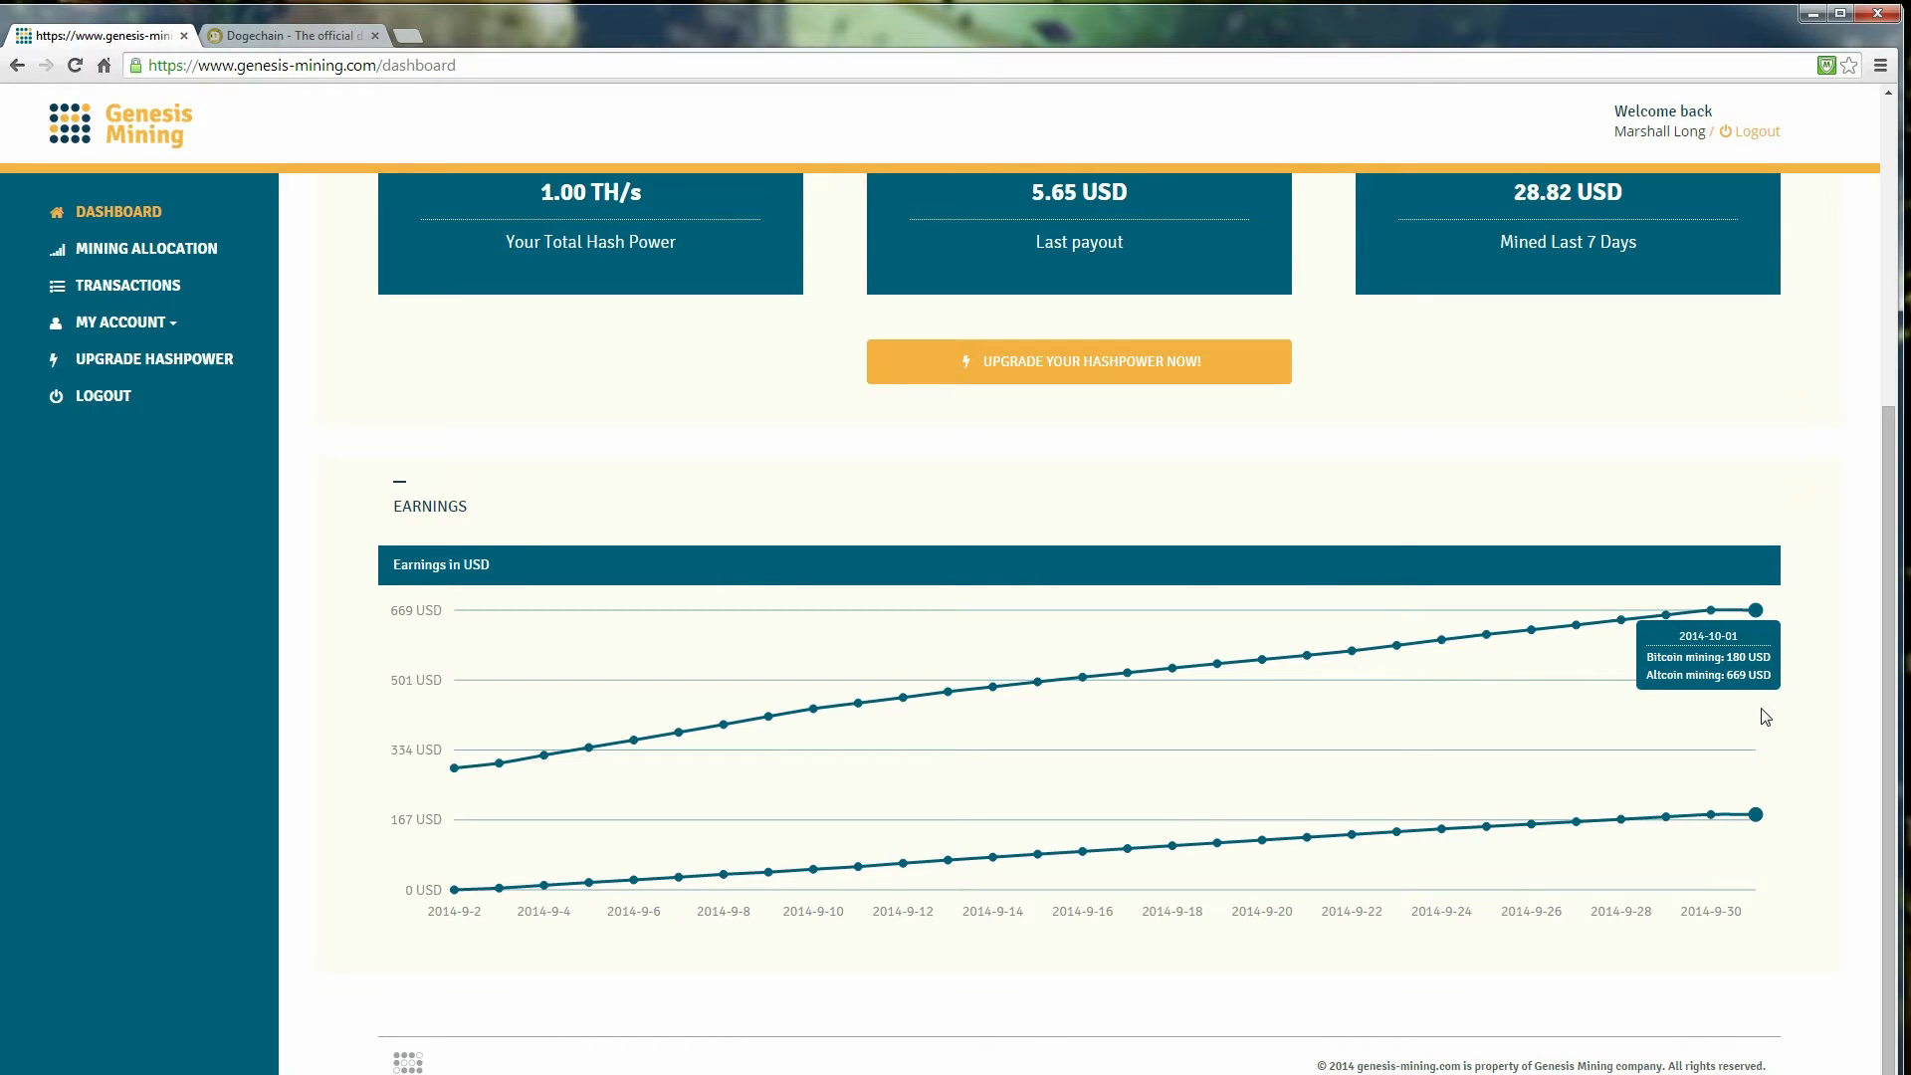
{"action": "mouse_move", "coordinate": [1773, 715]}
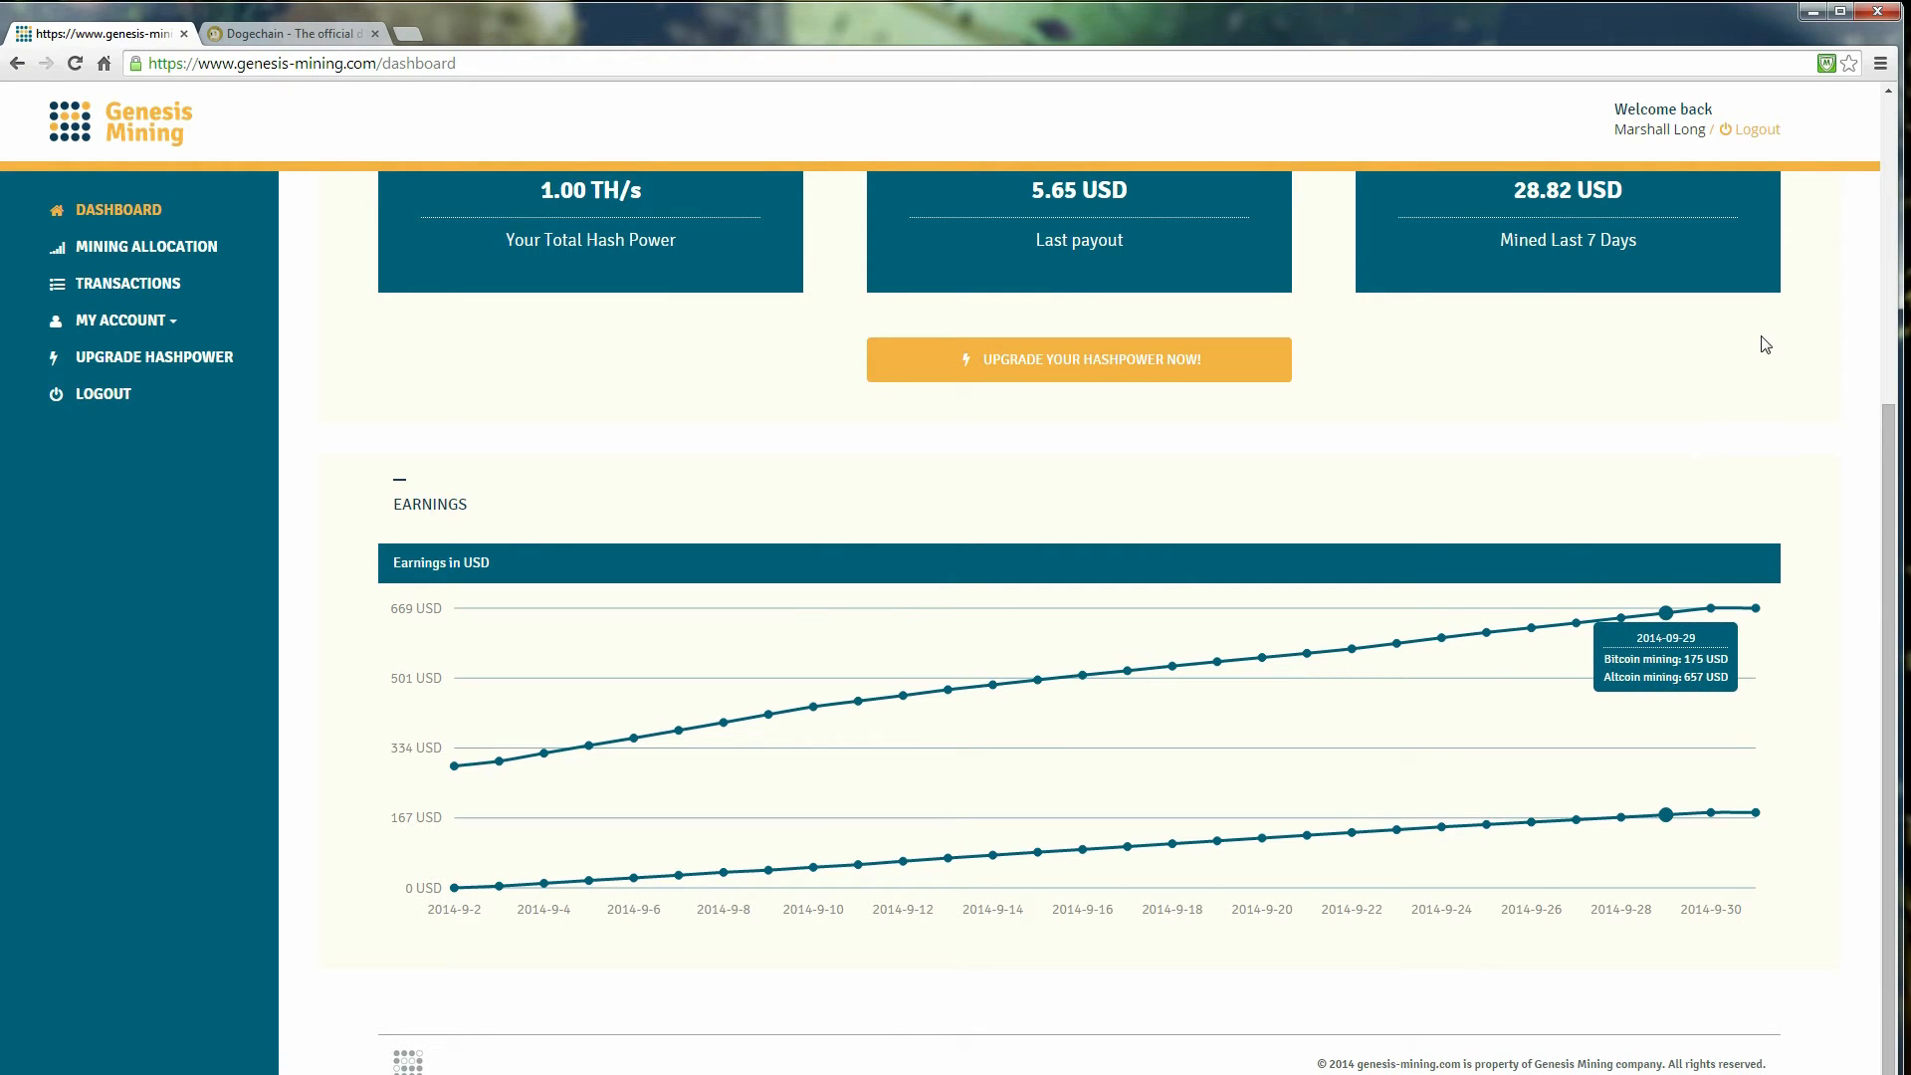
{"action": "mouse_move", "coordinate": [442, 110]}
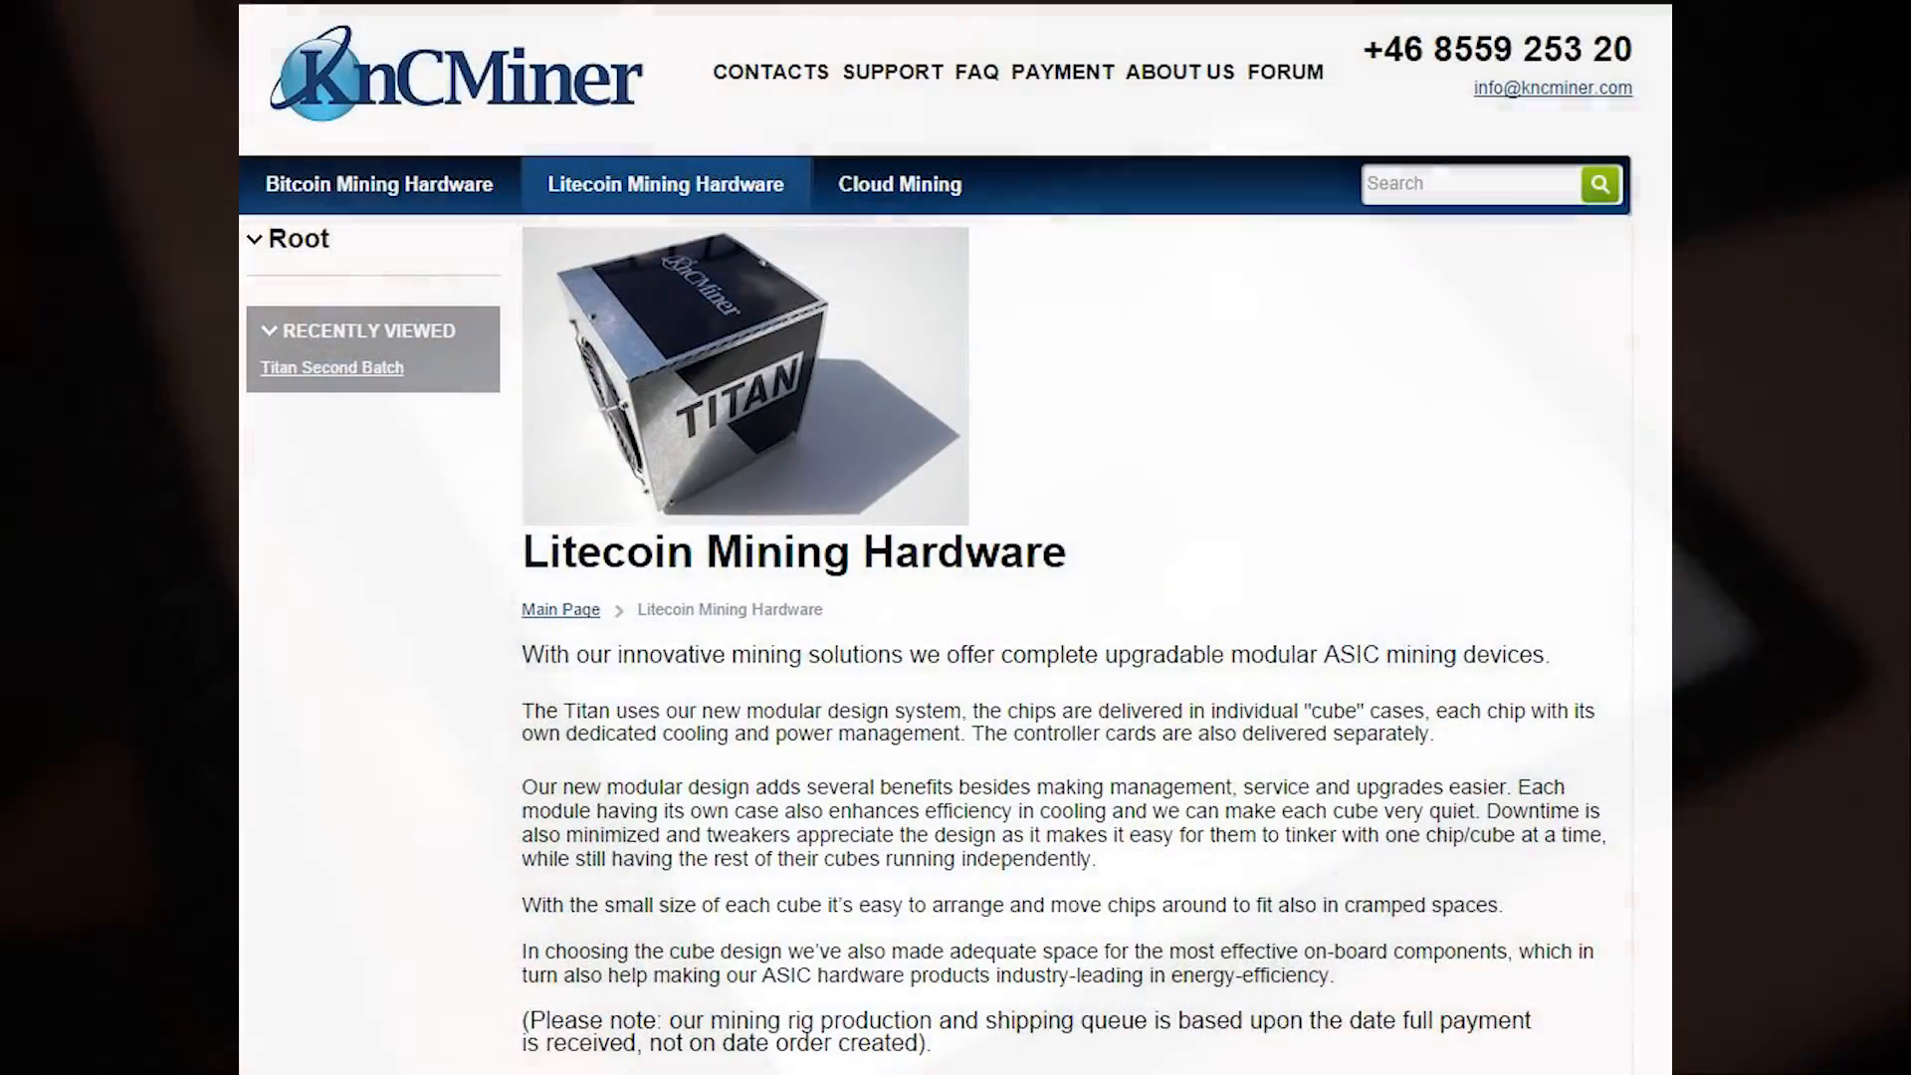
- Scroll the KnCMiner Litecoin page down to the Titan Second Batch listing and specs
{"action": "scroll", "scroll_direction": "down", "scroll_amount": 3}
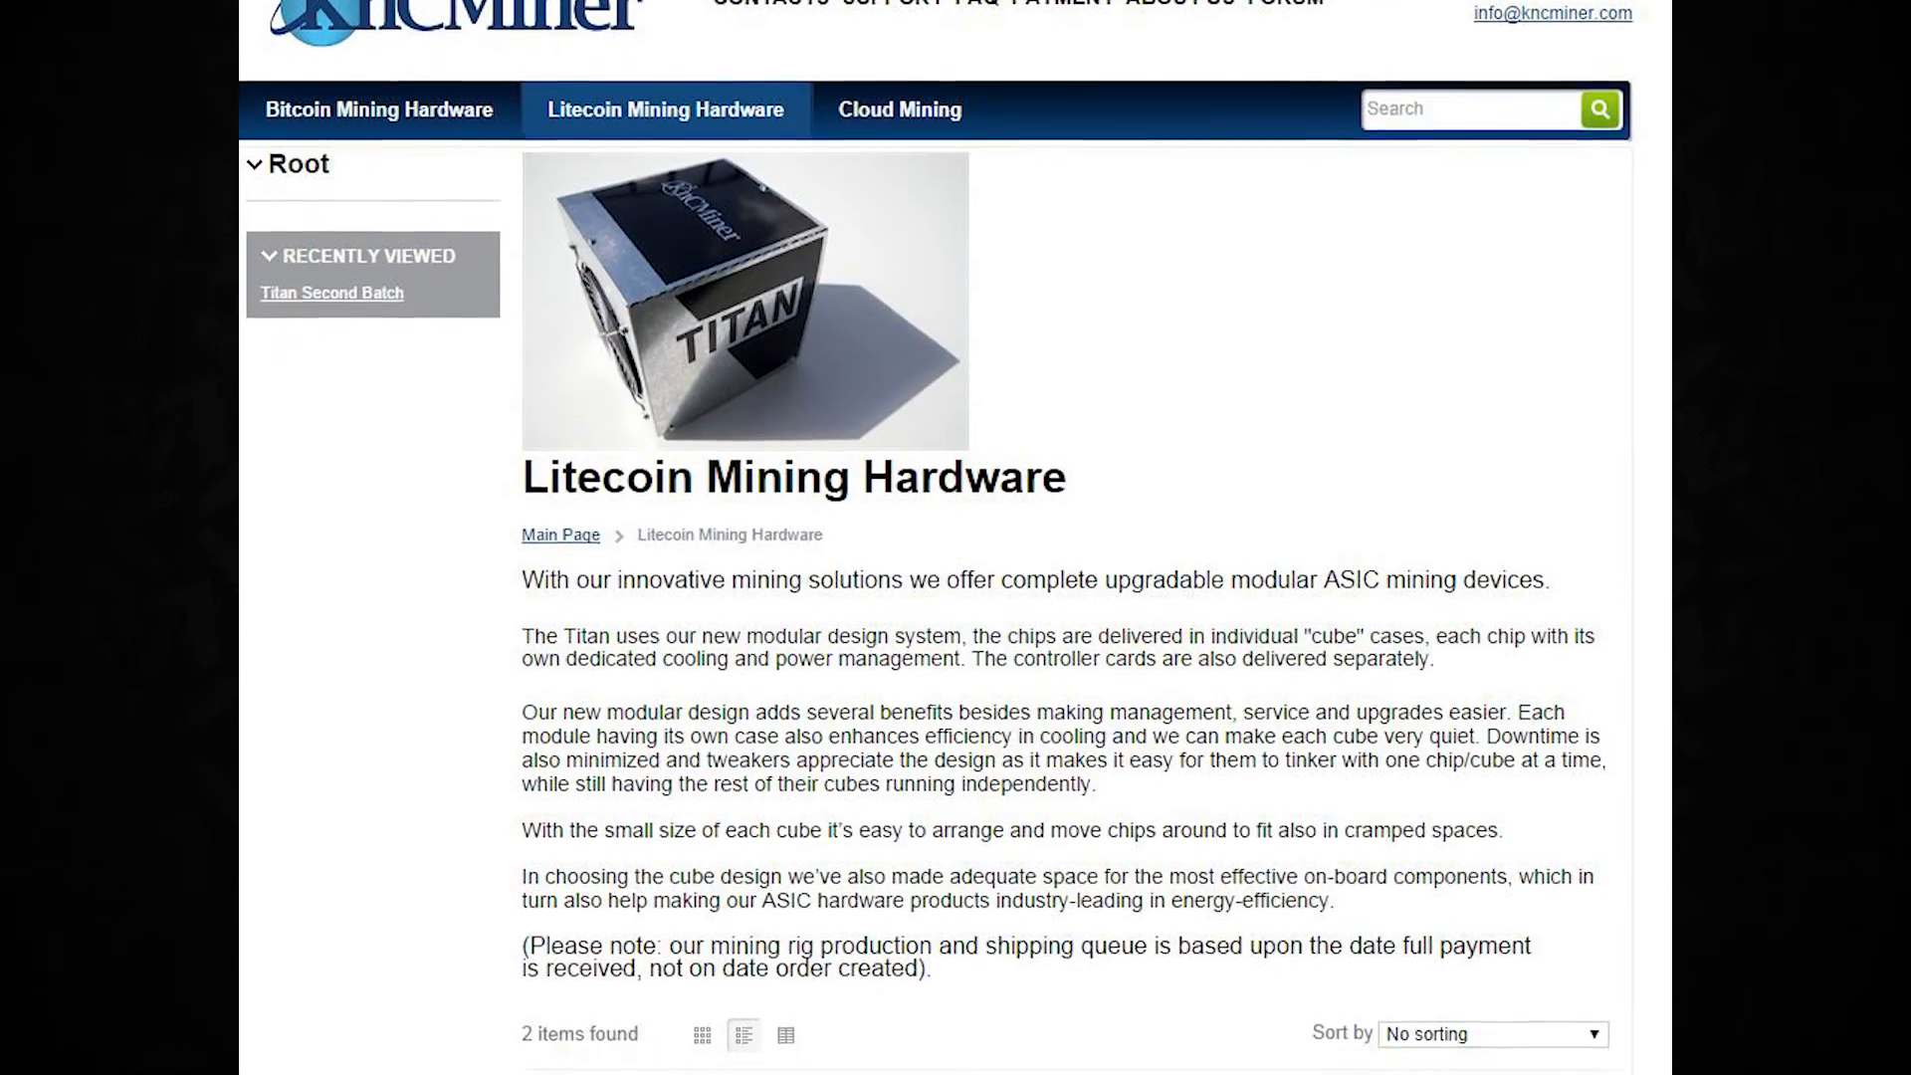
{"action": "scroll", "scroll_direction": "down", "scroll_amount": 3}
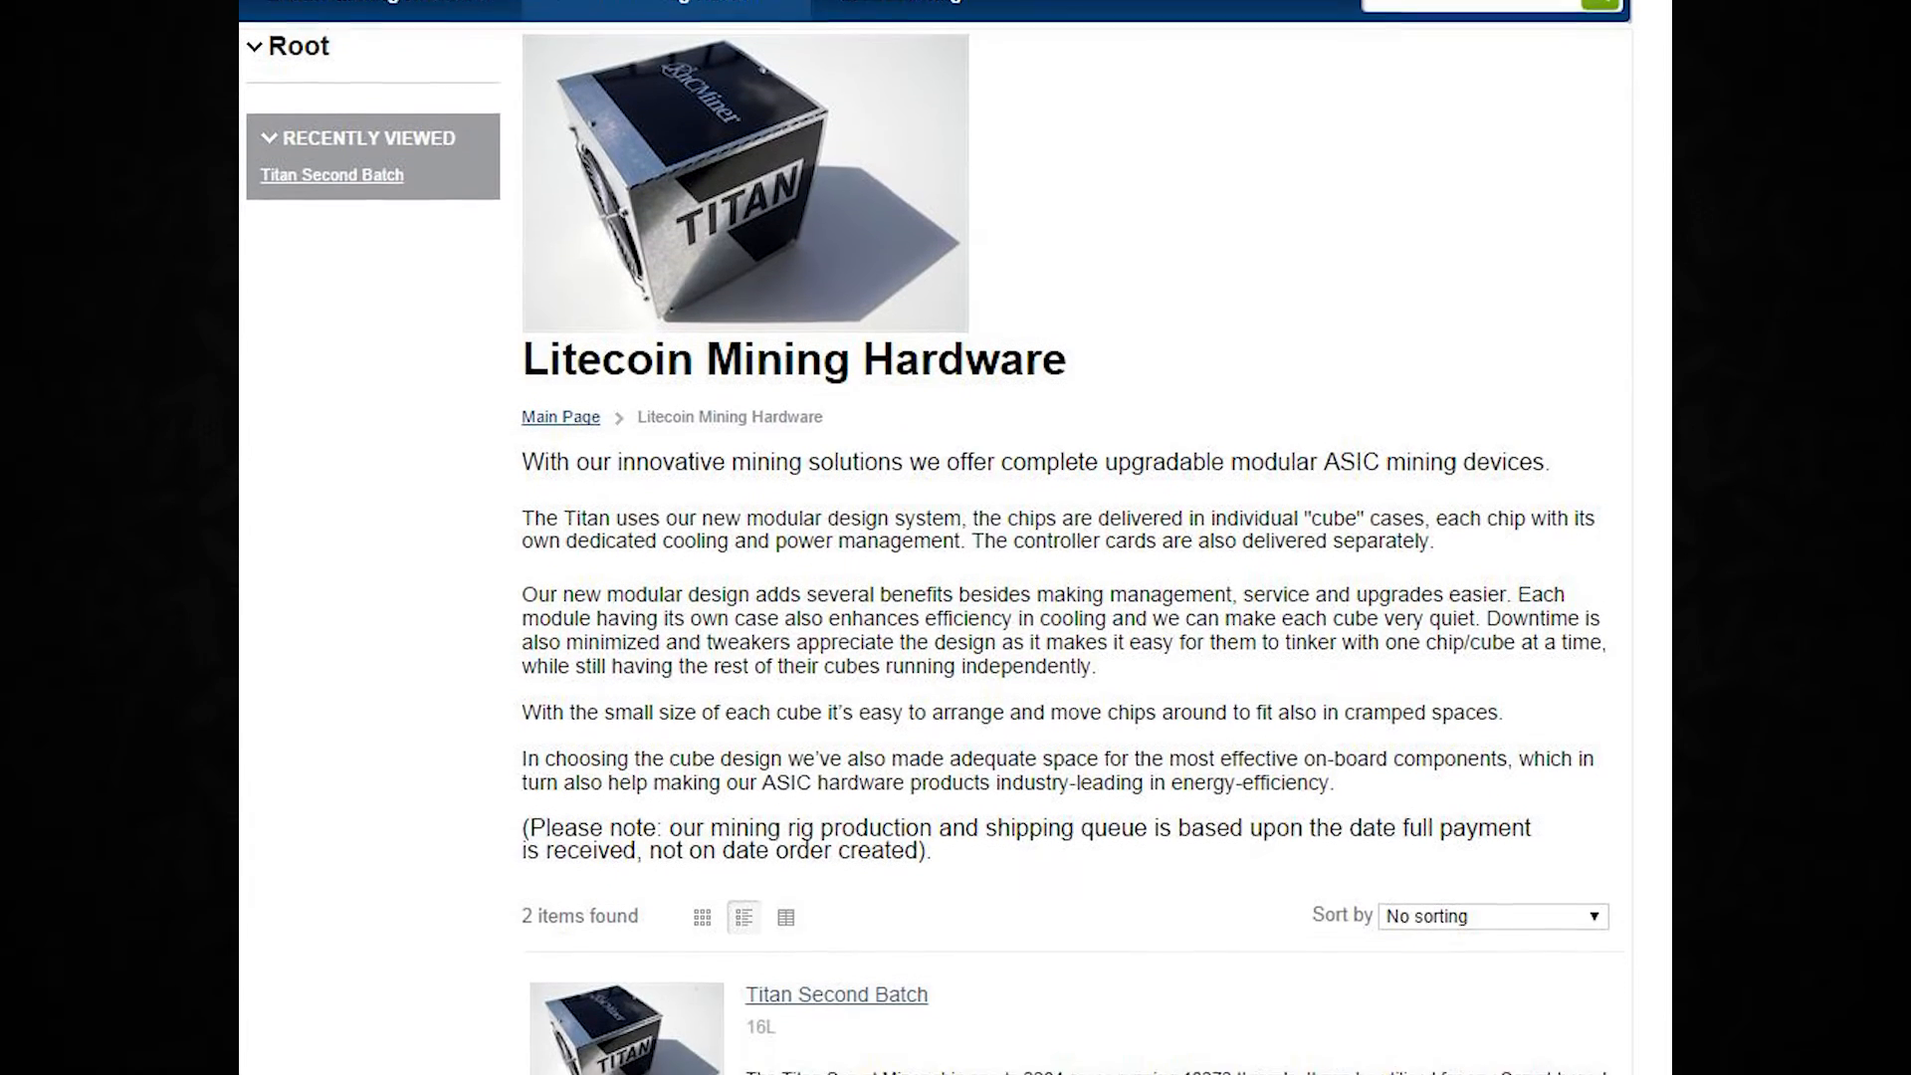
{"action": "scroll", "scroll_direction": "down", "scroll_amount": 3}
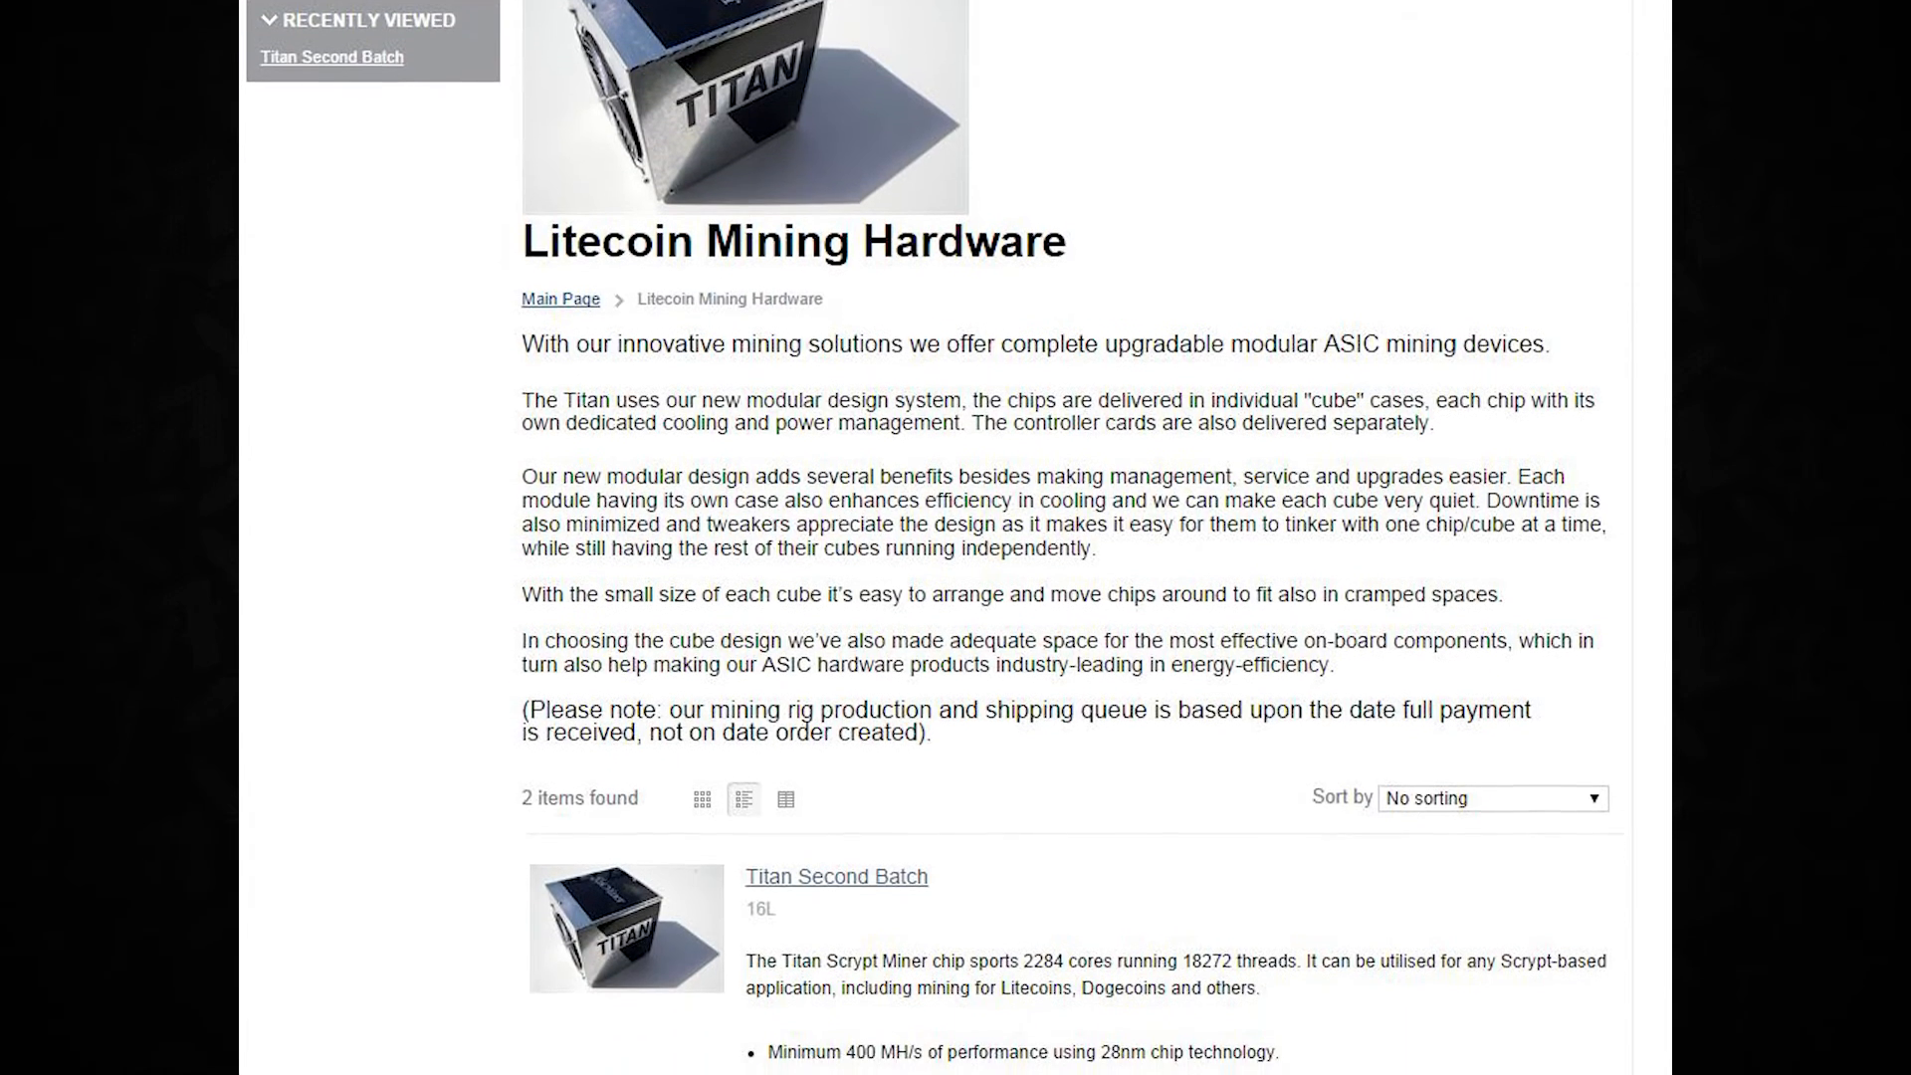
{"action": "scroll", "scroll_direction": "down", "scroll_amount": 3}
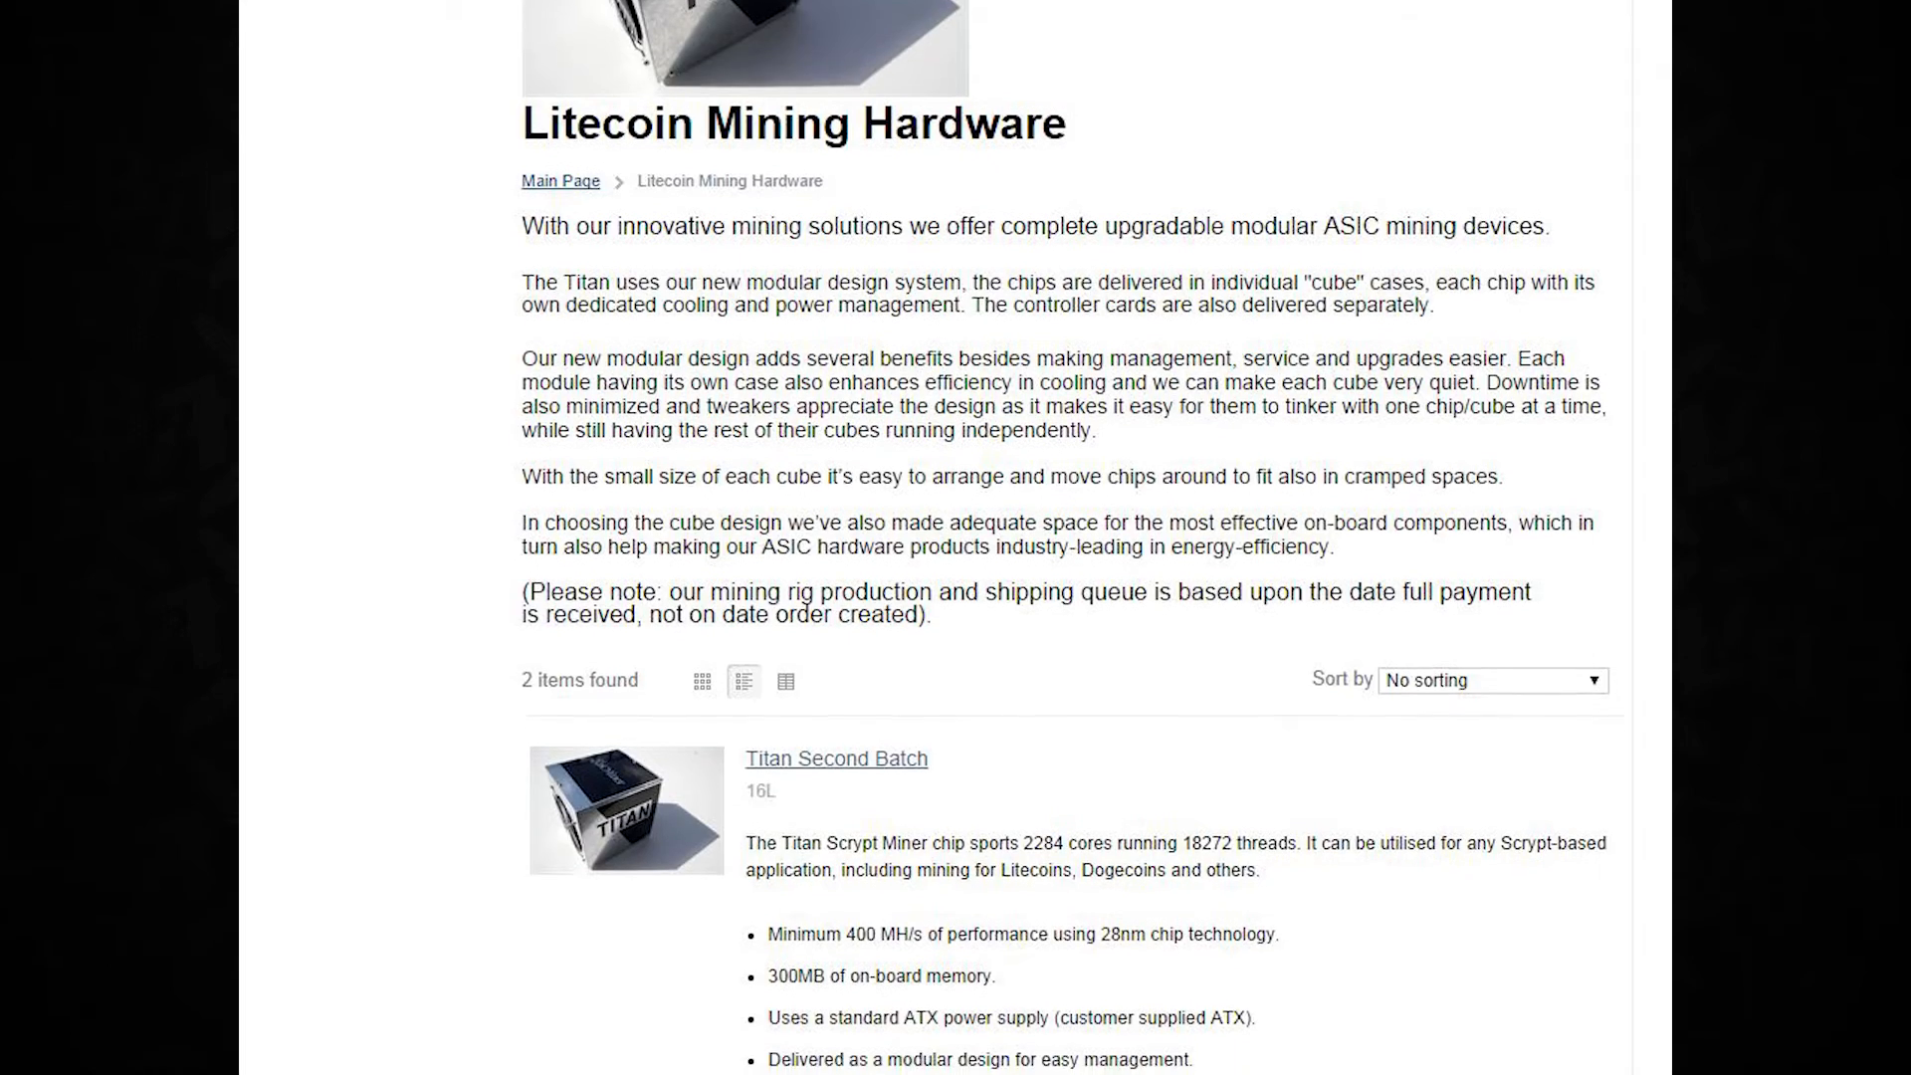
{"action": "scroll", "scroll_direction": "down", "scroll_amount": 3}
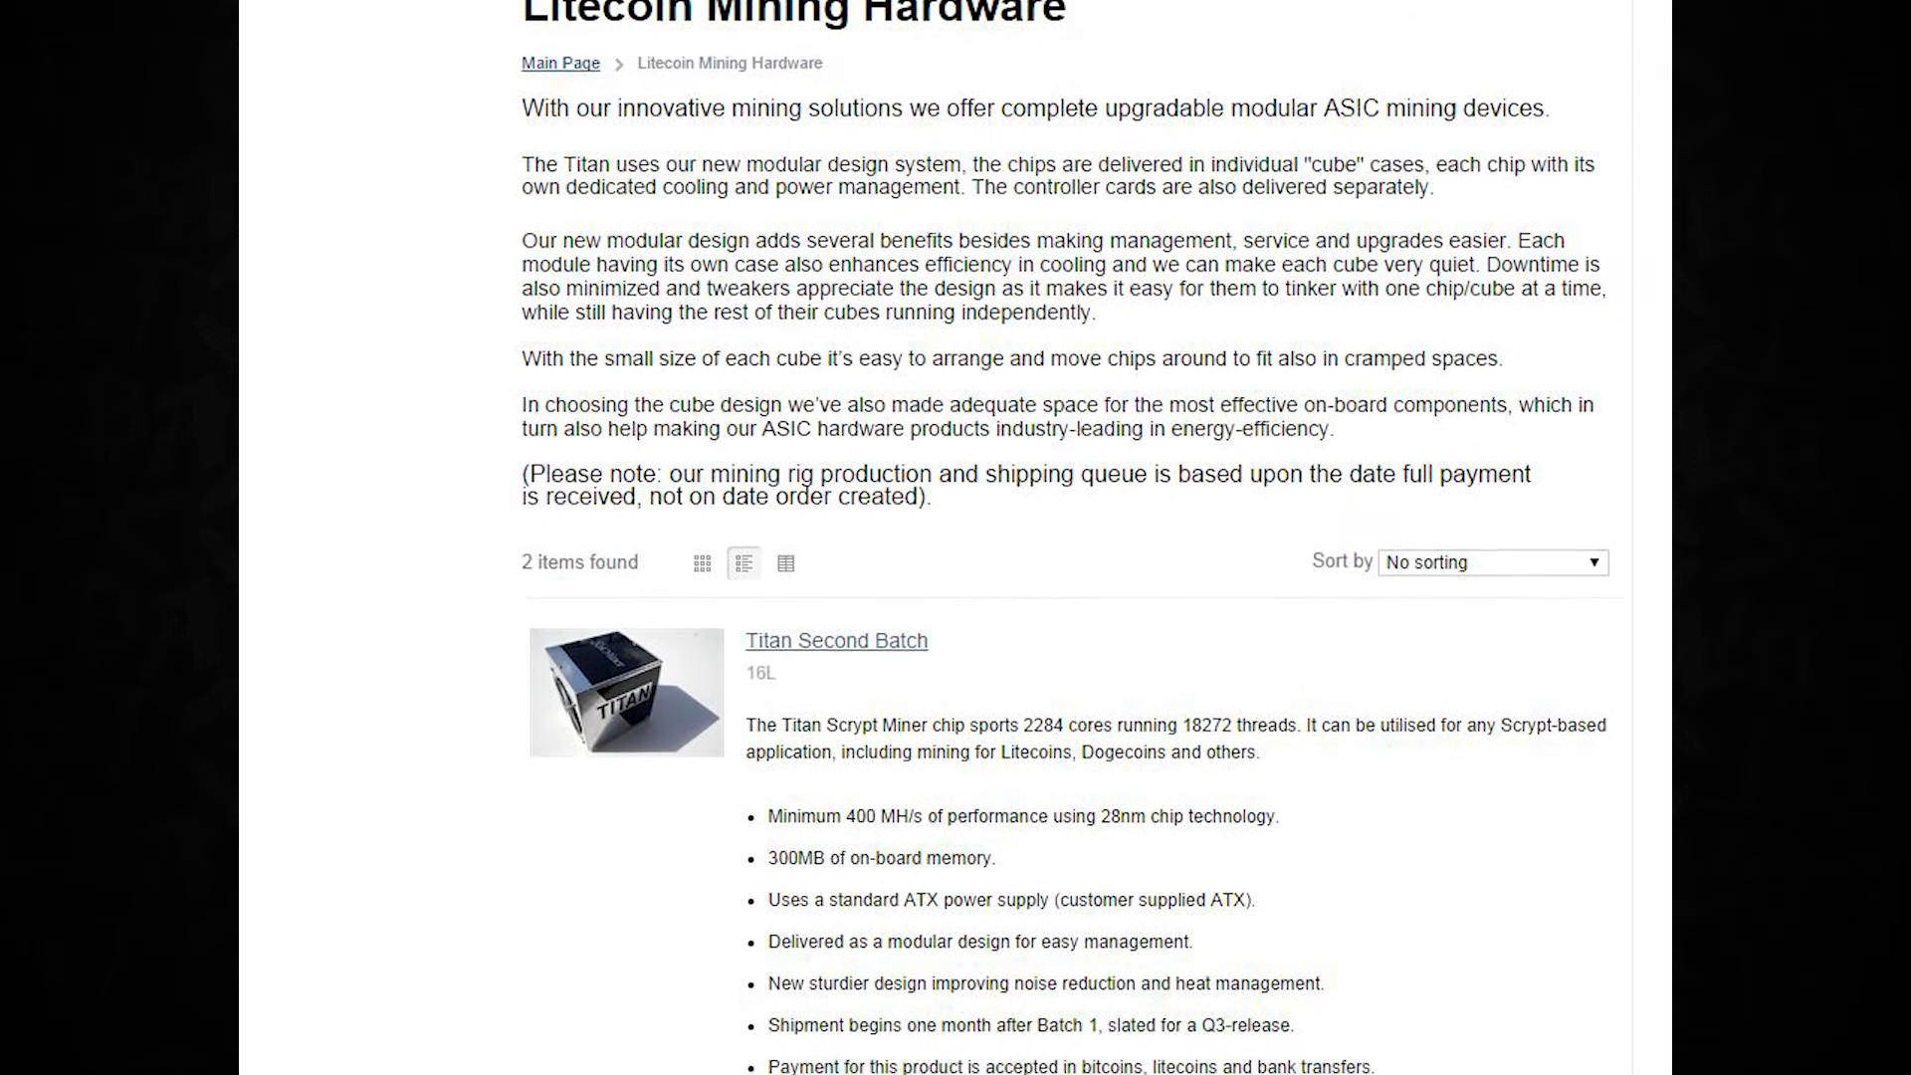
{"action": "scroll", "scroll_direction": "down", "scroll_amount": 3}
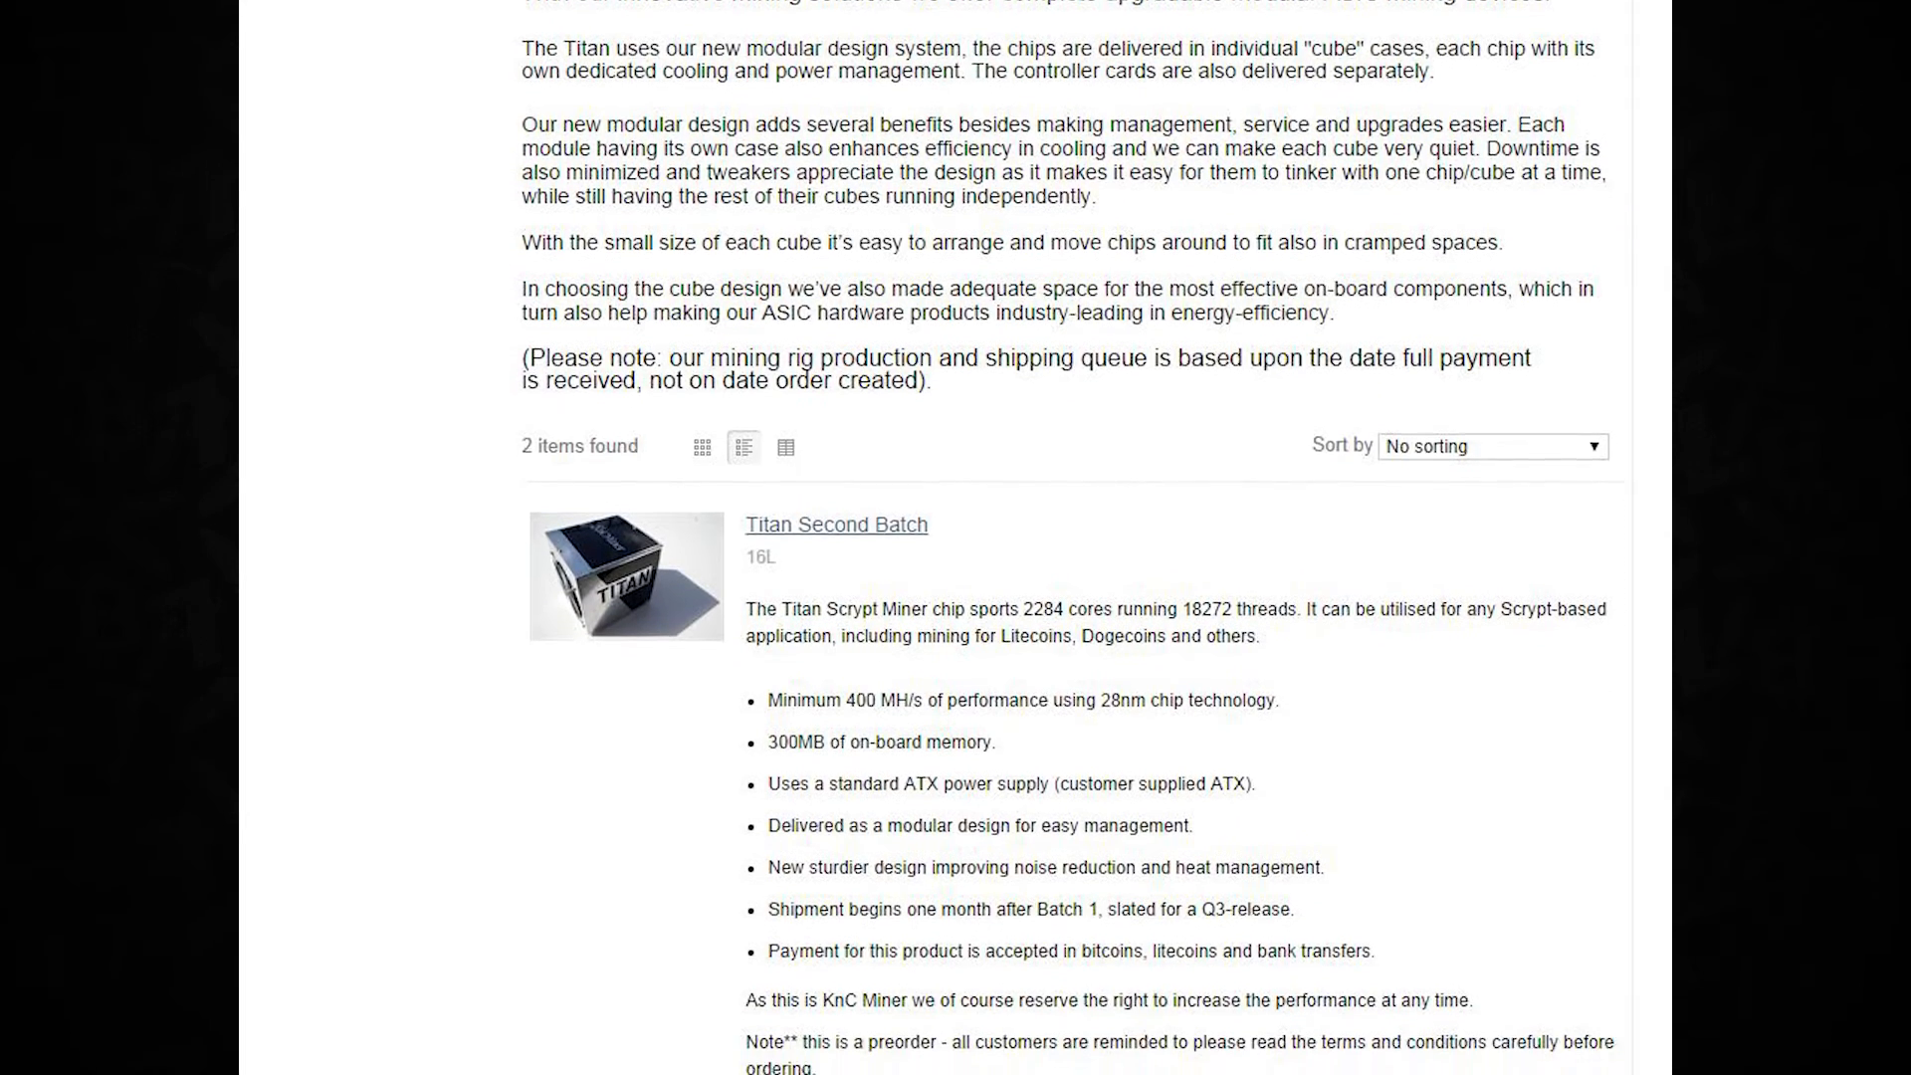
{"action": "scroll", "scroll_direction": "down", "scroll_amount": 3}
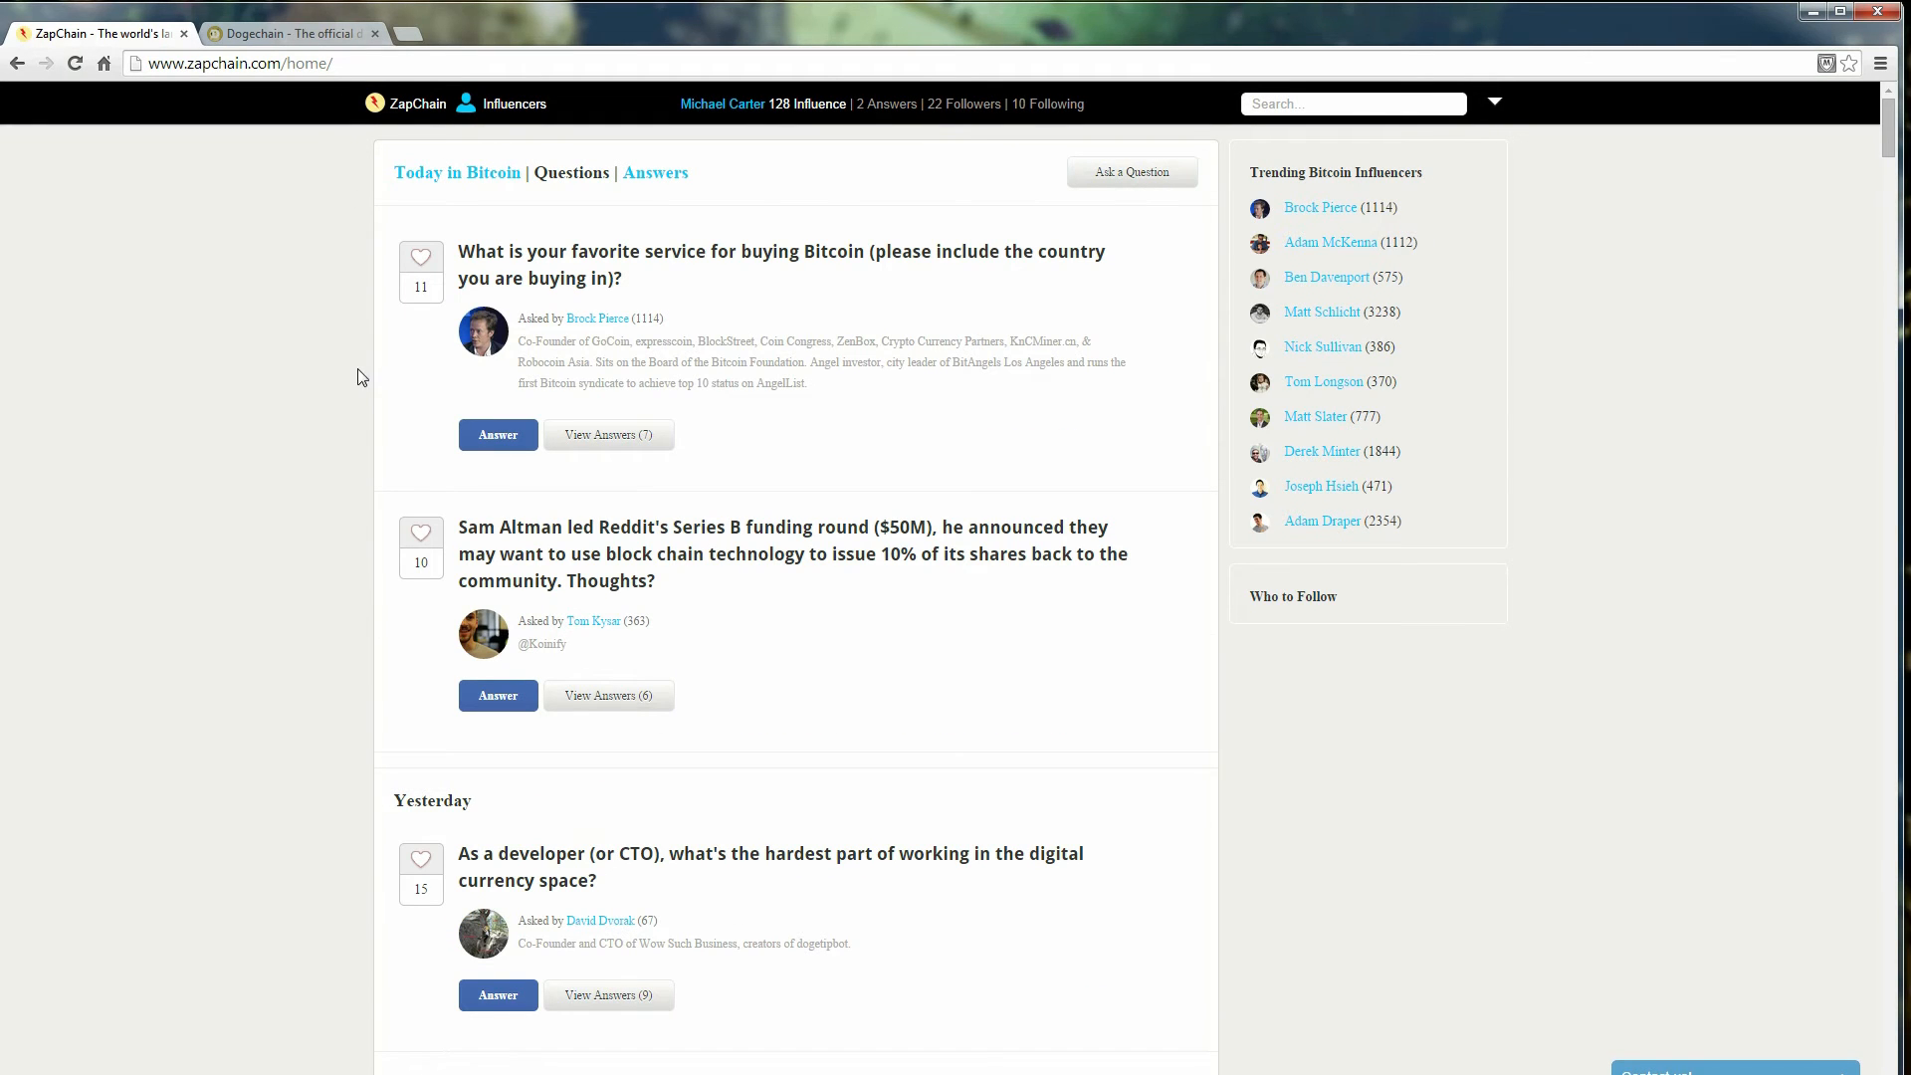
{"action": "mouse_move", "coordinate": [209, 410]}
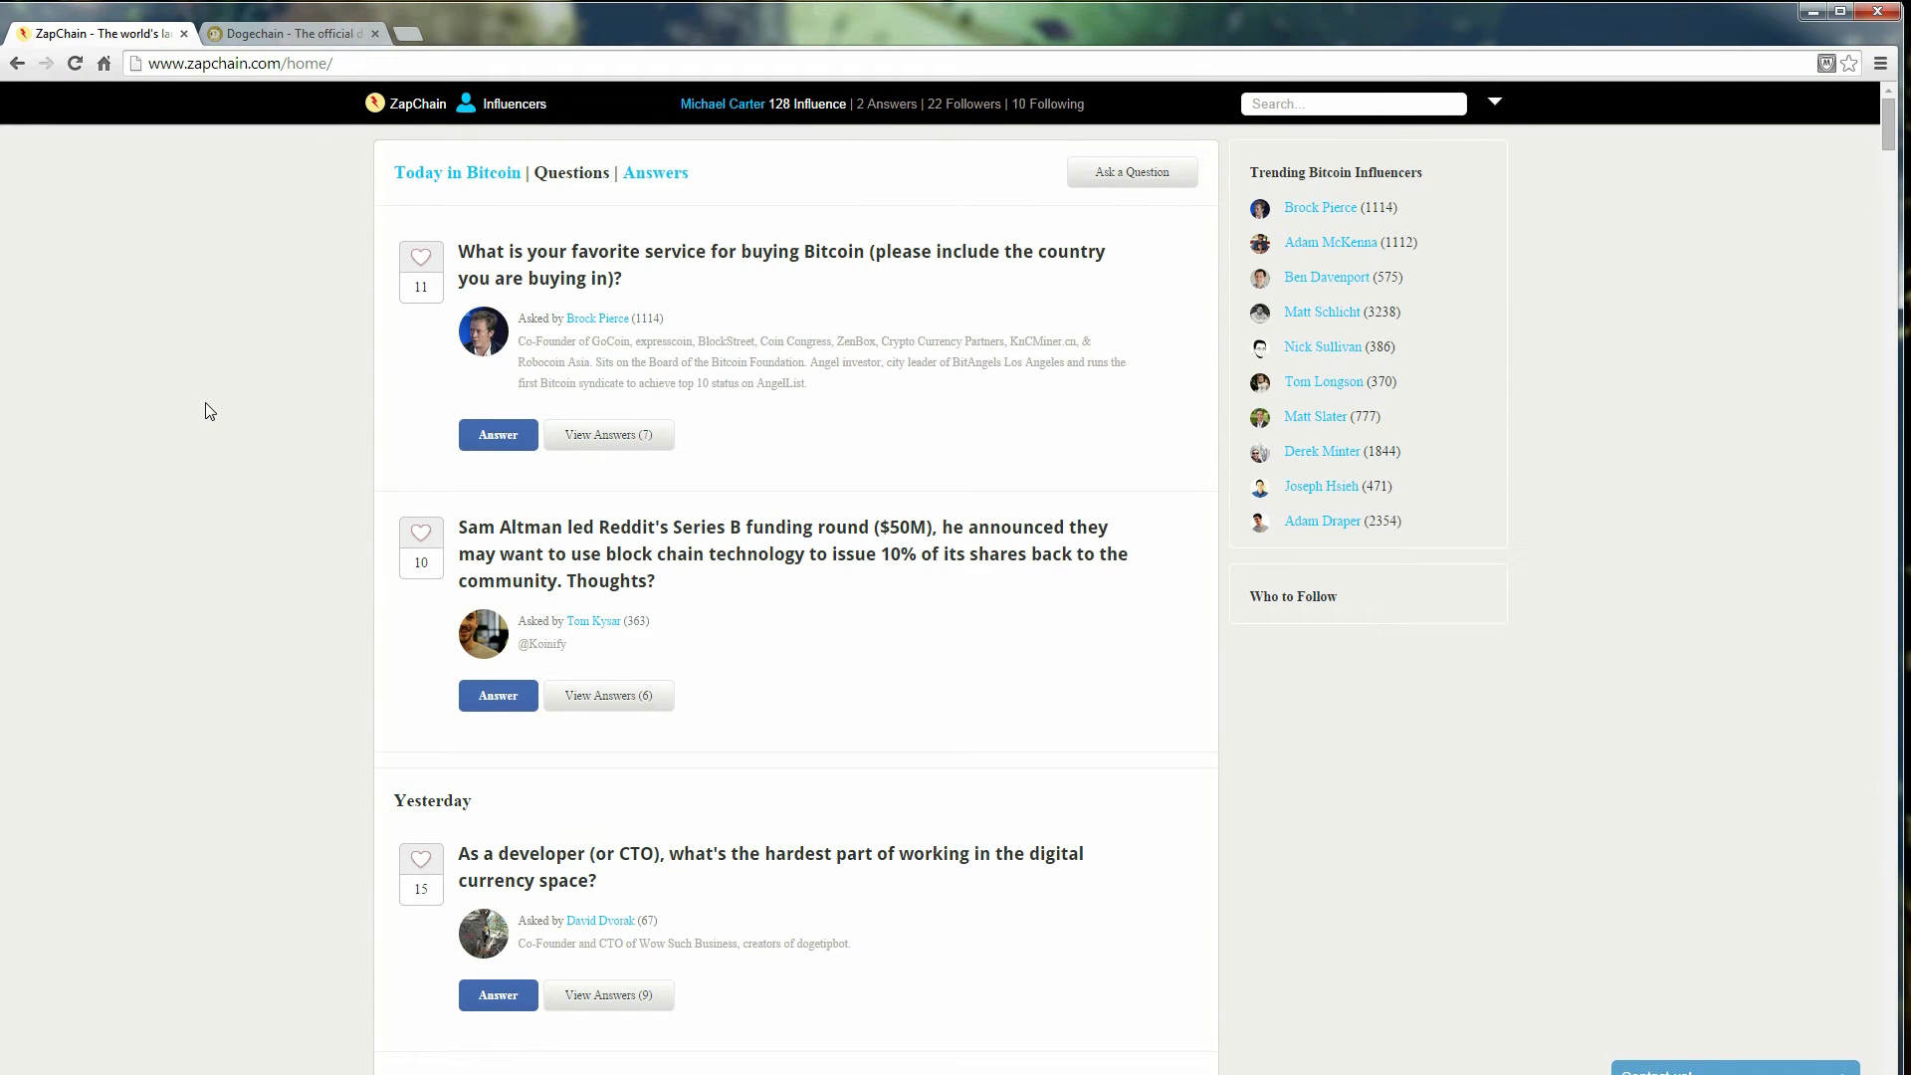
{"action": "mouse_move", "coordinate": [1841, 257]}
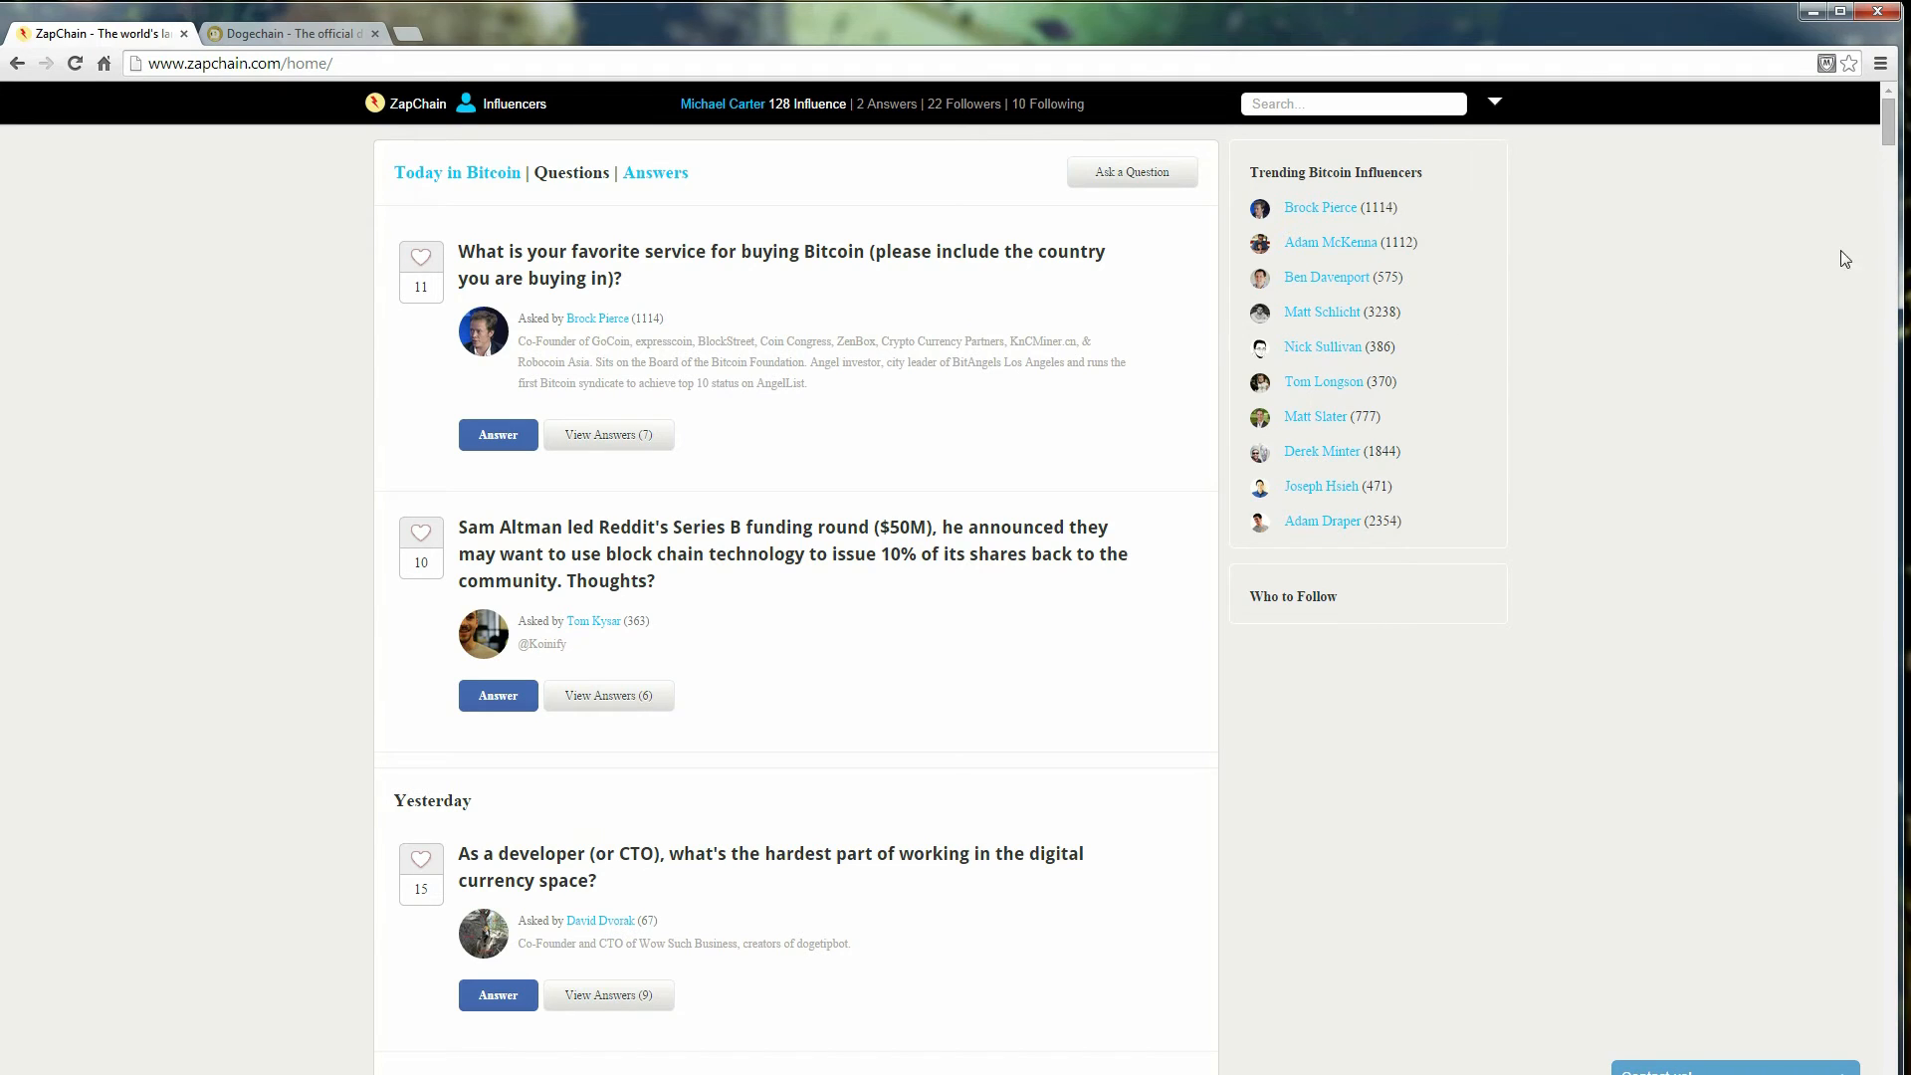
- Scroll the ZapChain feed to 6 days ago and highlight the question about businesses accepting Bitcoin
{"action": "scroll", "scroll_direction": "down", "scroll_amount": 3}
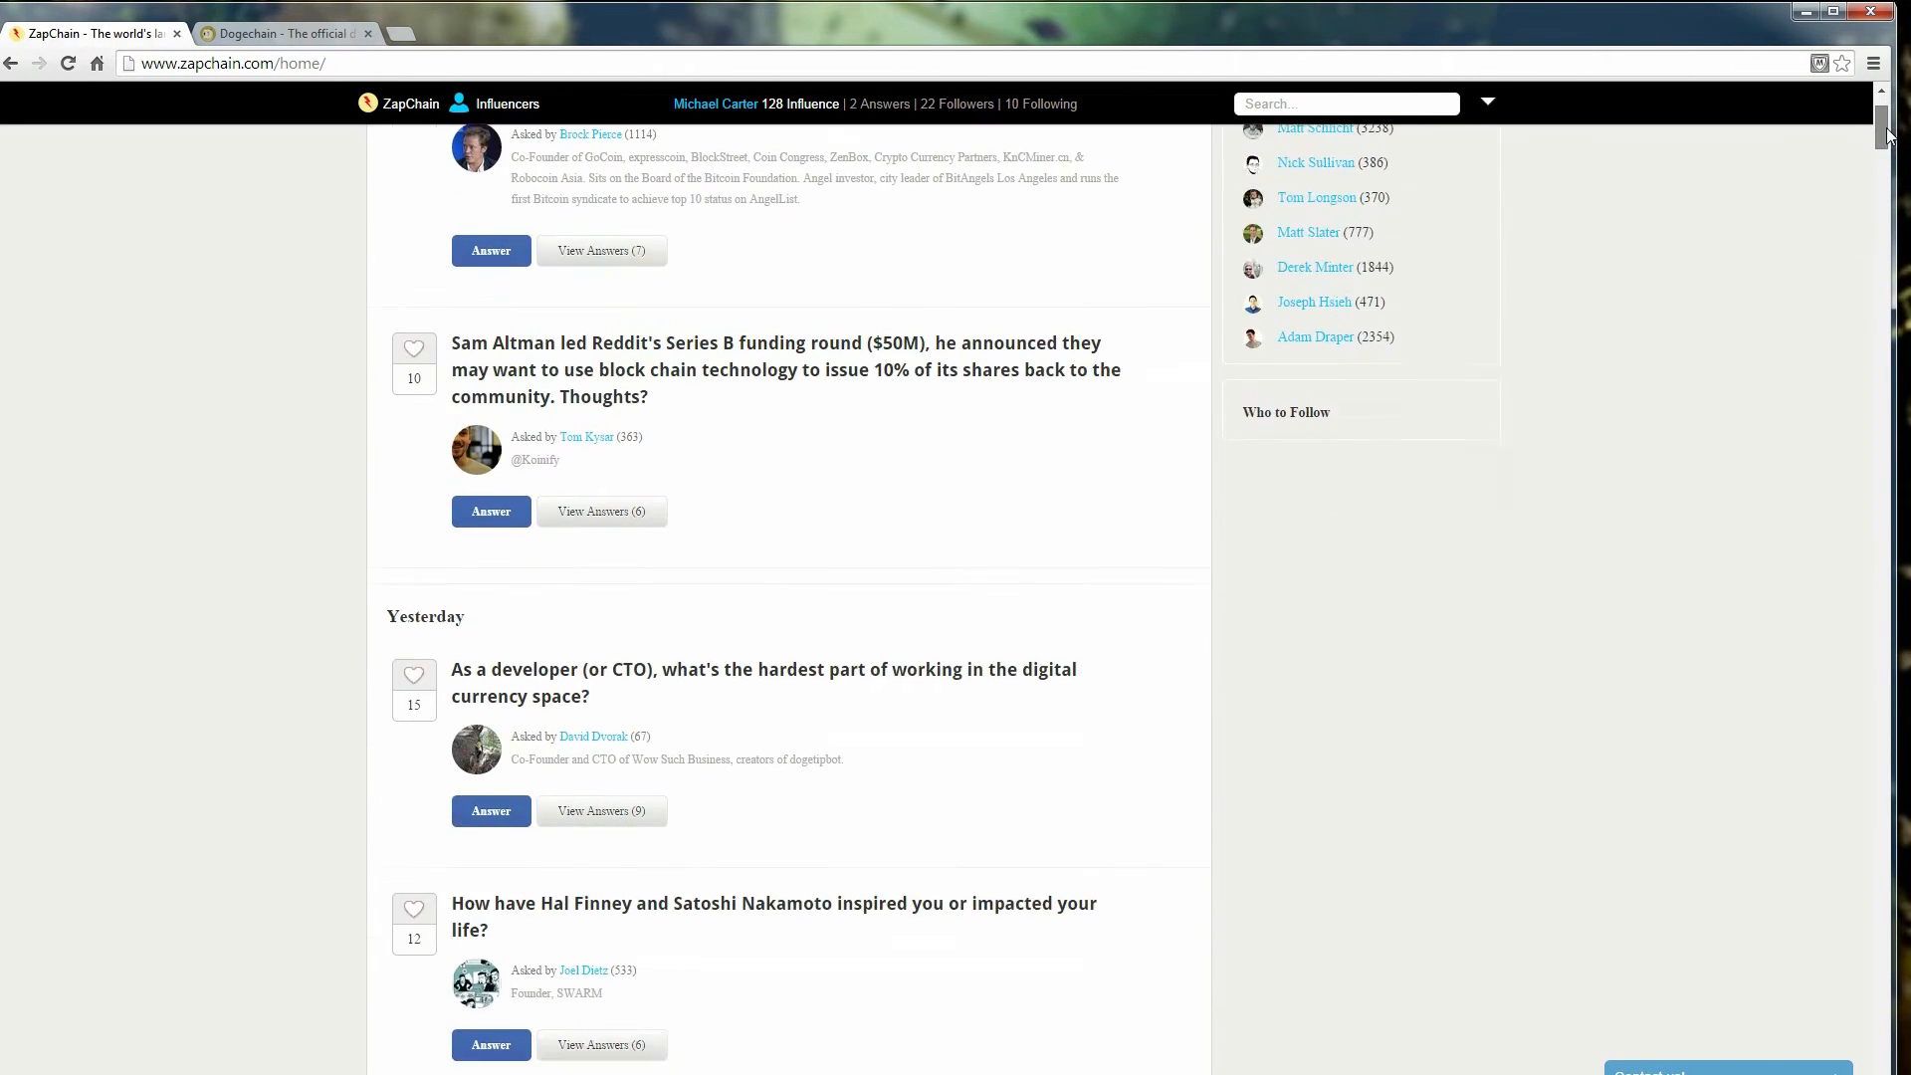
{"action": "scroll", "scroll_direction": "down", "scroll_amount": 3}
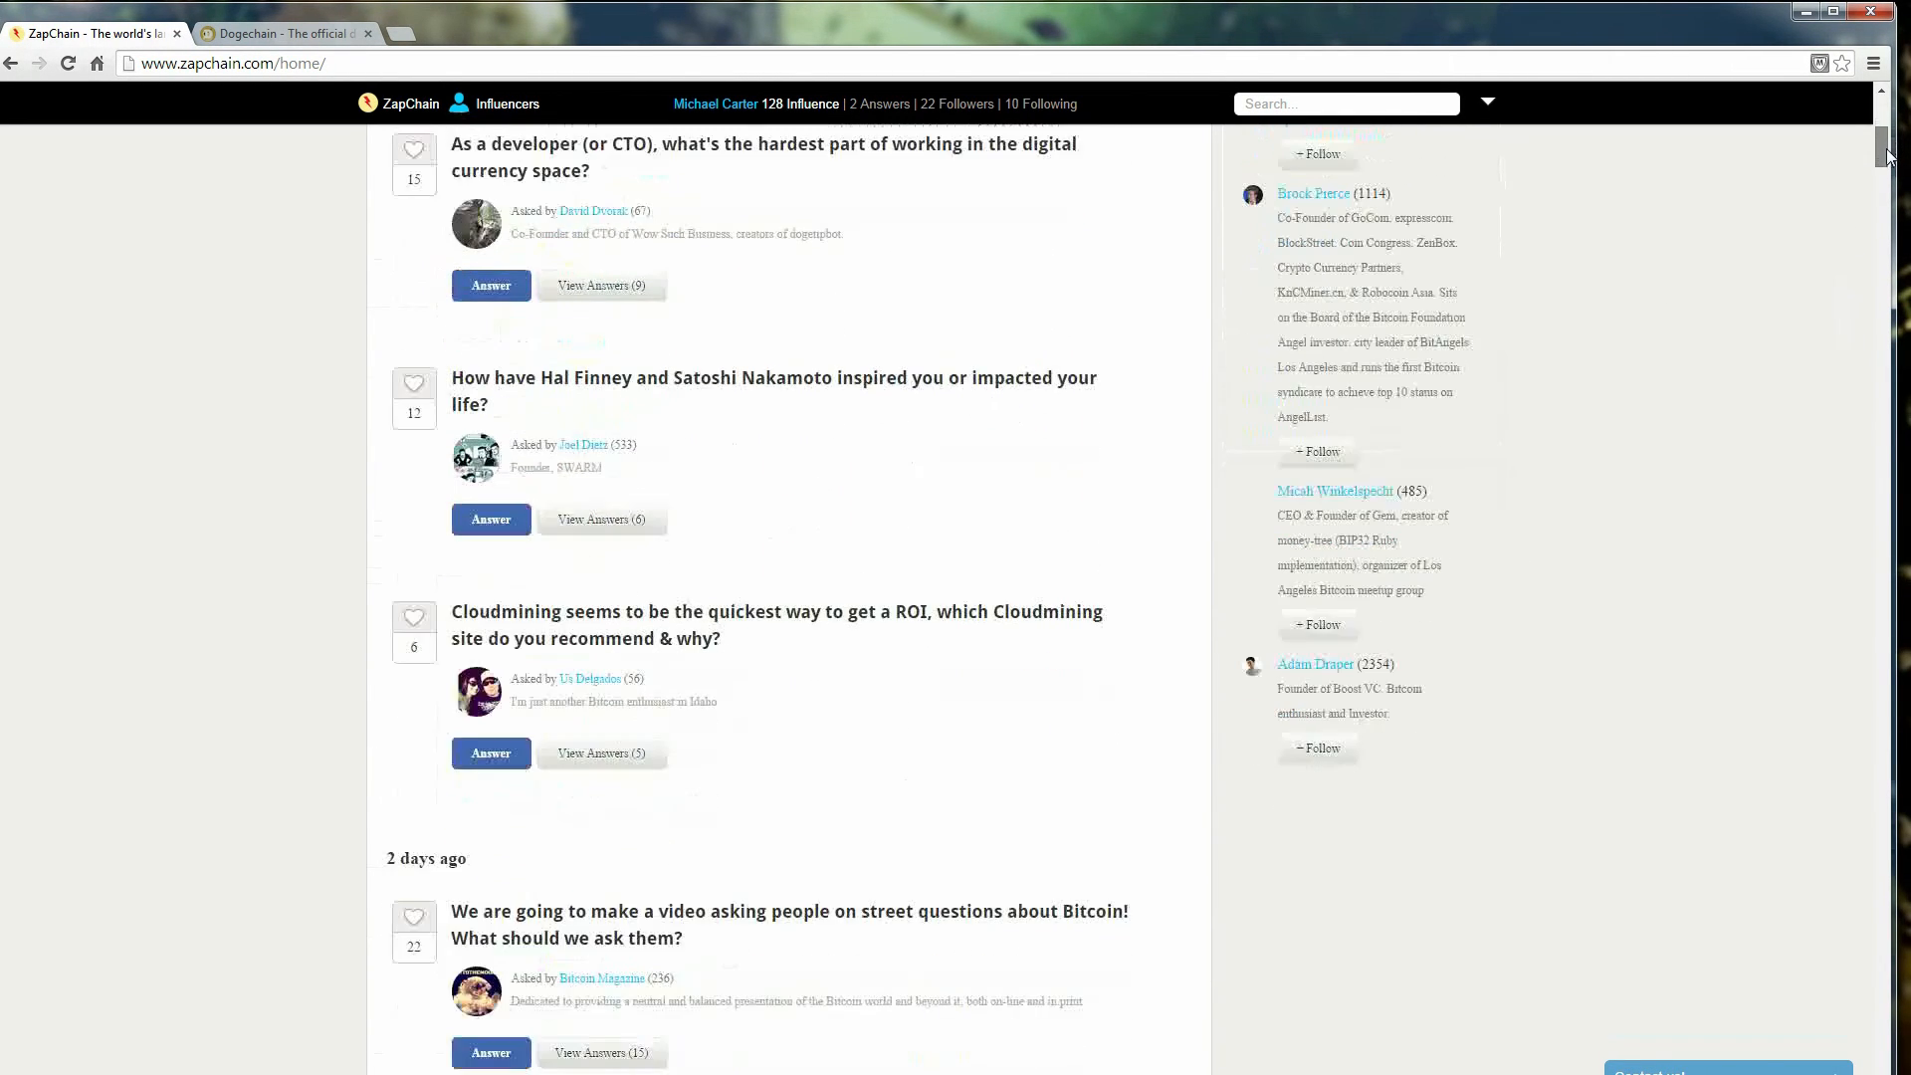
{"action": "scroll", "scroll_direction": "down", "scroll_amount": 3}
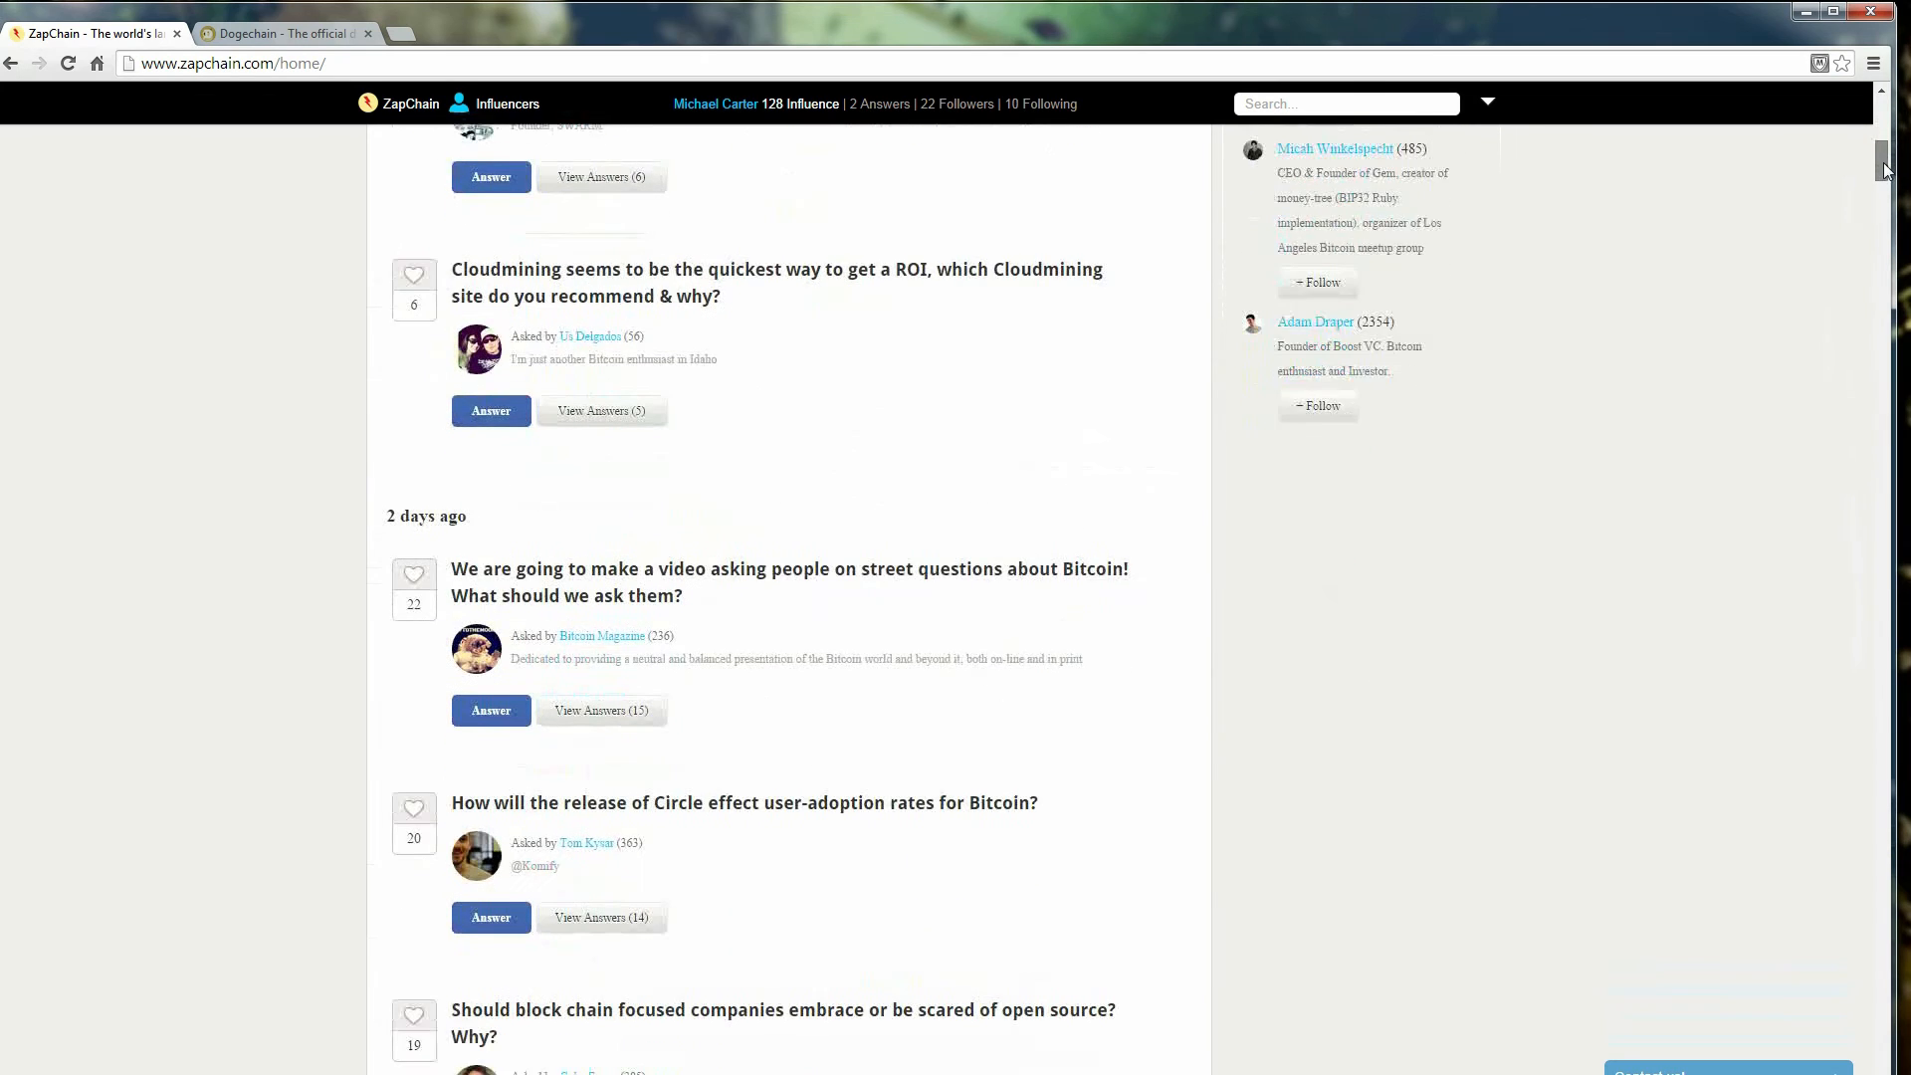
{"action": "scroll", "scroll_direction": "down", "scroll_amount": 3}
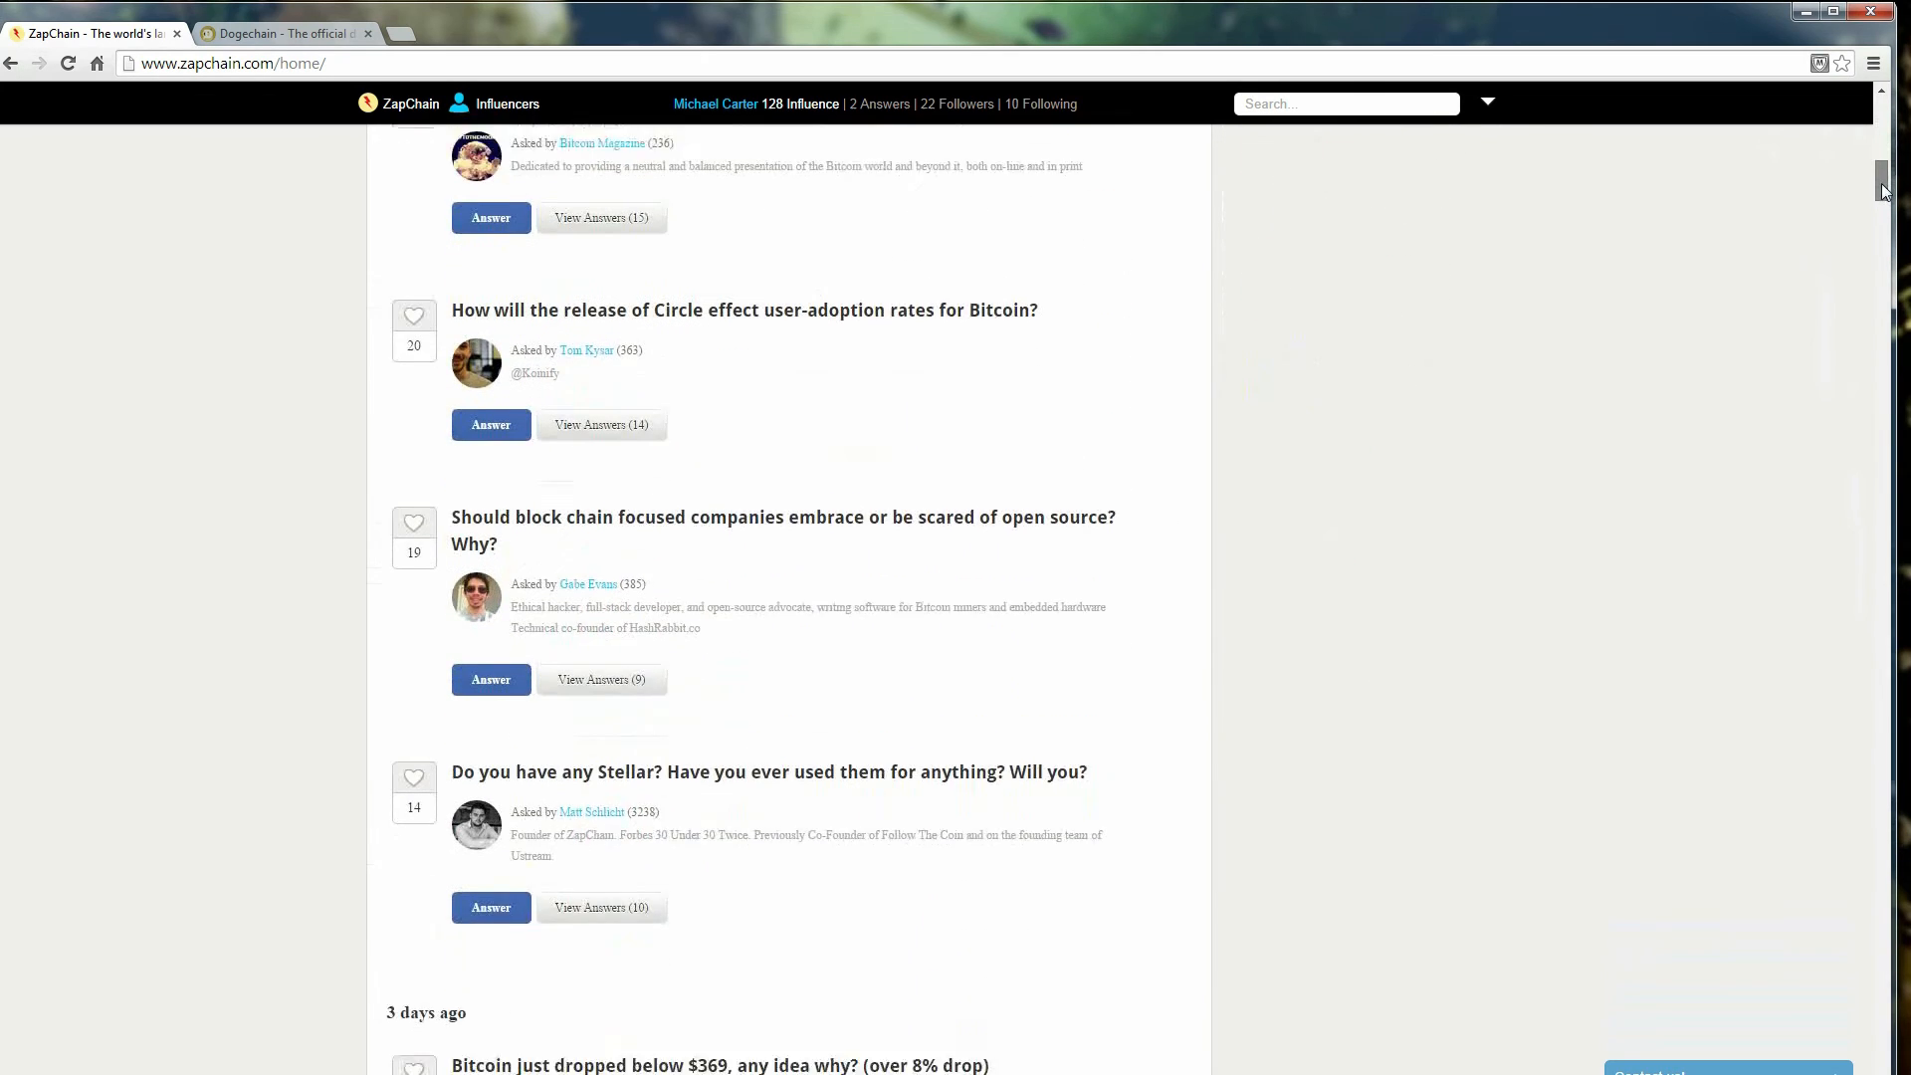
{"action": "scroll", "scroll_direction": "down", "scroll_amount": 3}
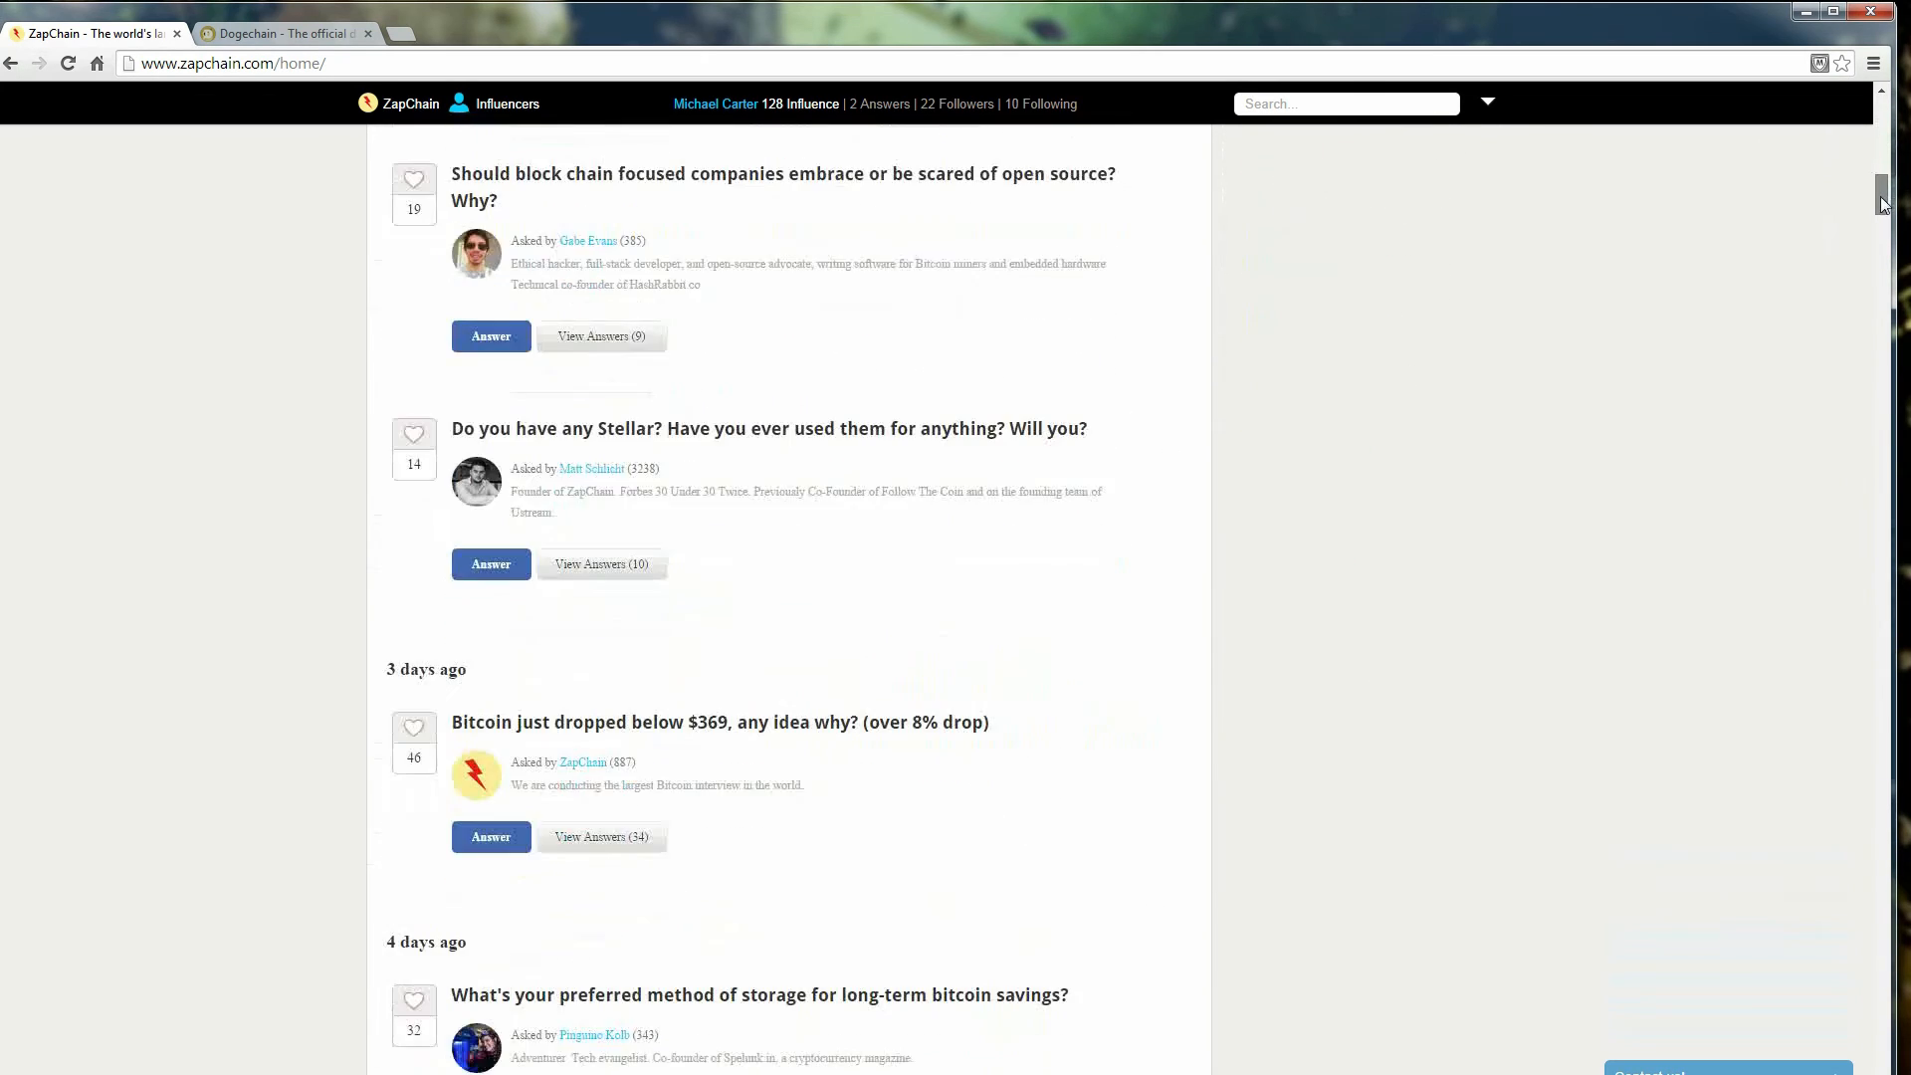
{"action": "scroll", "scroll_direction": "down", "scroll_amount": 3}
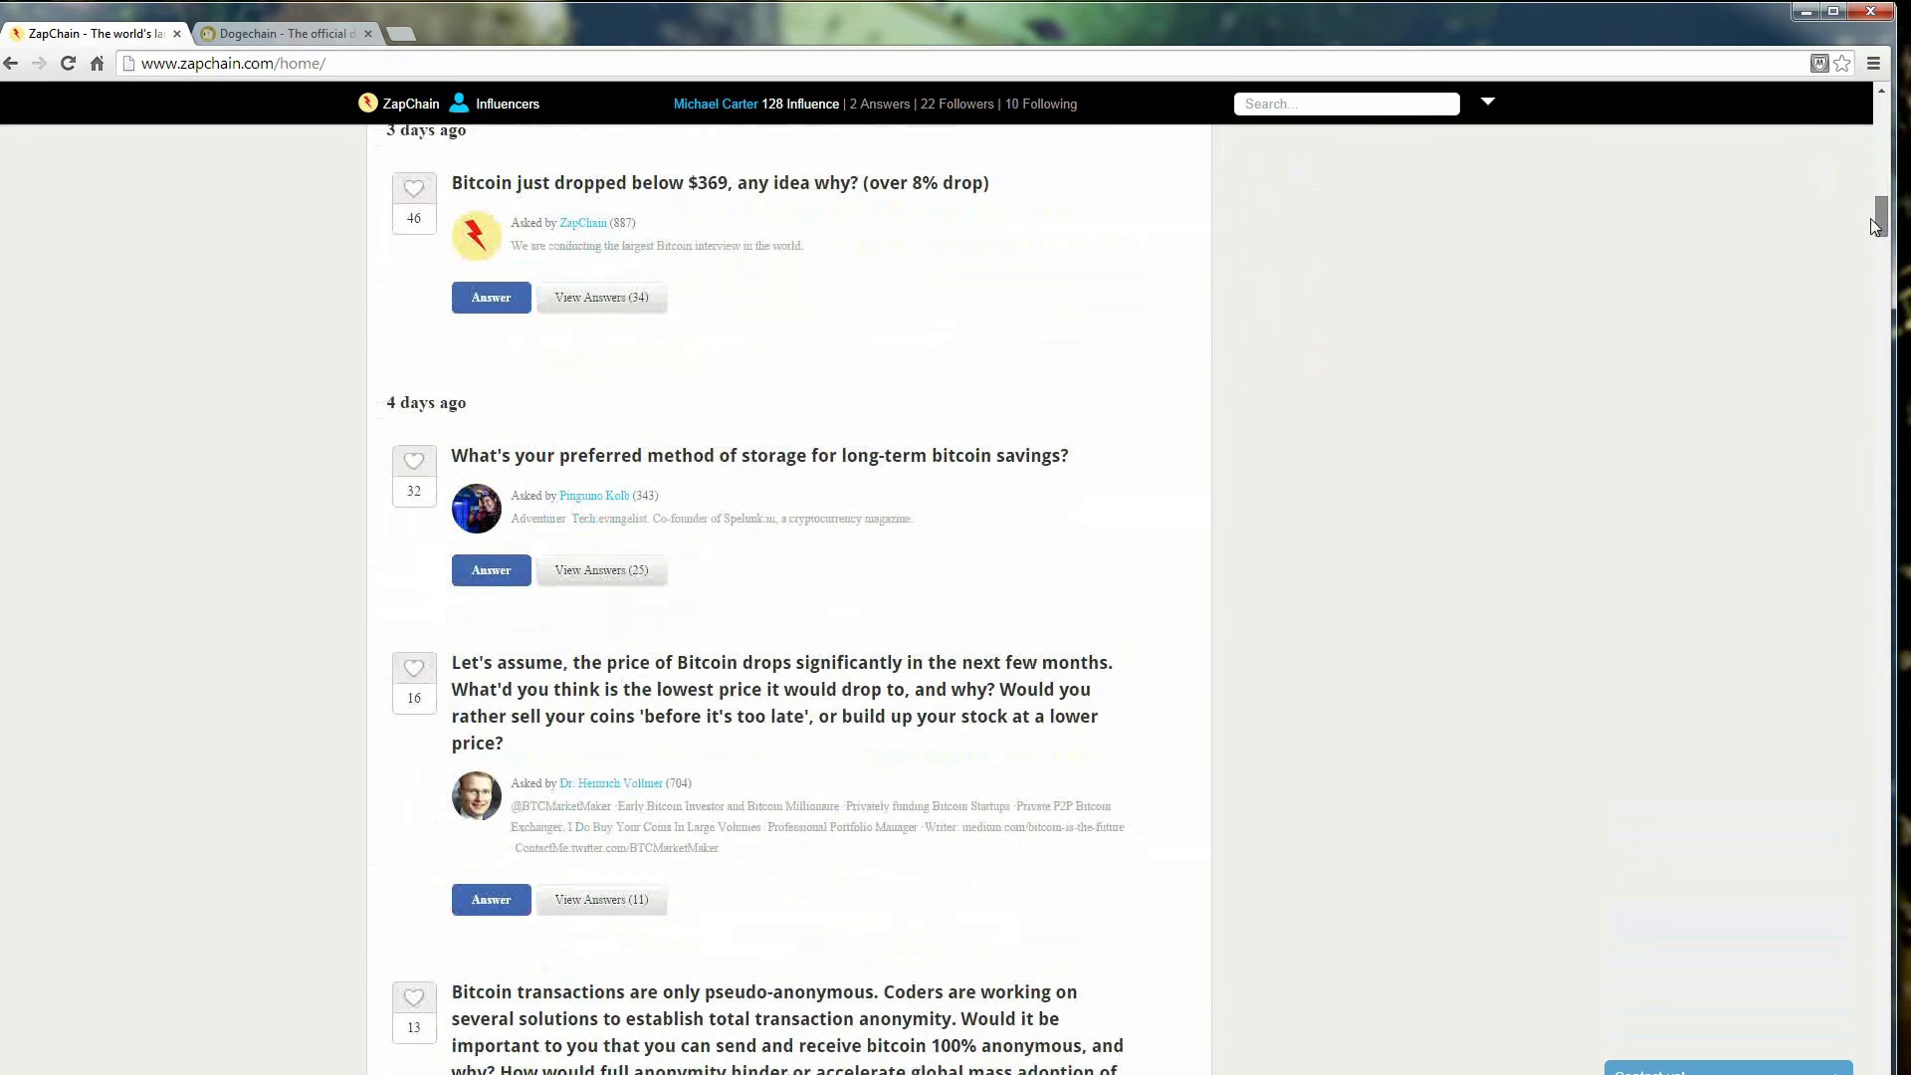
{"action": "scroll", "scroll_direction": "down", "scroll_amount": 3}
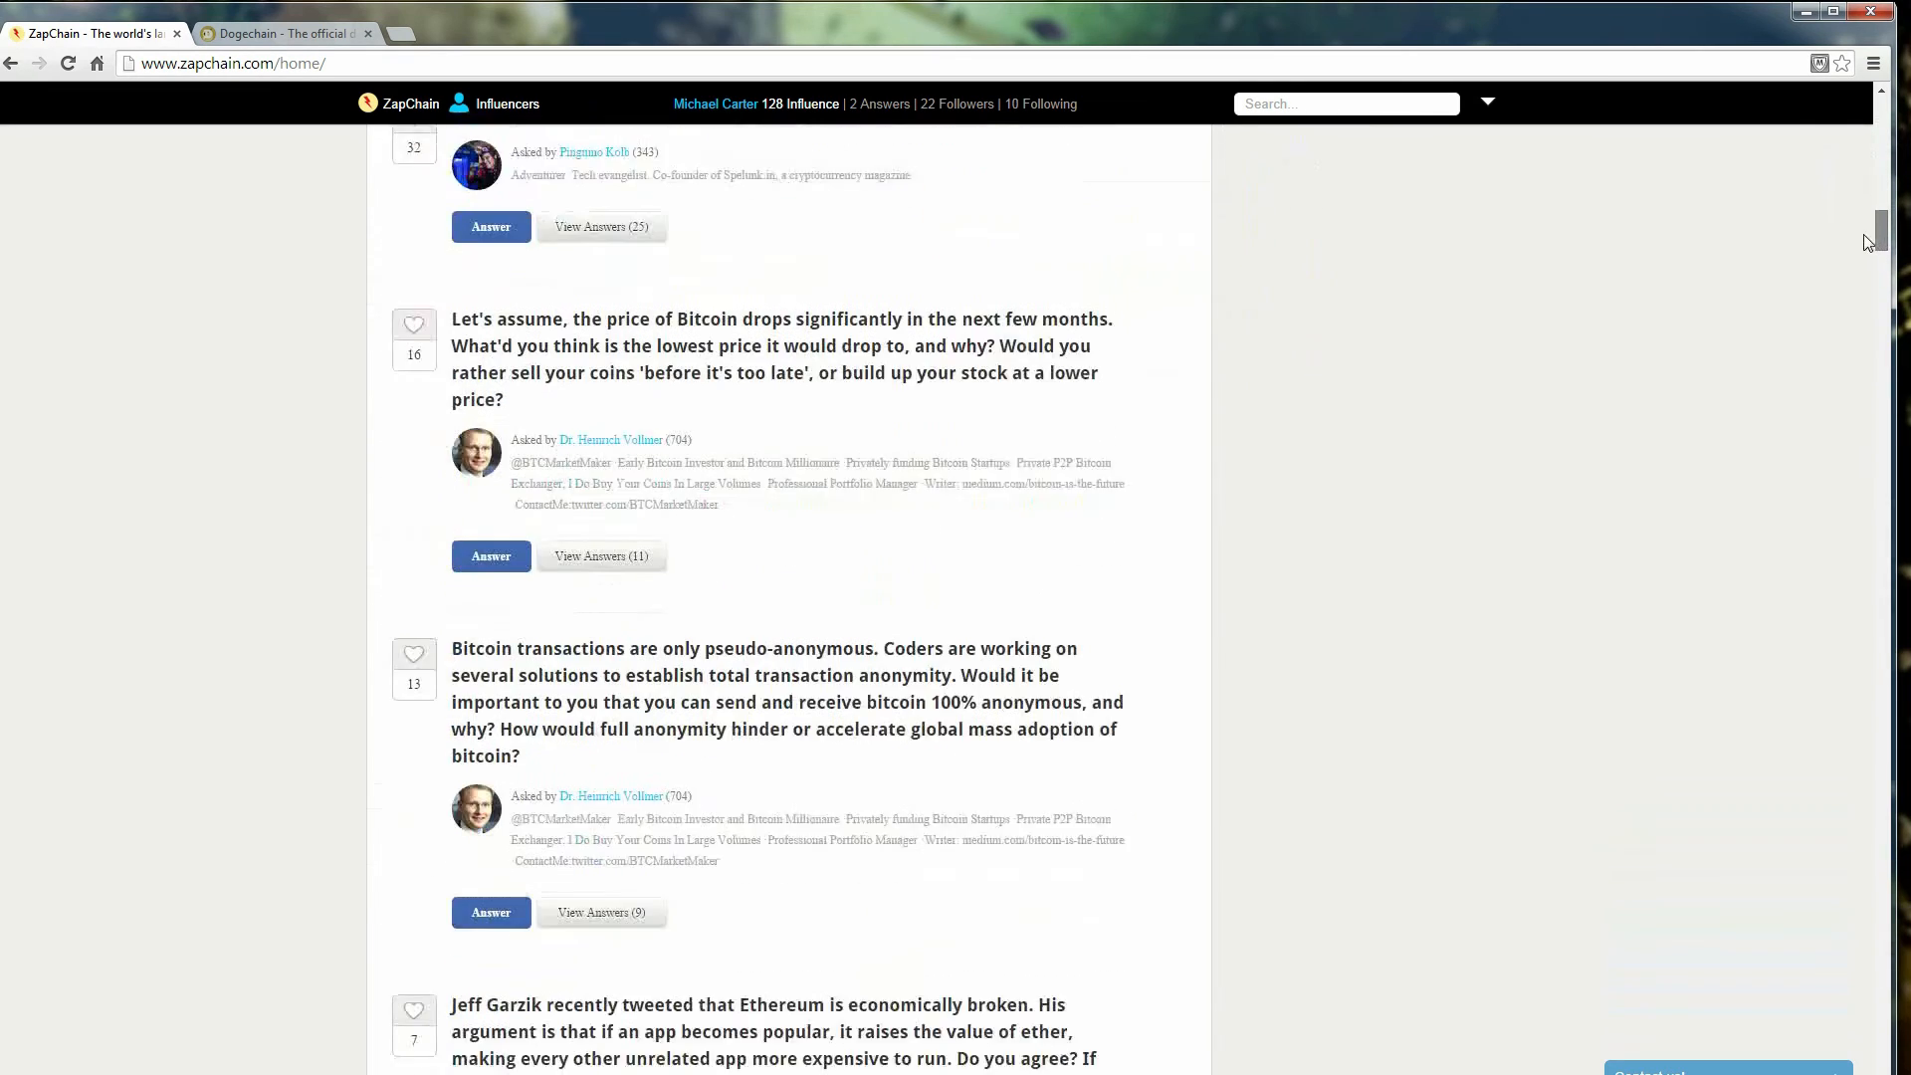
{"action": "scroll", "scroll_direction": "down", "scroll_amount": 3}
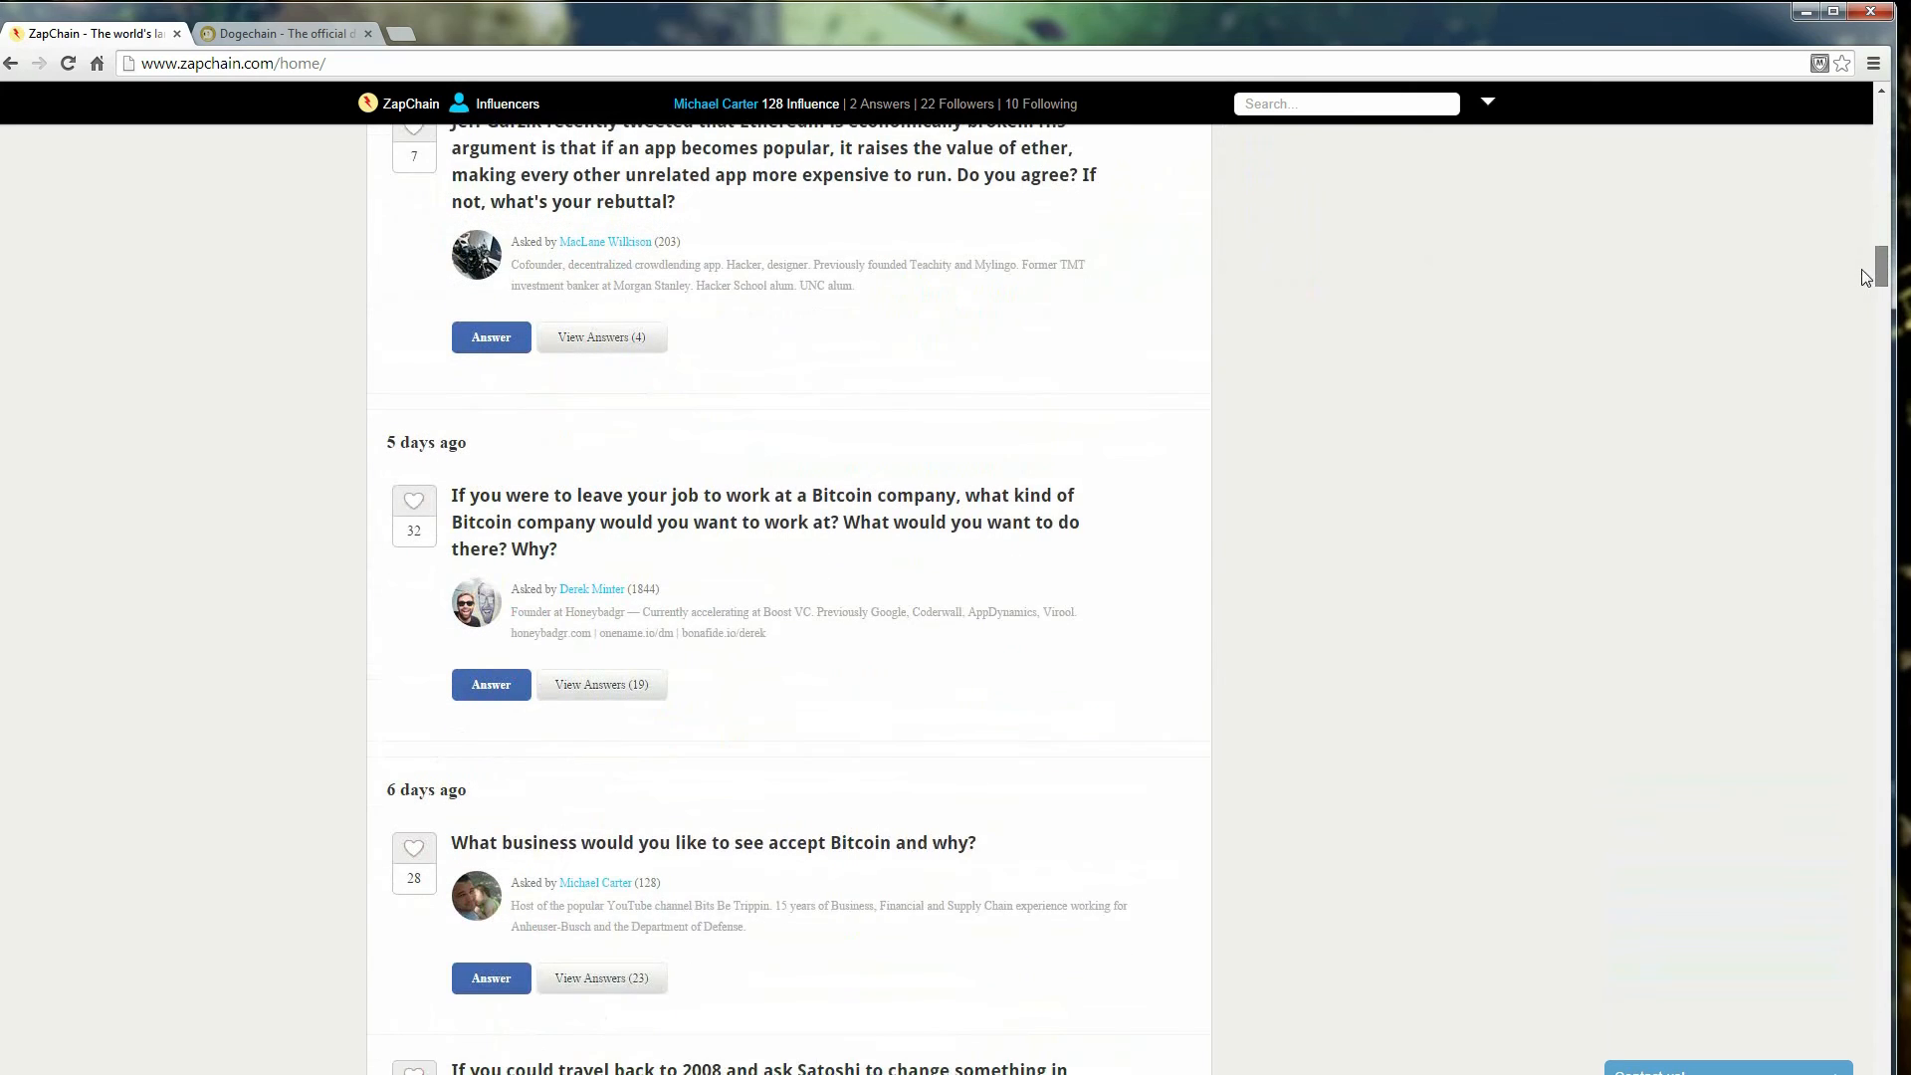
{"action": "scroll", "scroll_direction": "down", "scroll_amount": 3}
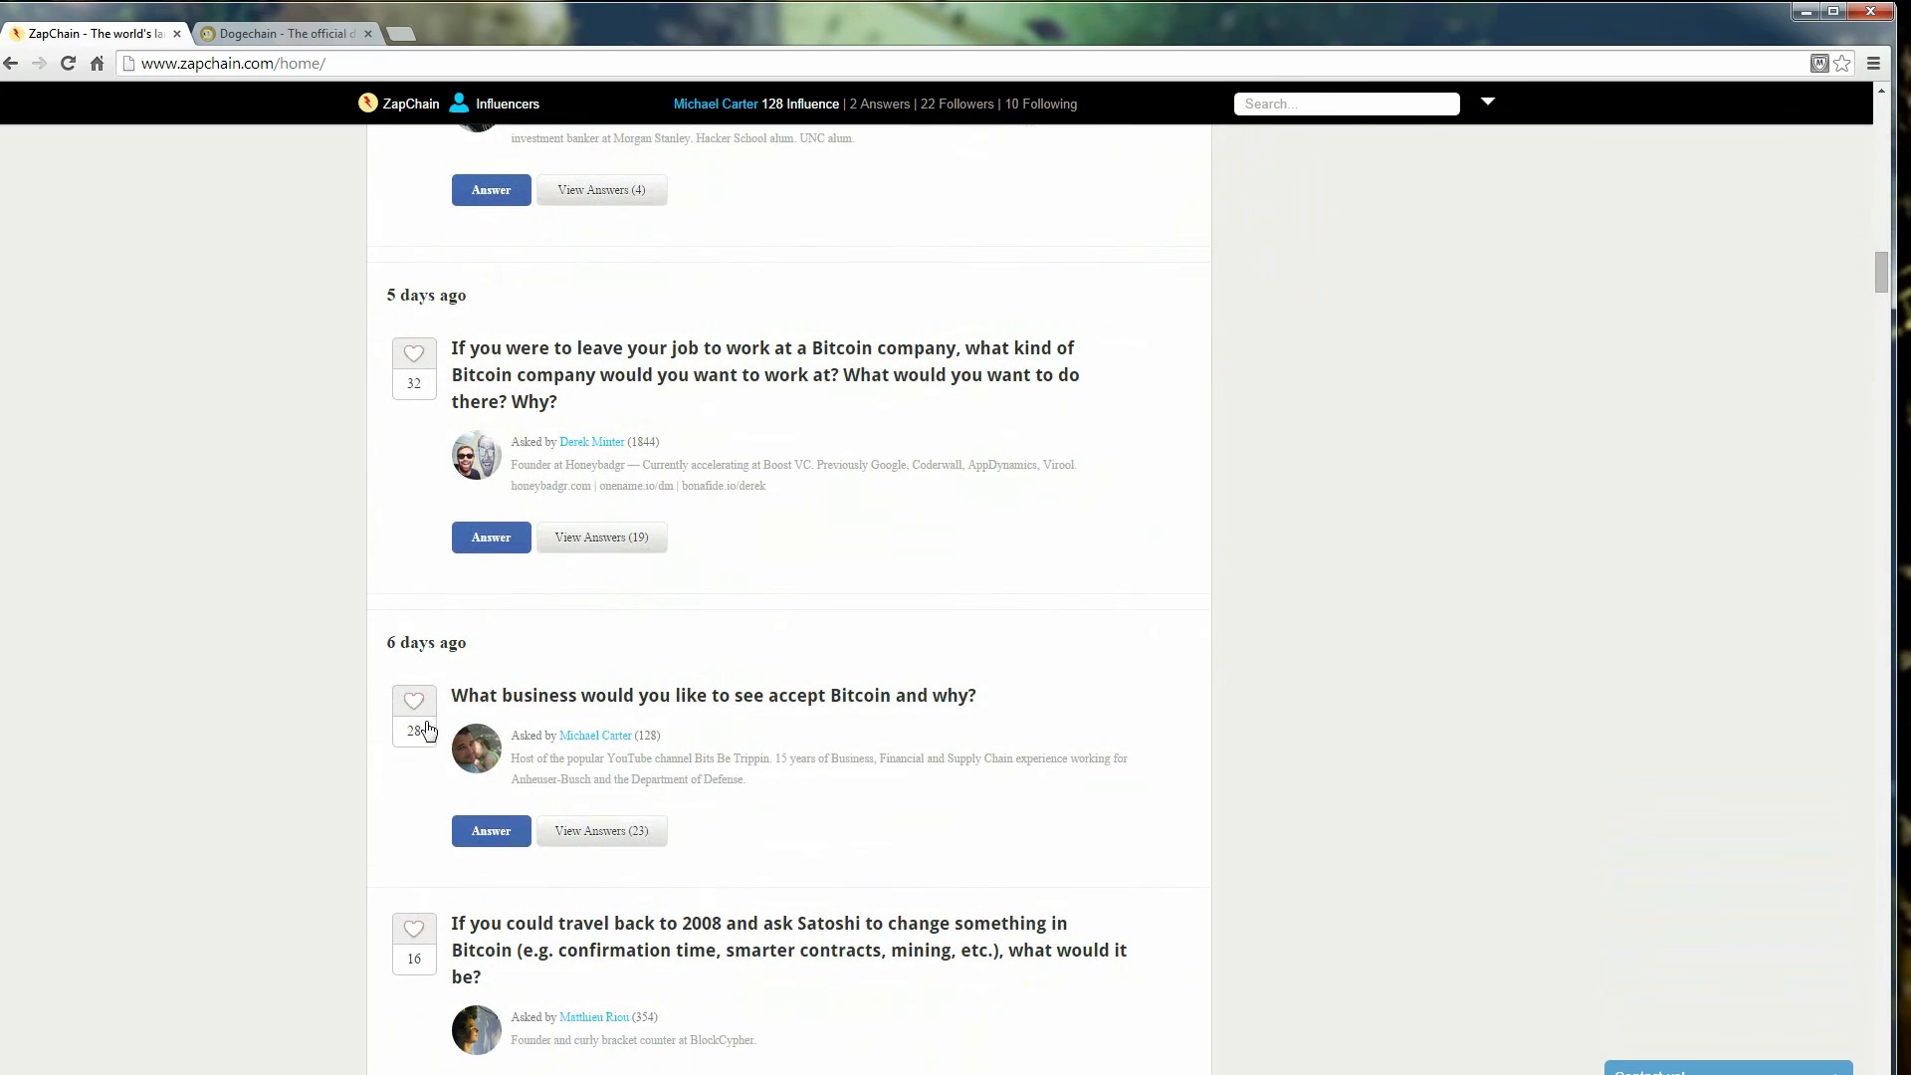
{"action": "left_click_drag", "start_coordinate": [452, 695], "coordinate": [562, 695]}
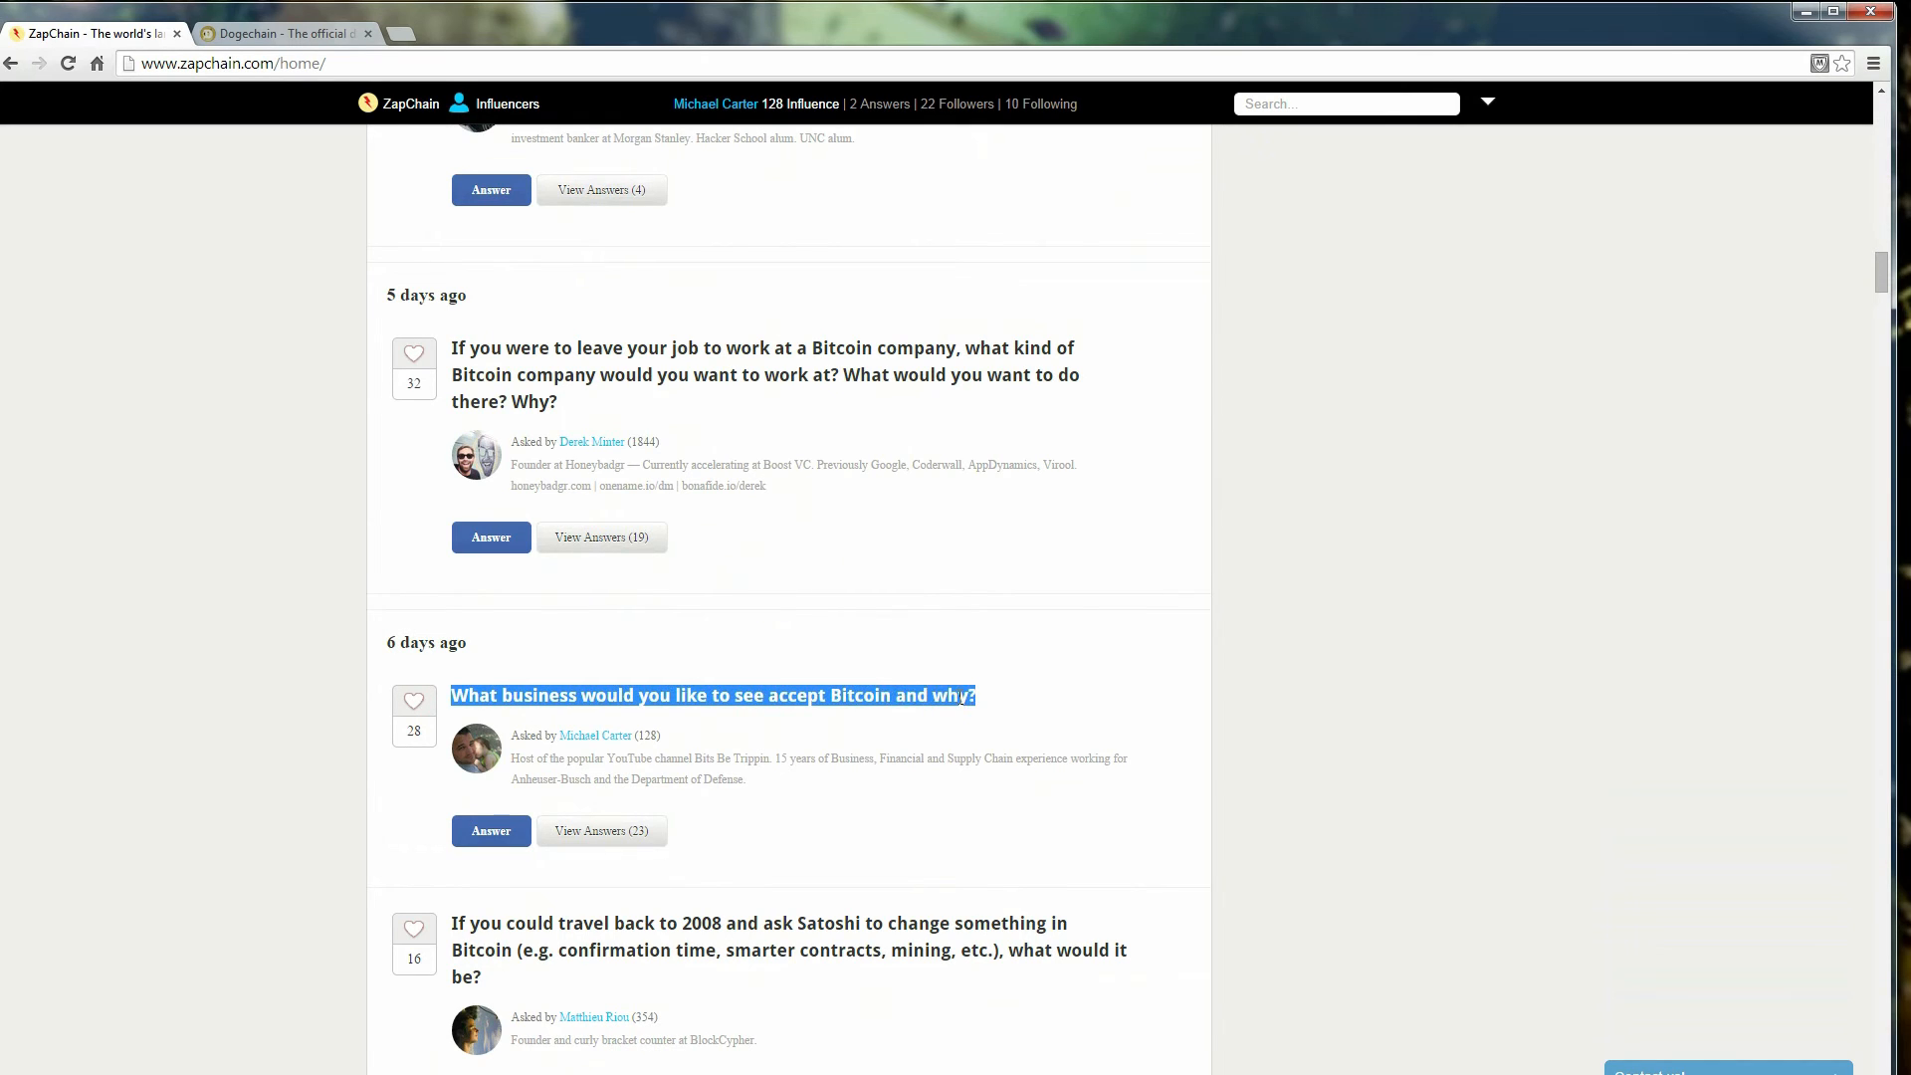
- View the ZapChain question "What business would you like to see accept Bitcoin and why?" and read through its answers
{"action": "left_click", "coordinate": [601, 832]}
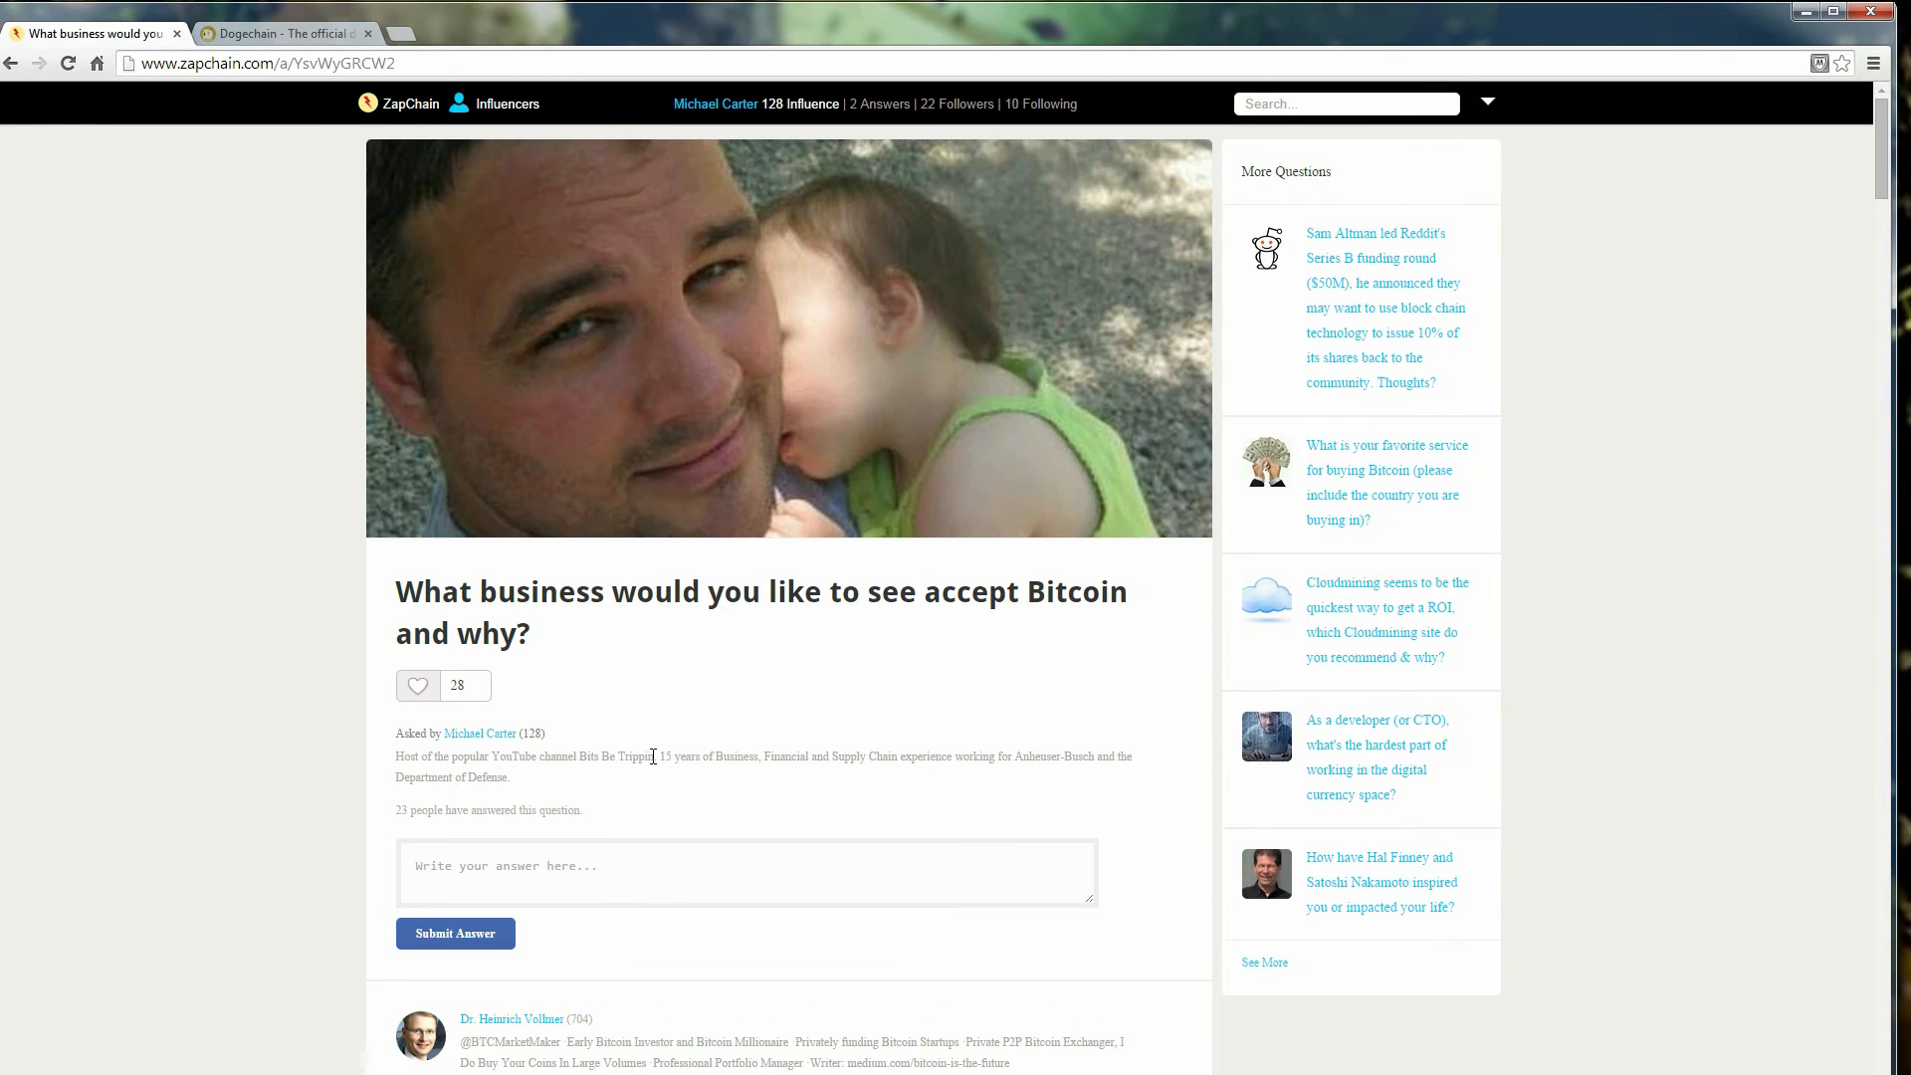
{"action": "scroll", "scroll_direction": "down", "scroll_amount": 3}
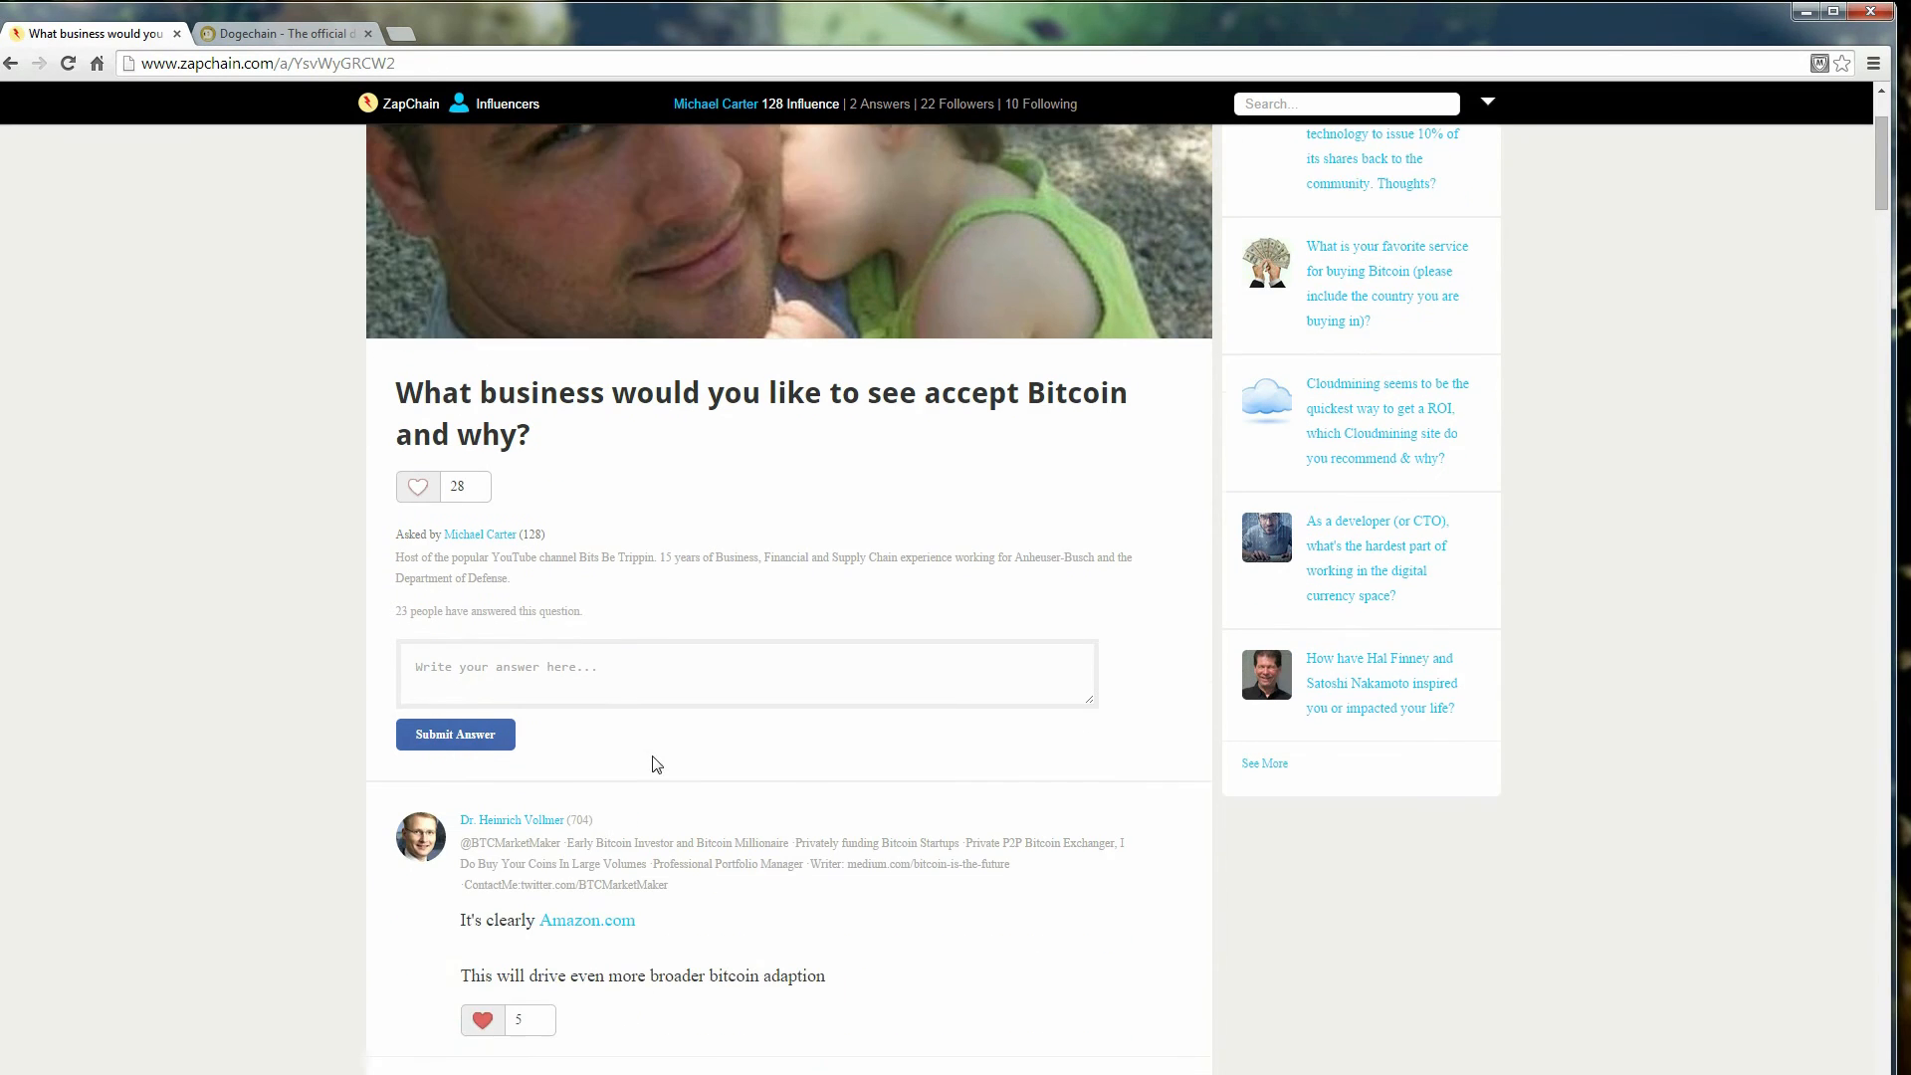
{"action": "scroll", "scroll_direction": "down", "scroll_amount": 3}
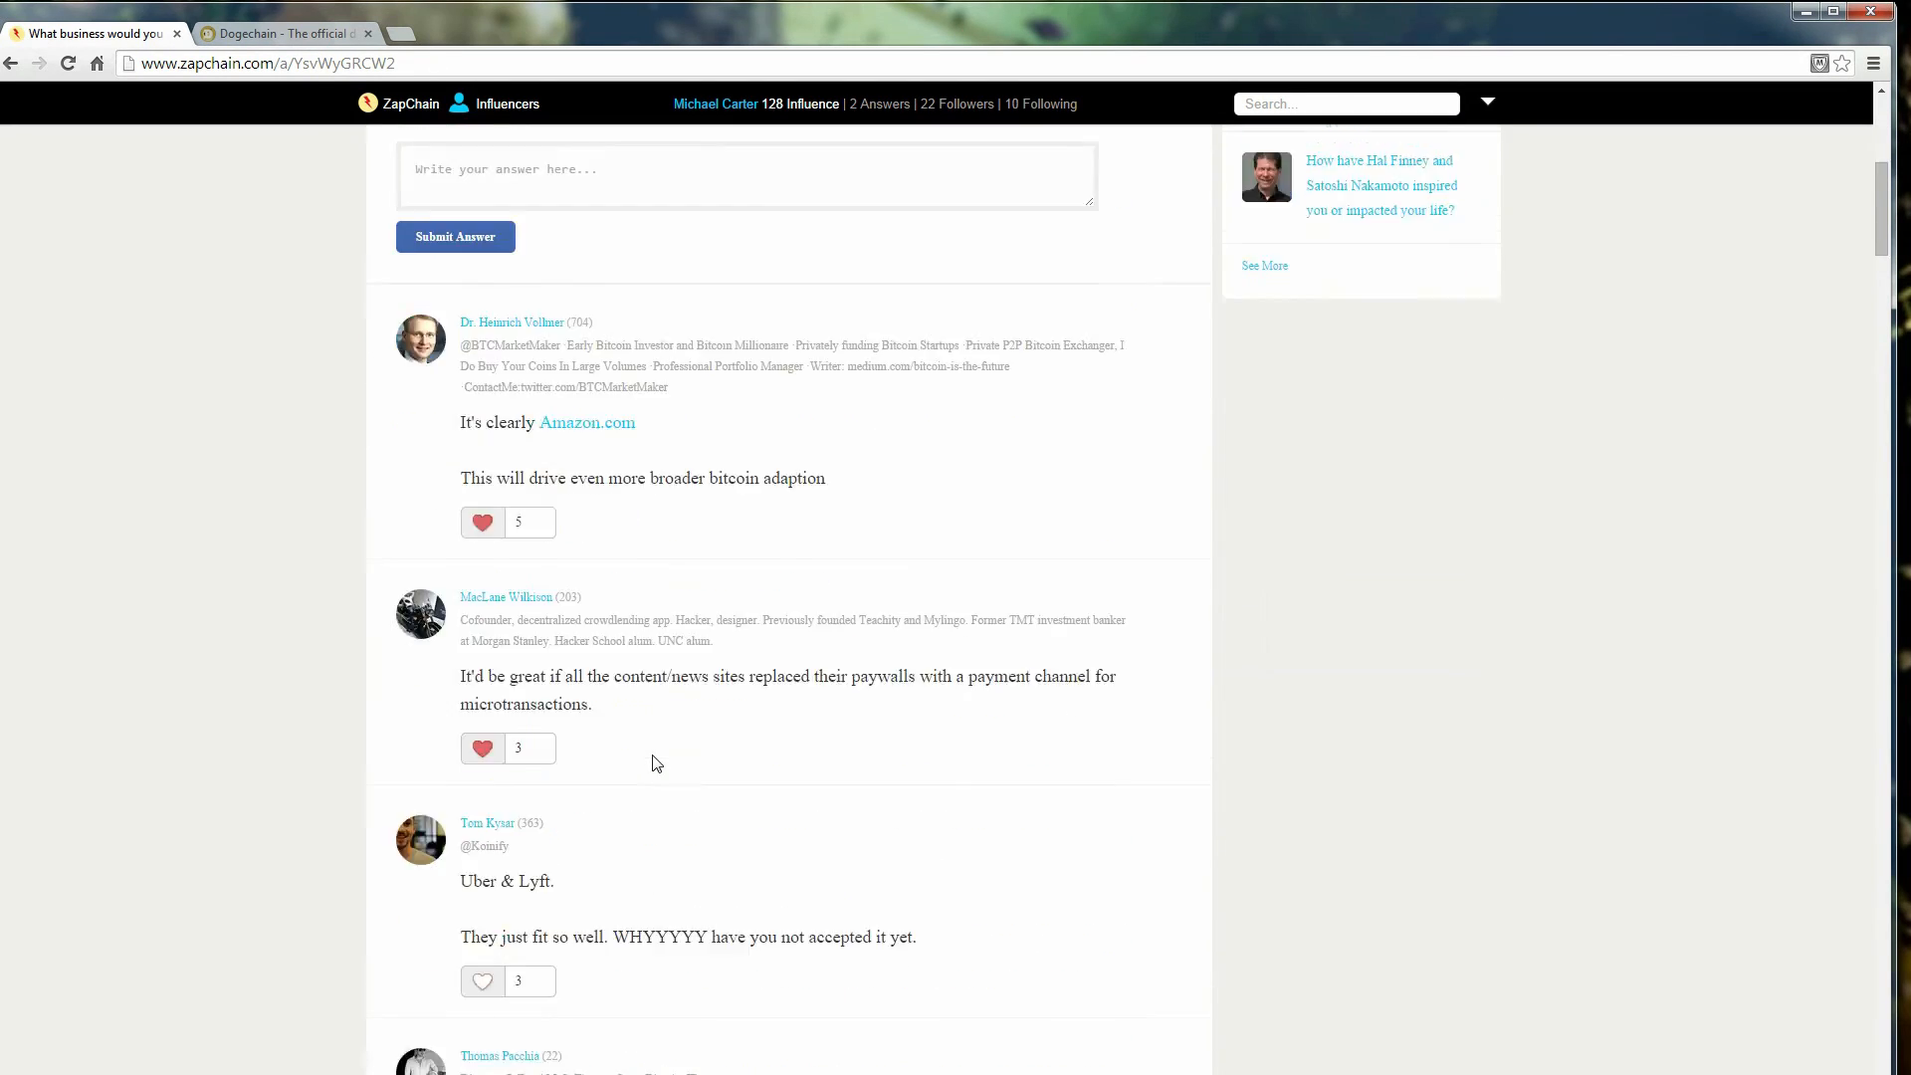
{"action": "scroll", "scroll_direction": "down", "scroll_amount": 3}
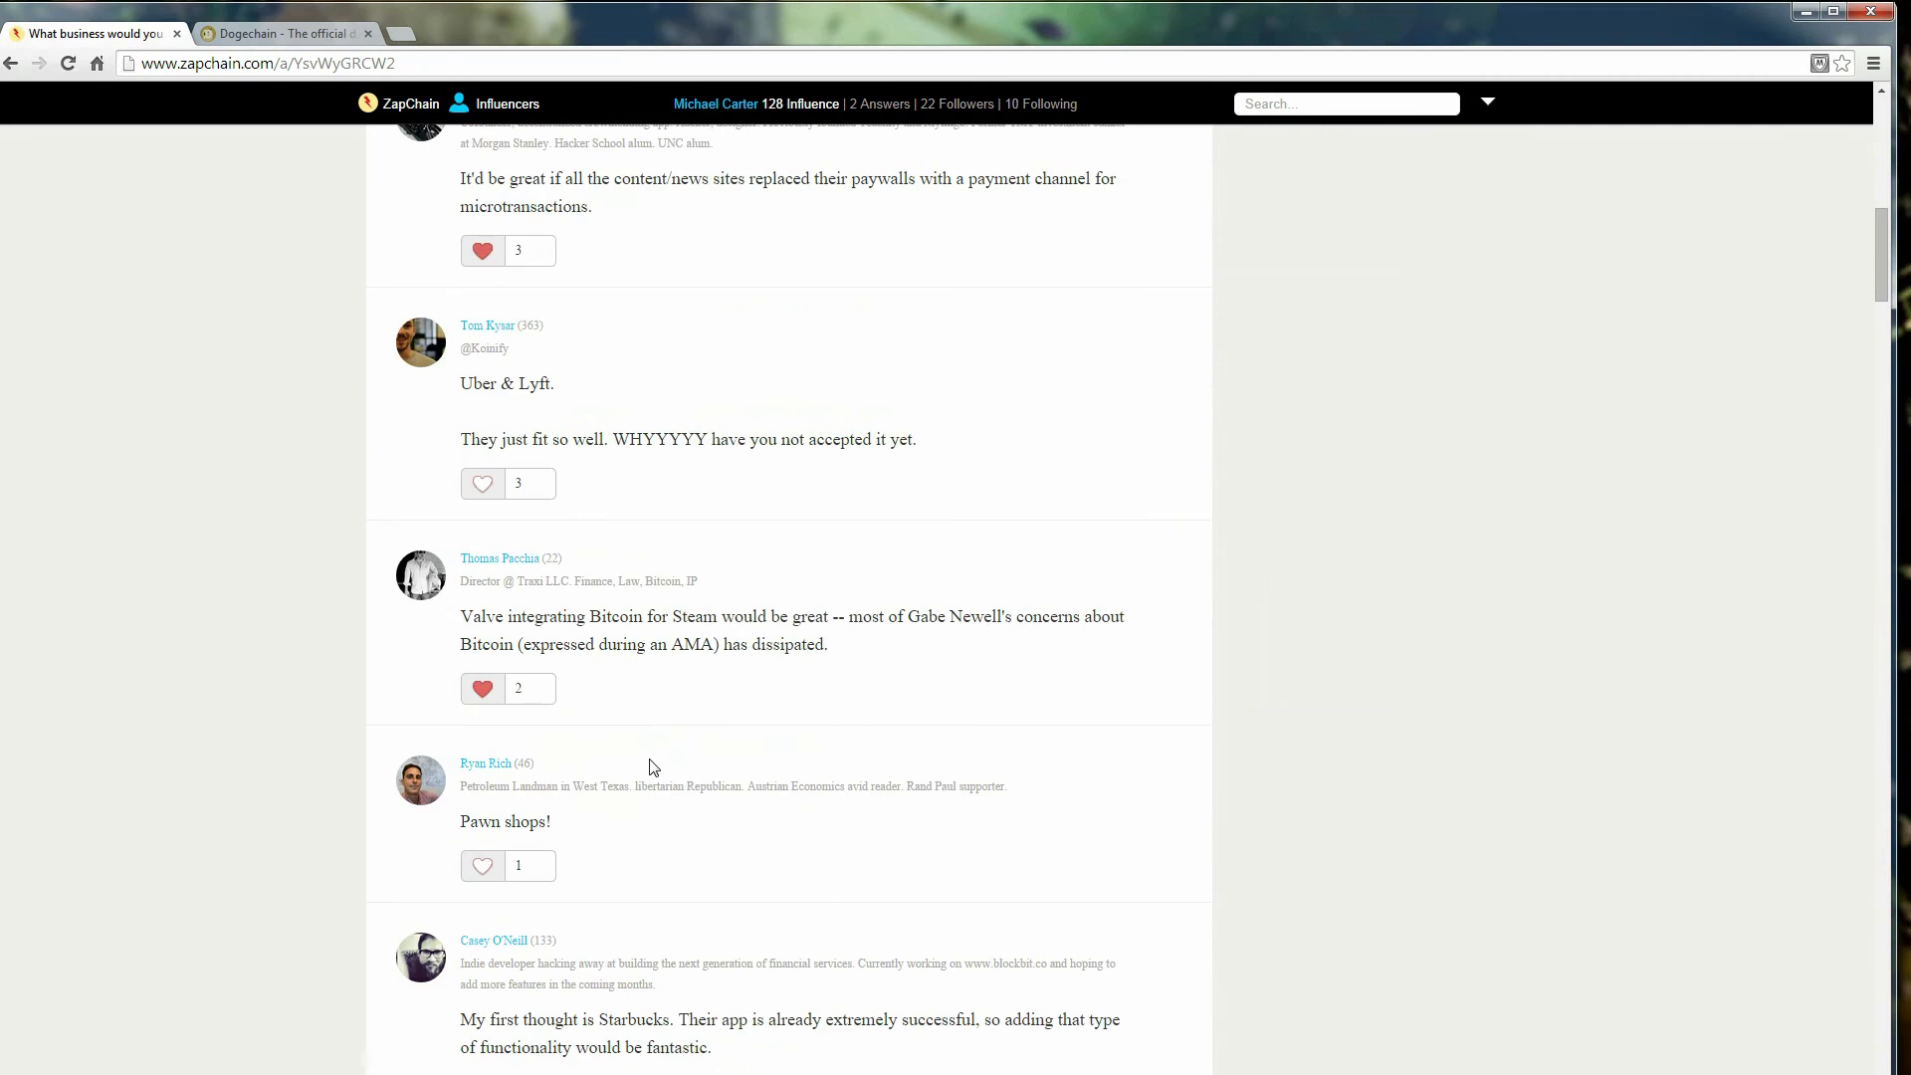
{"action": "scroll", "scroll_direction": "down", "scroll_amount": 3}
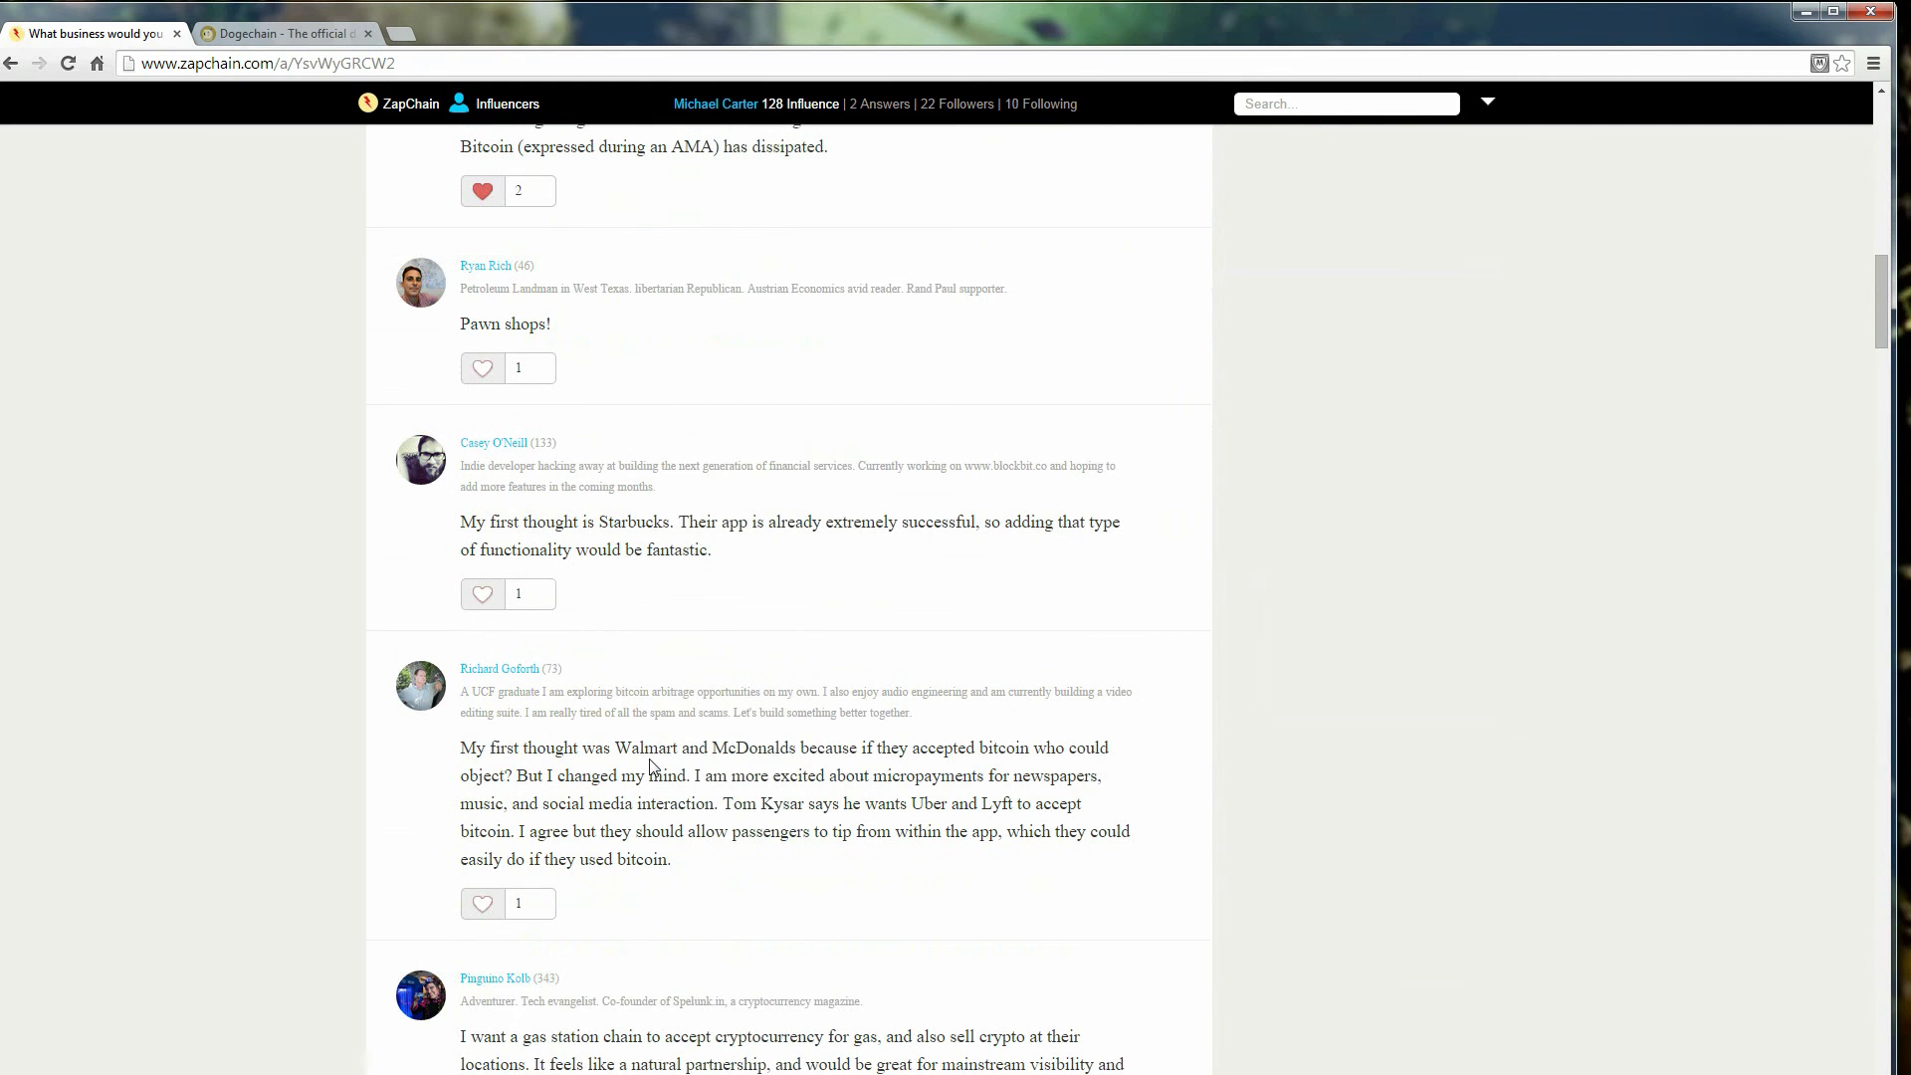
{"action": "scroll", "scroll_direction": "down", "scroll_amount": 3}
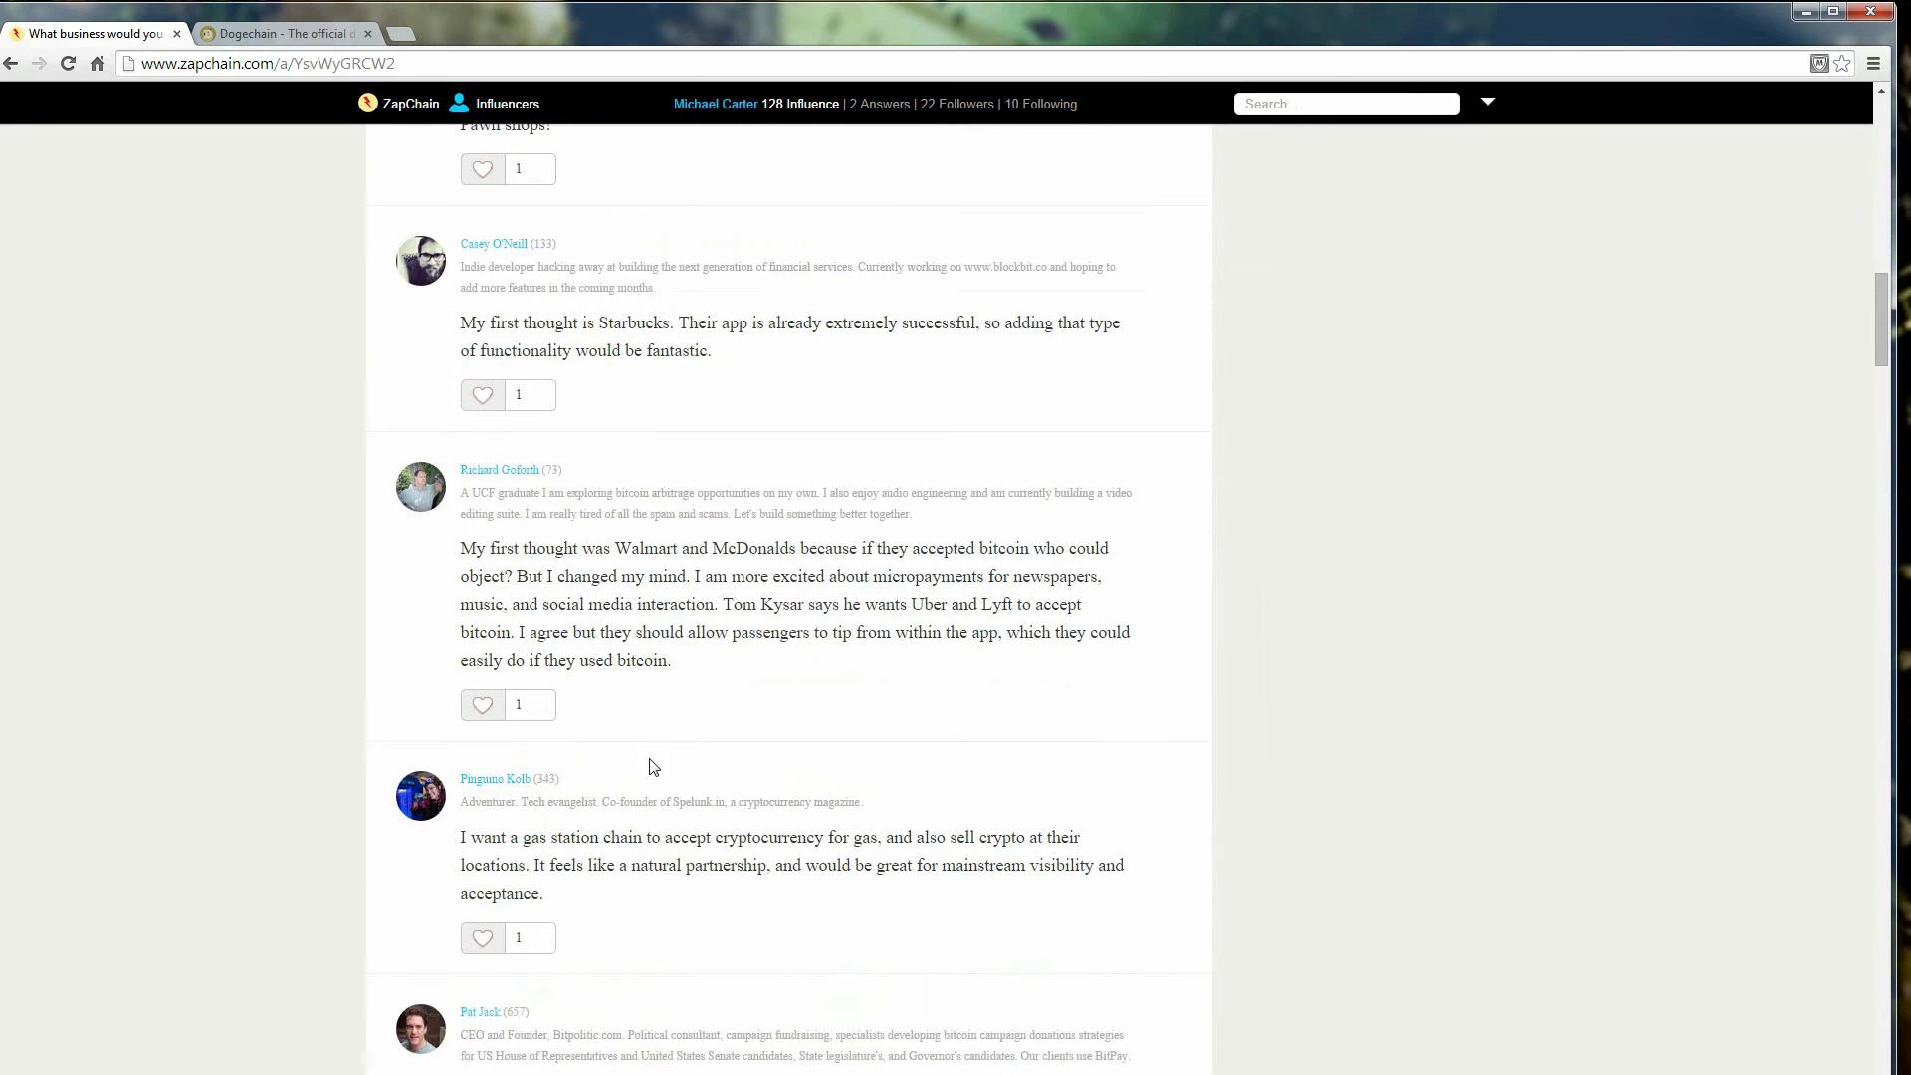